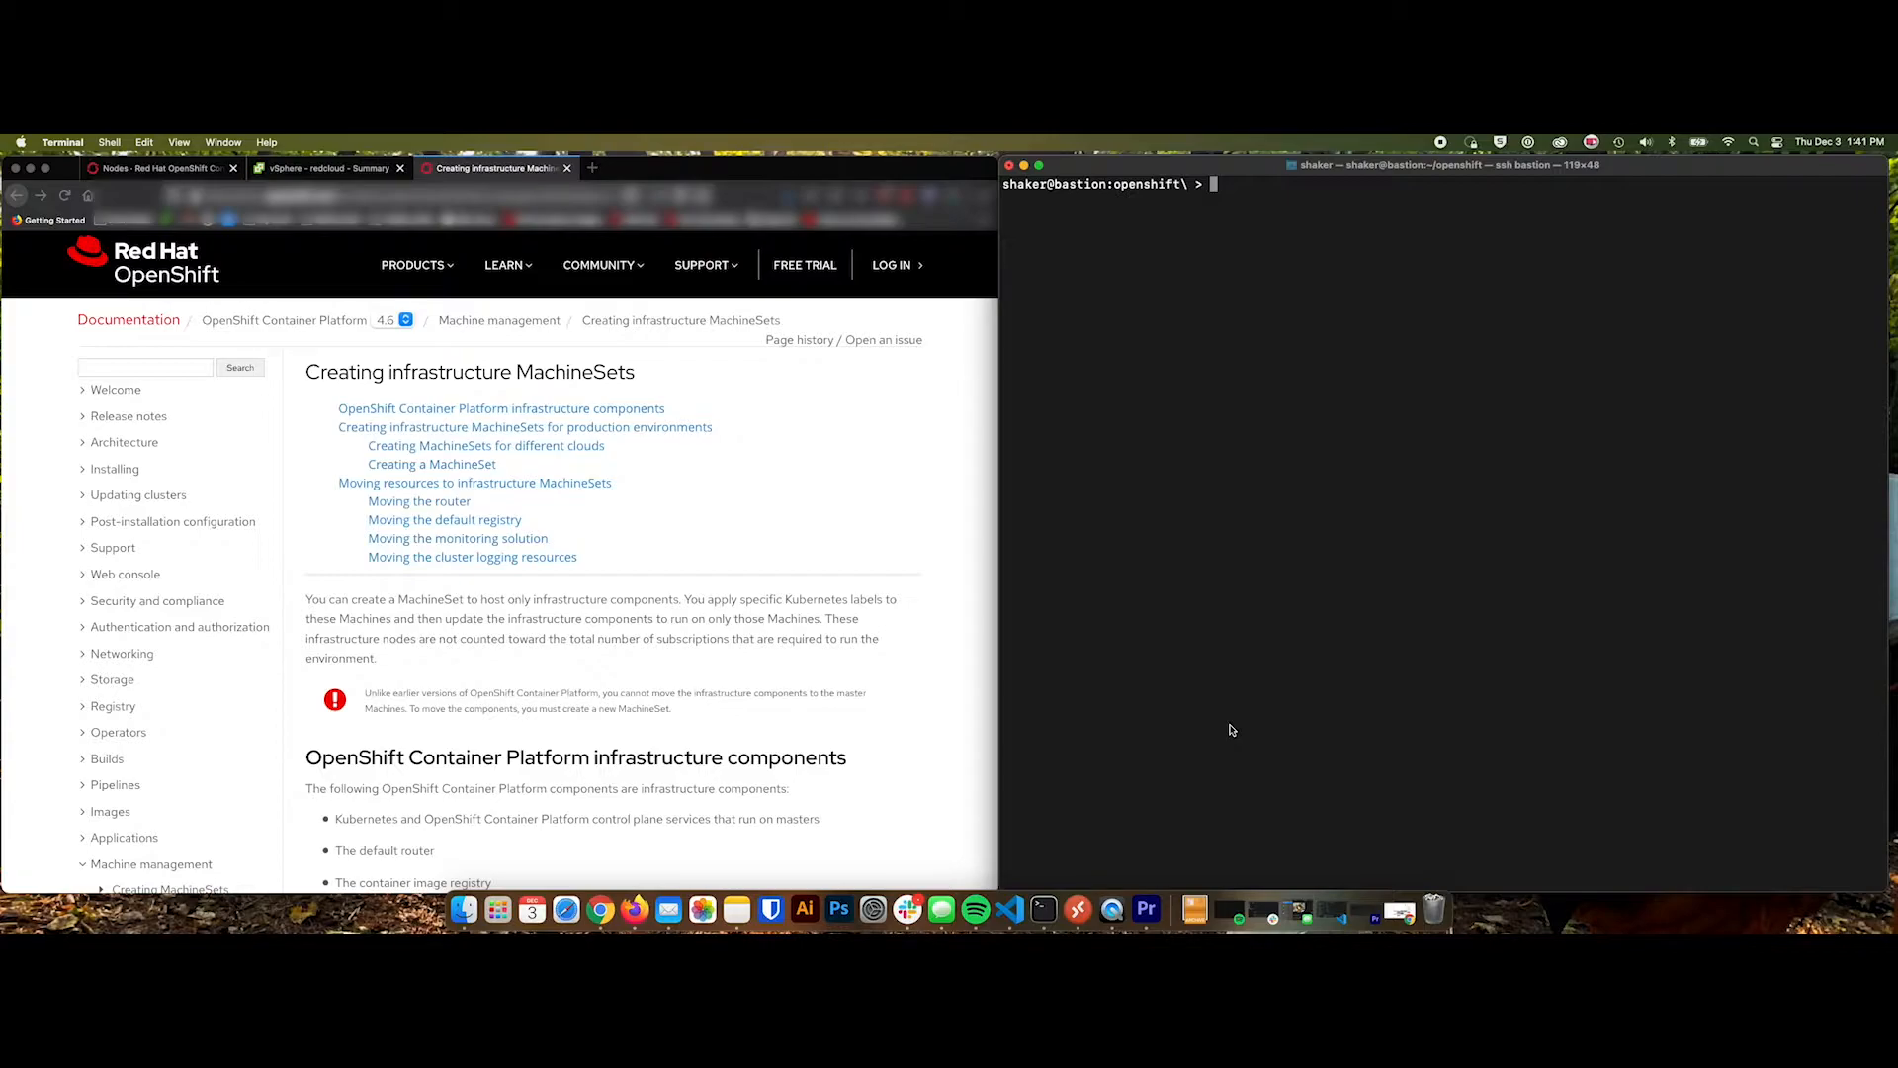
mouse_move(1376, 662)
text(ls)
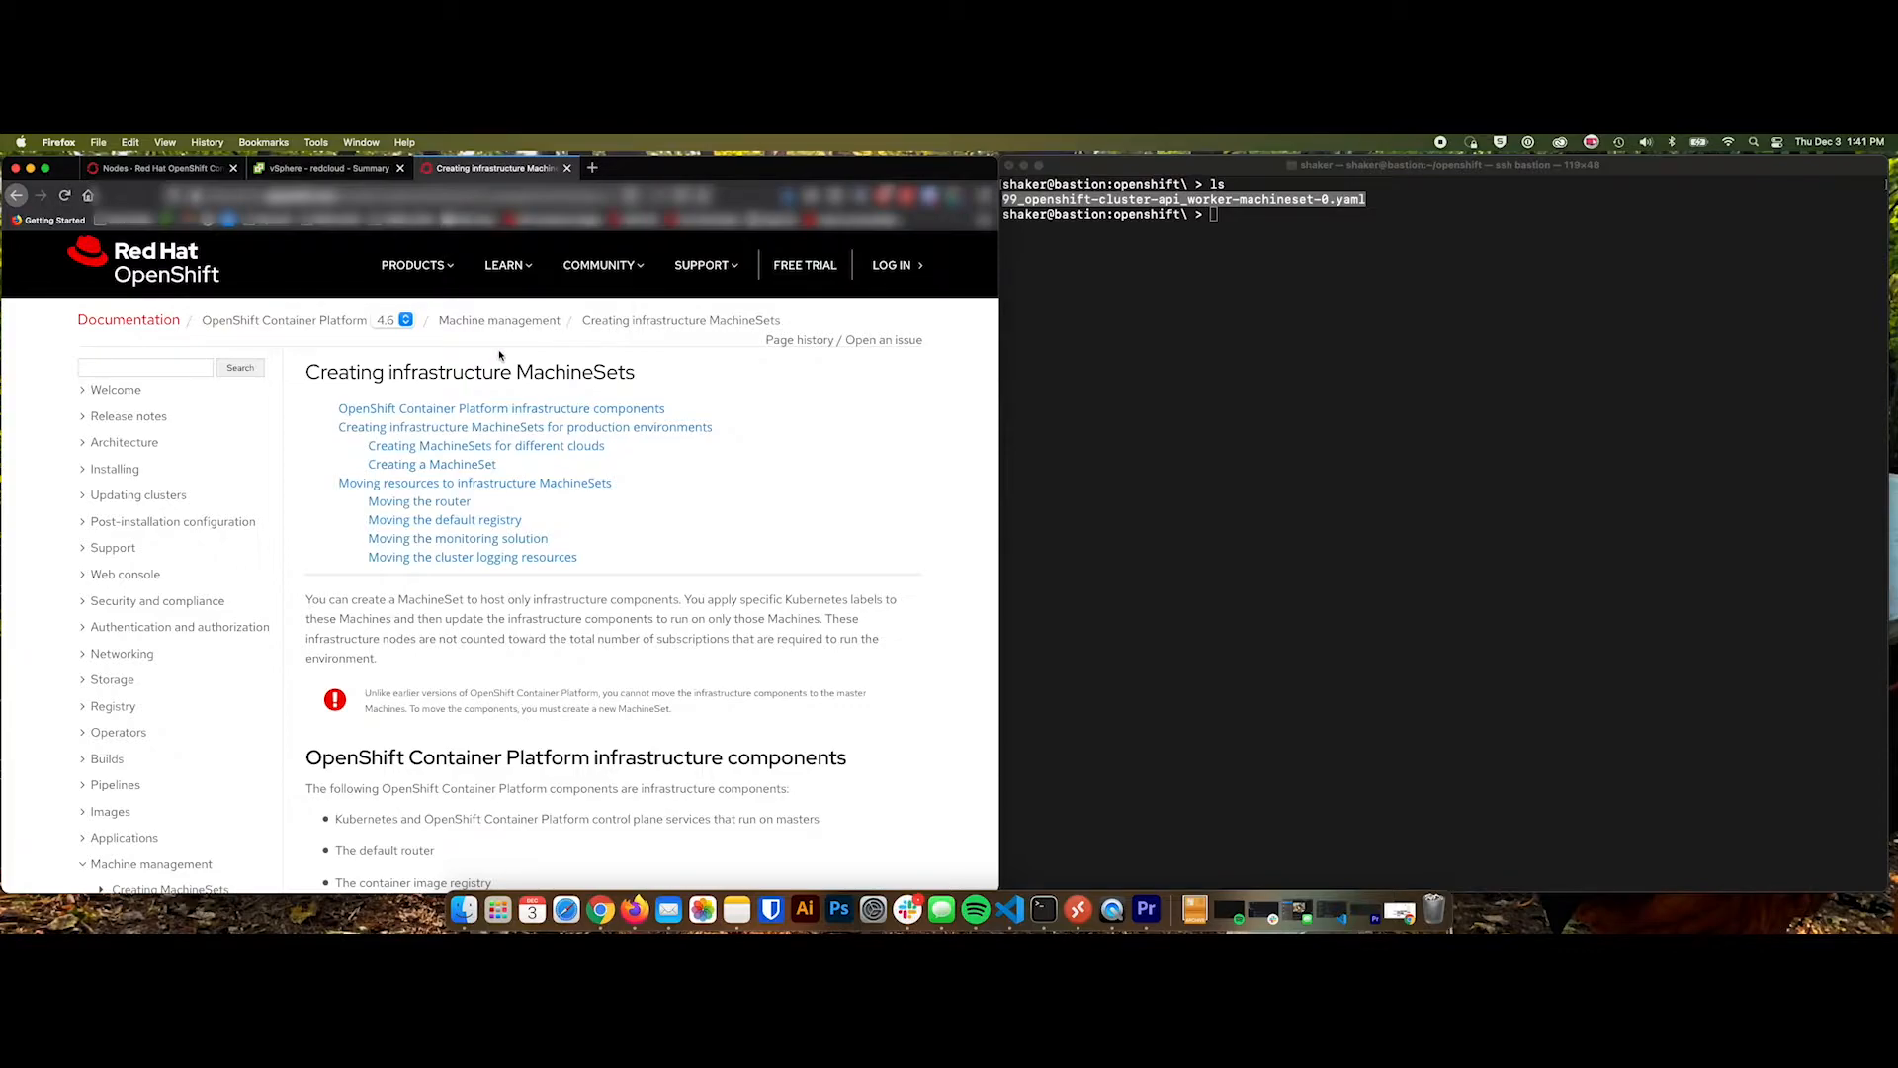
mouse_move(672, 487)
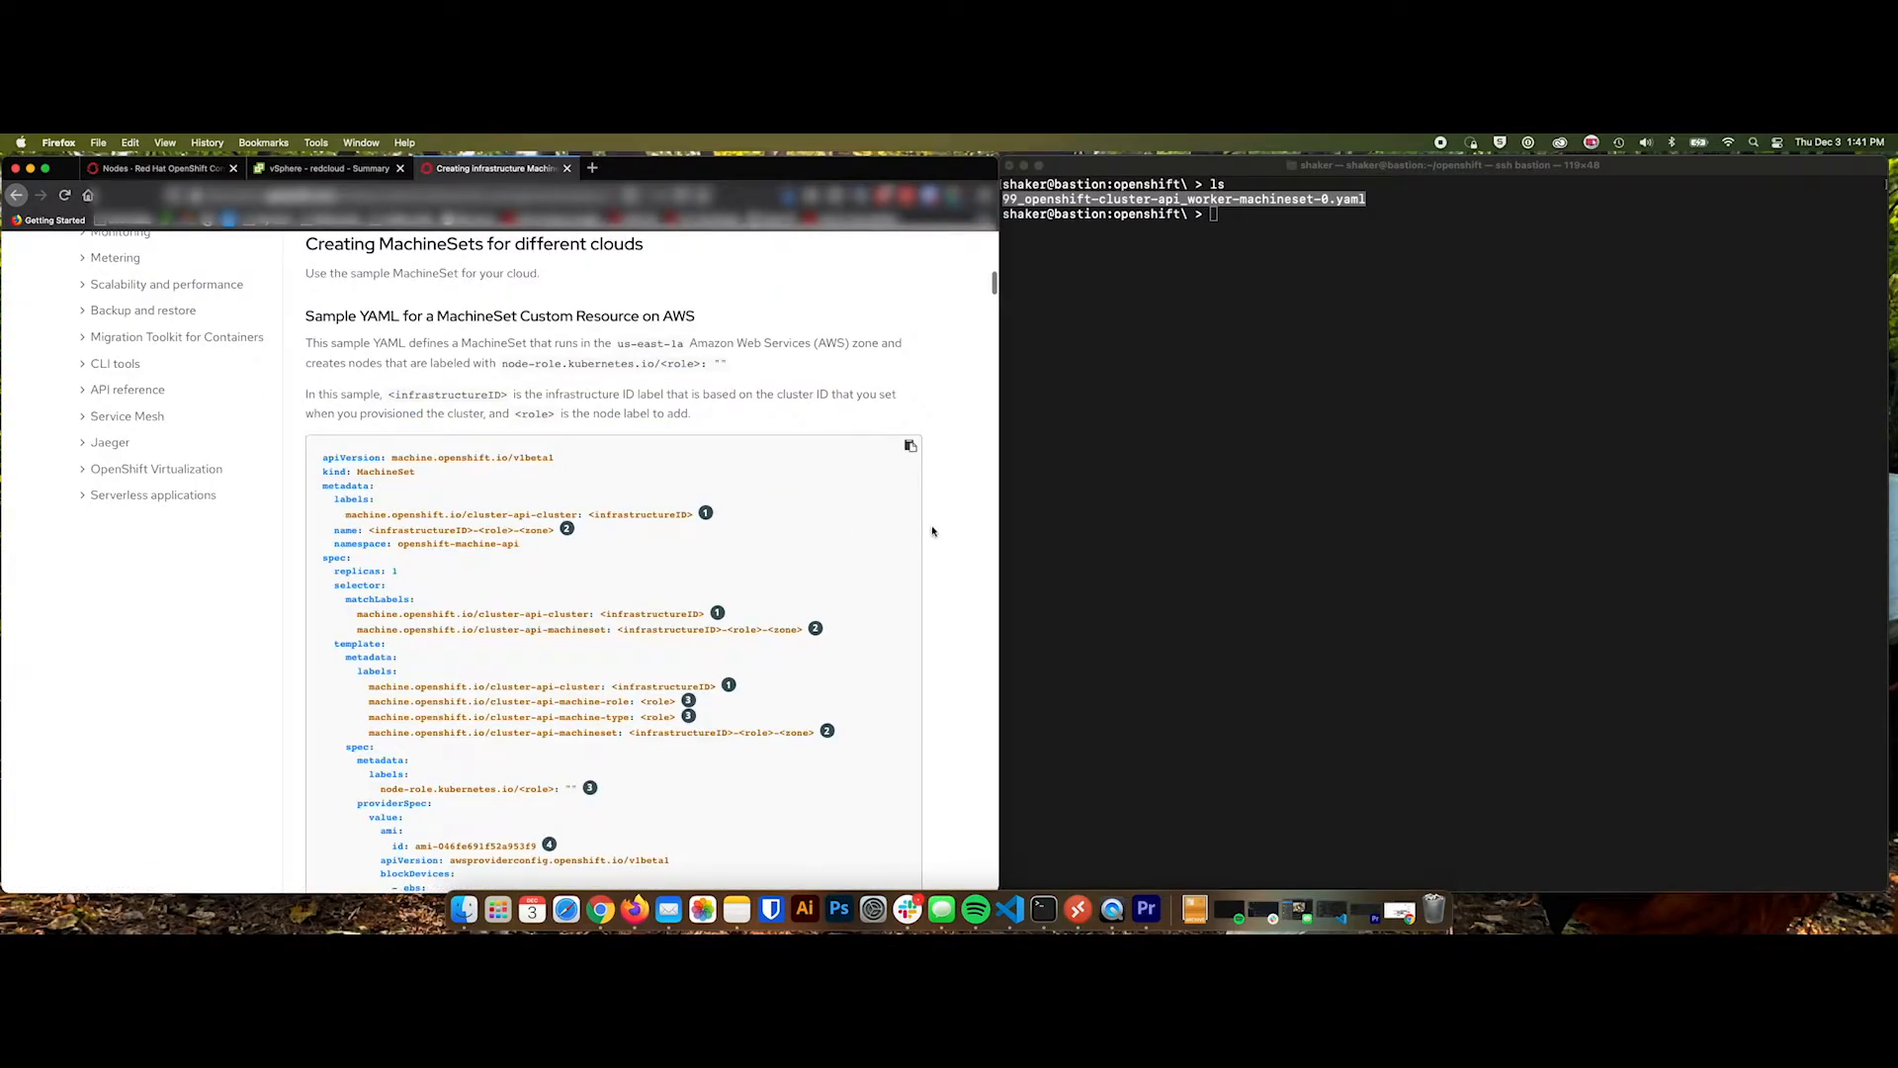
mouse_move(902, 492)
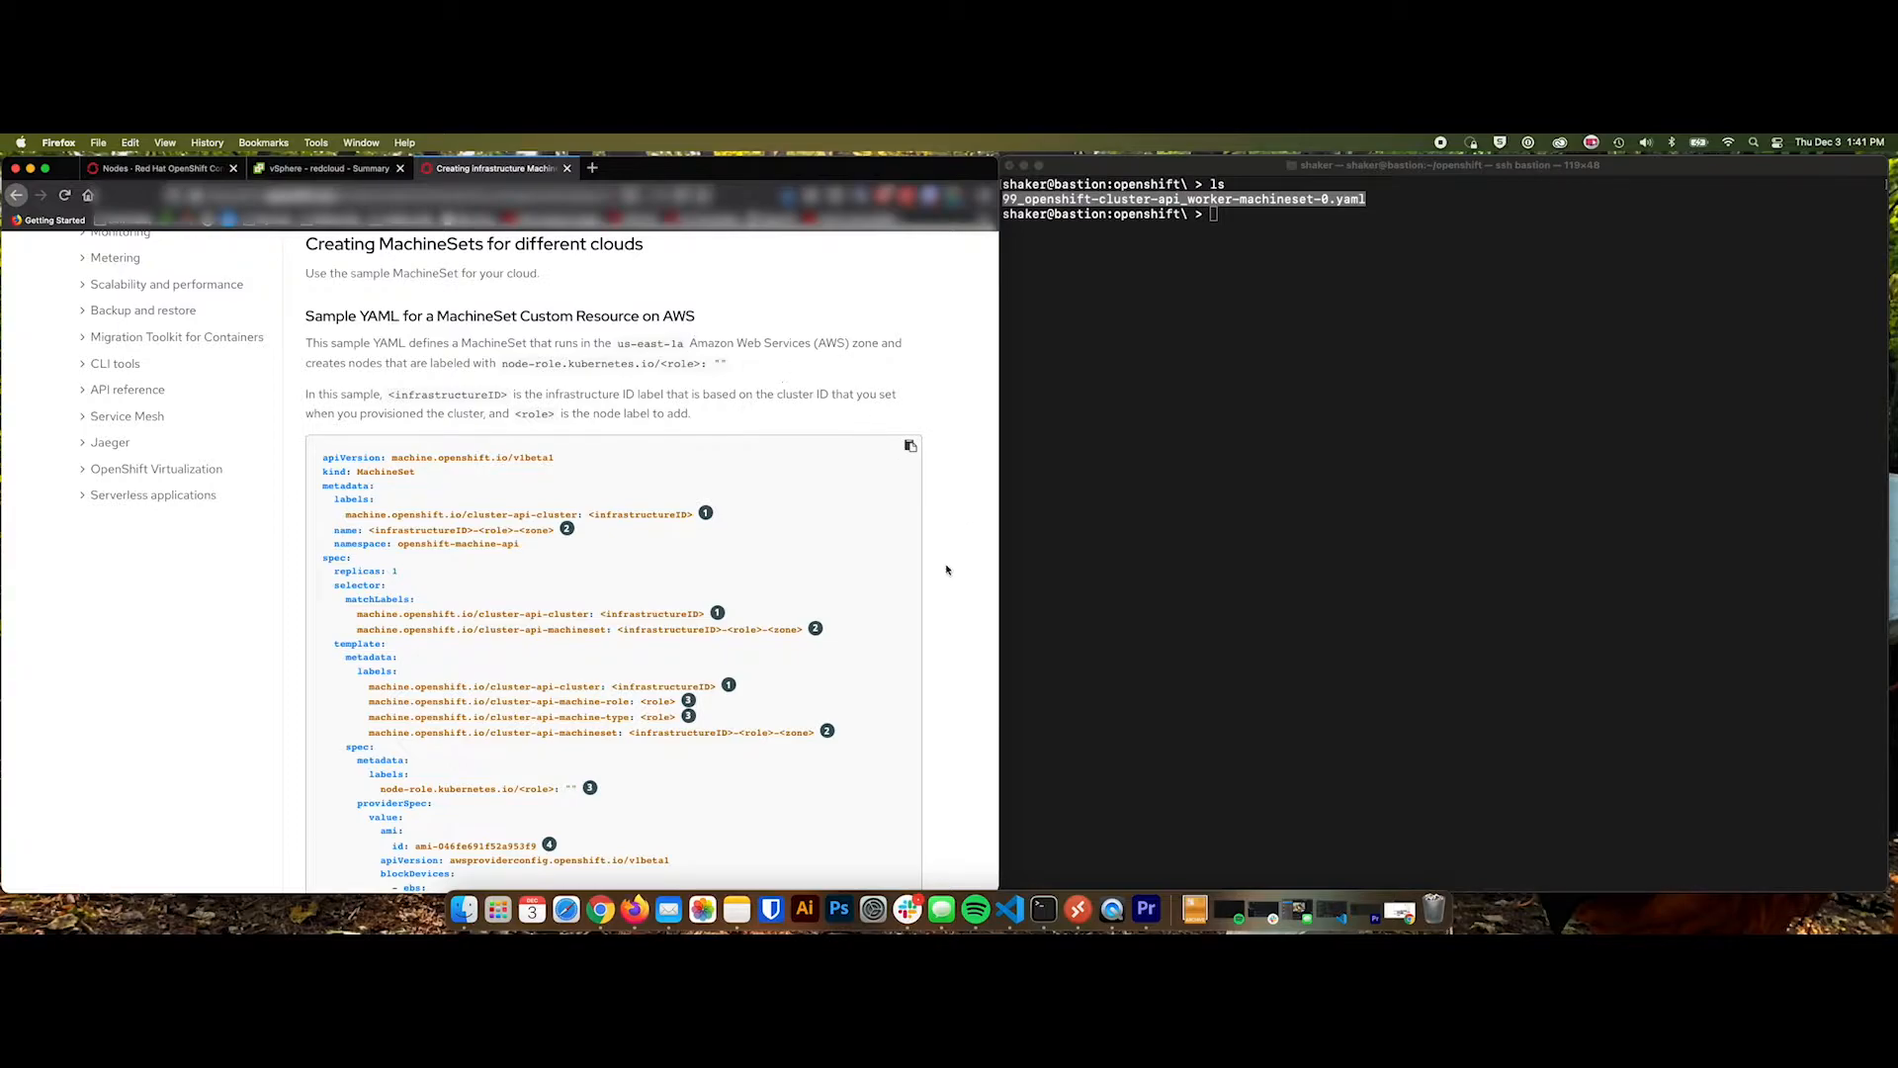
Scroll the Creating infrastructure MachineSets page down to the vSphere sample YAML and its numbered callouts.
scroll(down, 3)
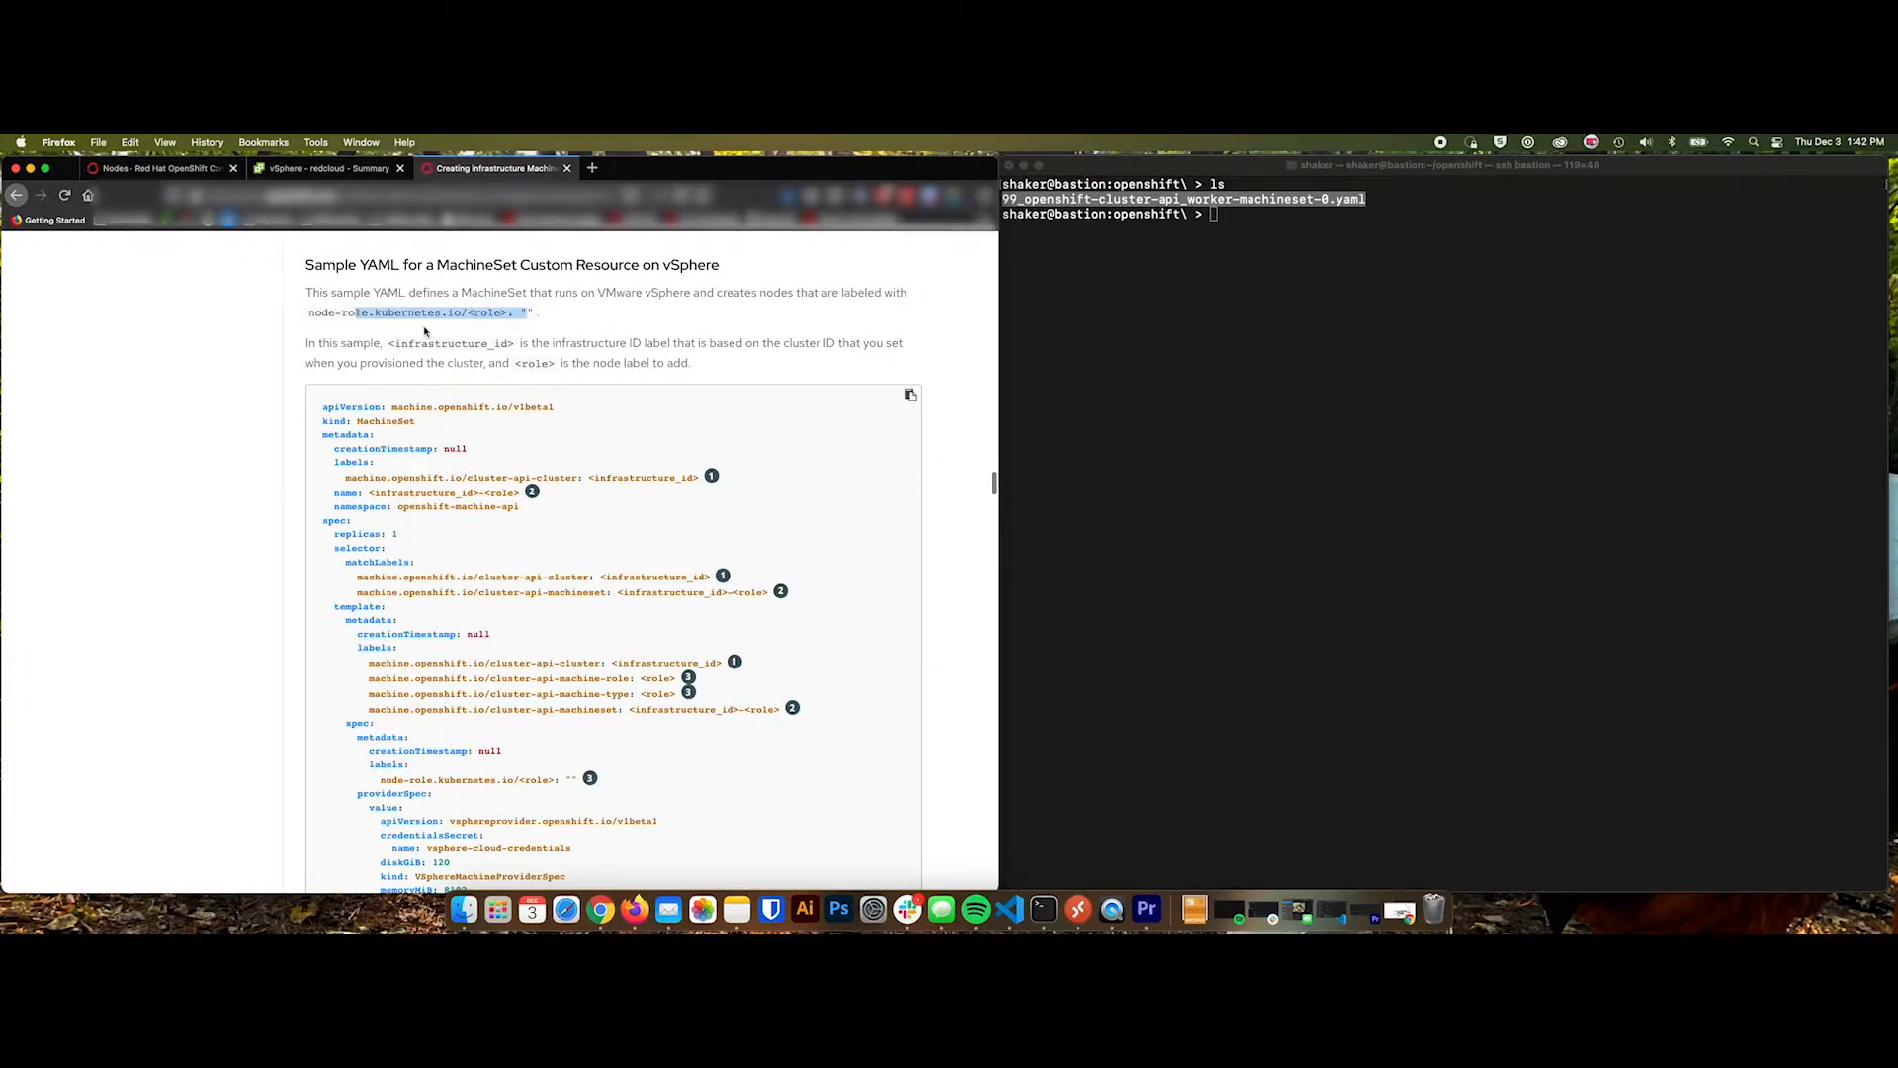
scroll(down, 3)
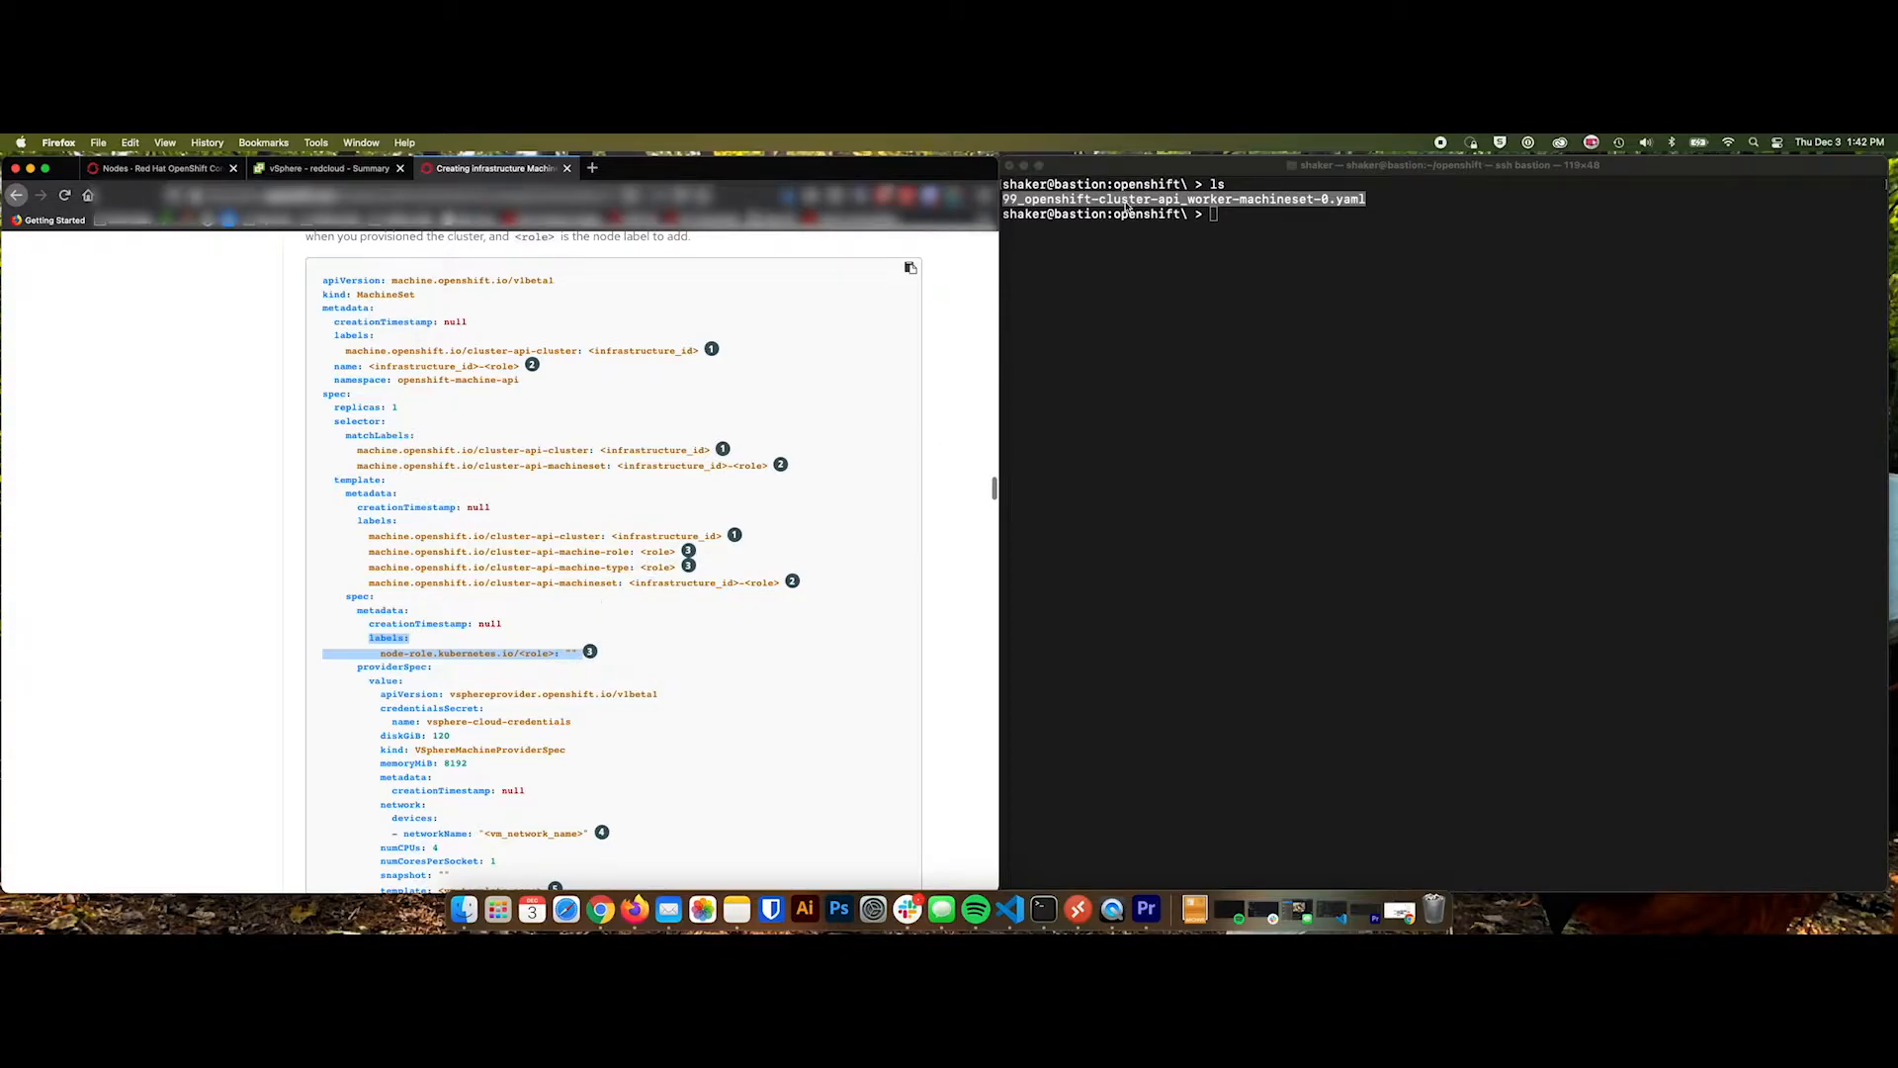
mouse_move(650, 619)
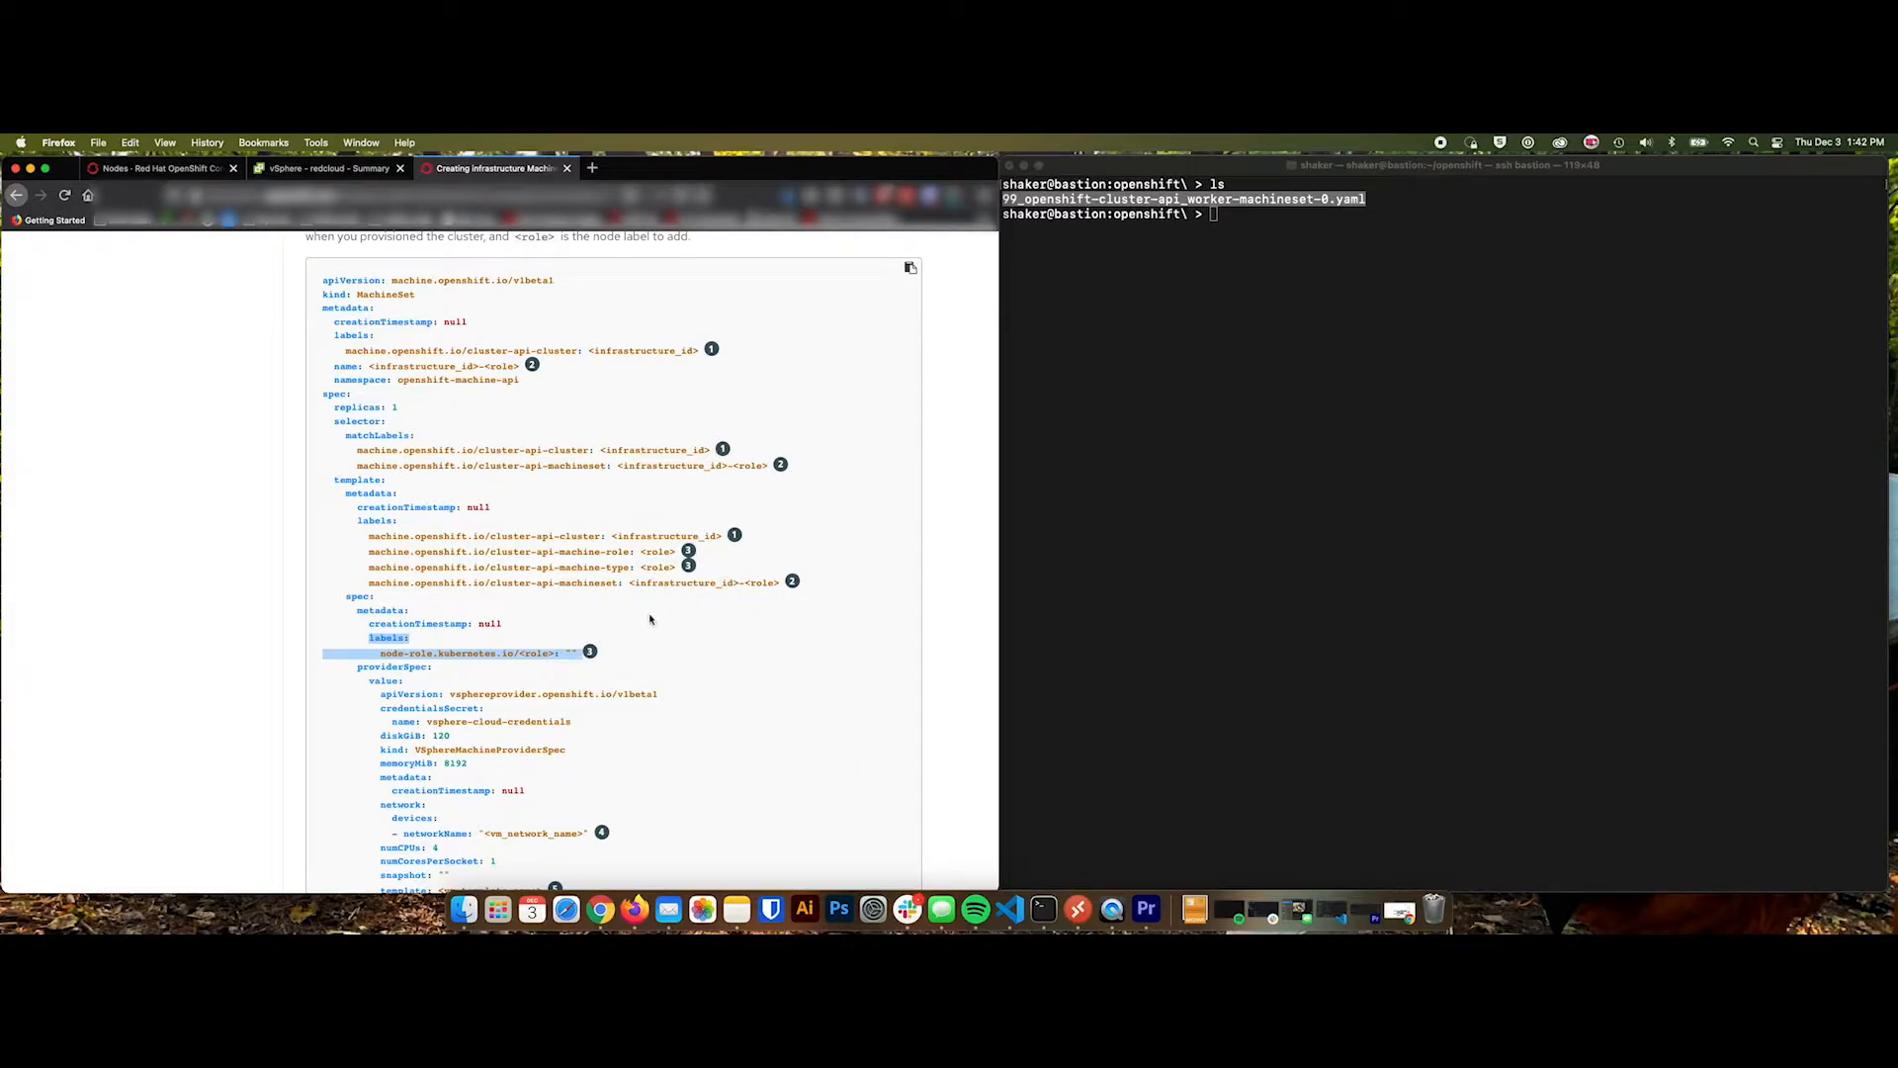
mouse_move(508, 672)
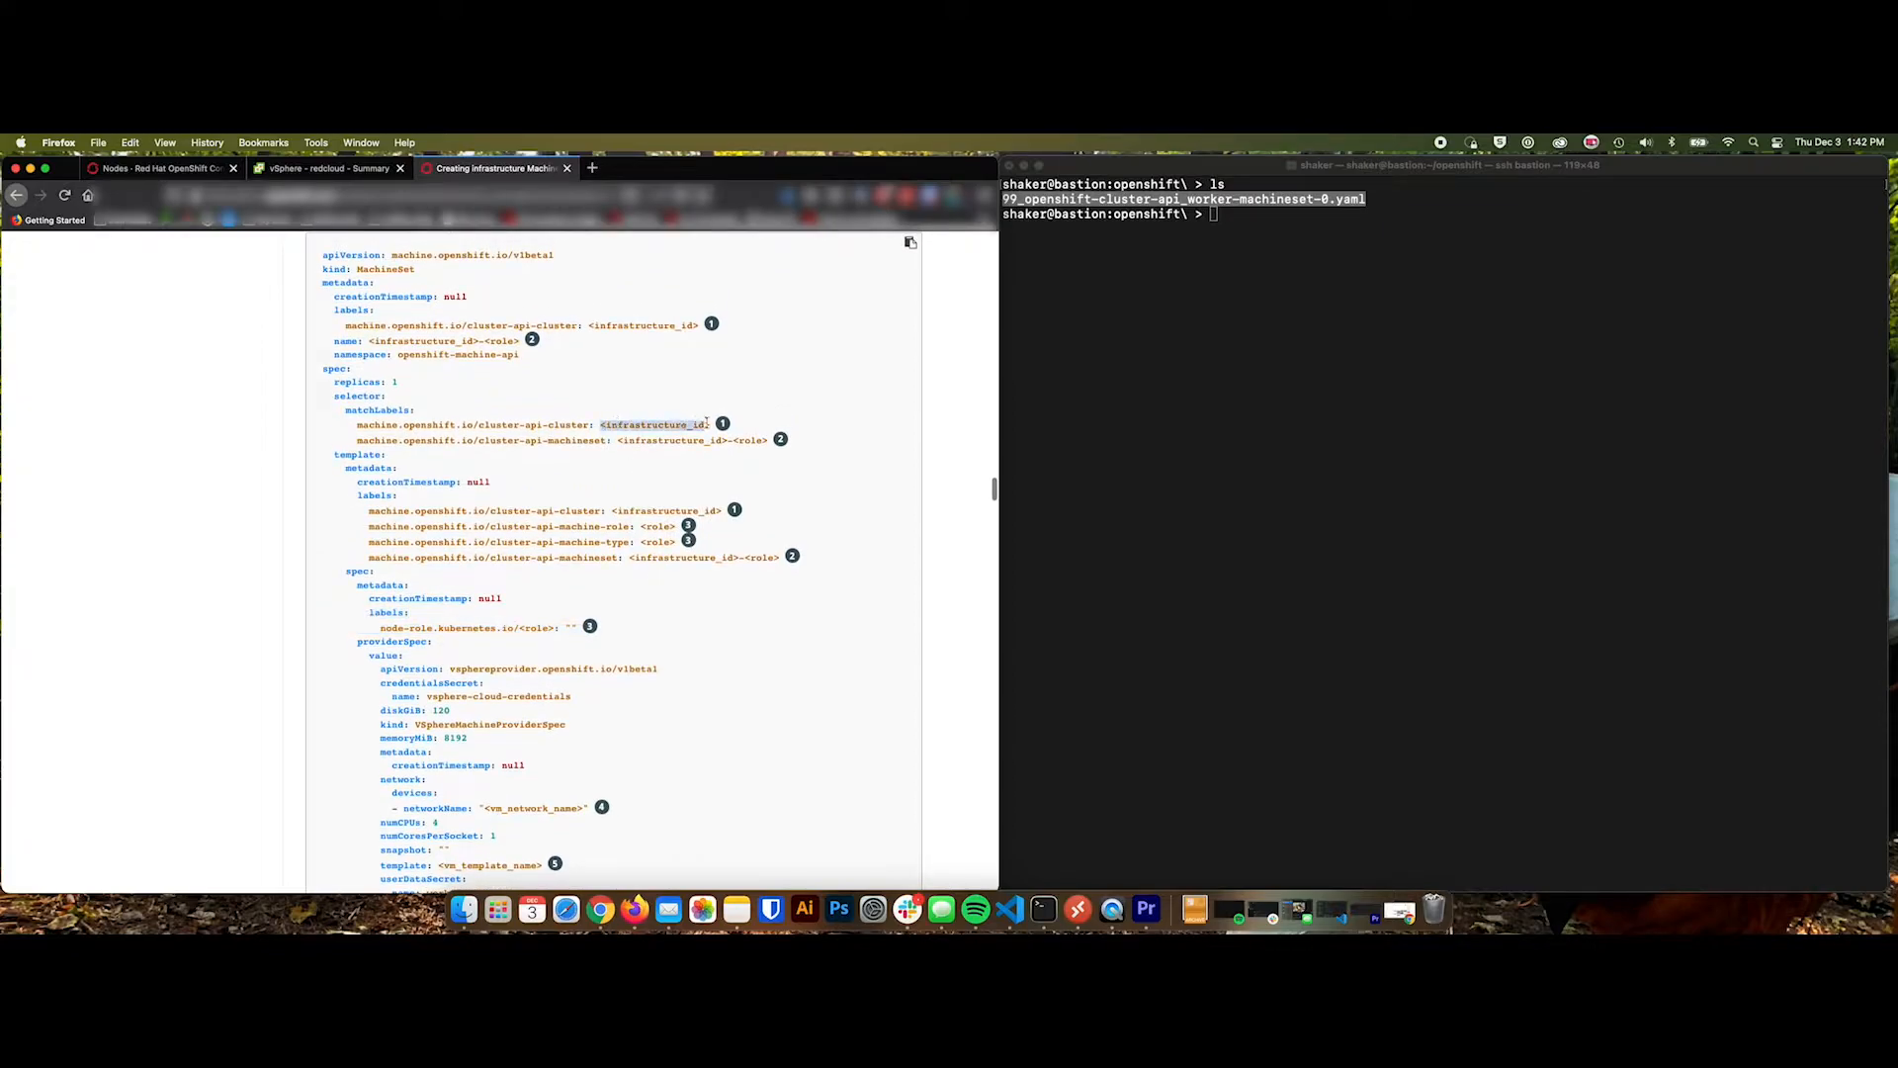
scroll(down, 3)
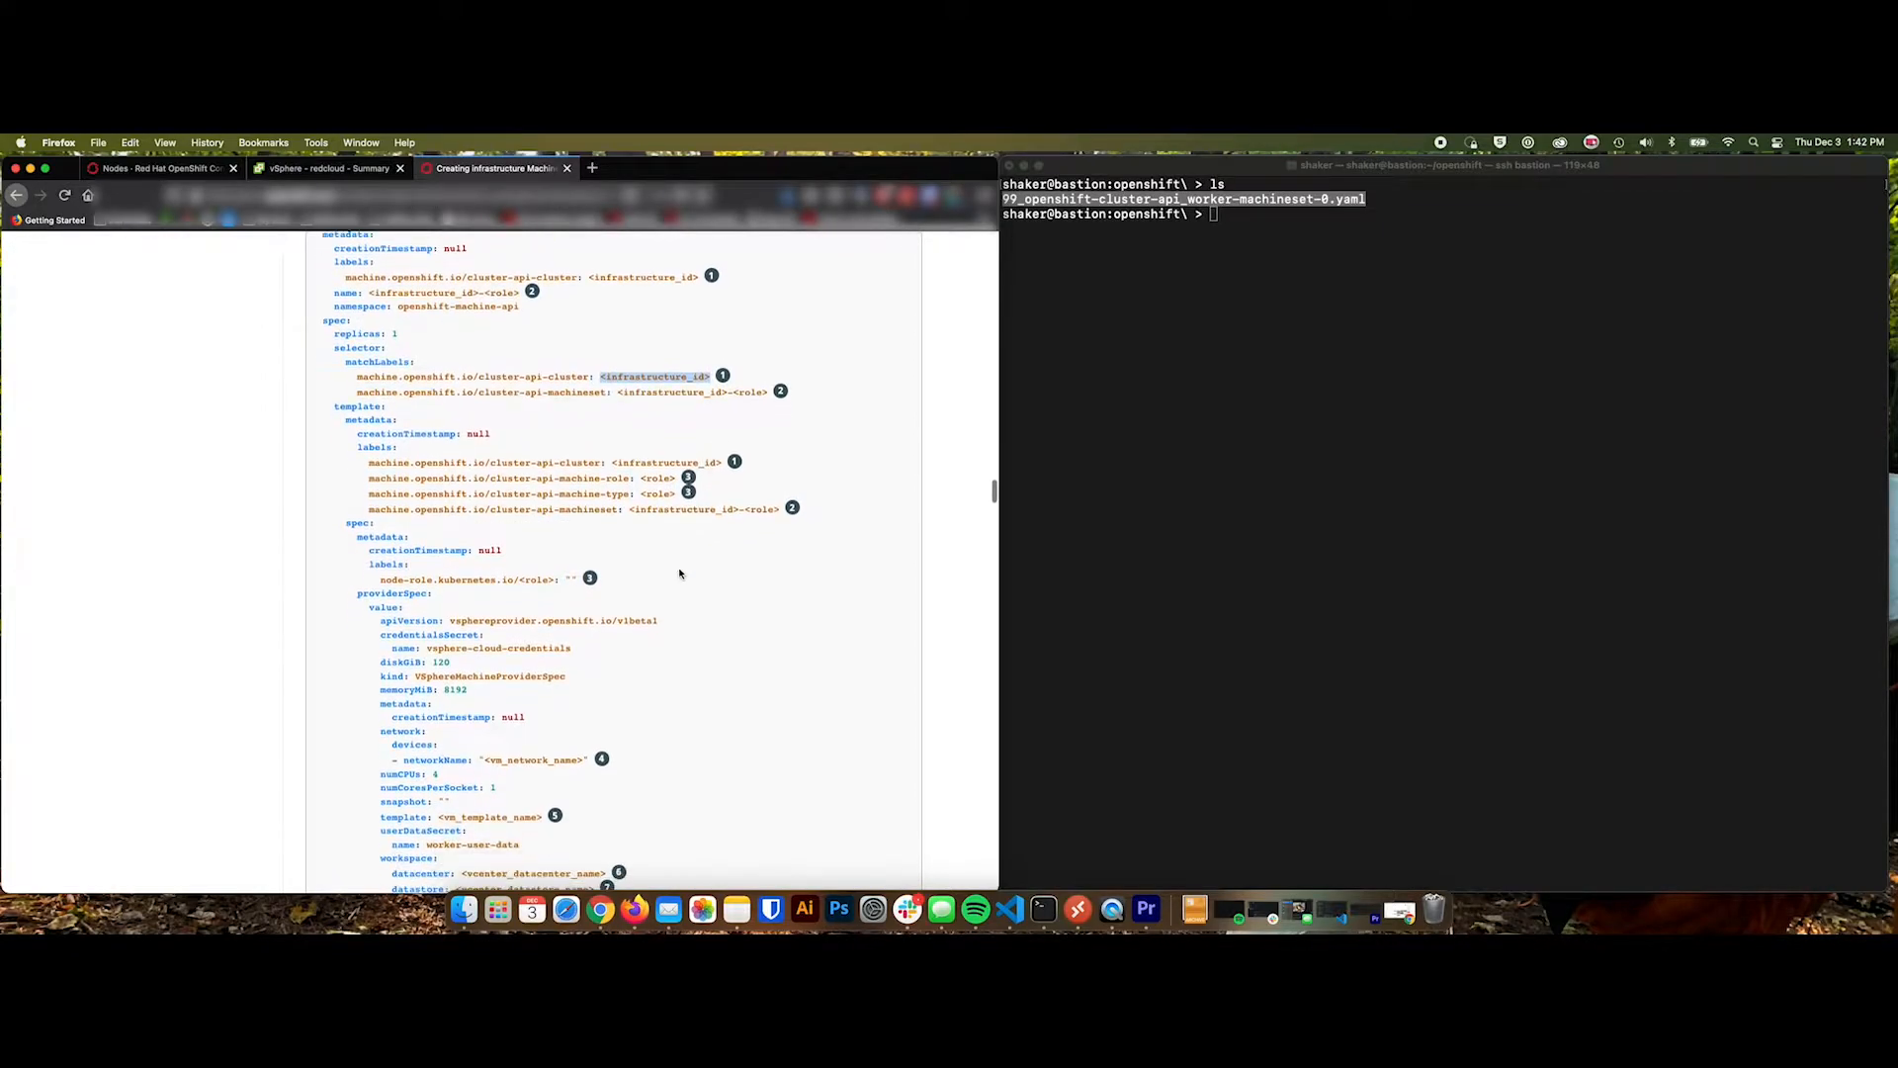
scroll(down, 3)
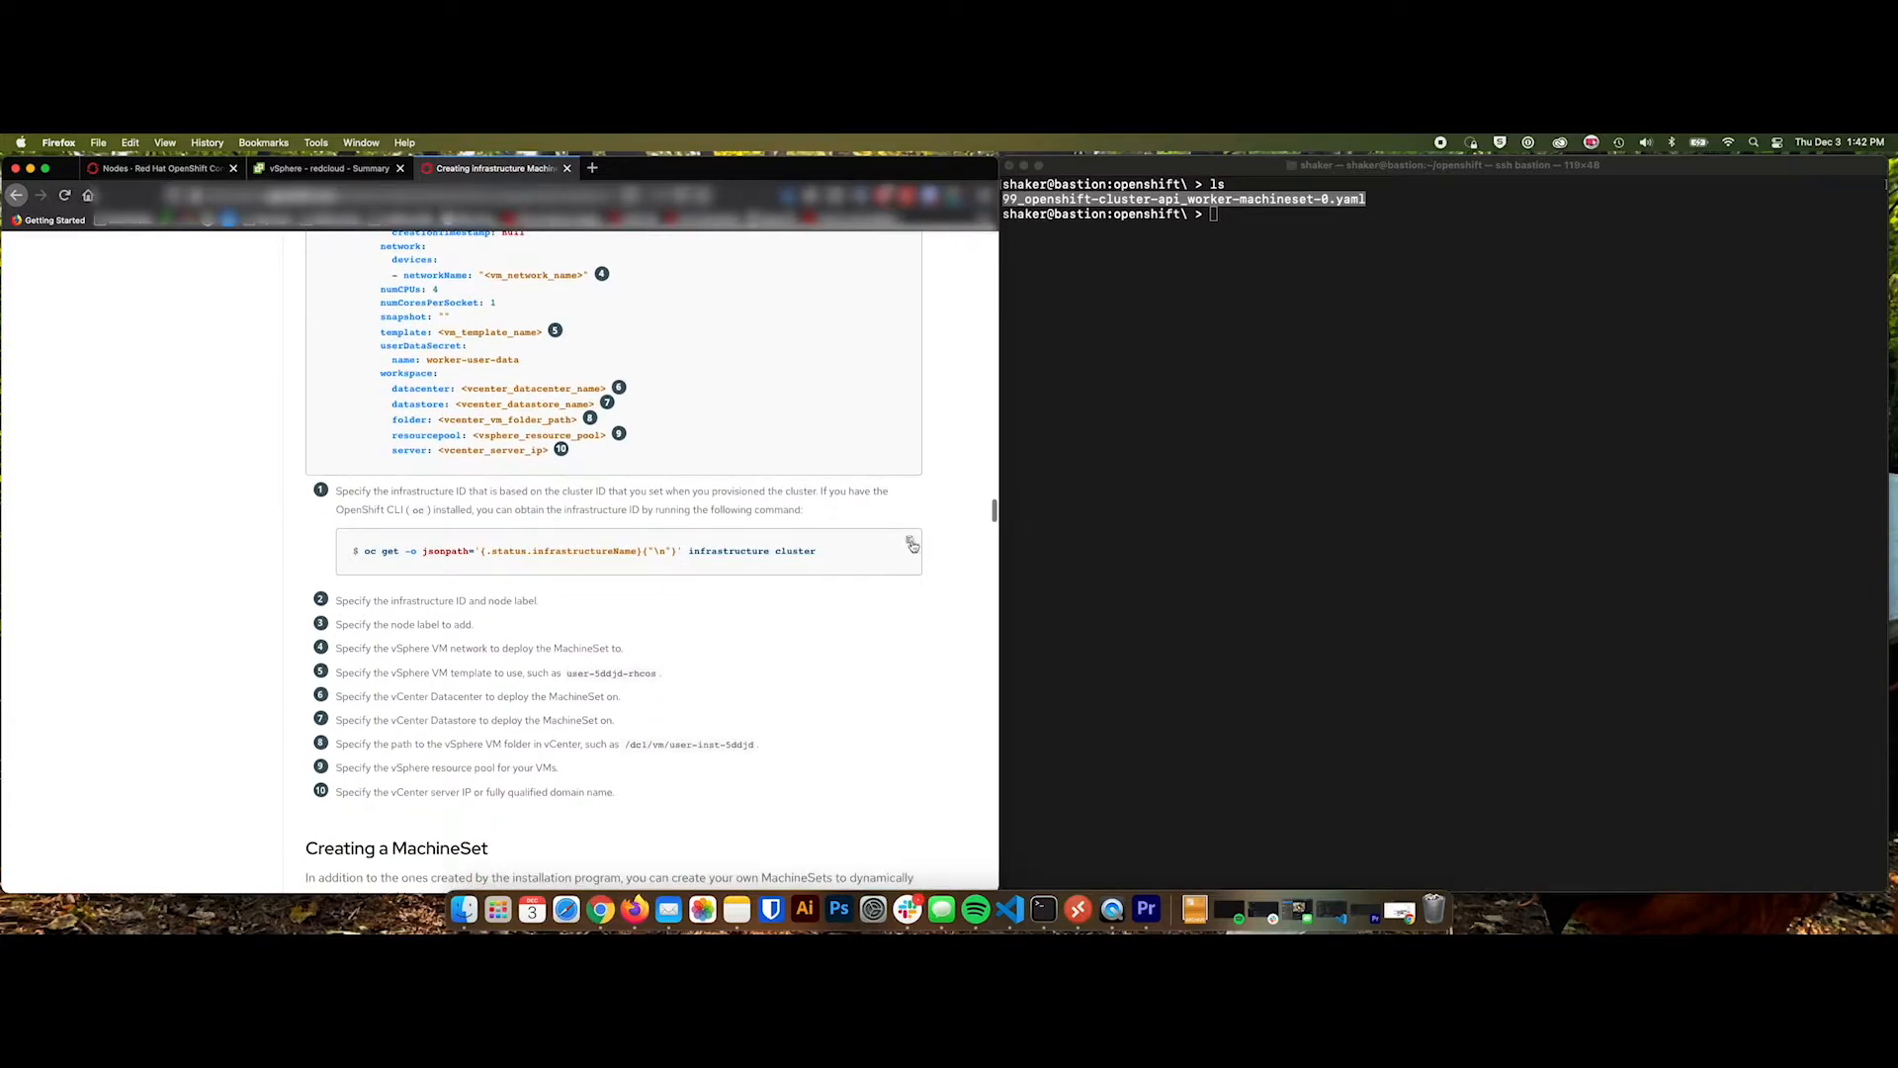
Run the documented oc get infrastructure jsonpath query, returning openshift-gk9tk, then mark the role placeholder in the sample.
click(1163, 472)
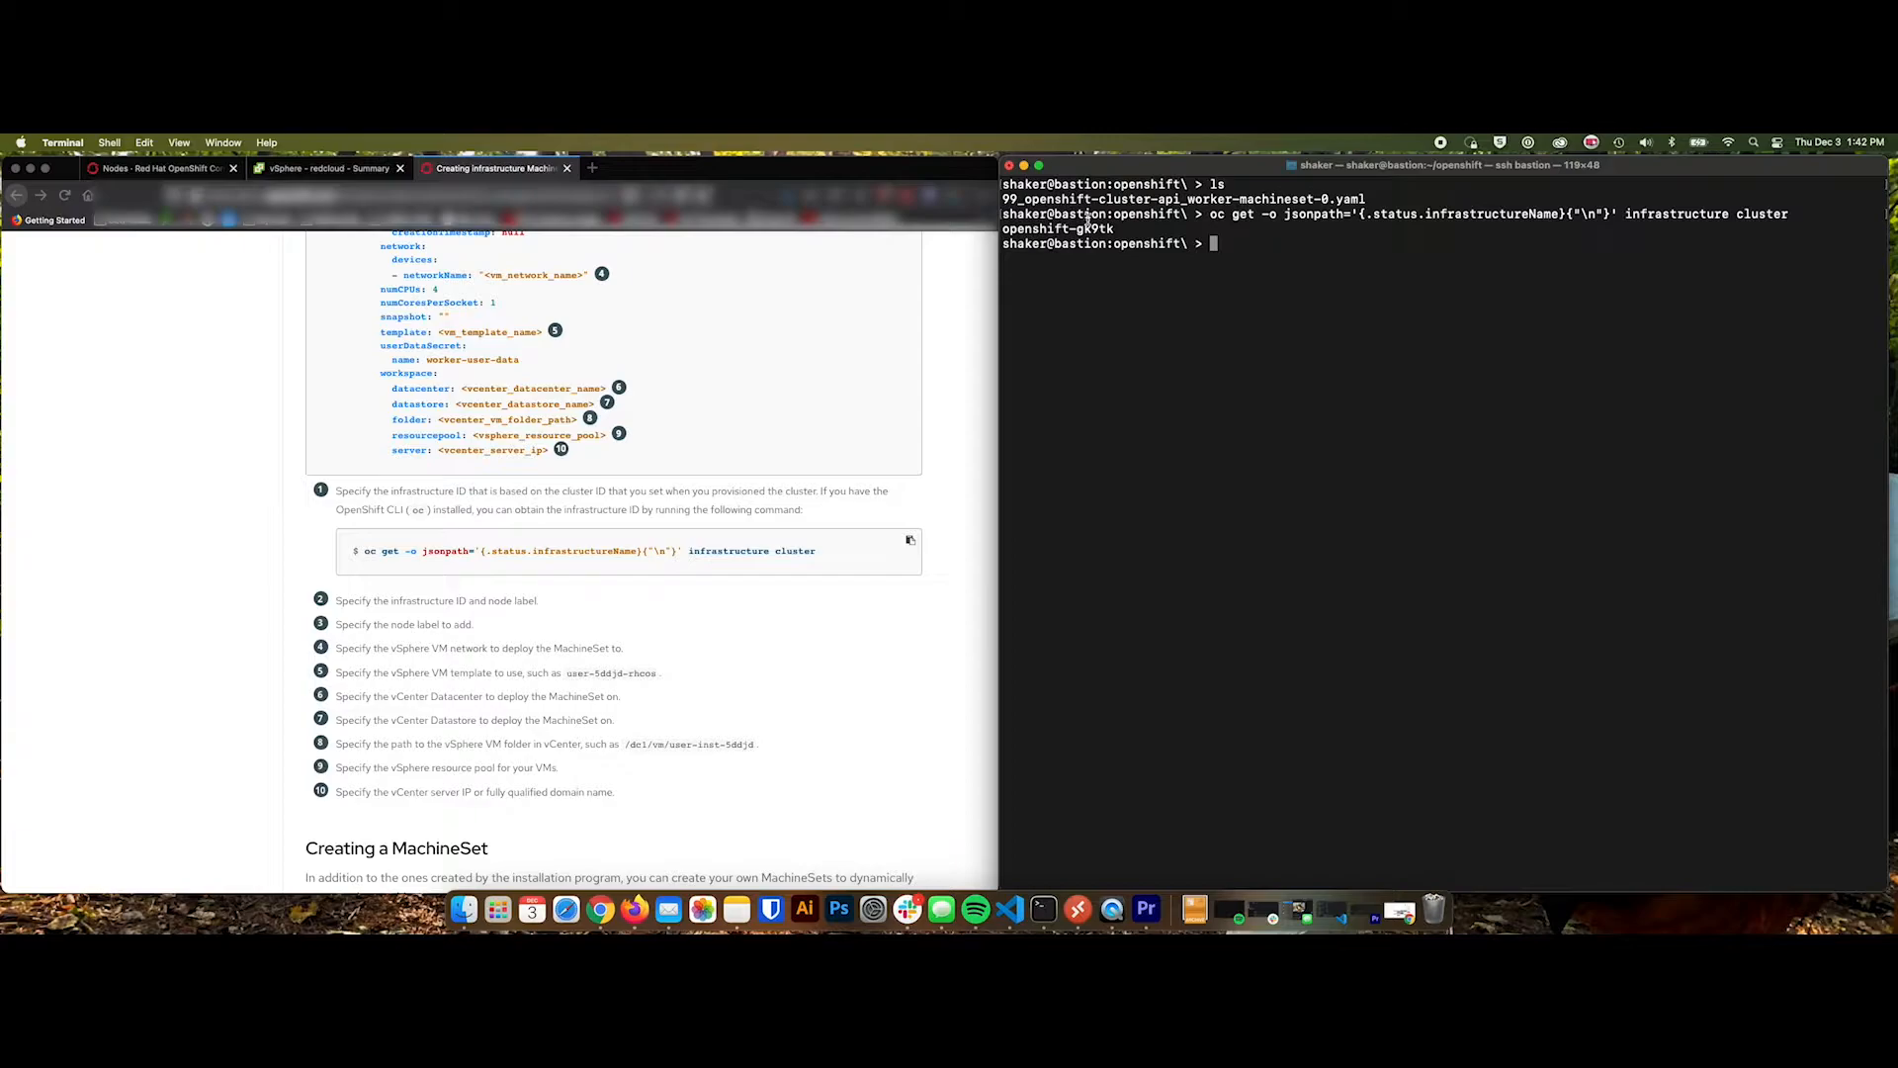
double_click(1056, 229)
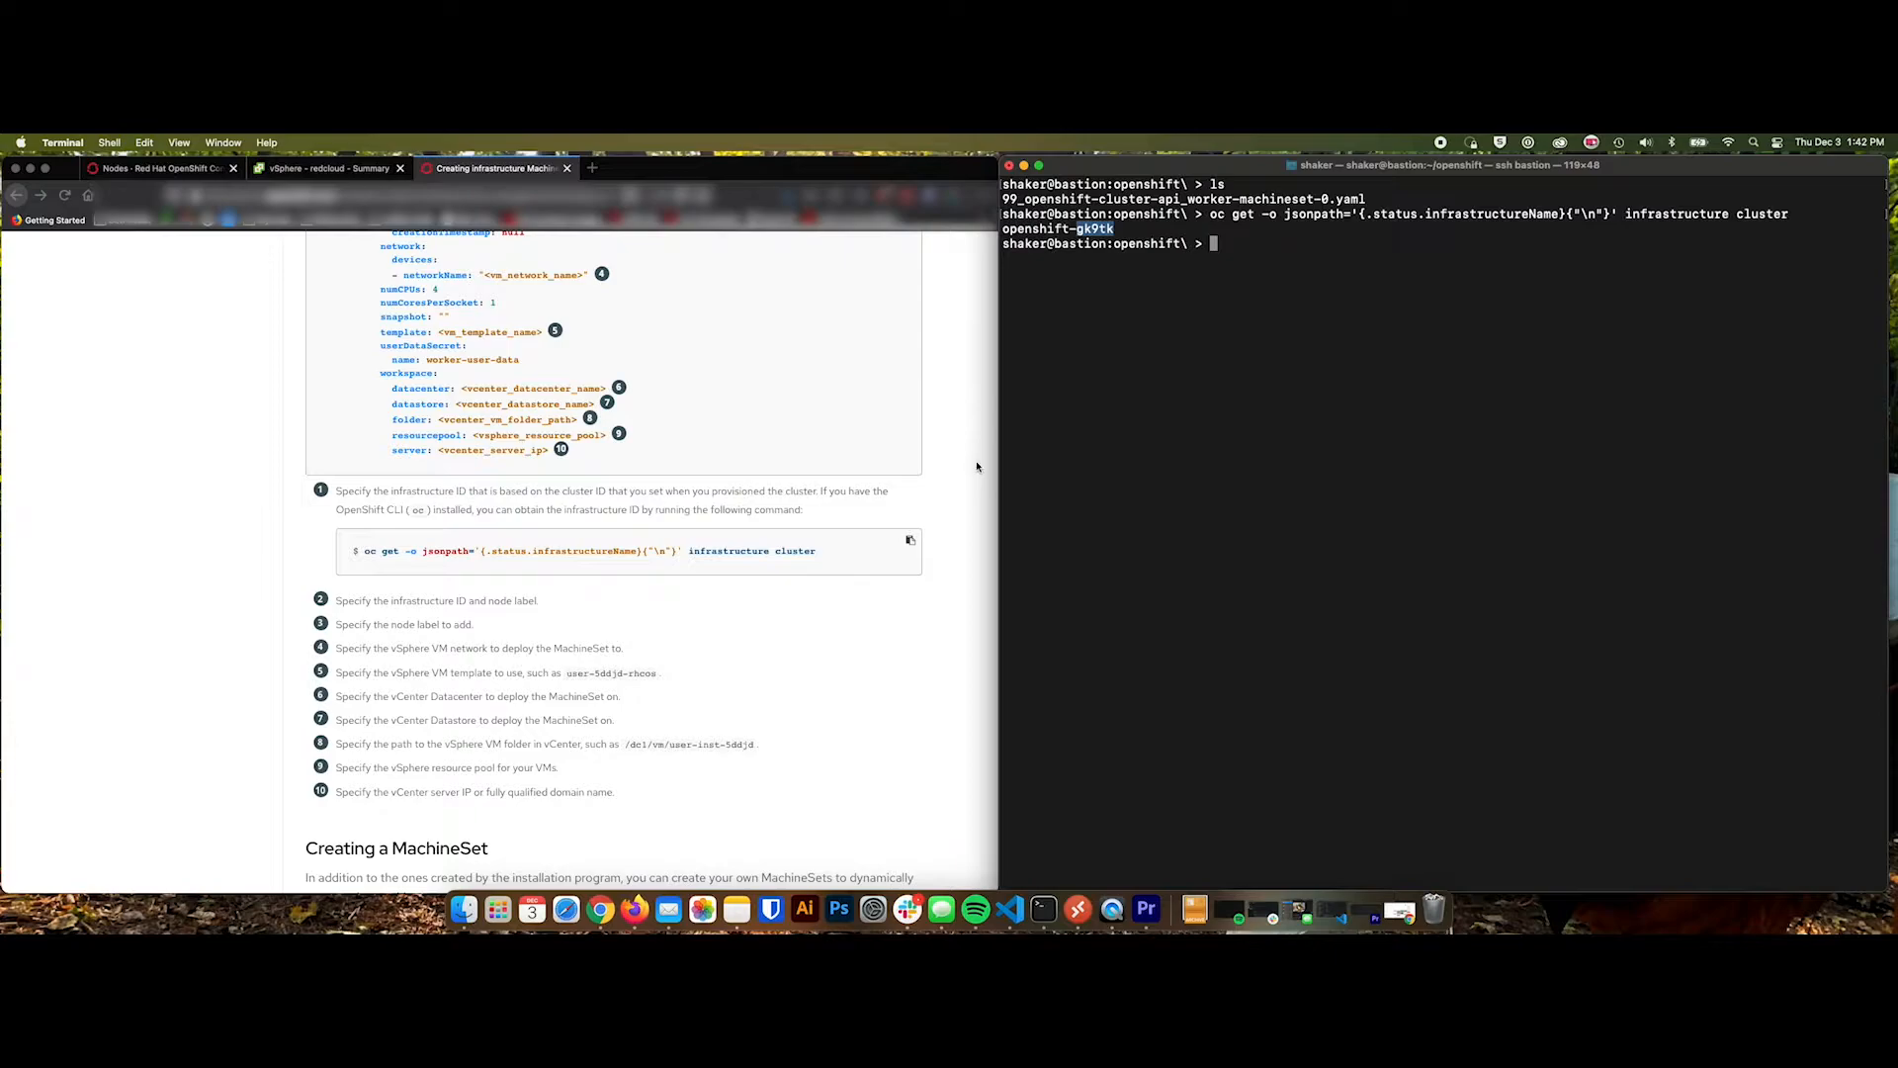
mouse_move(942, 496)
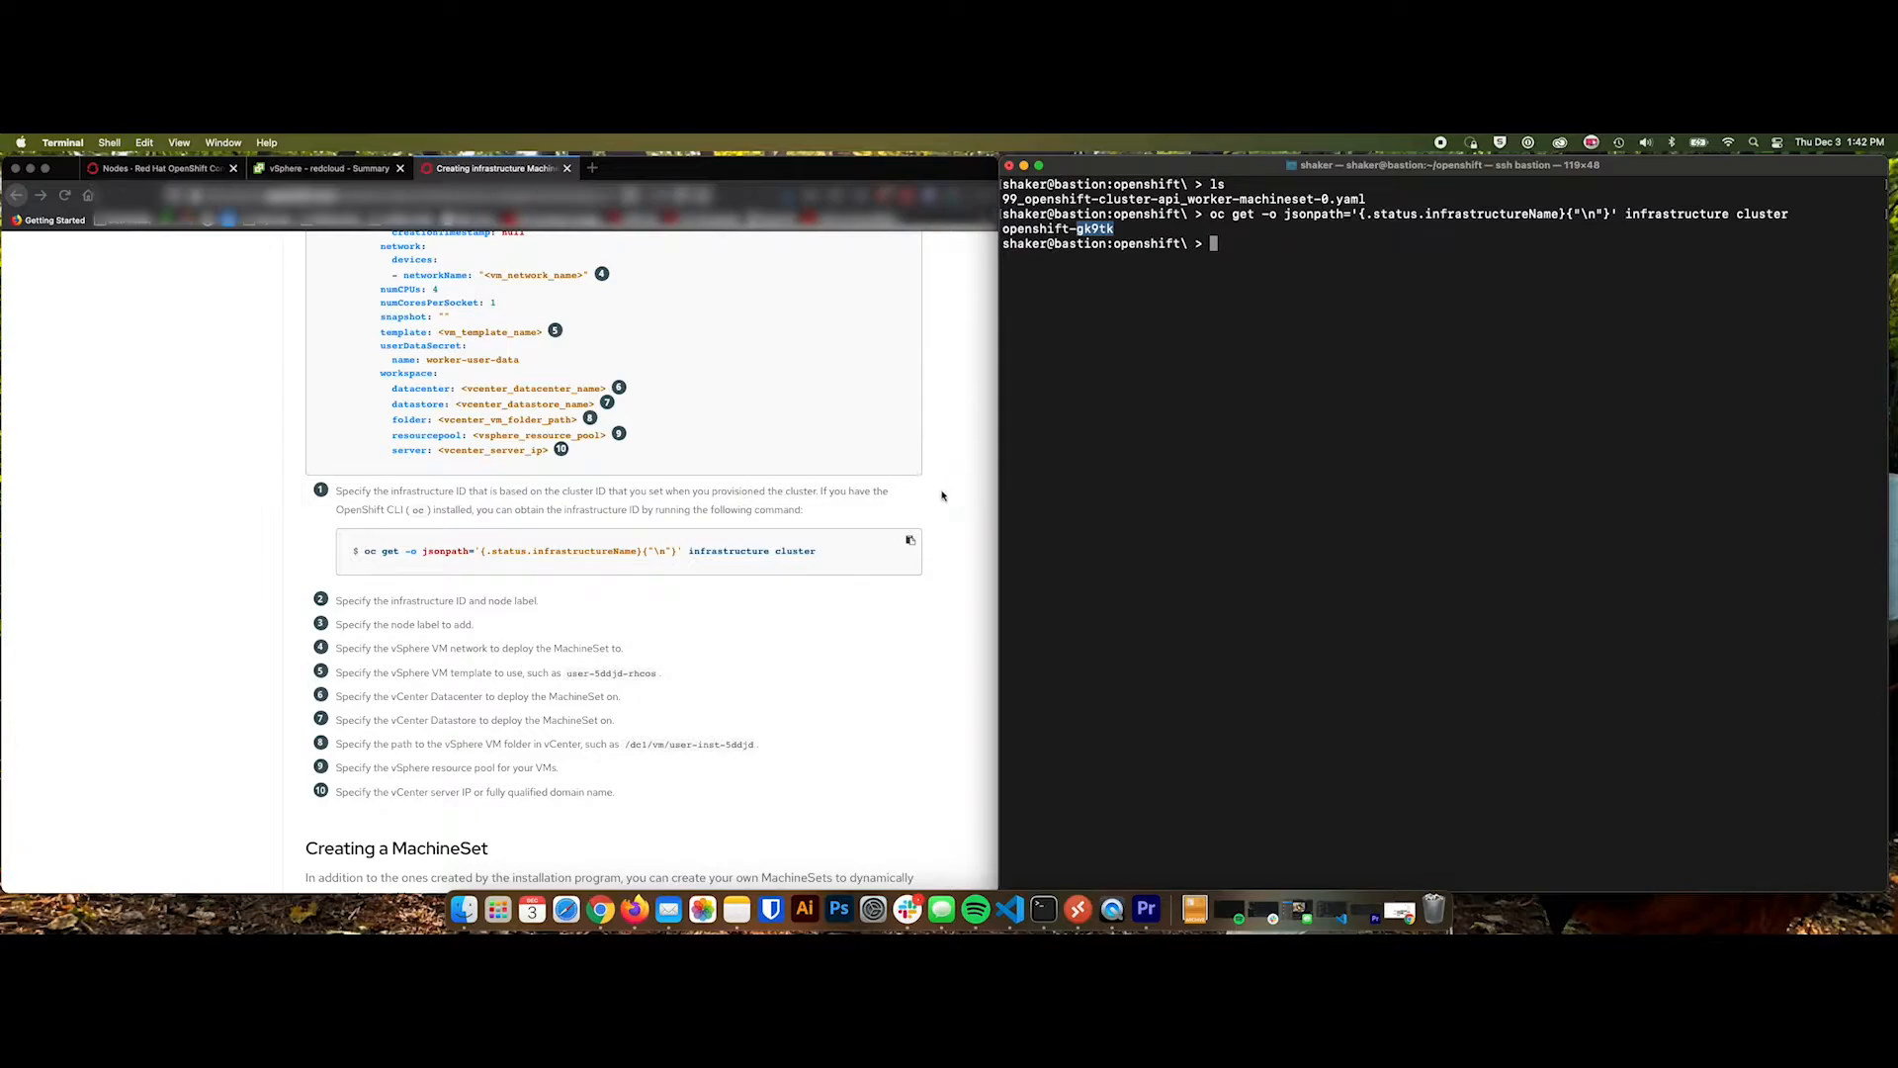
mouse_move(1275, 194)
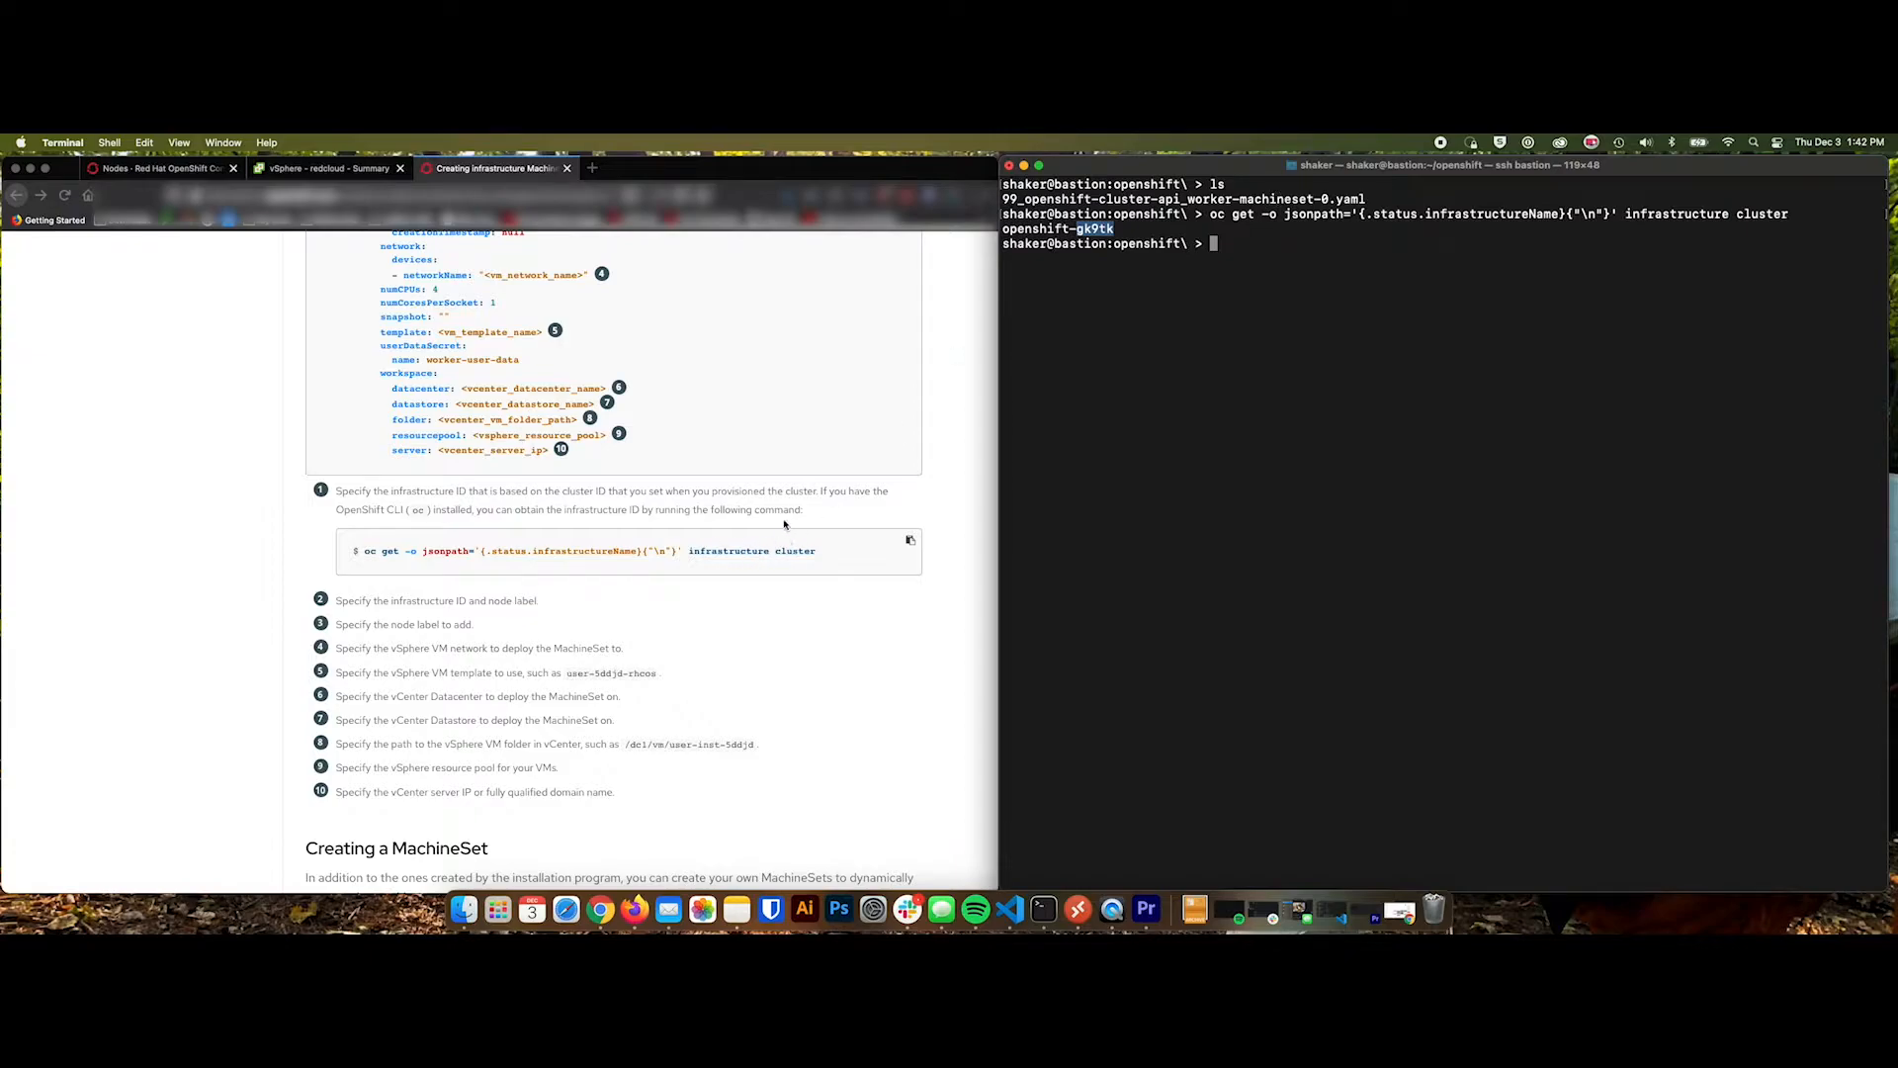
scroll(up, 3)
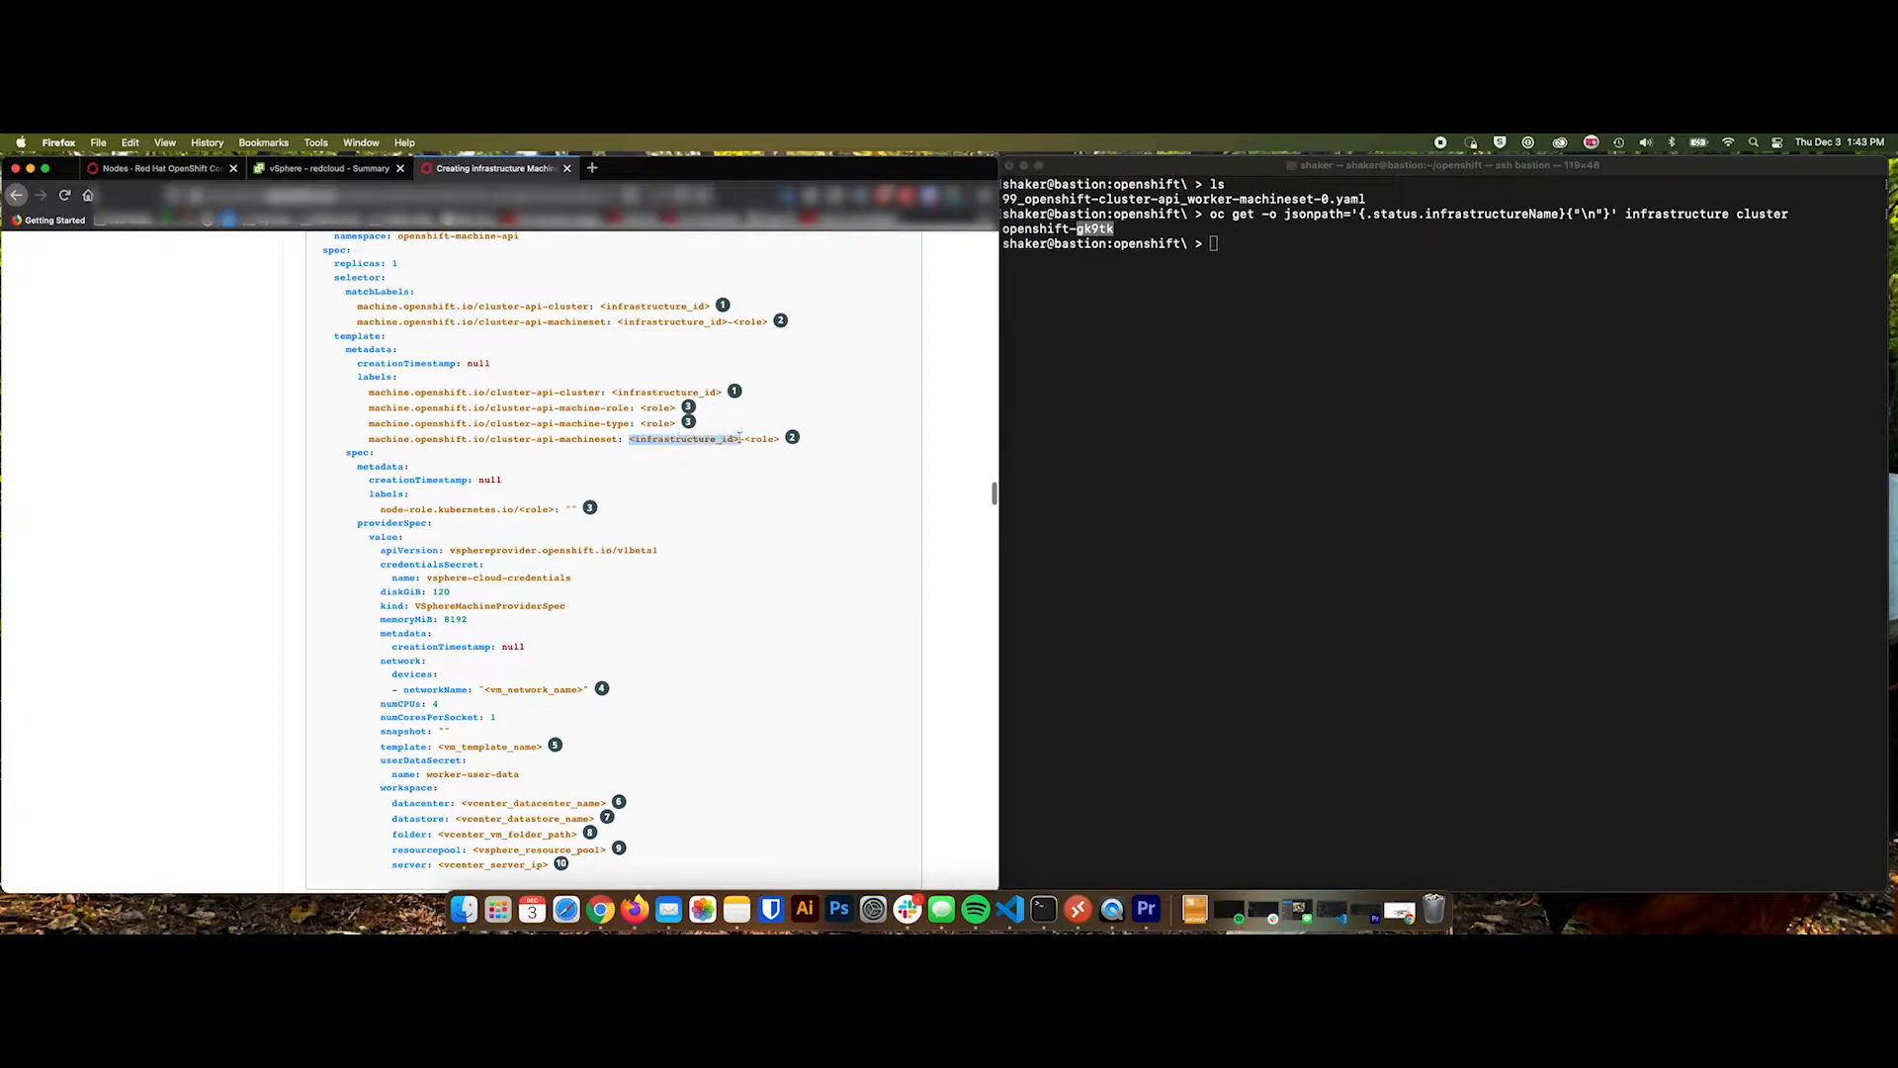
click(746, 520)
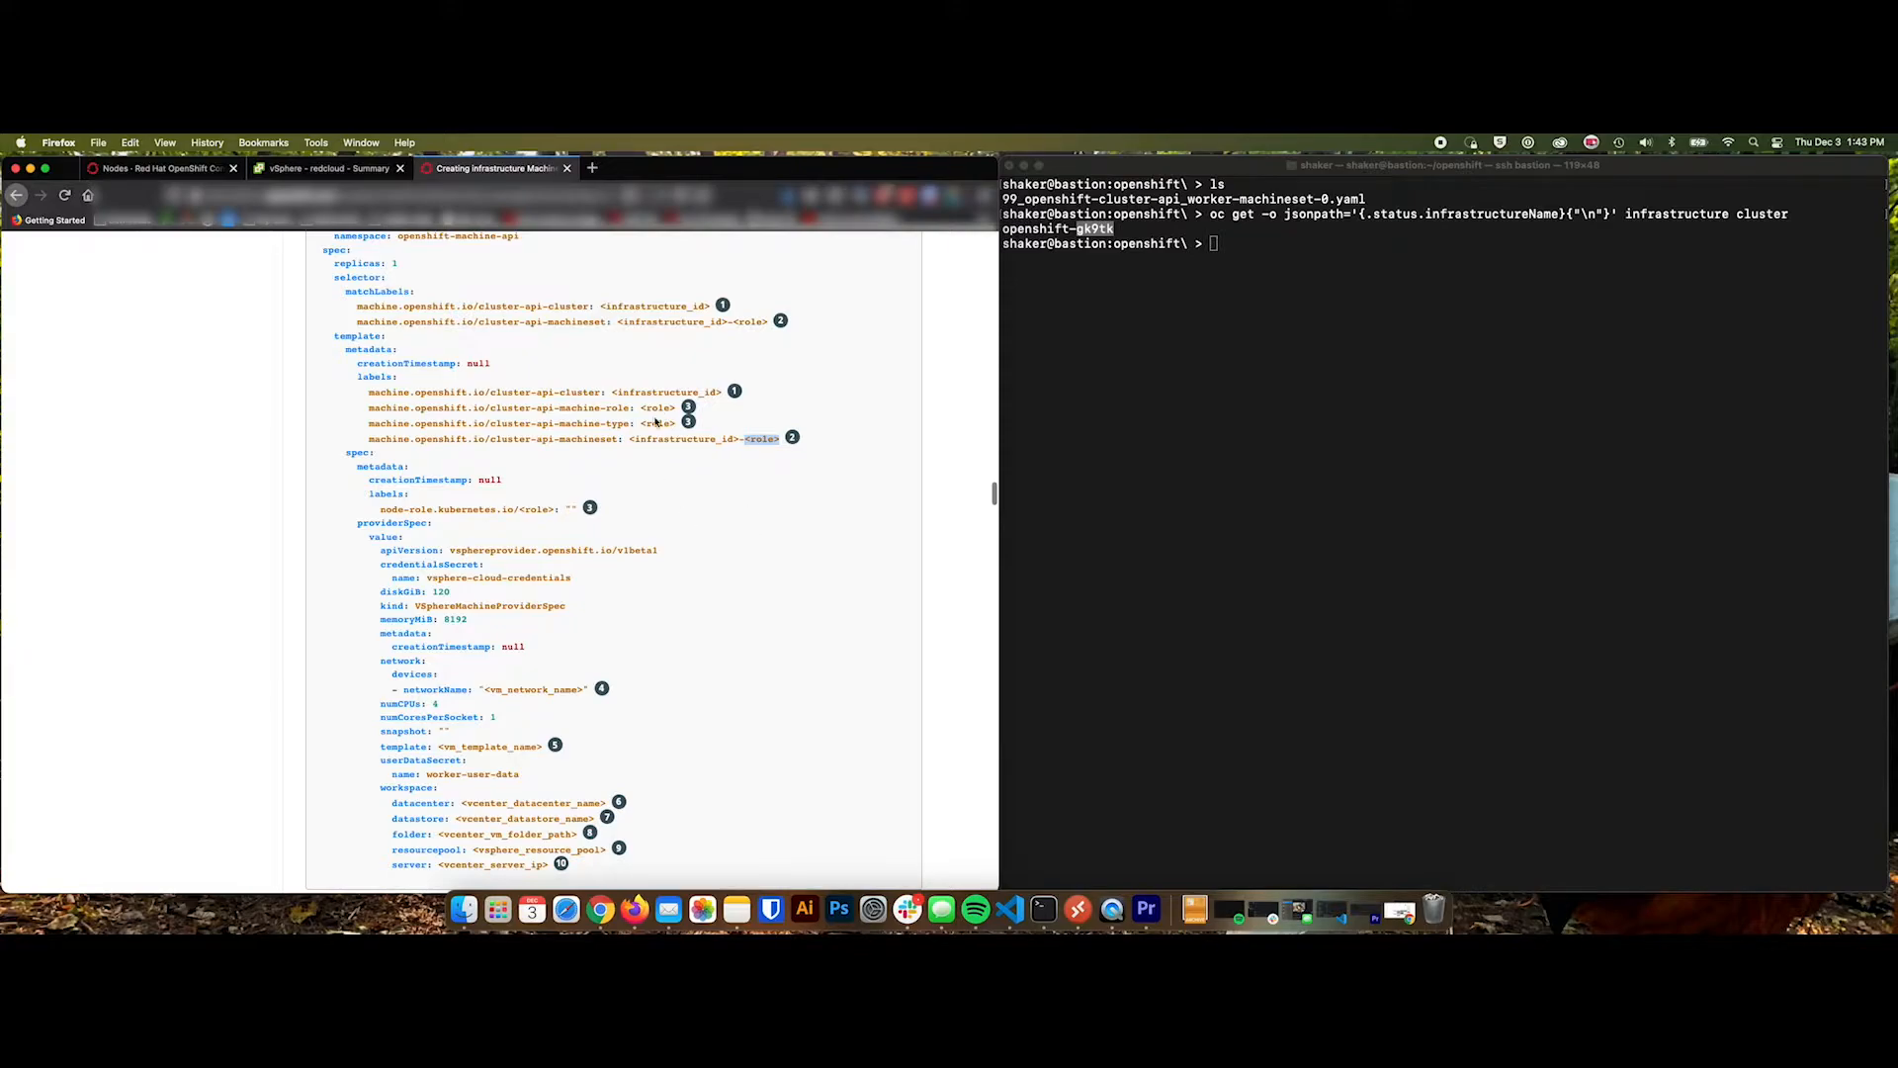
mouse_move(599, 514)
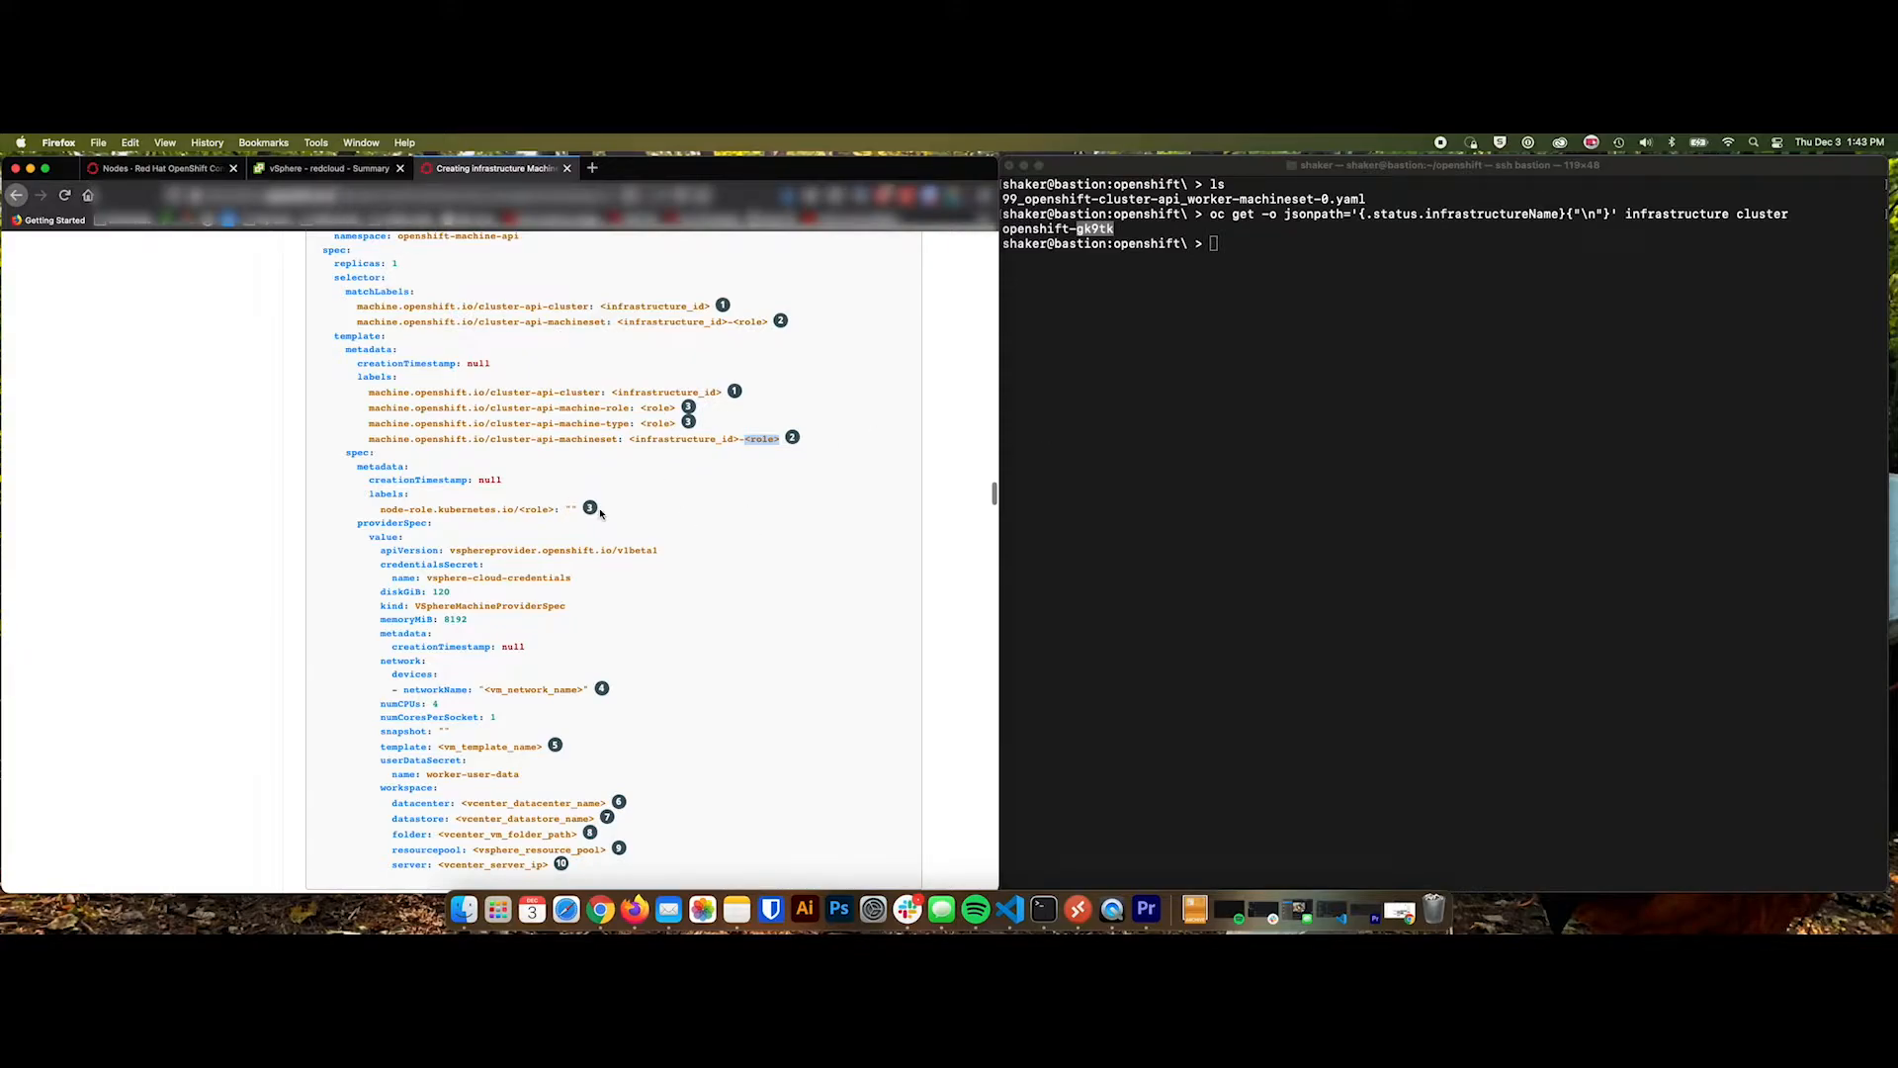
View the redcloud cluster's master, worker and rhcos VMs in vSphere, then the console's six Ready nodes.
scroll(down, 3)
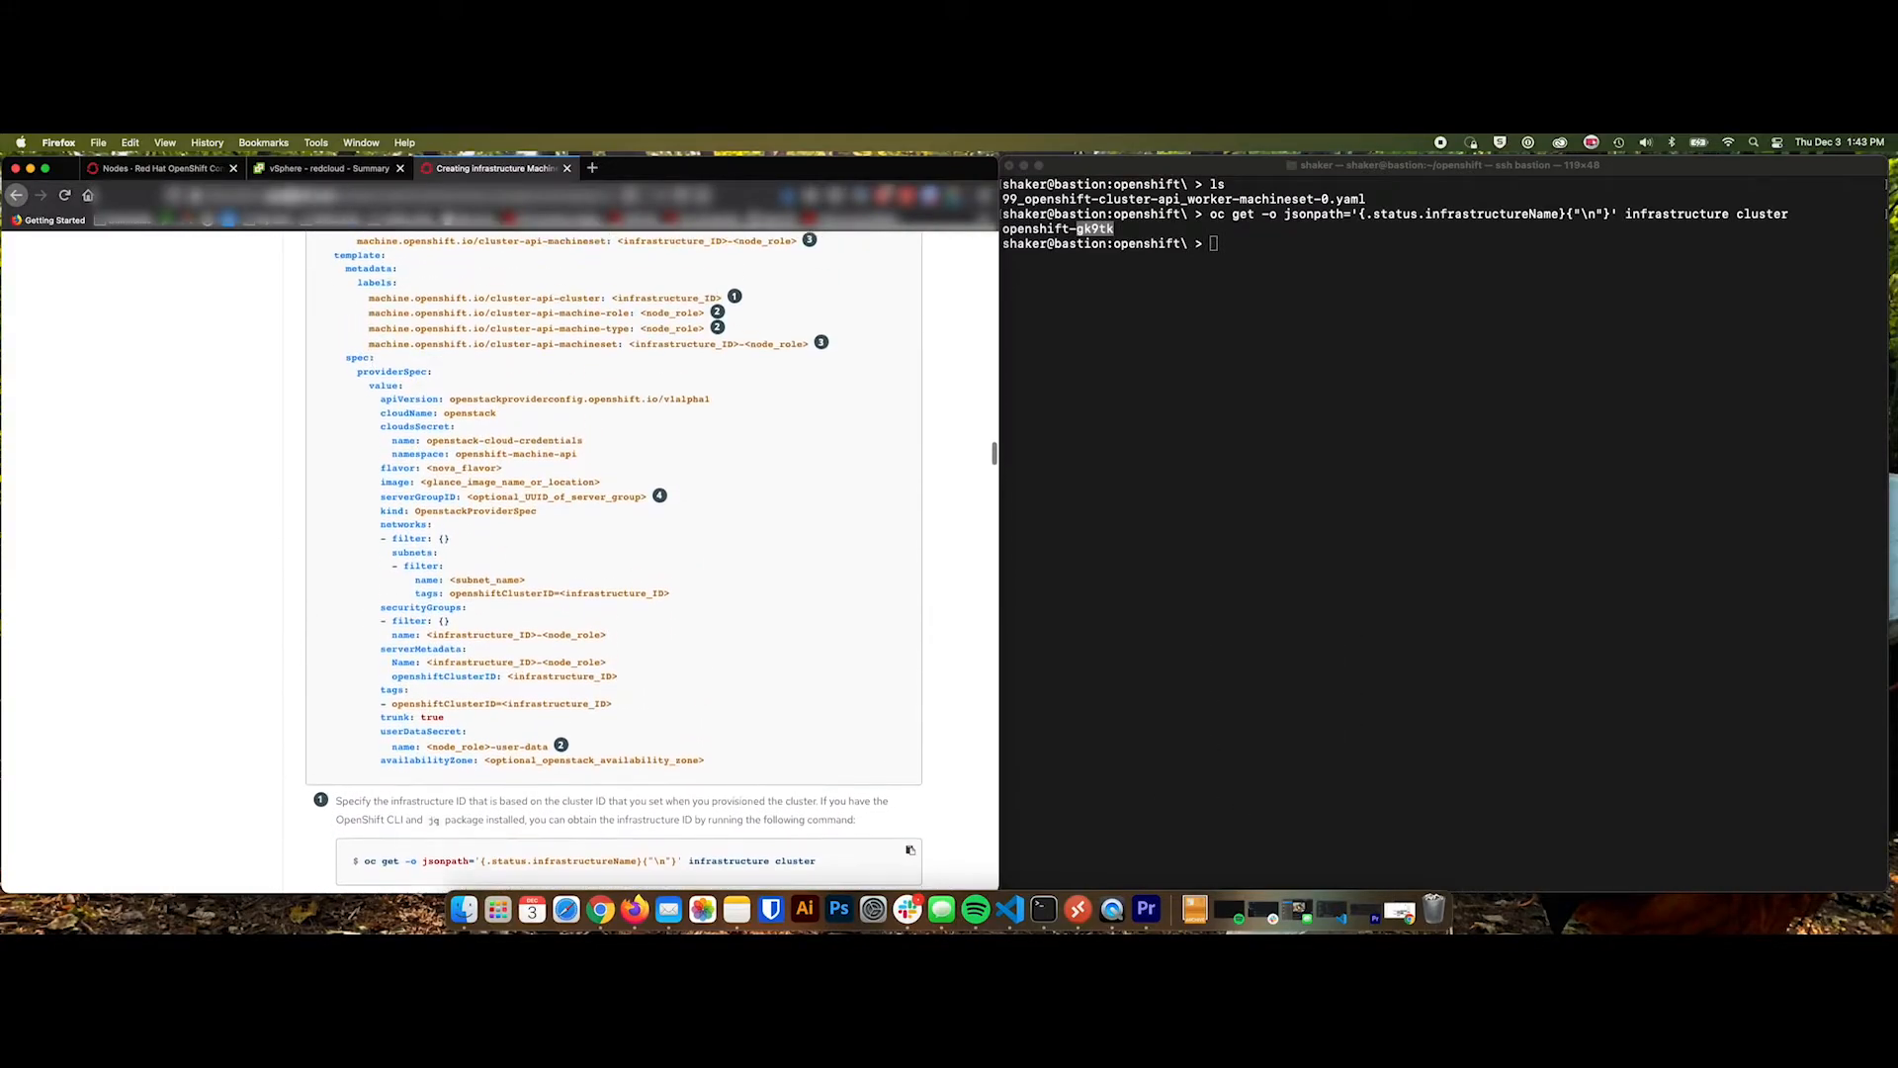
click(327, 166)
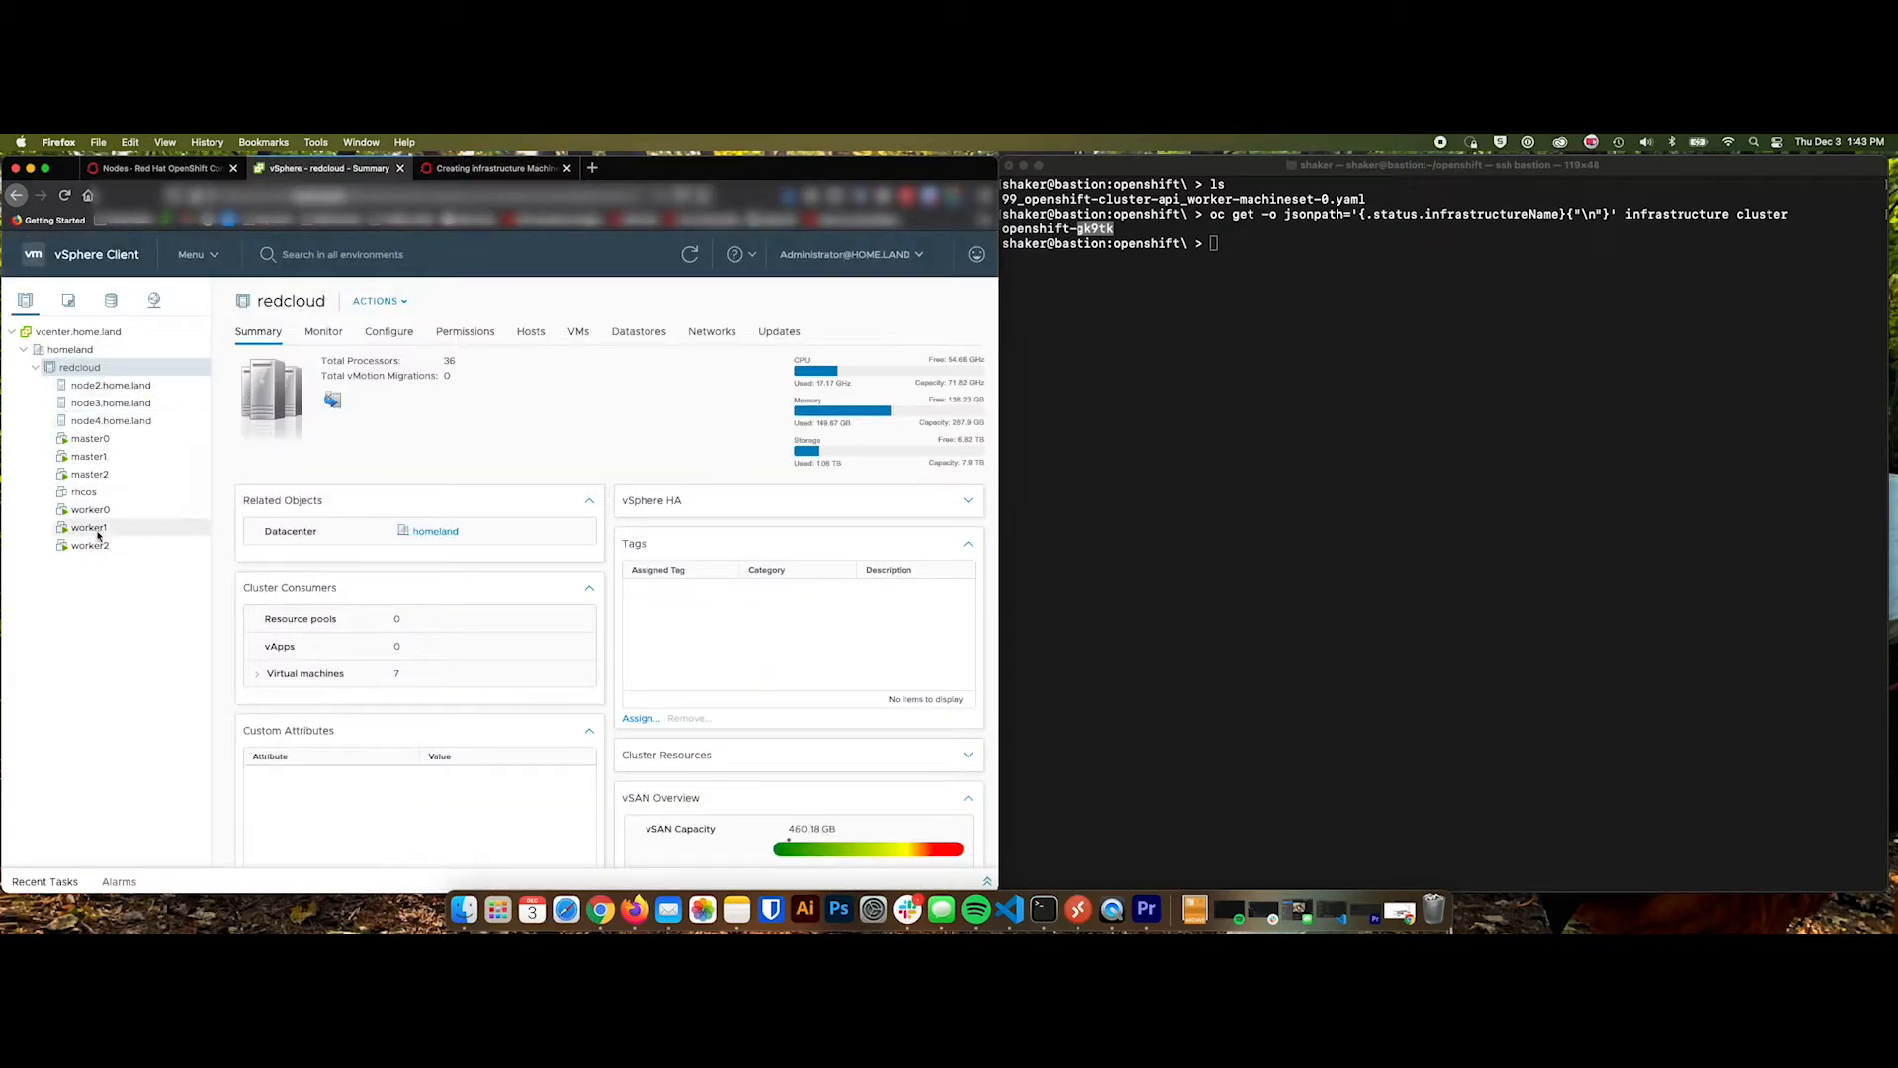
mouse_move(101, 559)
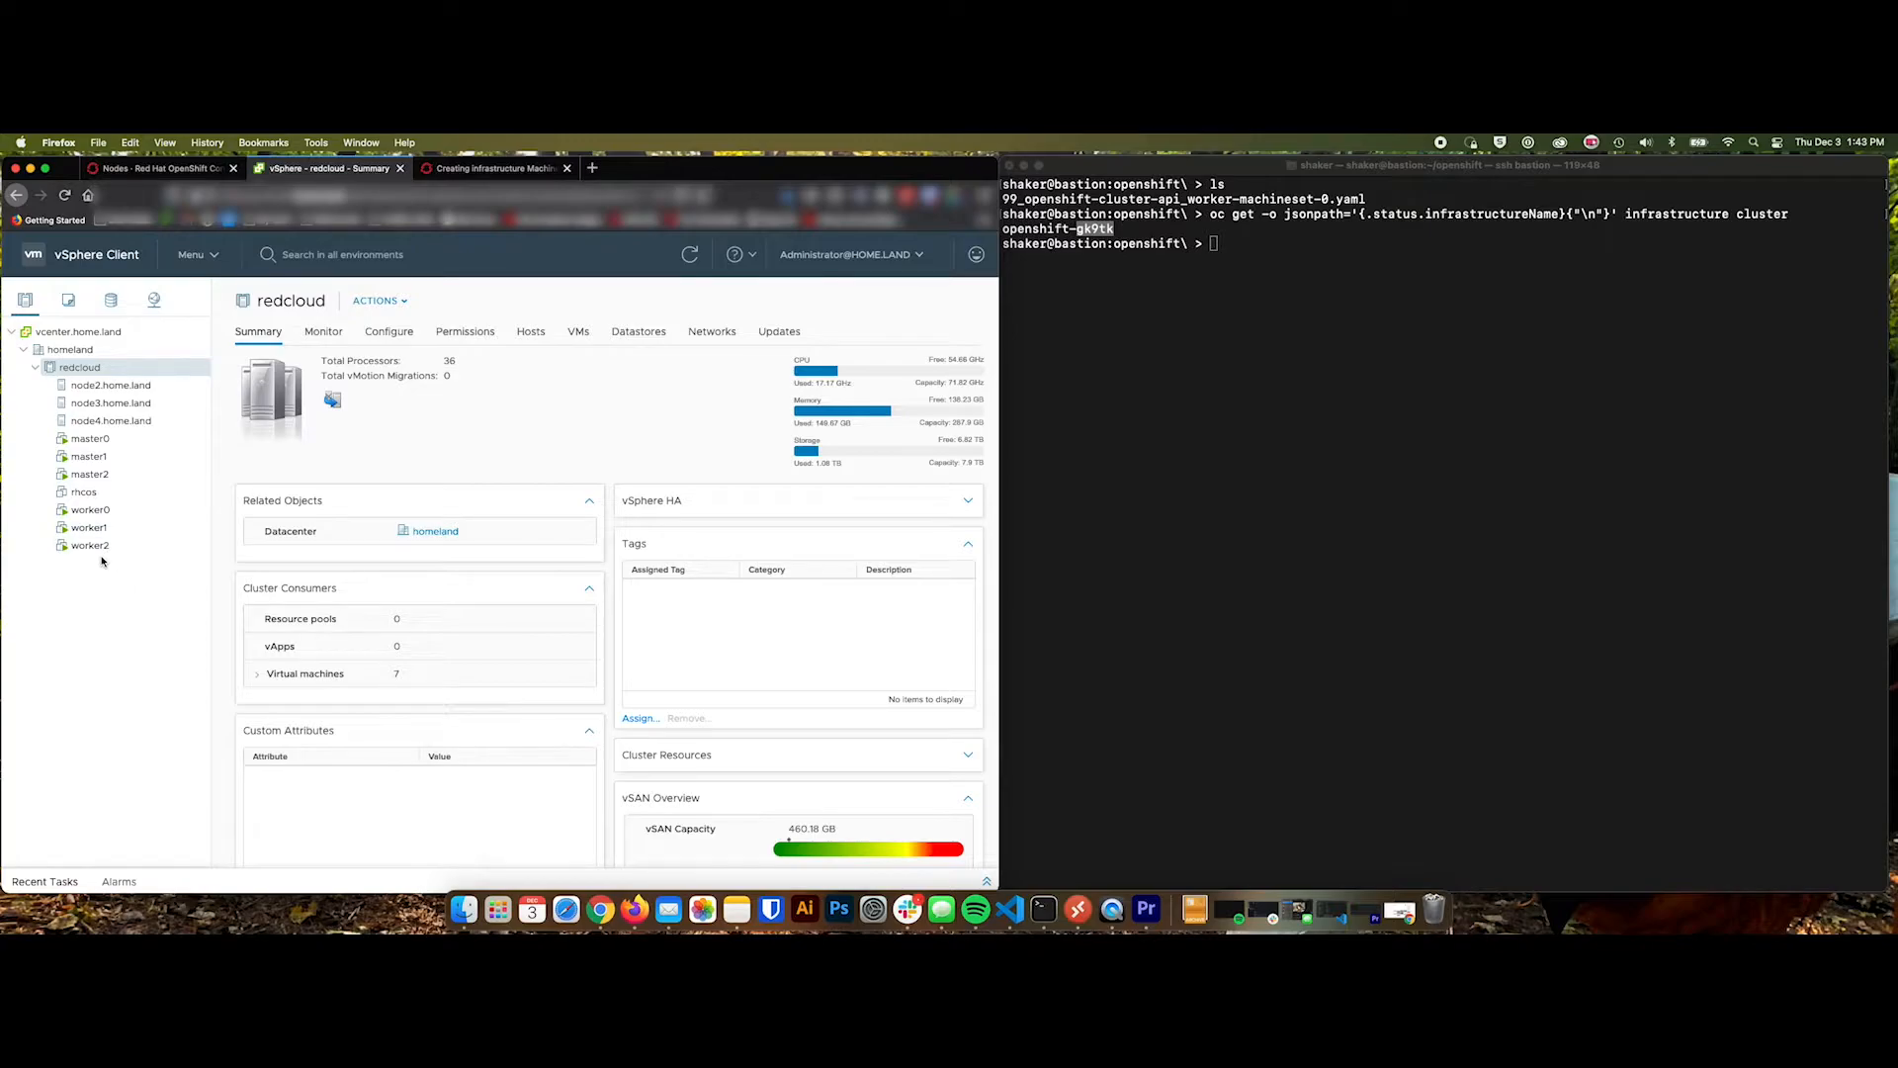
mouse_move(107, 614)
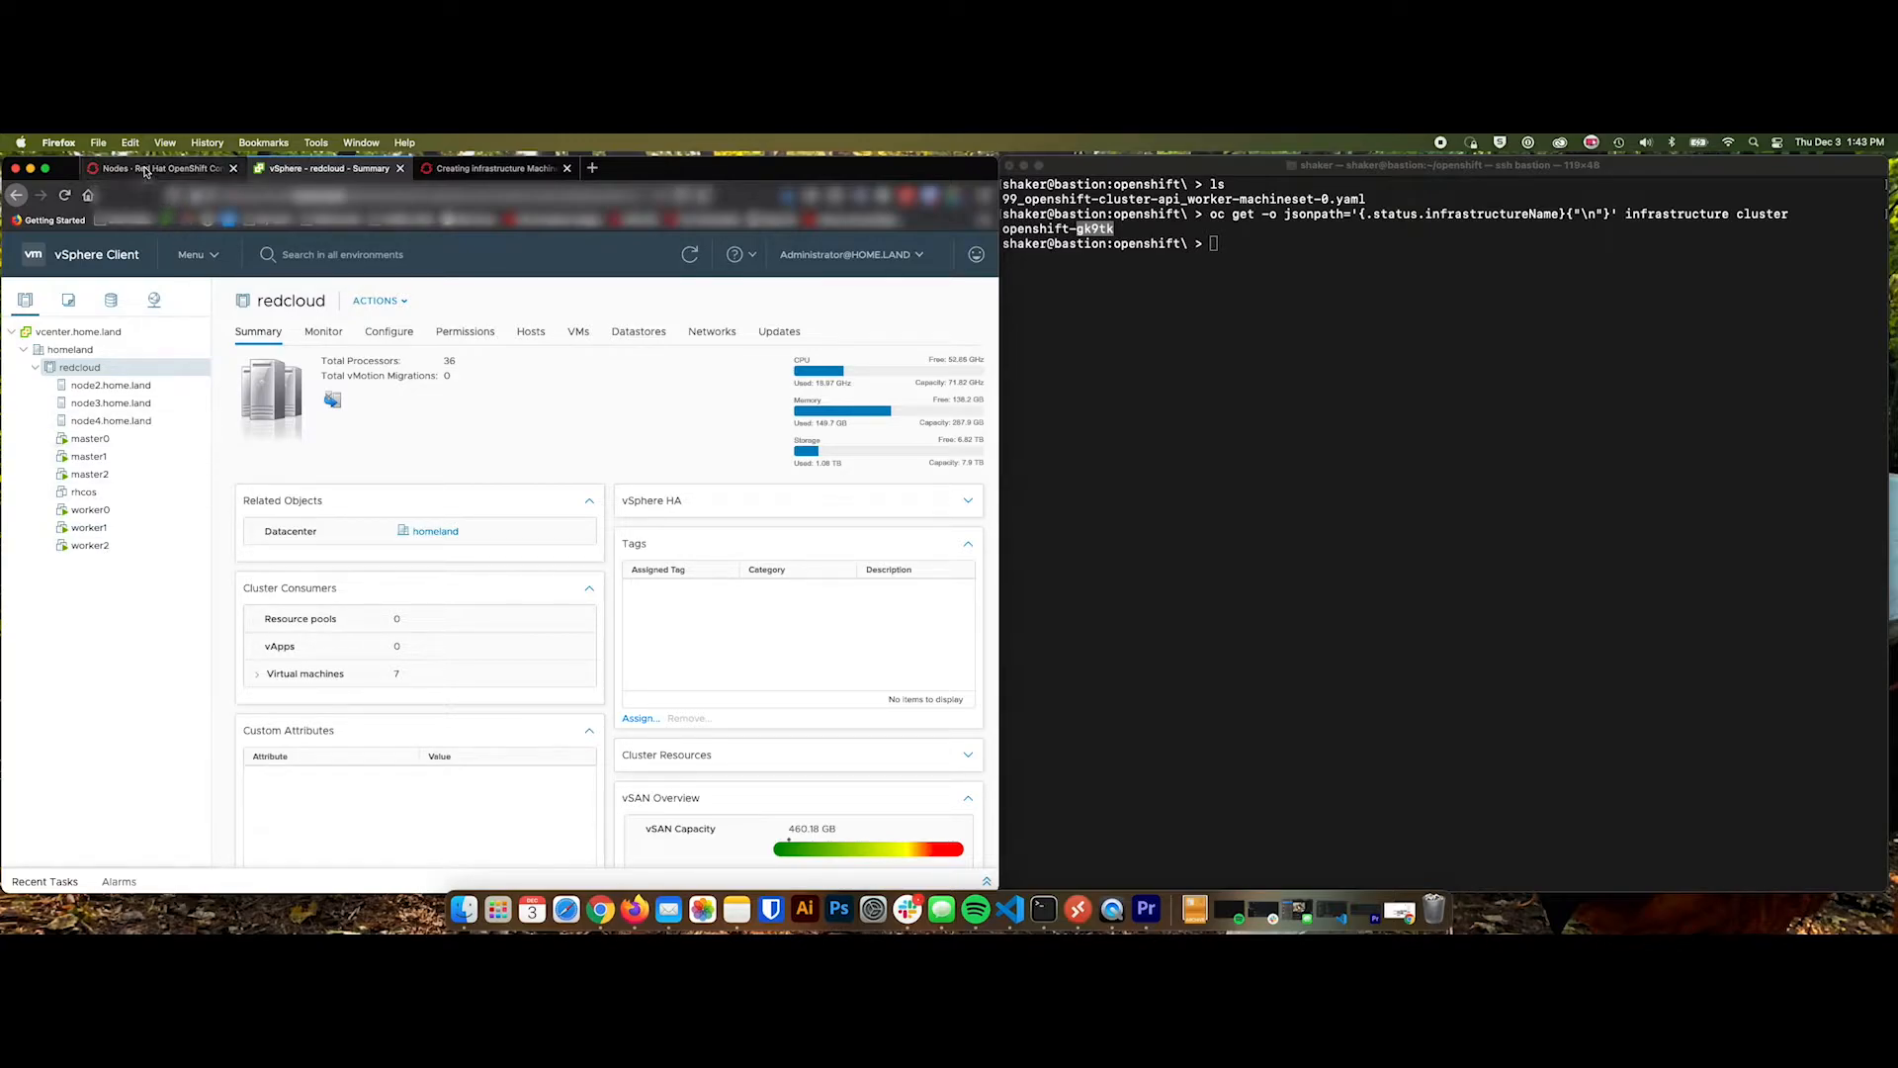
click(164, 168)
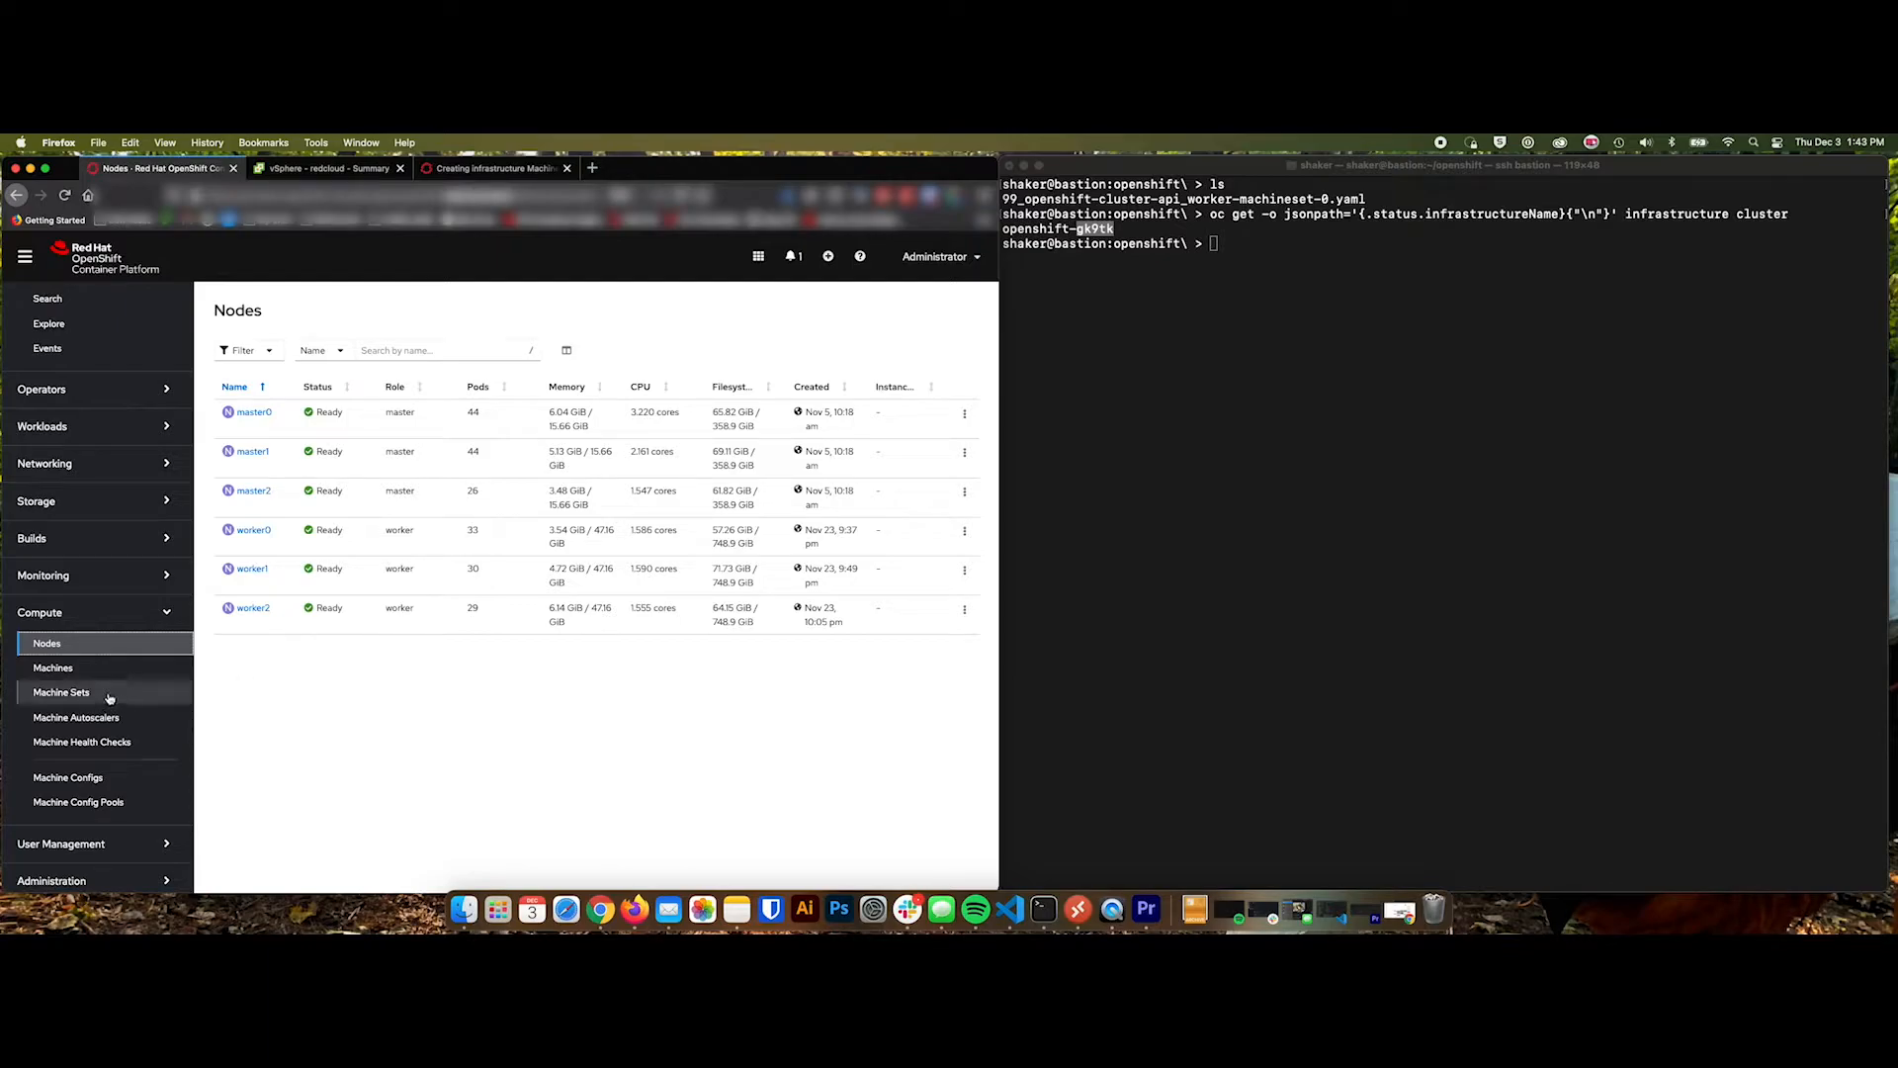
Show Compute > Machine Sets reporting no machine sets found, then return to the bastion shell.
click(61, 692)
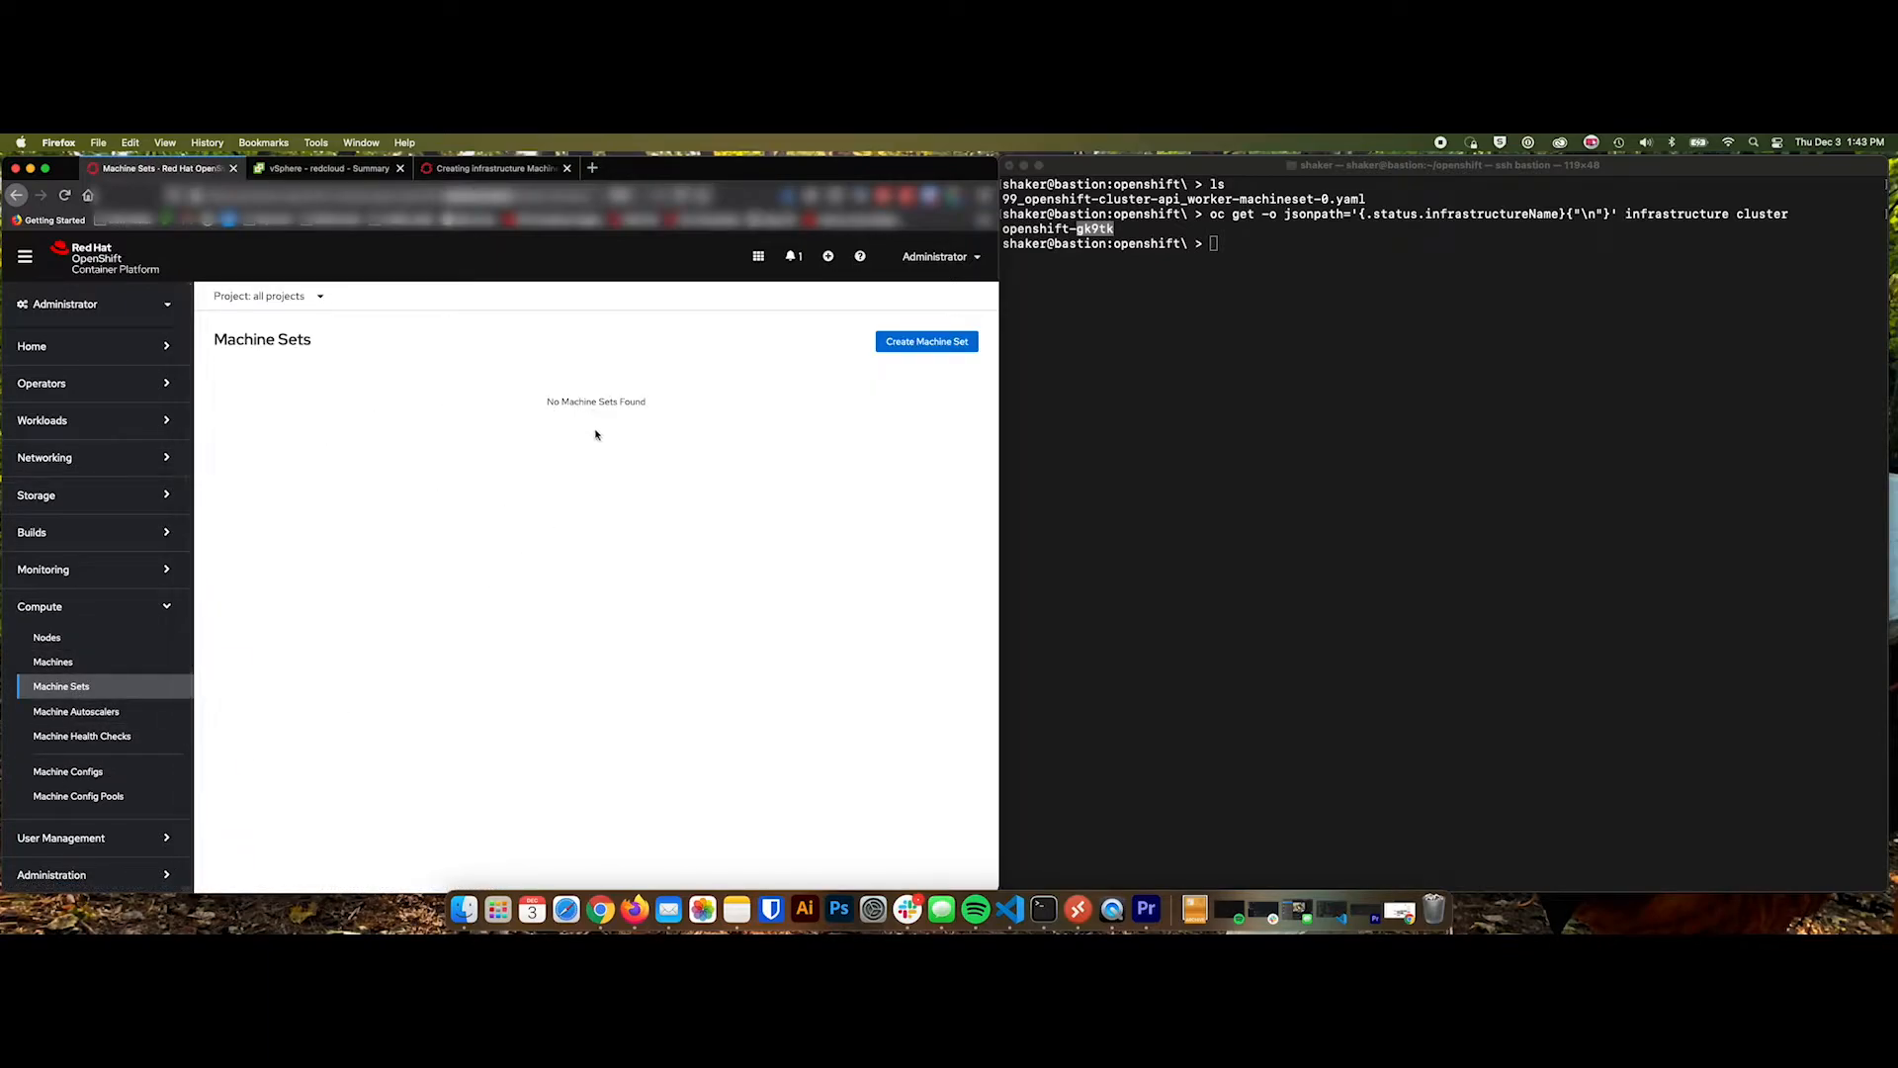
mouse_move(413, 498)
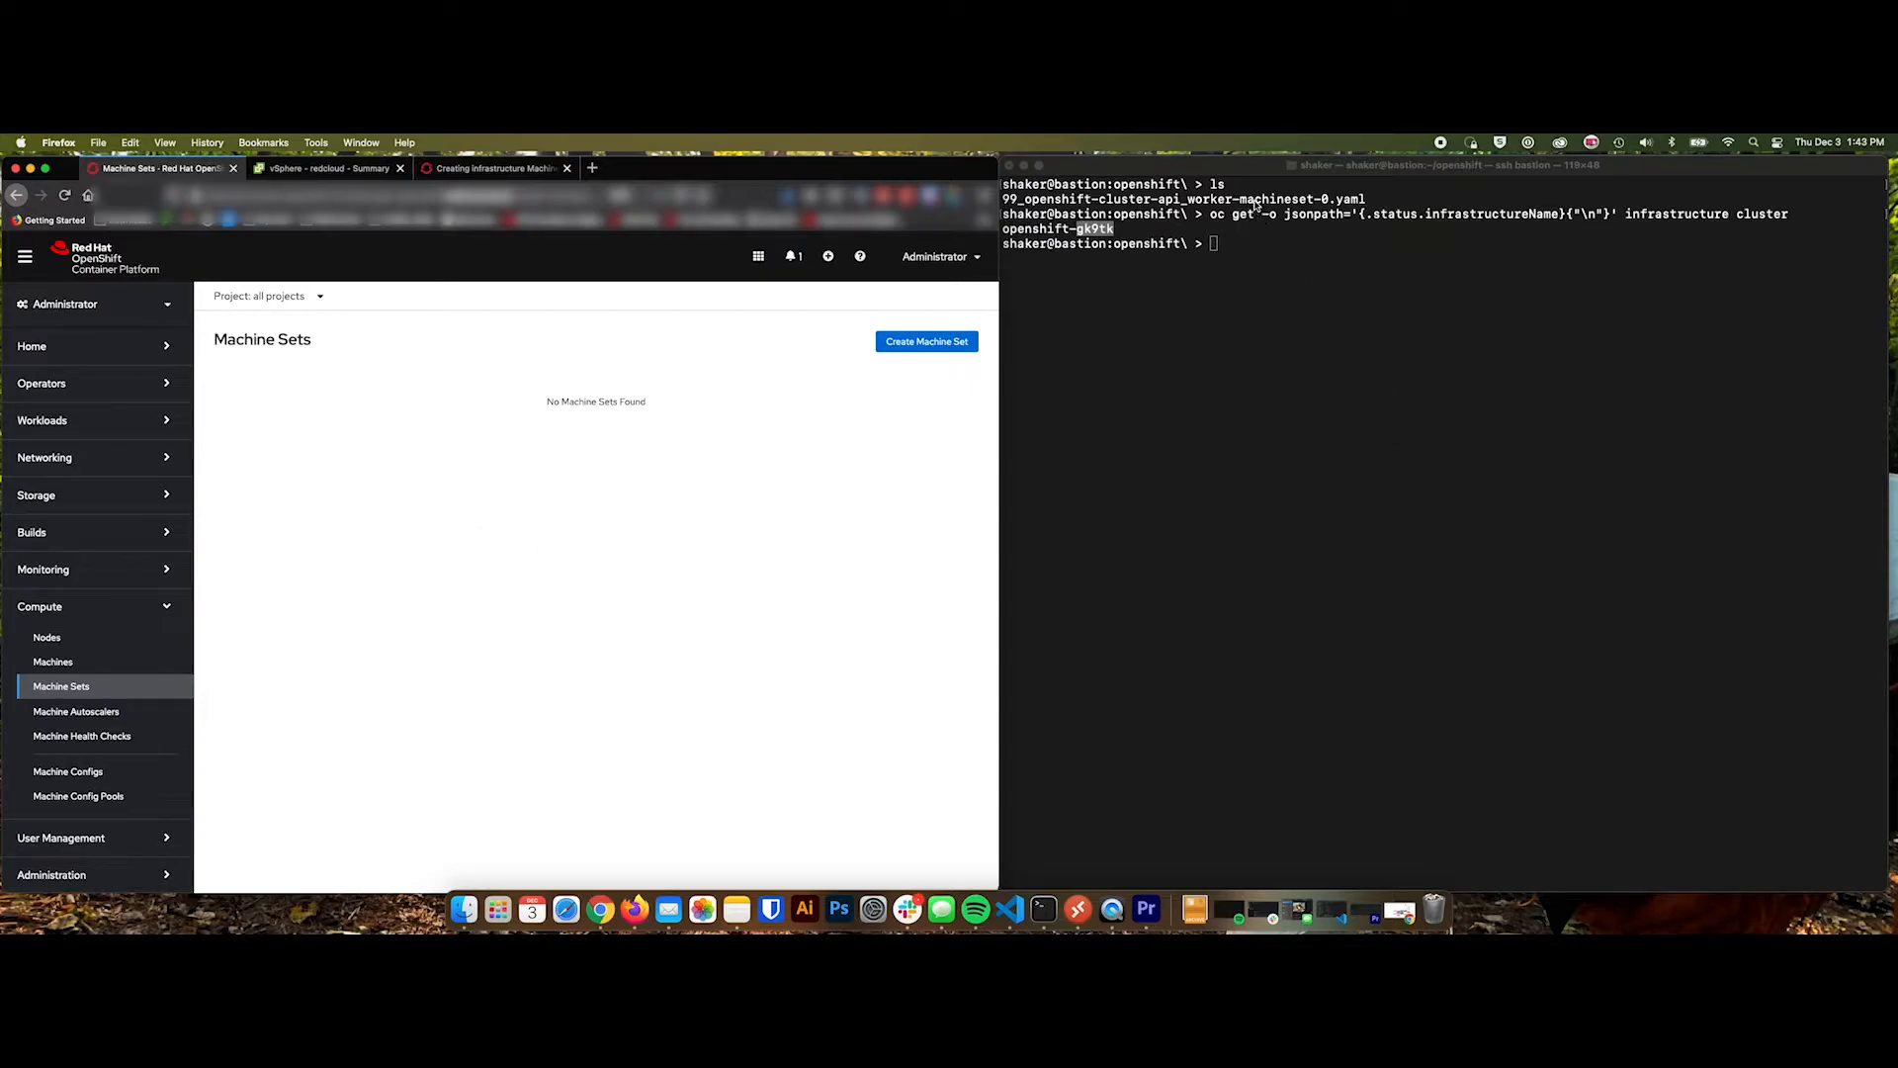
mouse_move(543, 570)
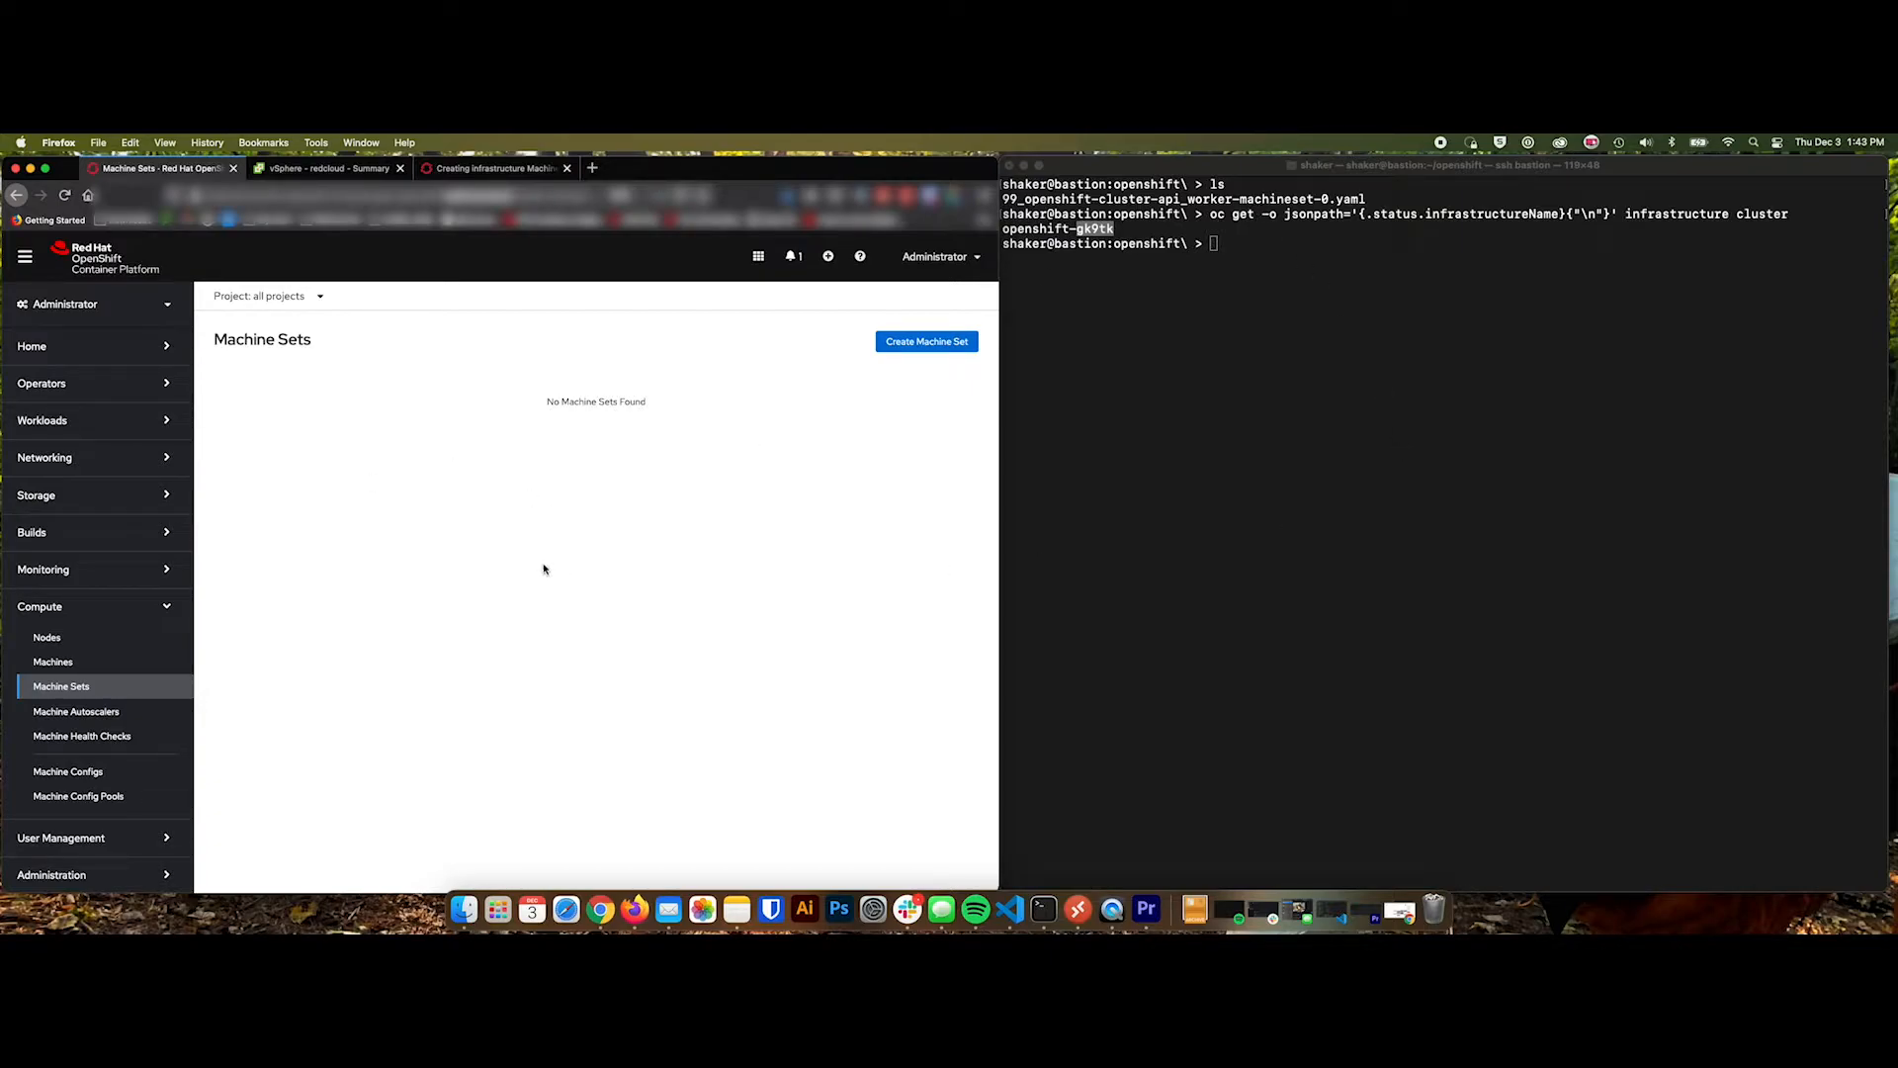
mouse_move(926, 512)
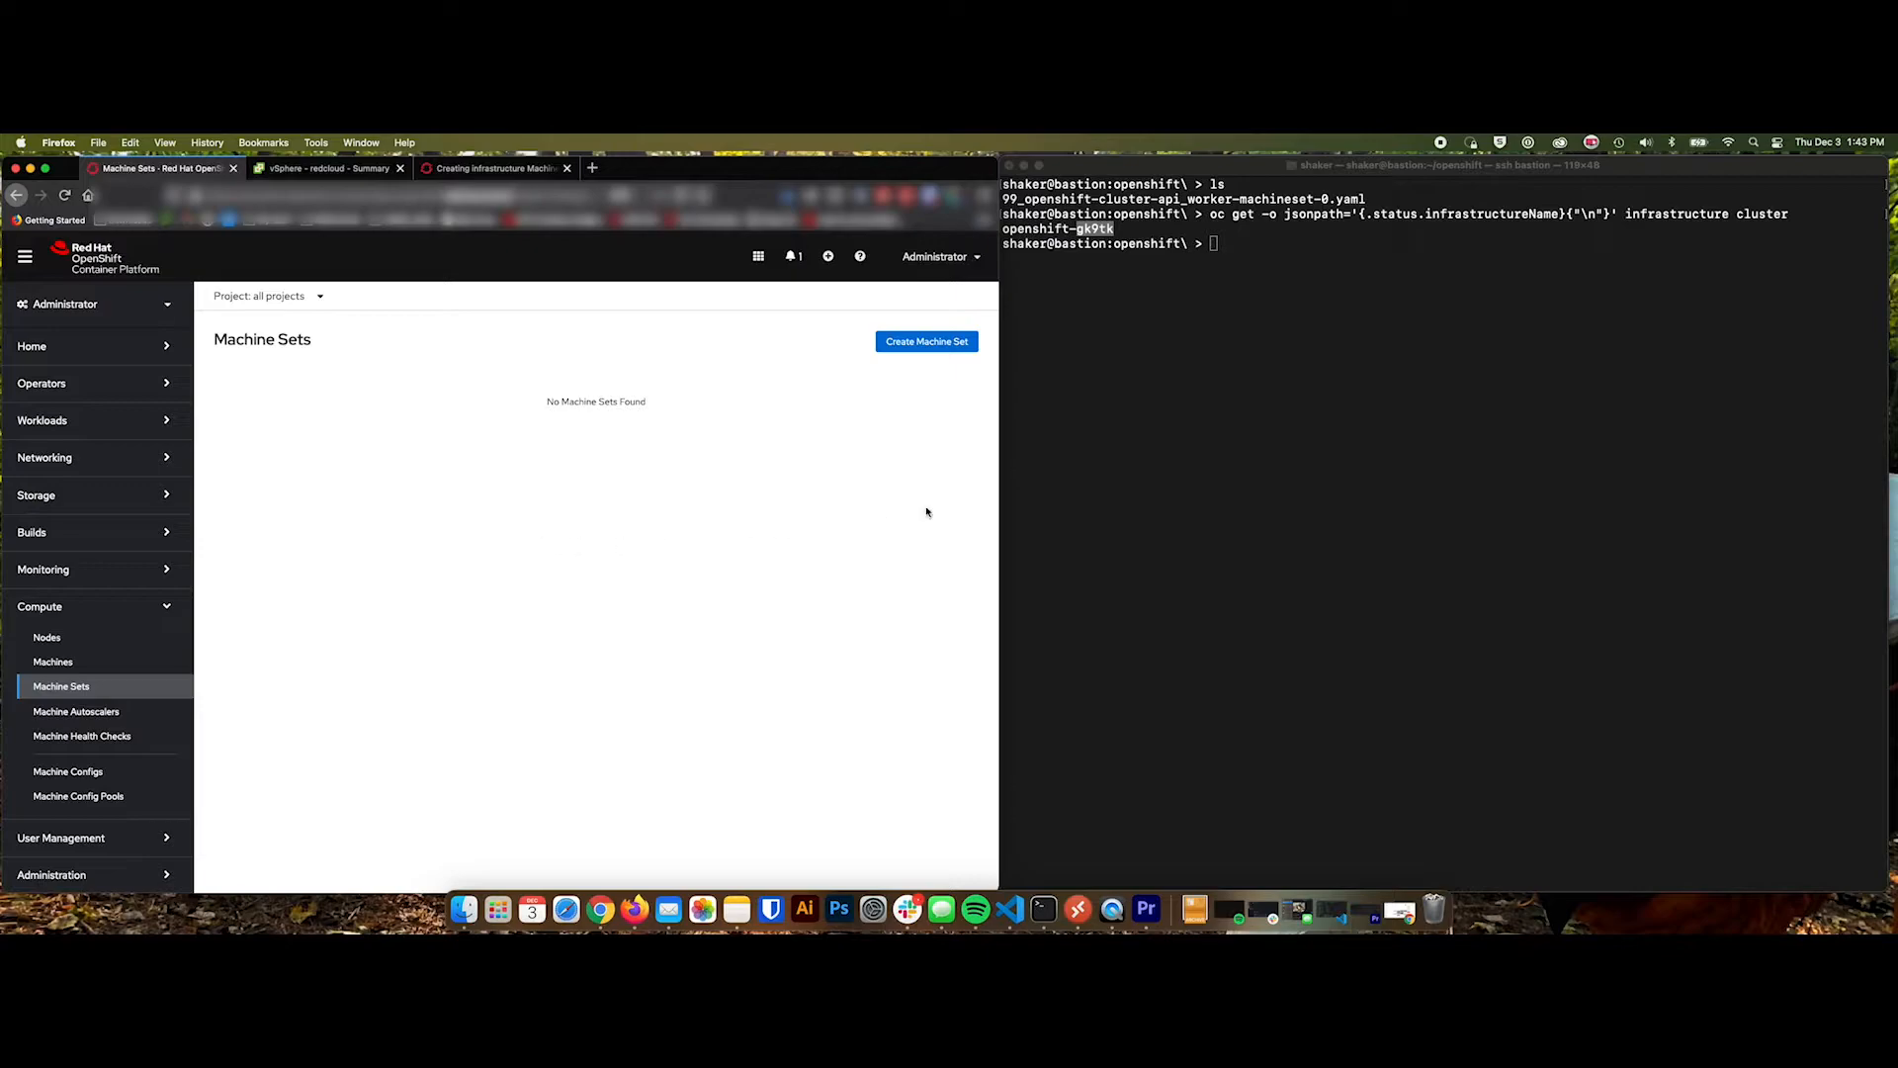
click(1151, 473)
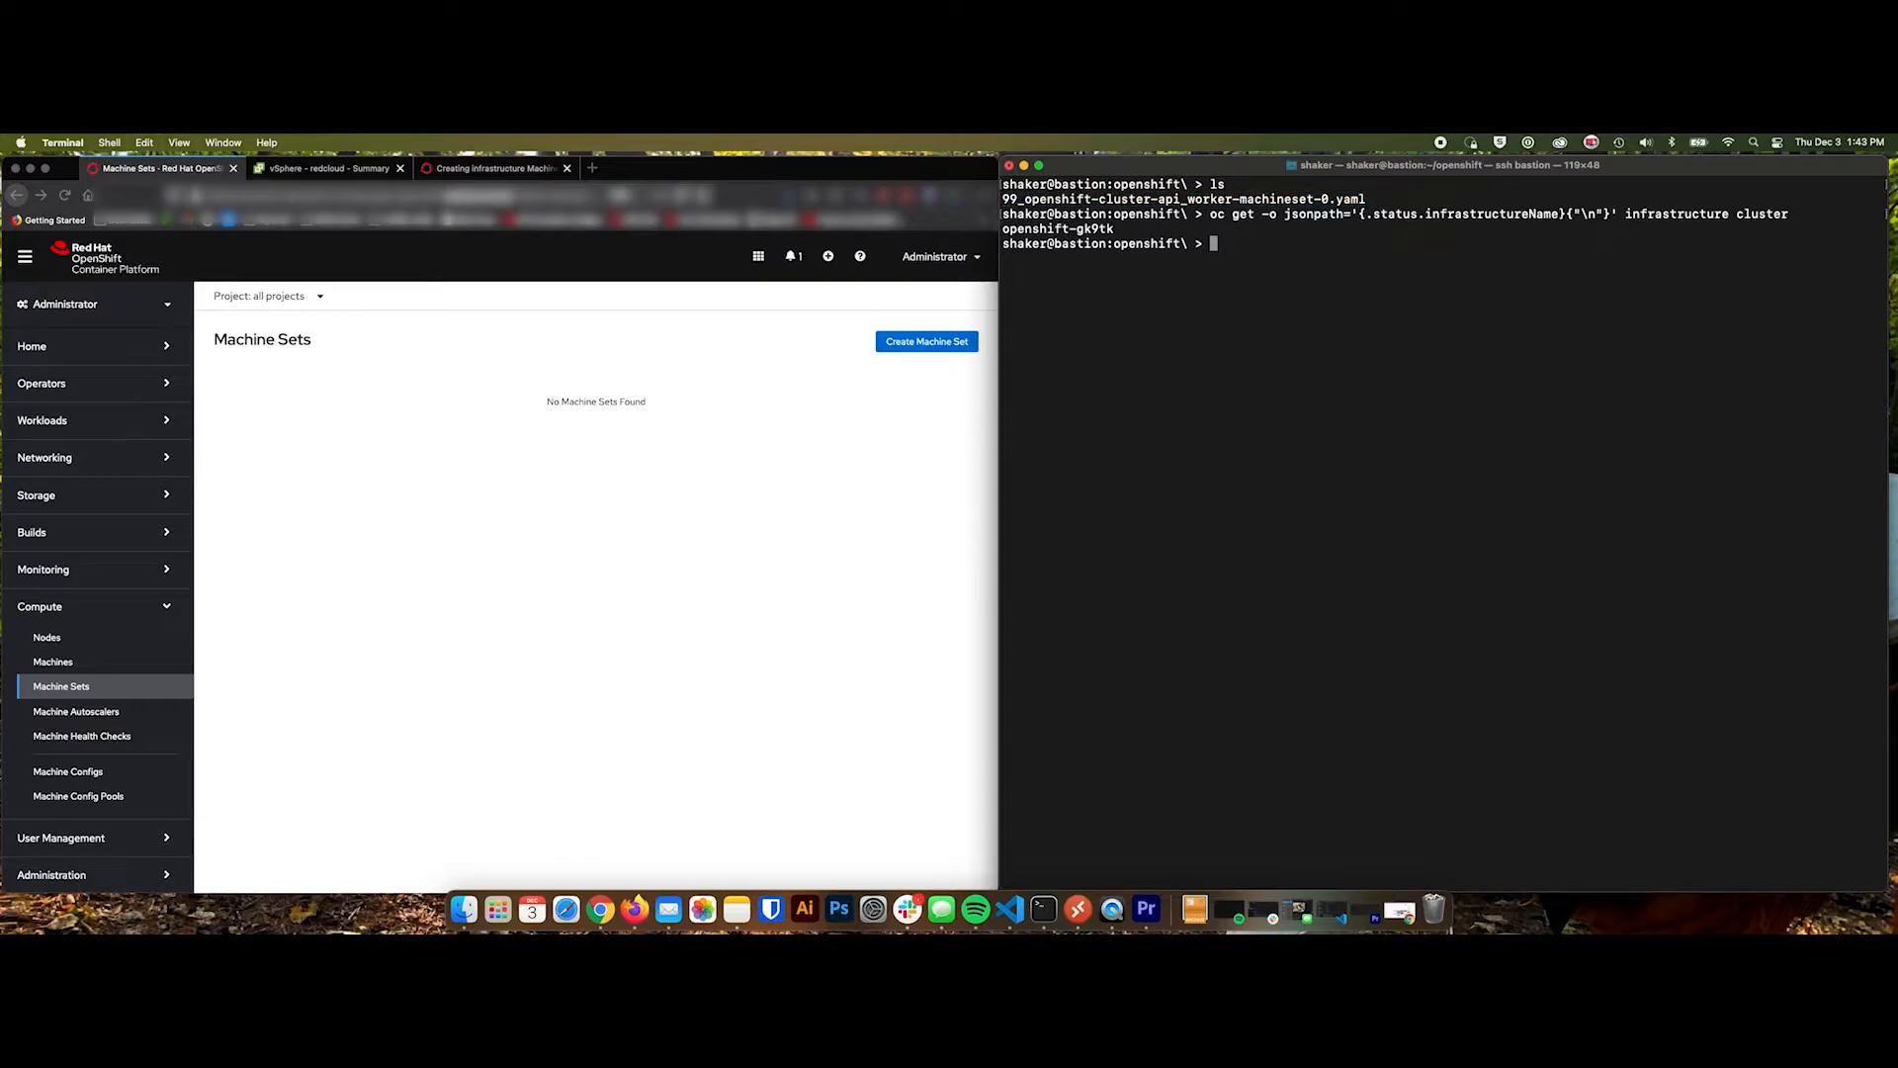
In vim, substitute worker with infra across the MachineSet YAML (6 substitutions on 6 lines).
text(v)
text(:%s/worker)
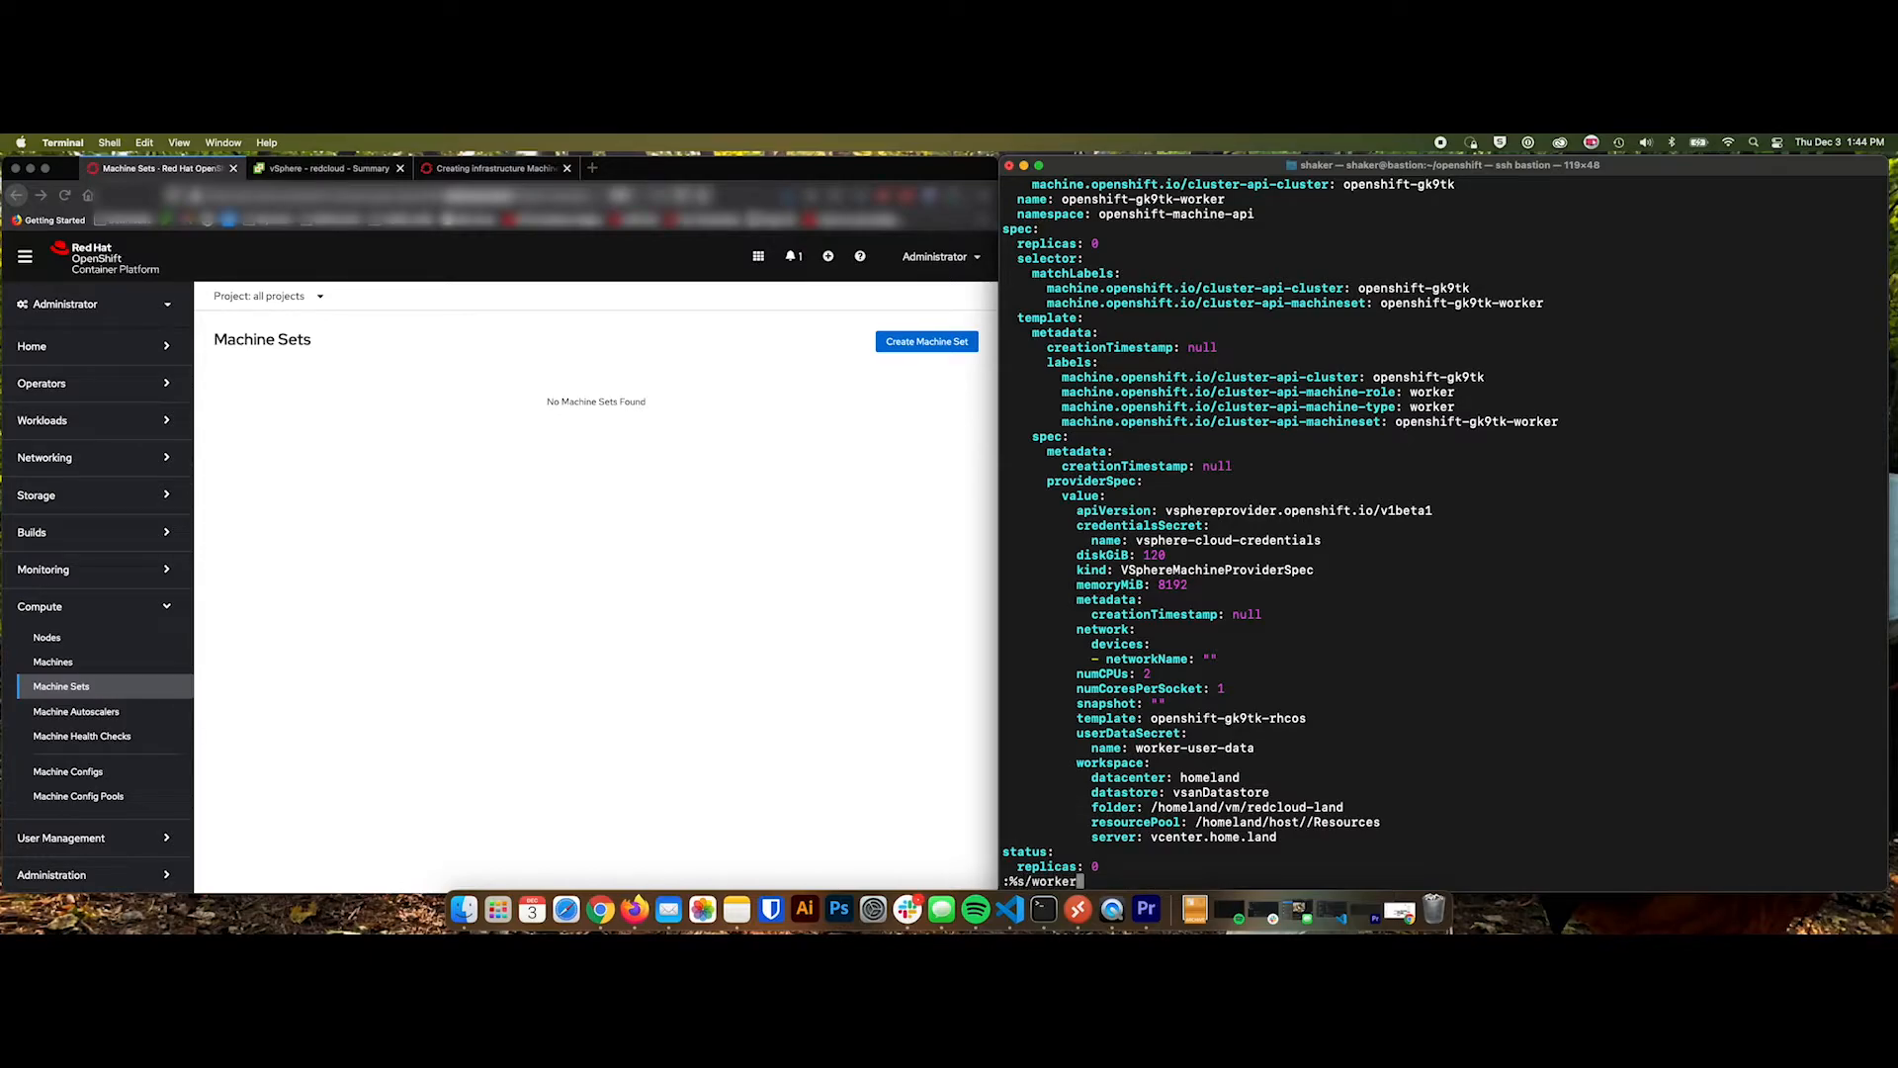
text(/infra)
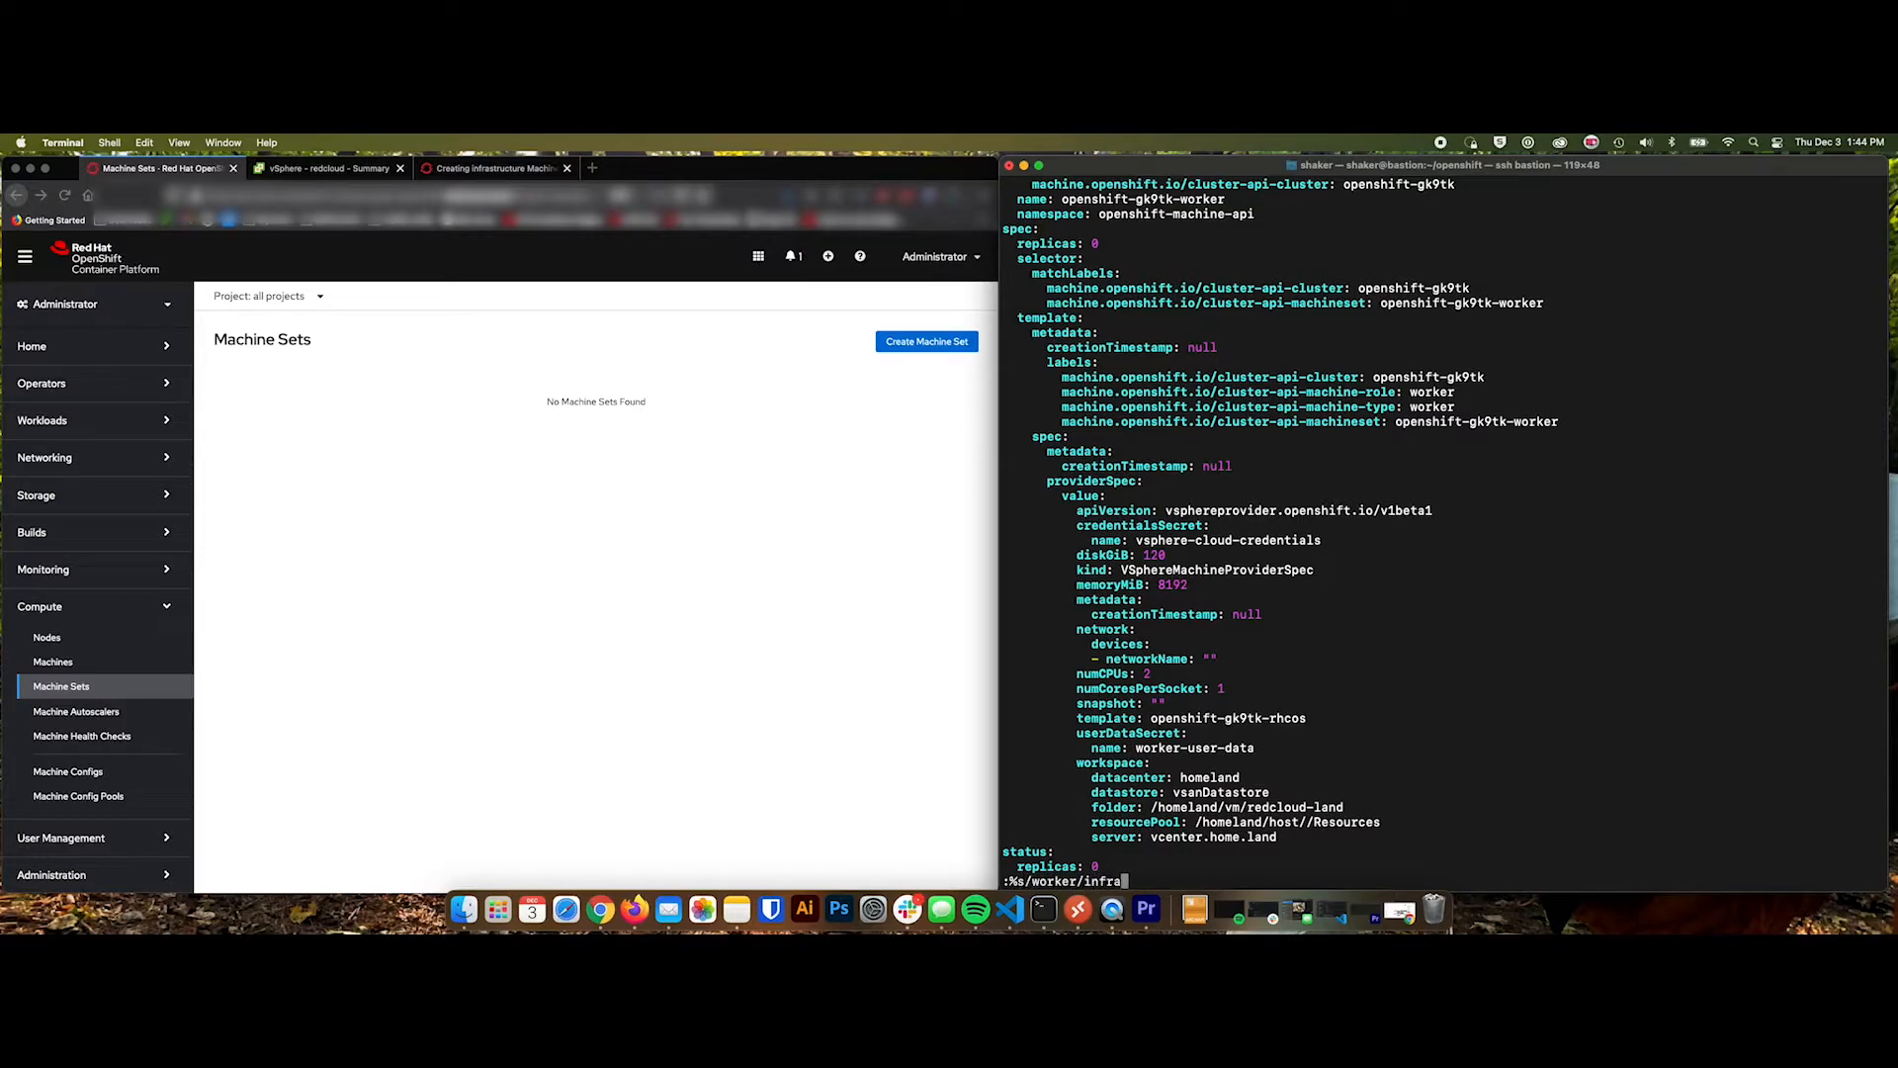
text(/g)
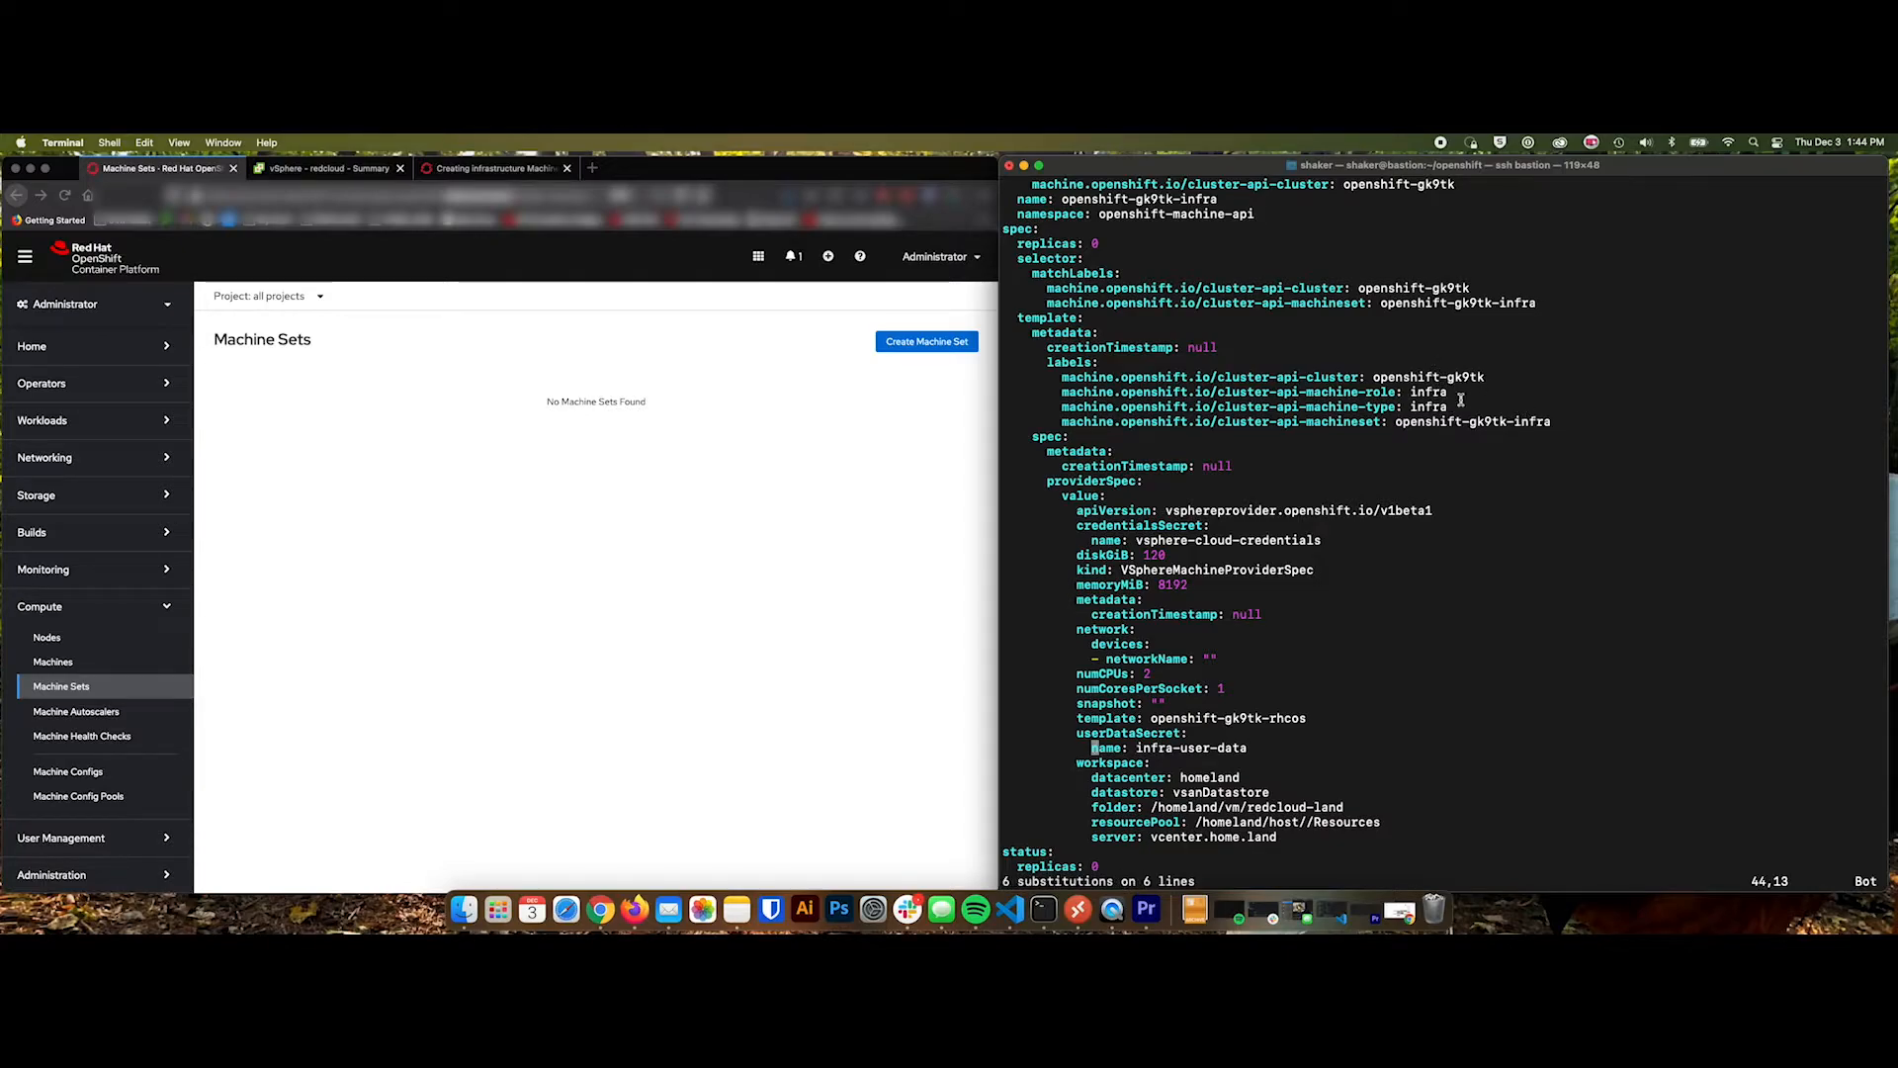
mouse_move(1228, 538)
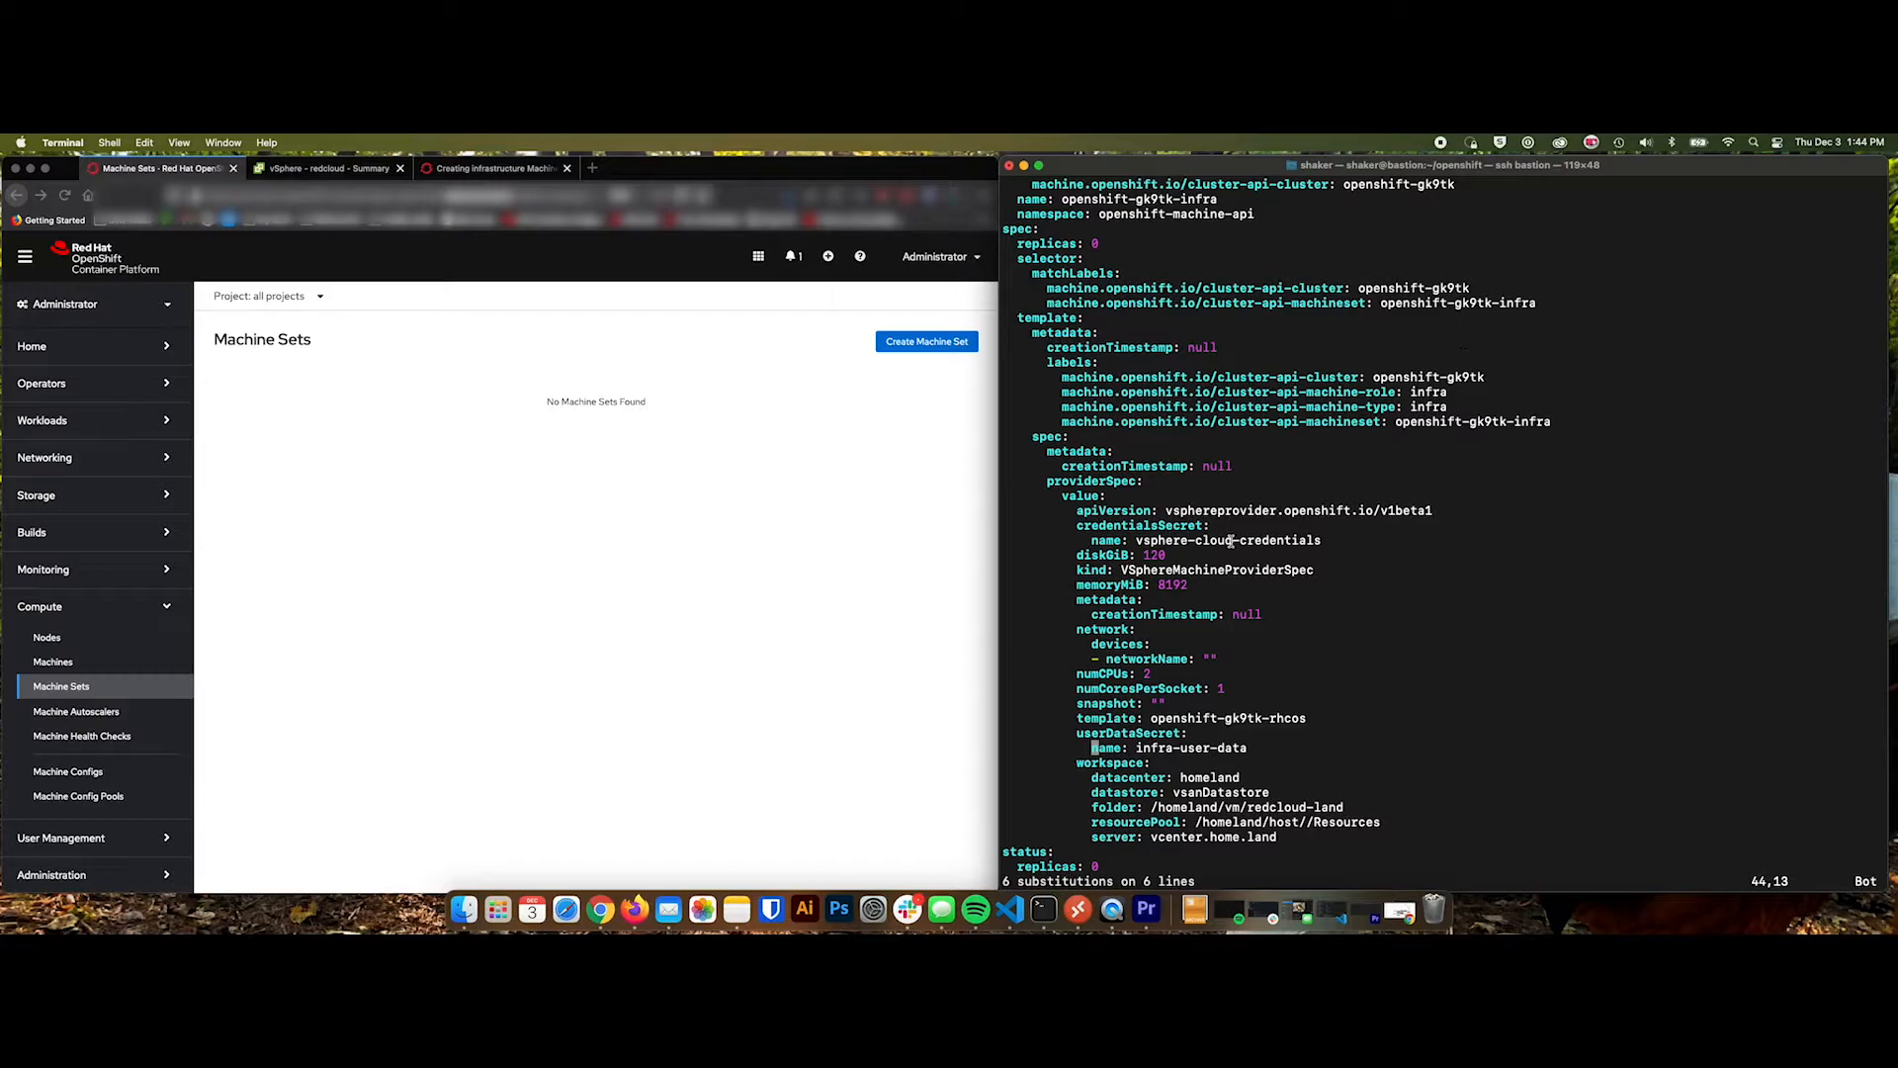
mouse_move(544, 562)
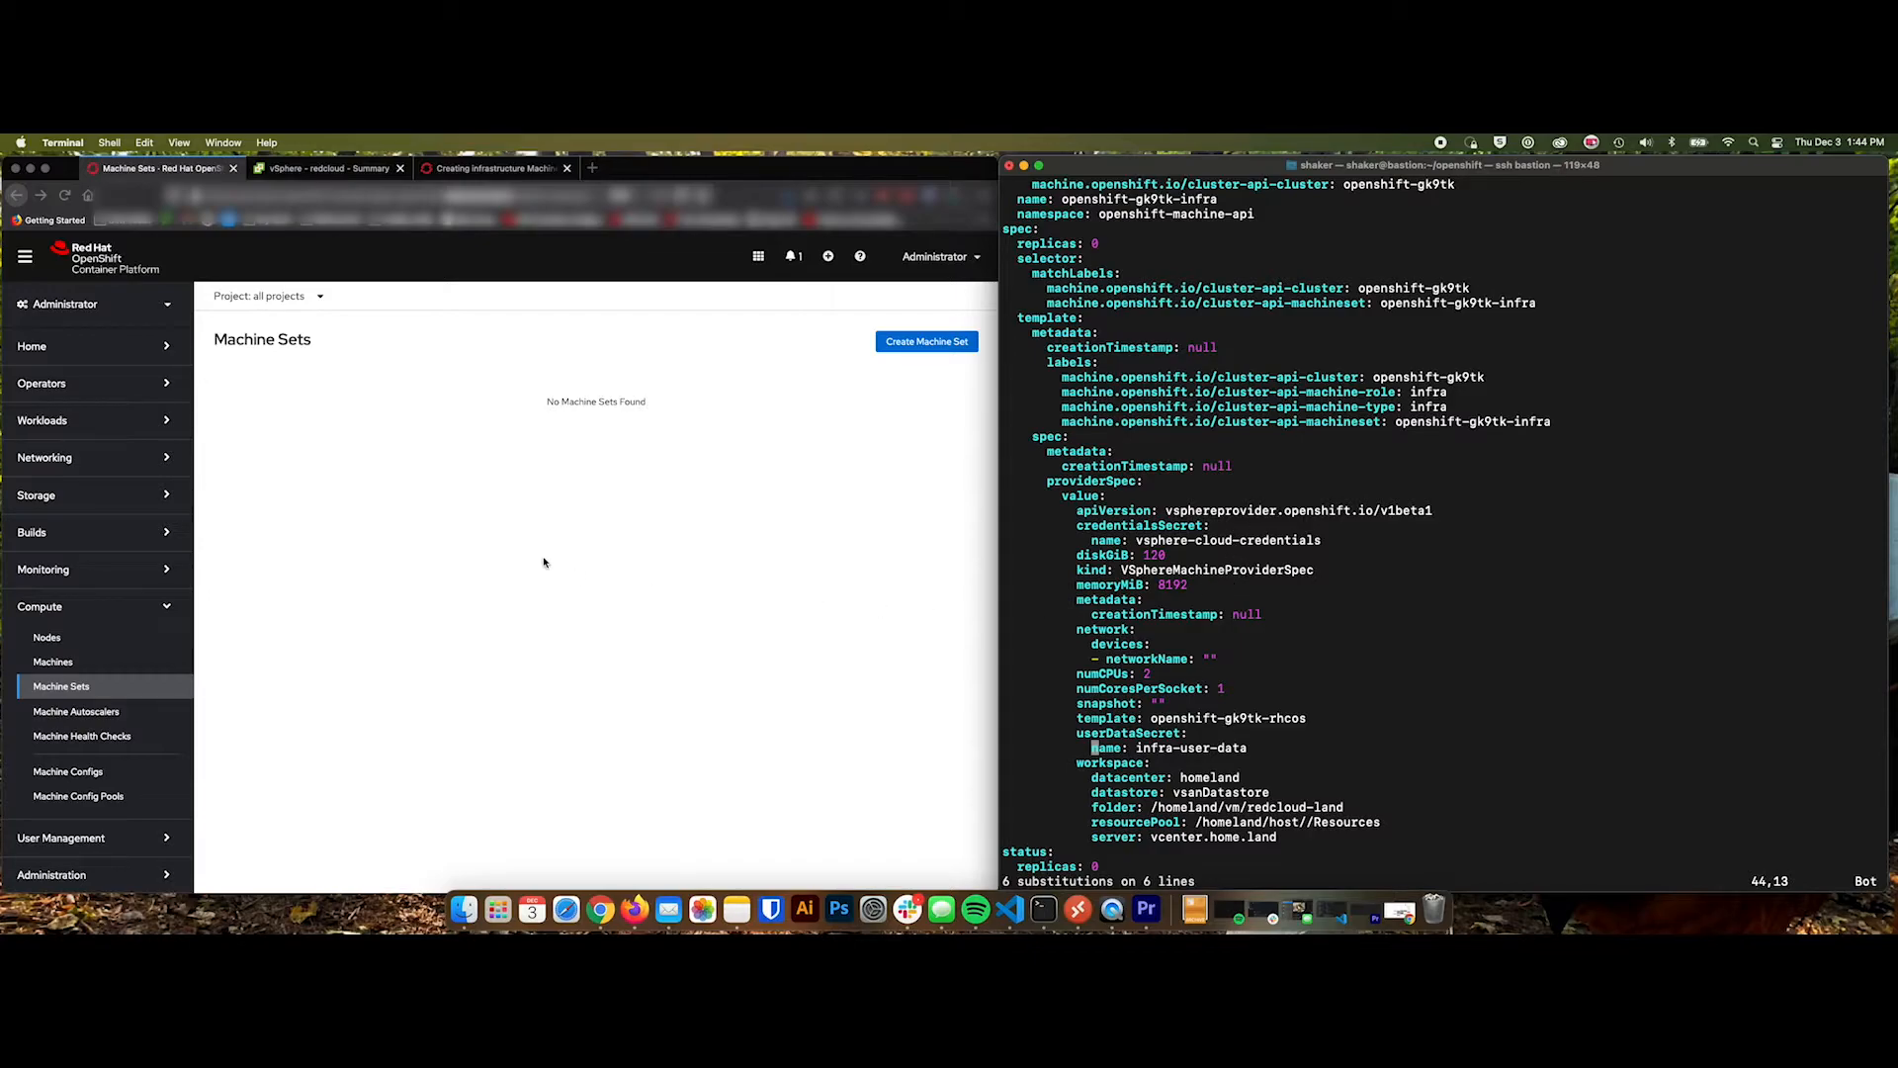
Copy the node-role.kubernetes.io/<role> labels block from the vSphere sample YAML into the edited file.
click(492, 166)
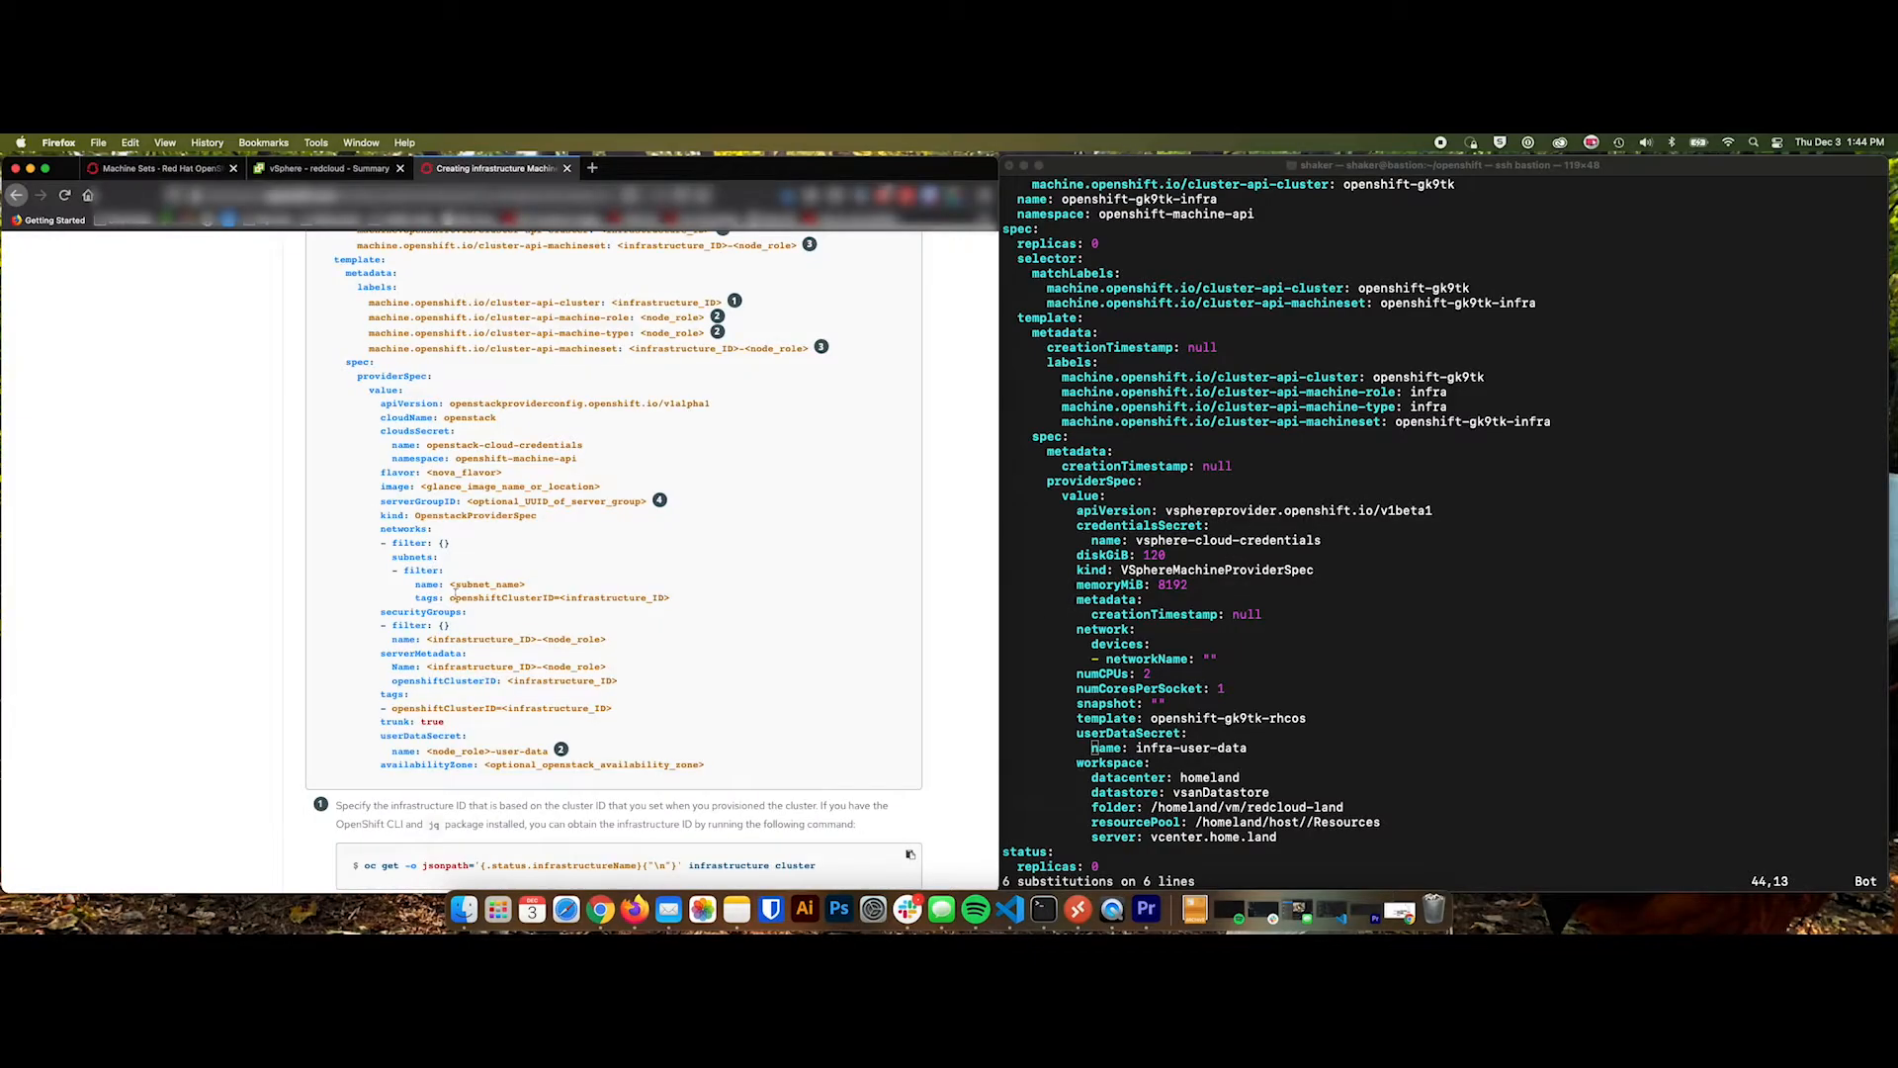
scroll(up, 3)
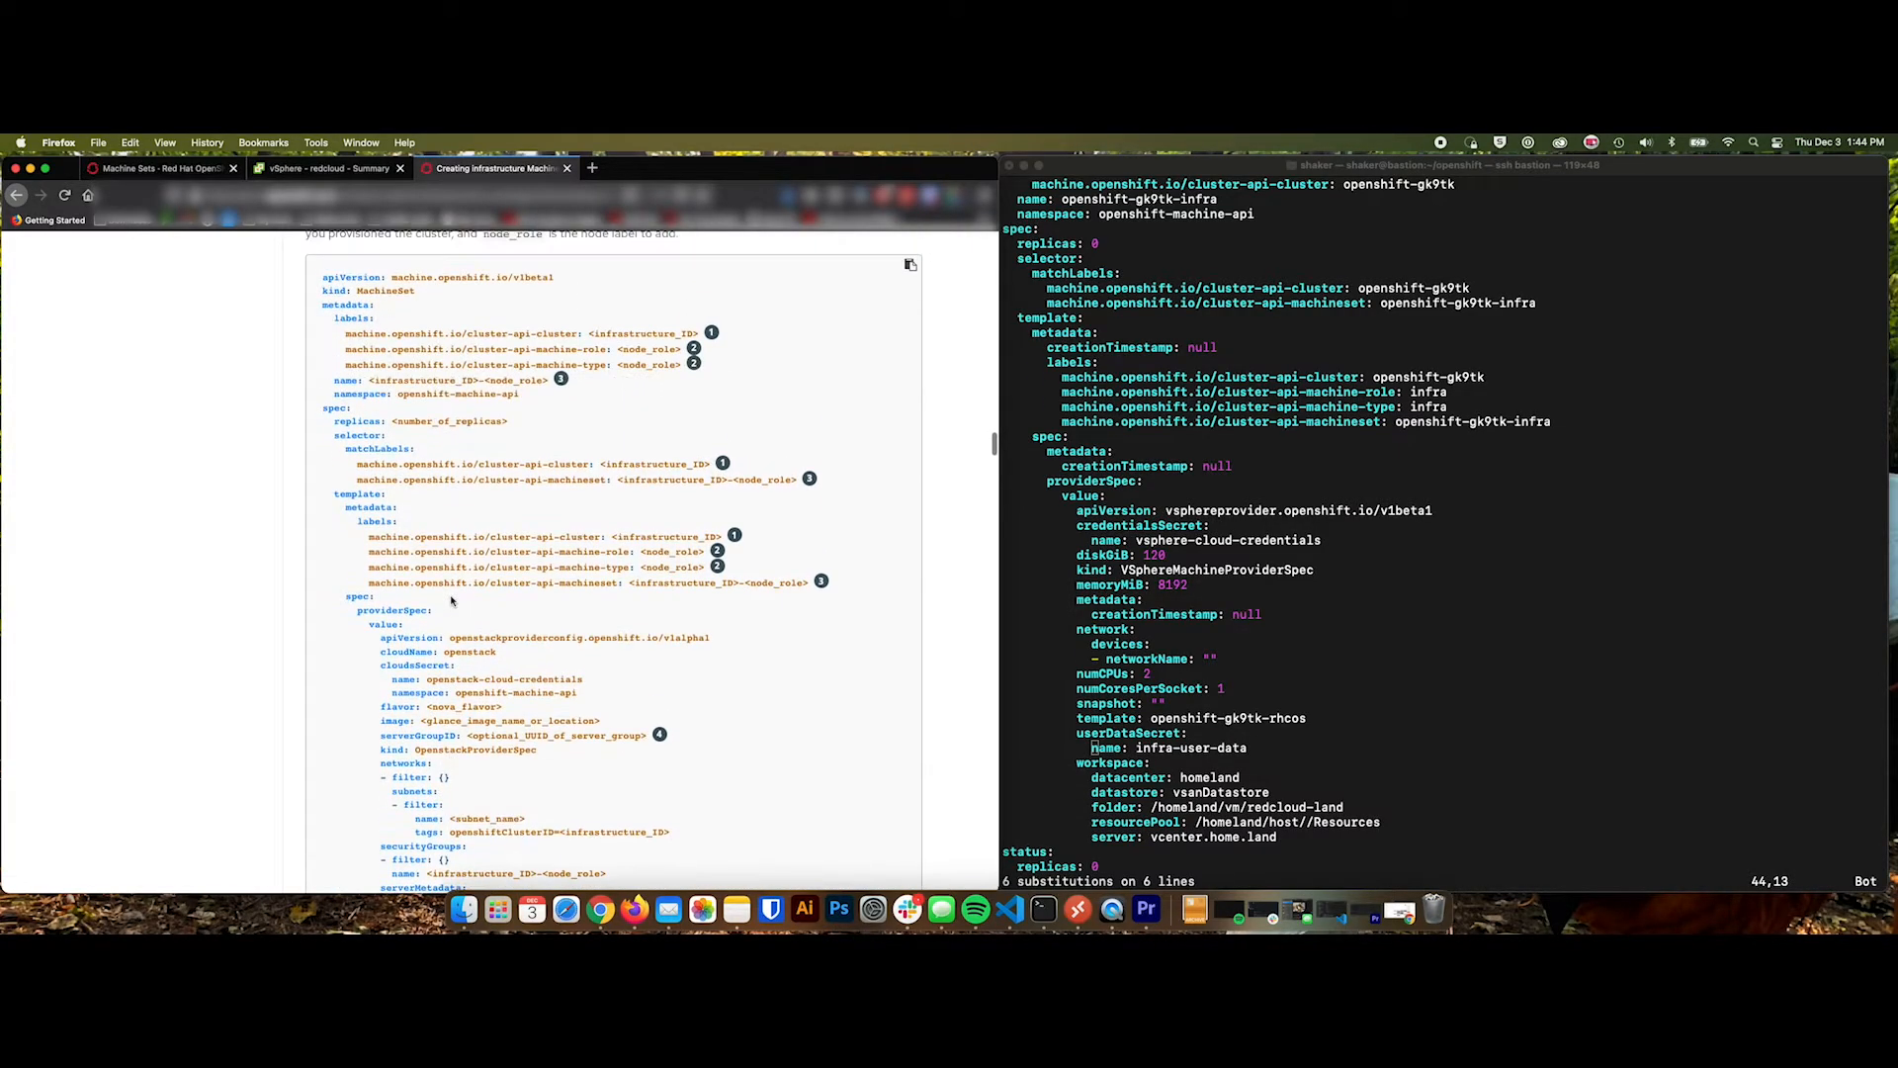
scroll(up, 3)
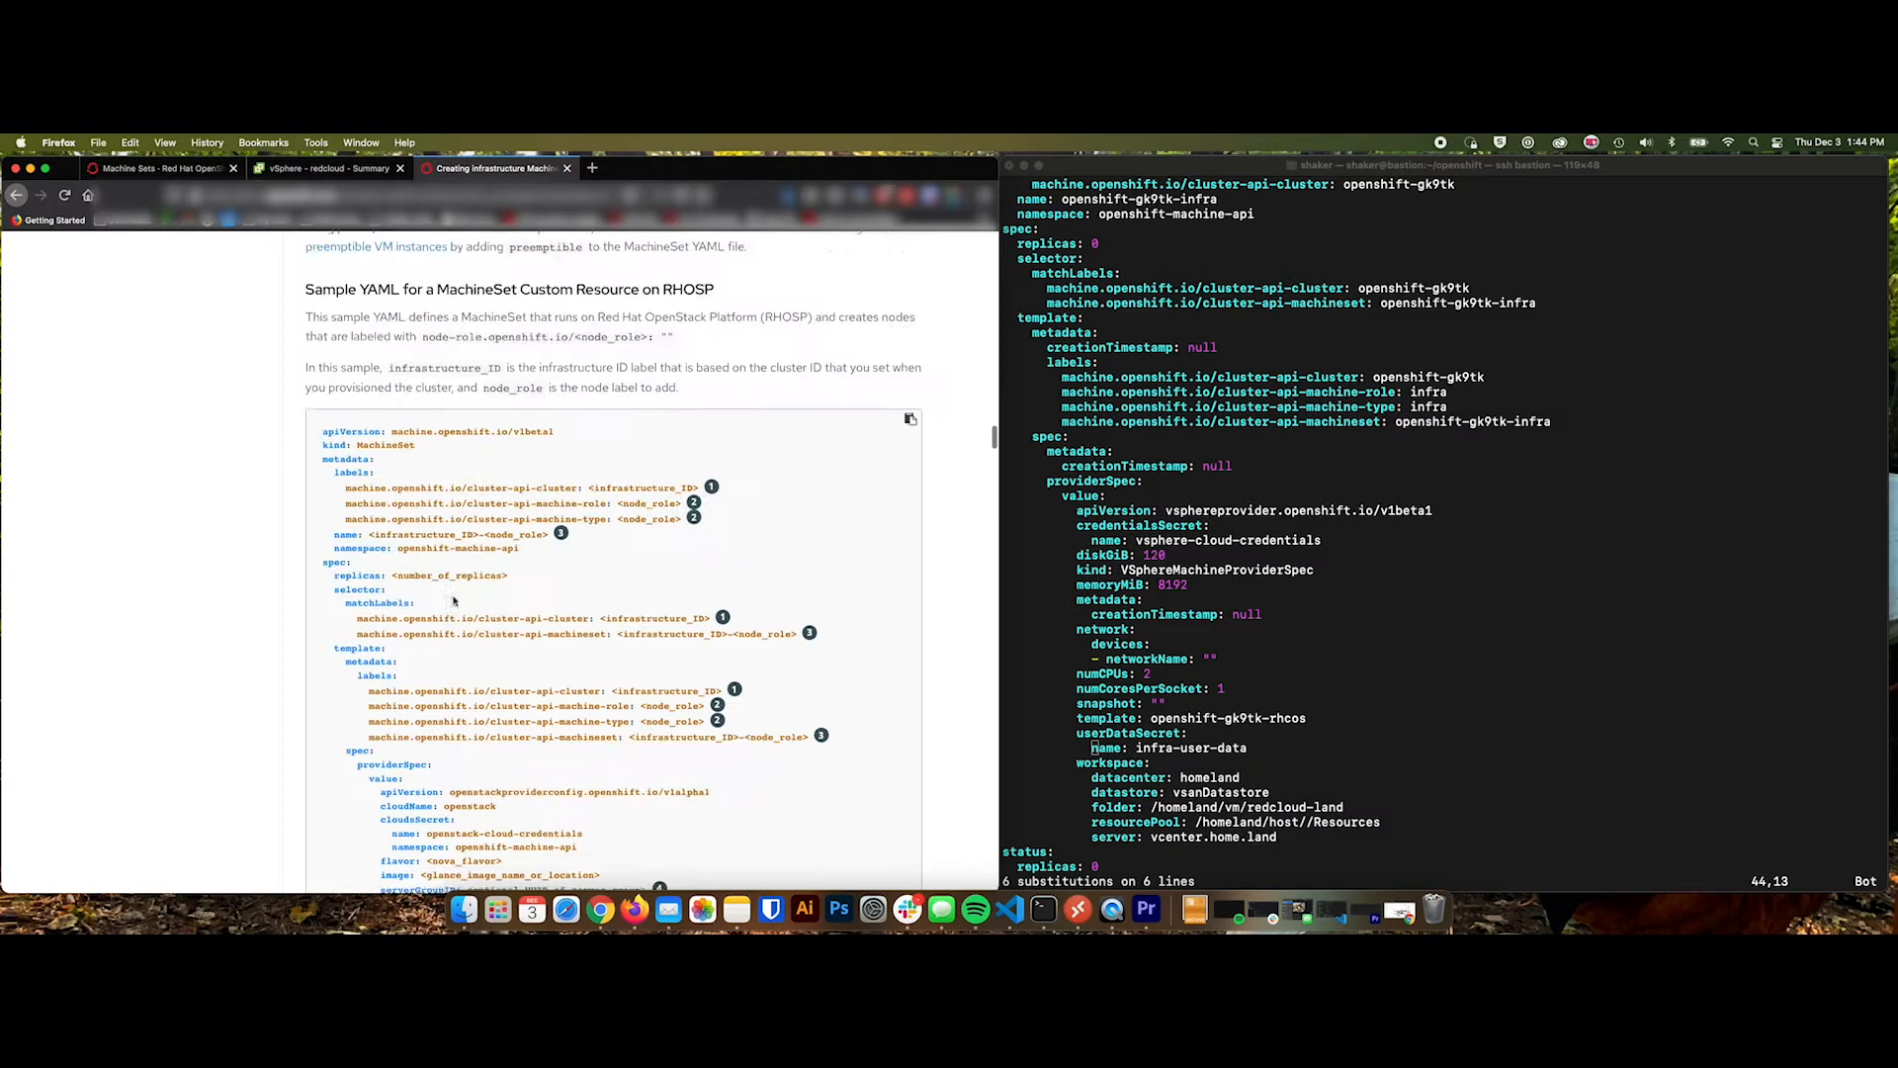
scroll(up, 3)
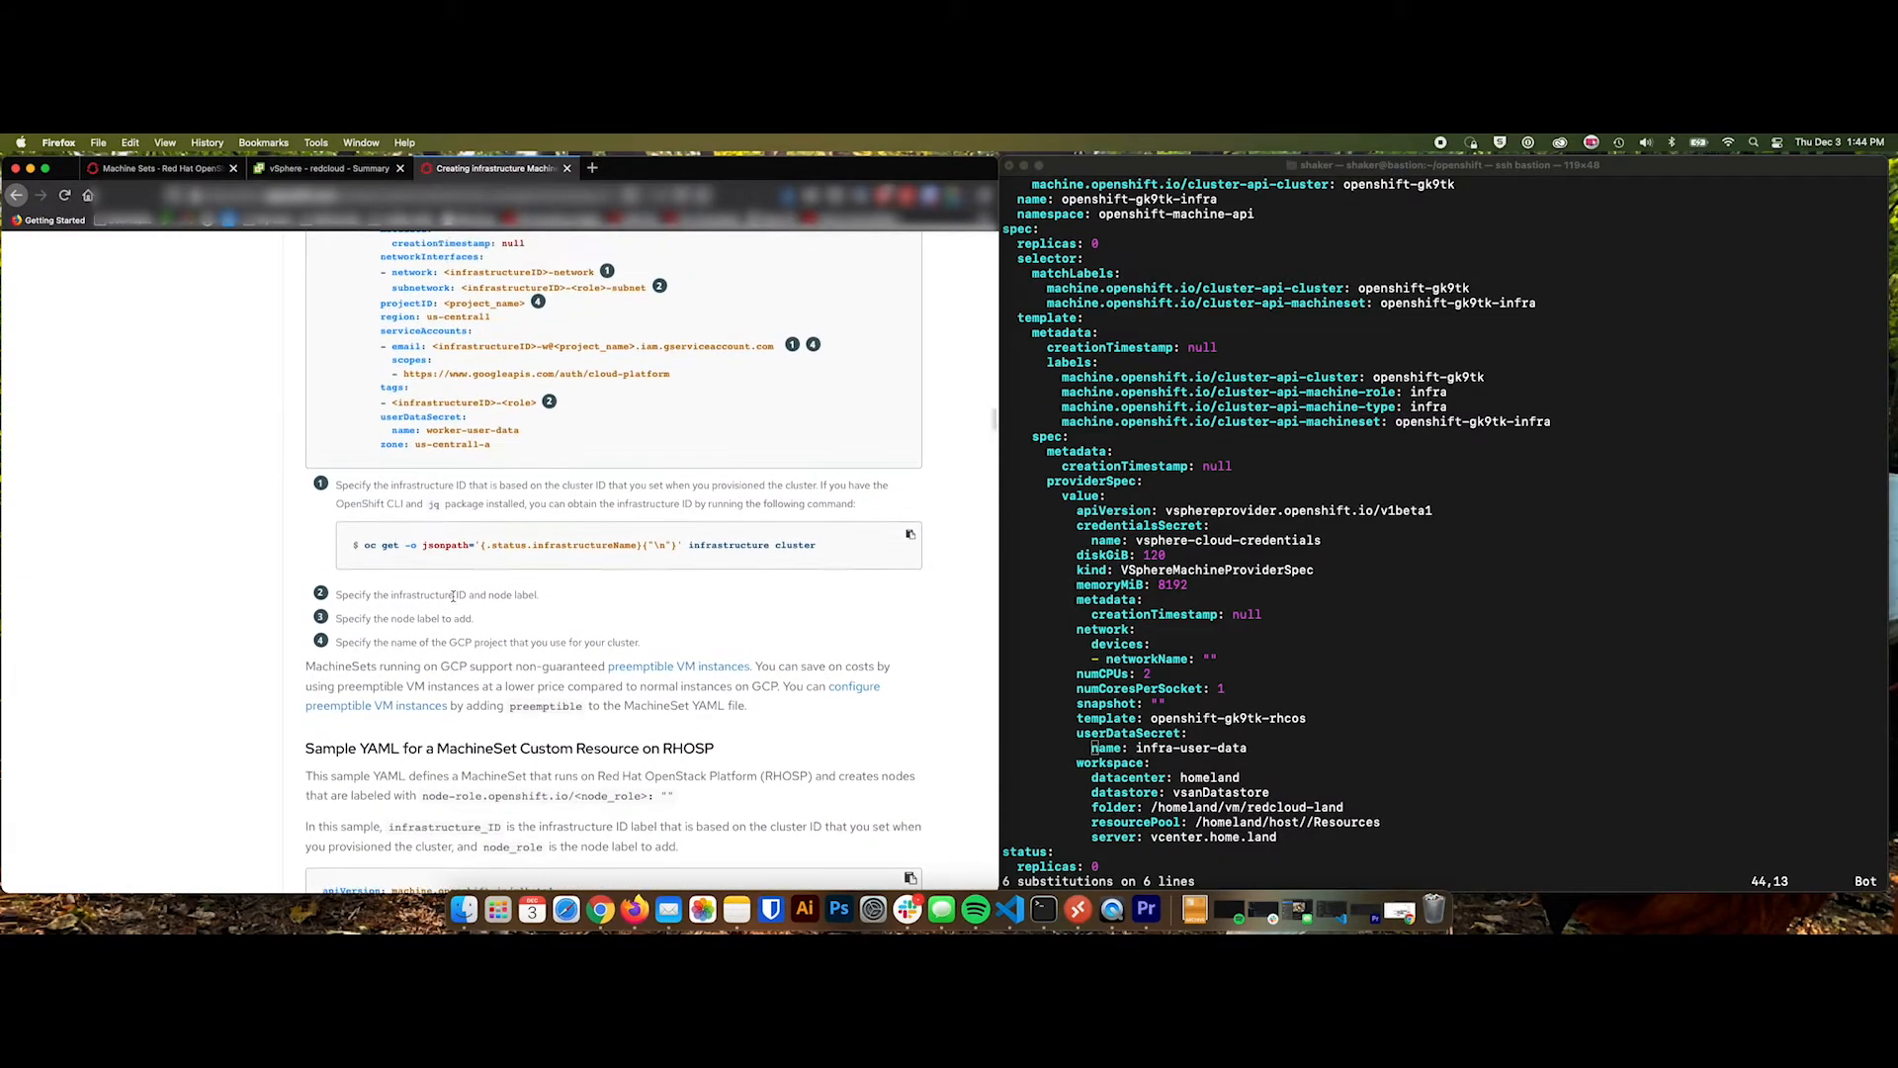
scroll(down, 3)
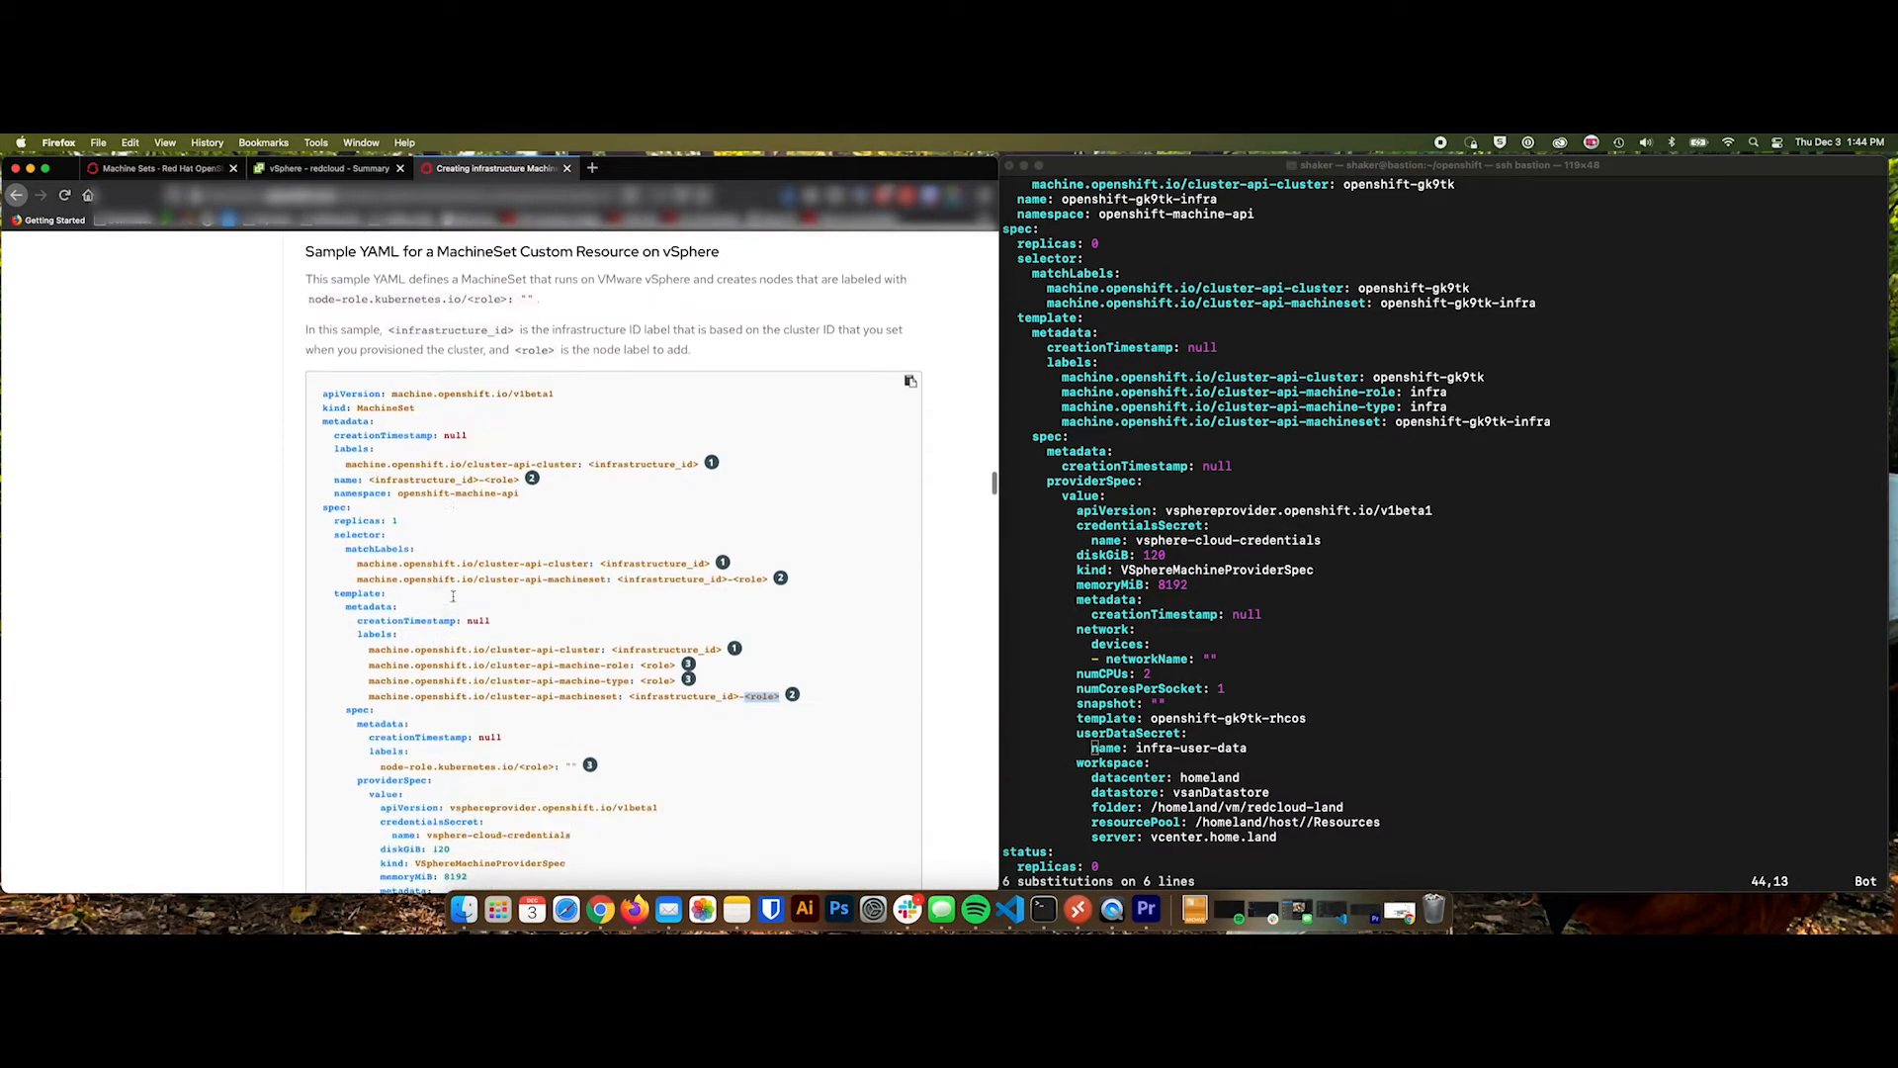
scroll(down, 3)
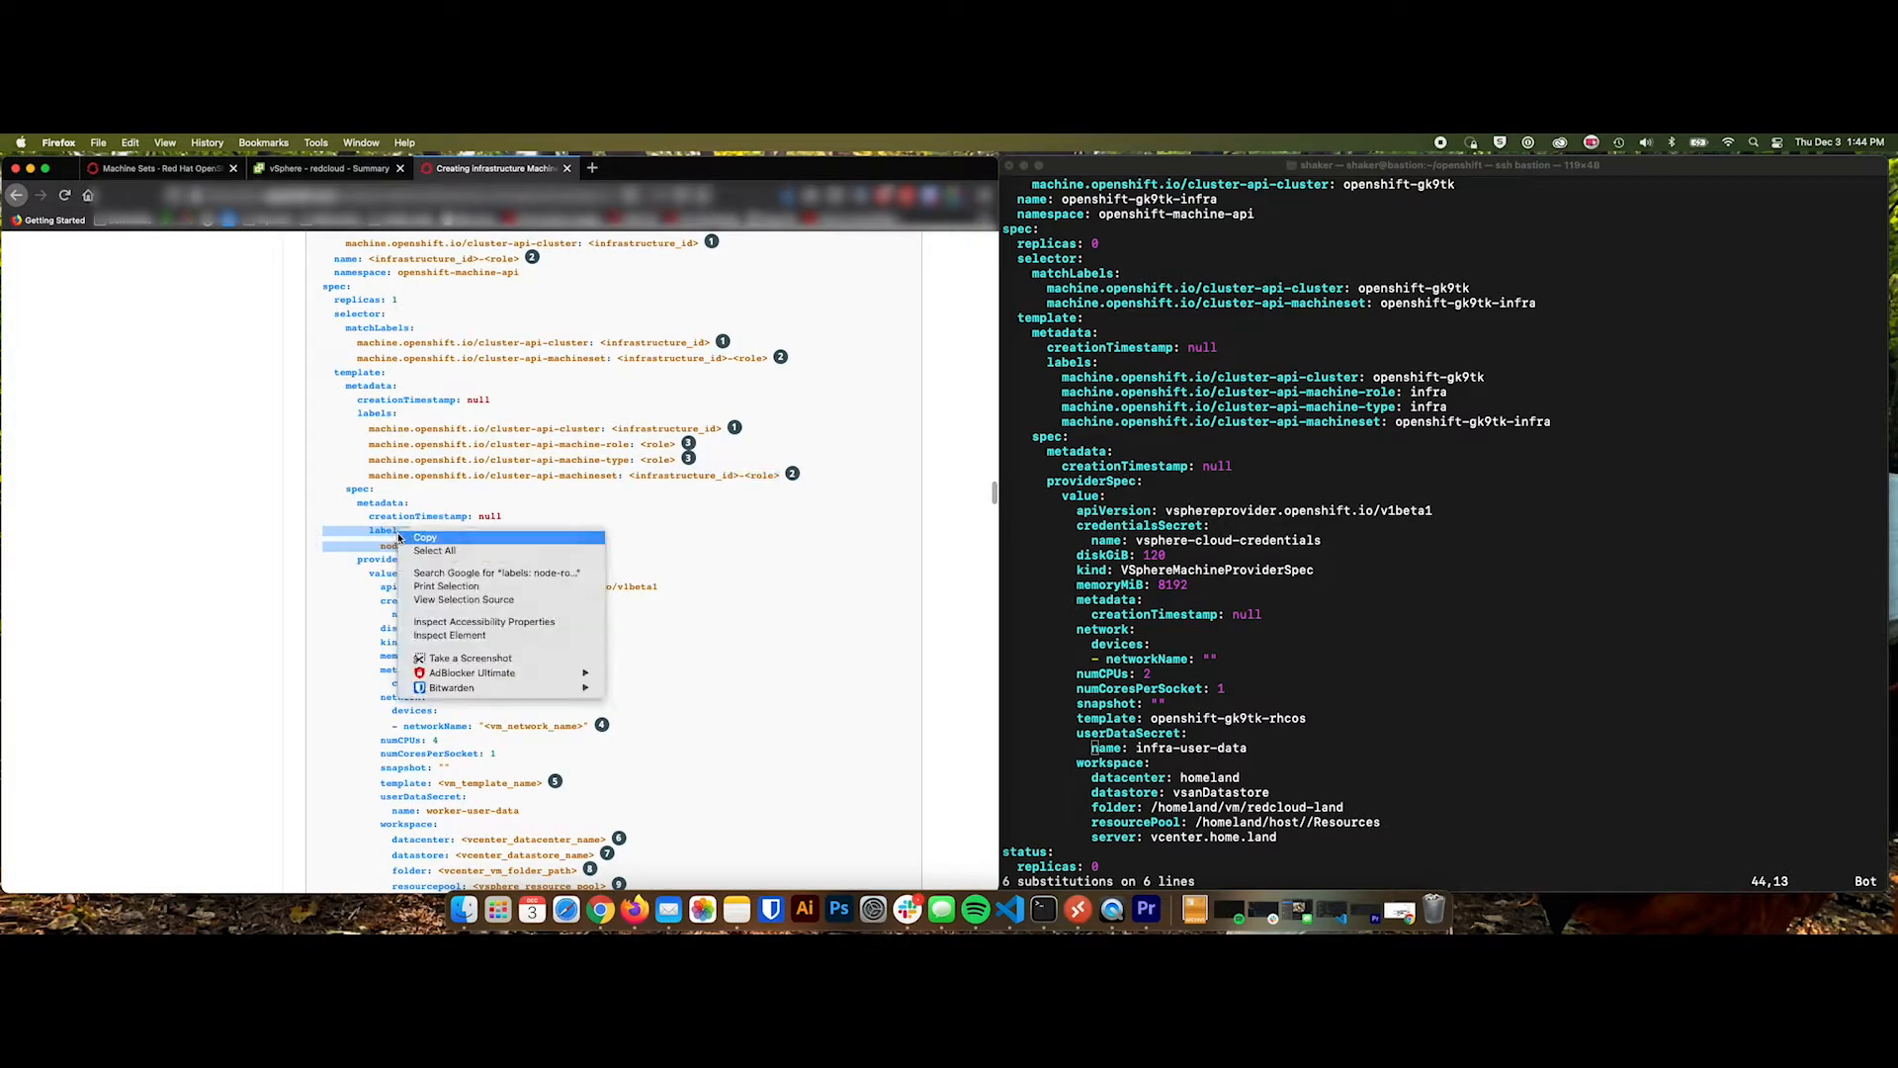
click(1298, 581)
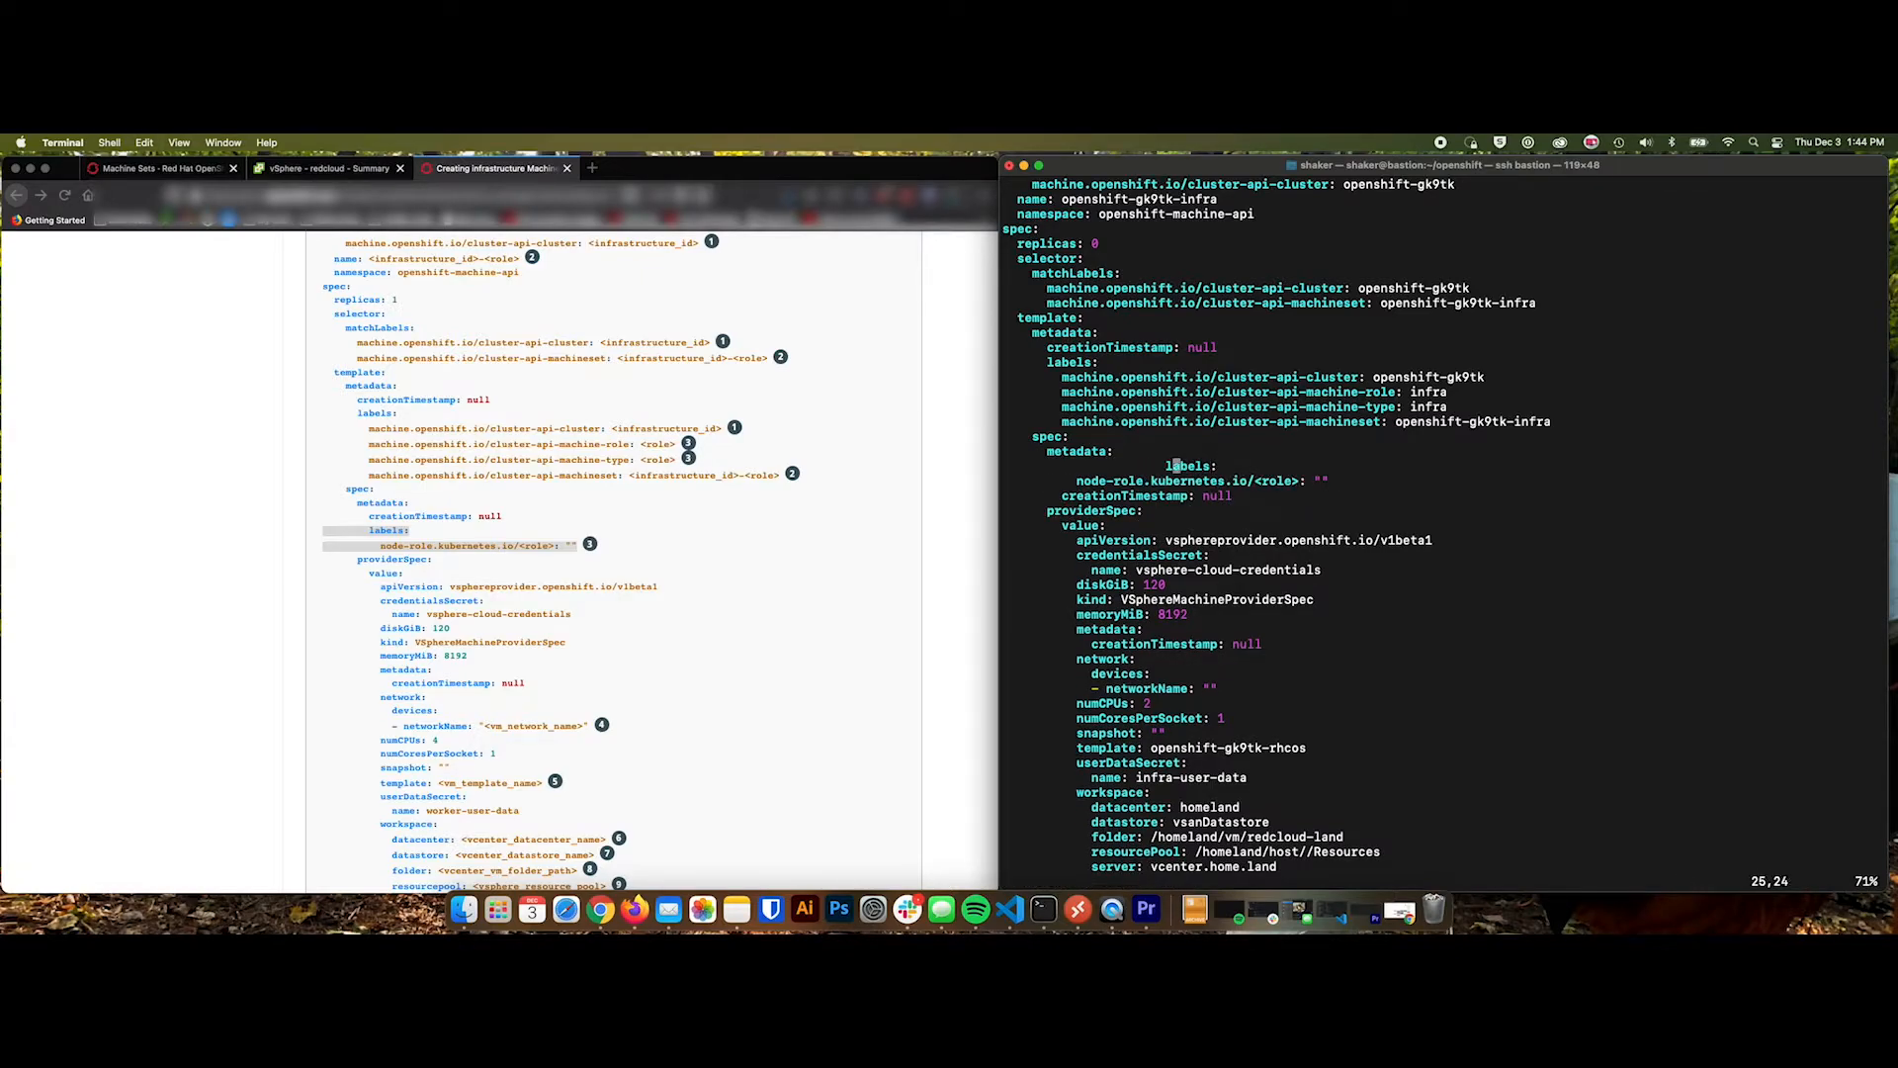
mouse_move(1103, 465)
text(infra)
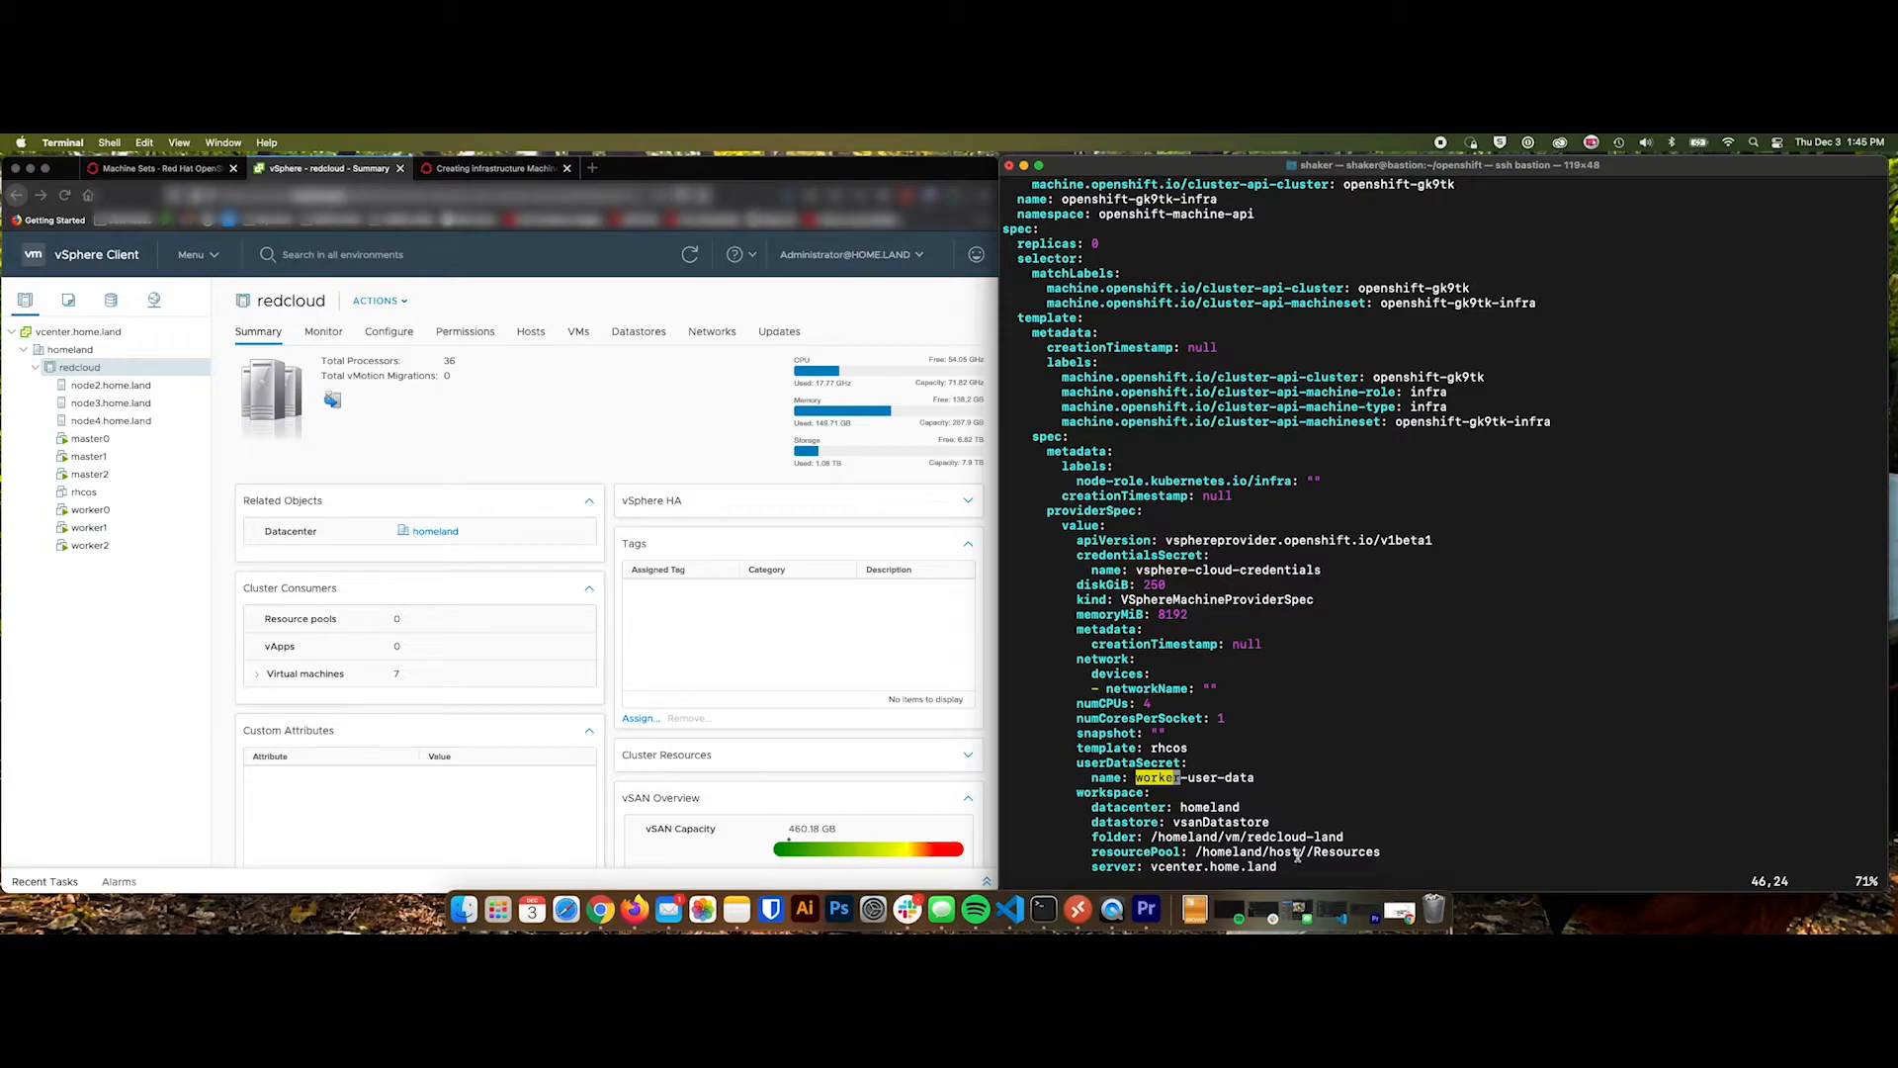
Set networkName to NET172 after checking worker0's network in vSphere, completing the infra YAML, and save.
scroll(down, 3)
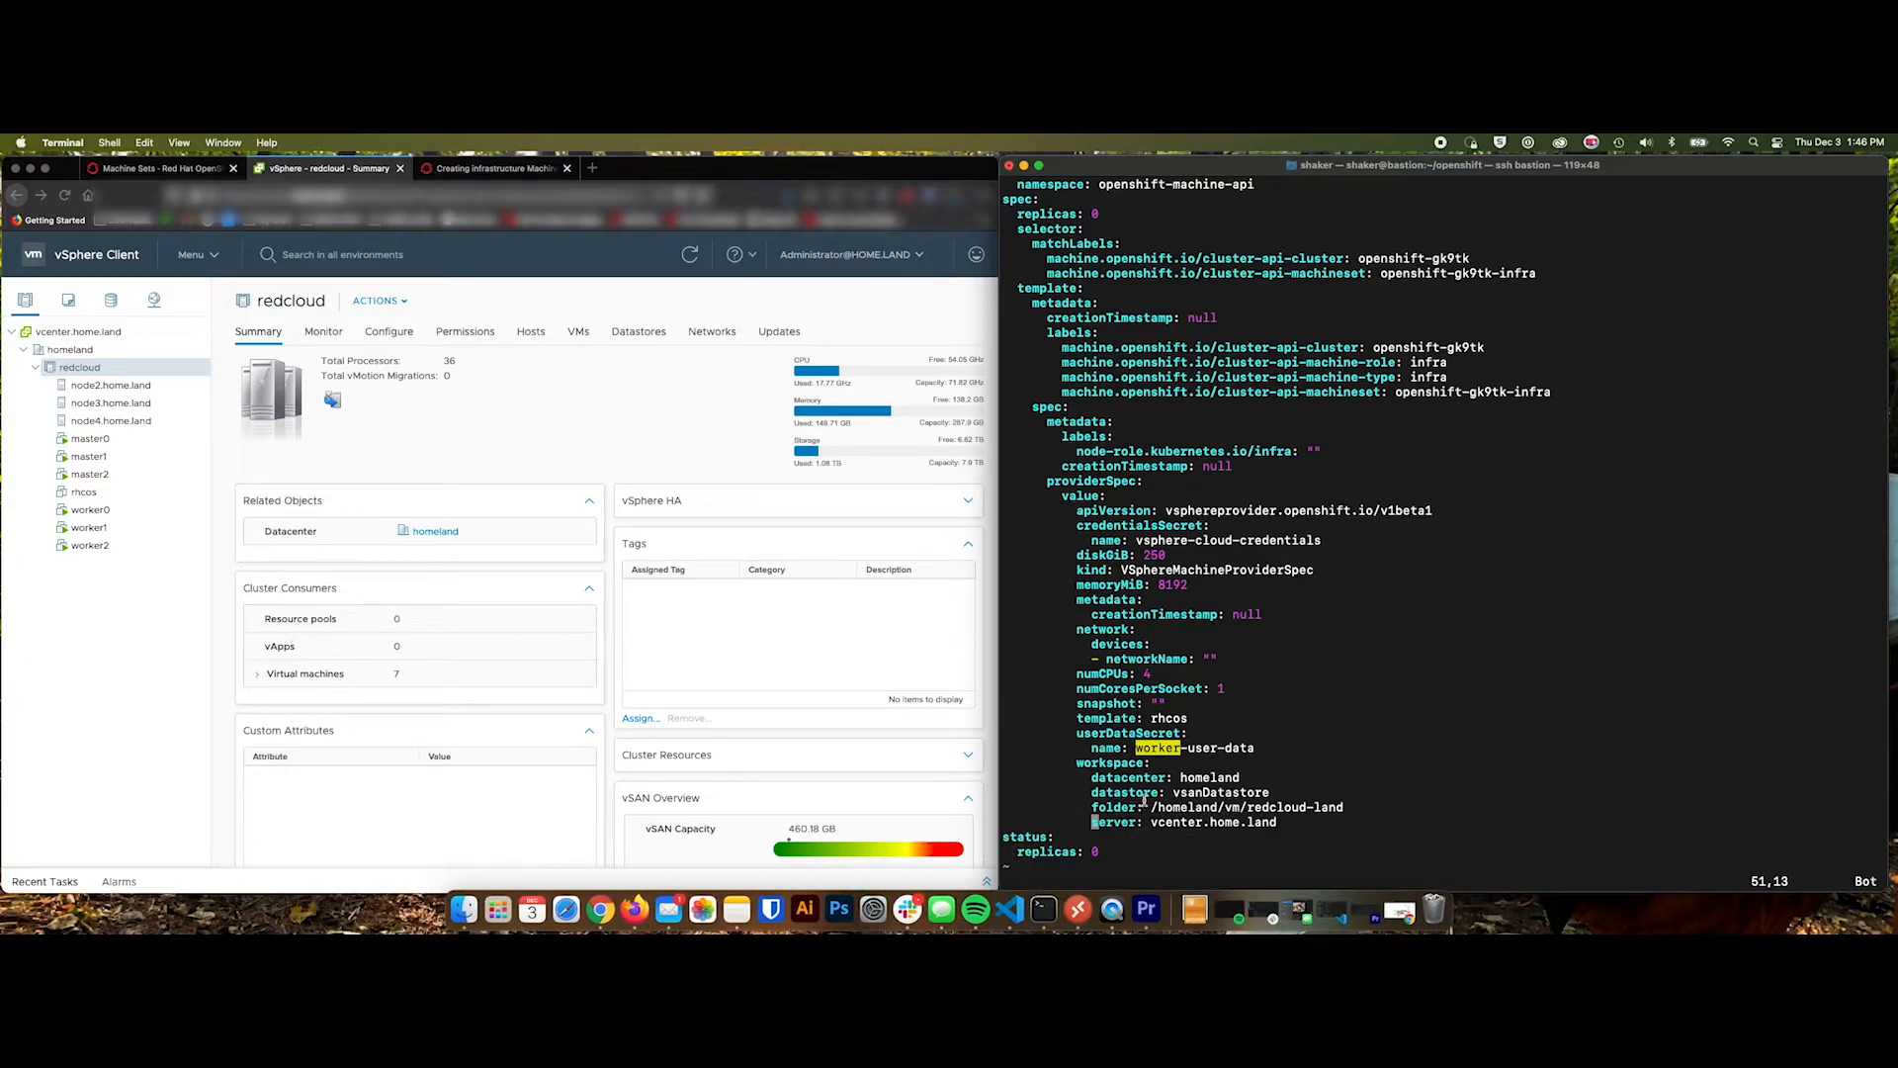
mouse_move(1335, 722)
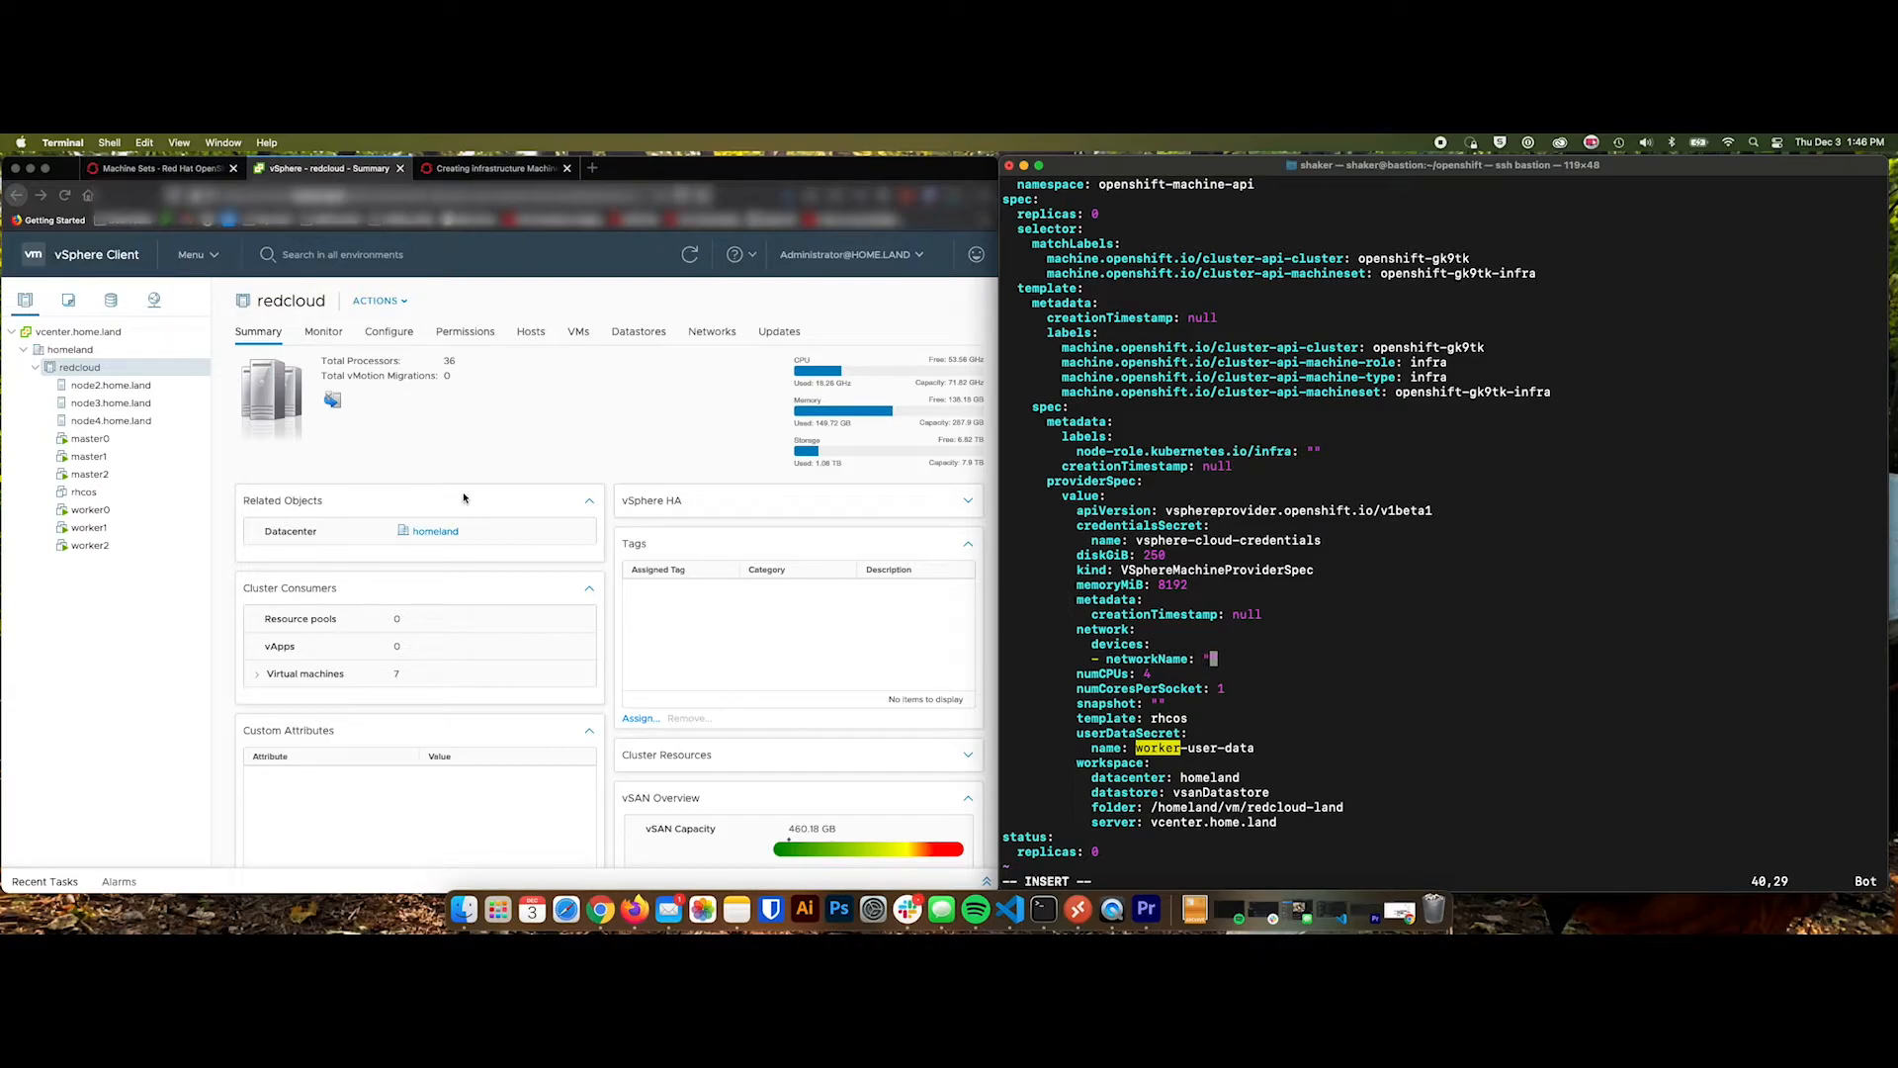
click(89, 510)
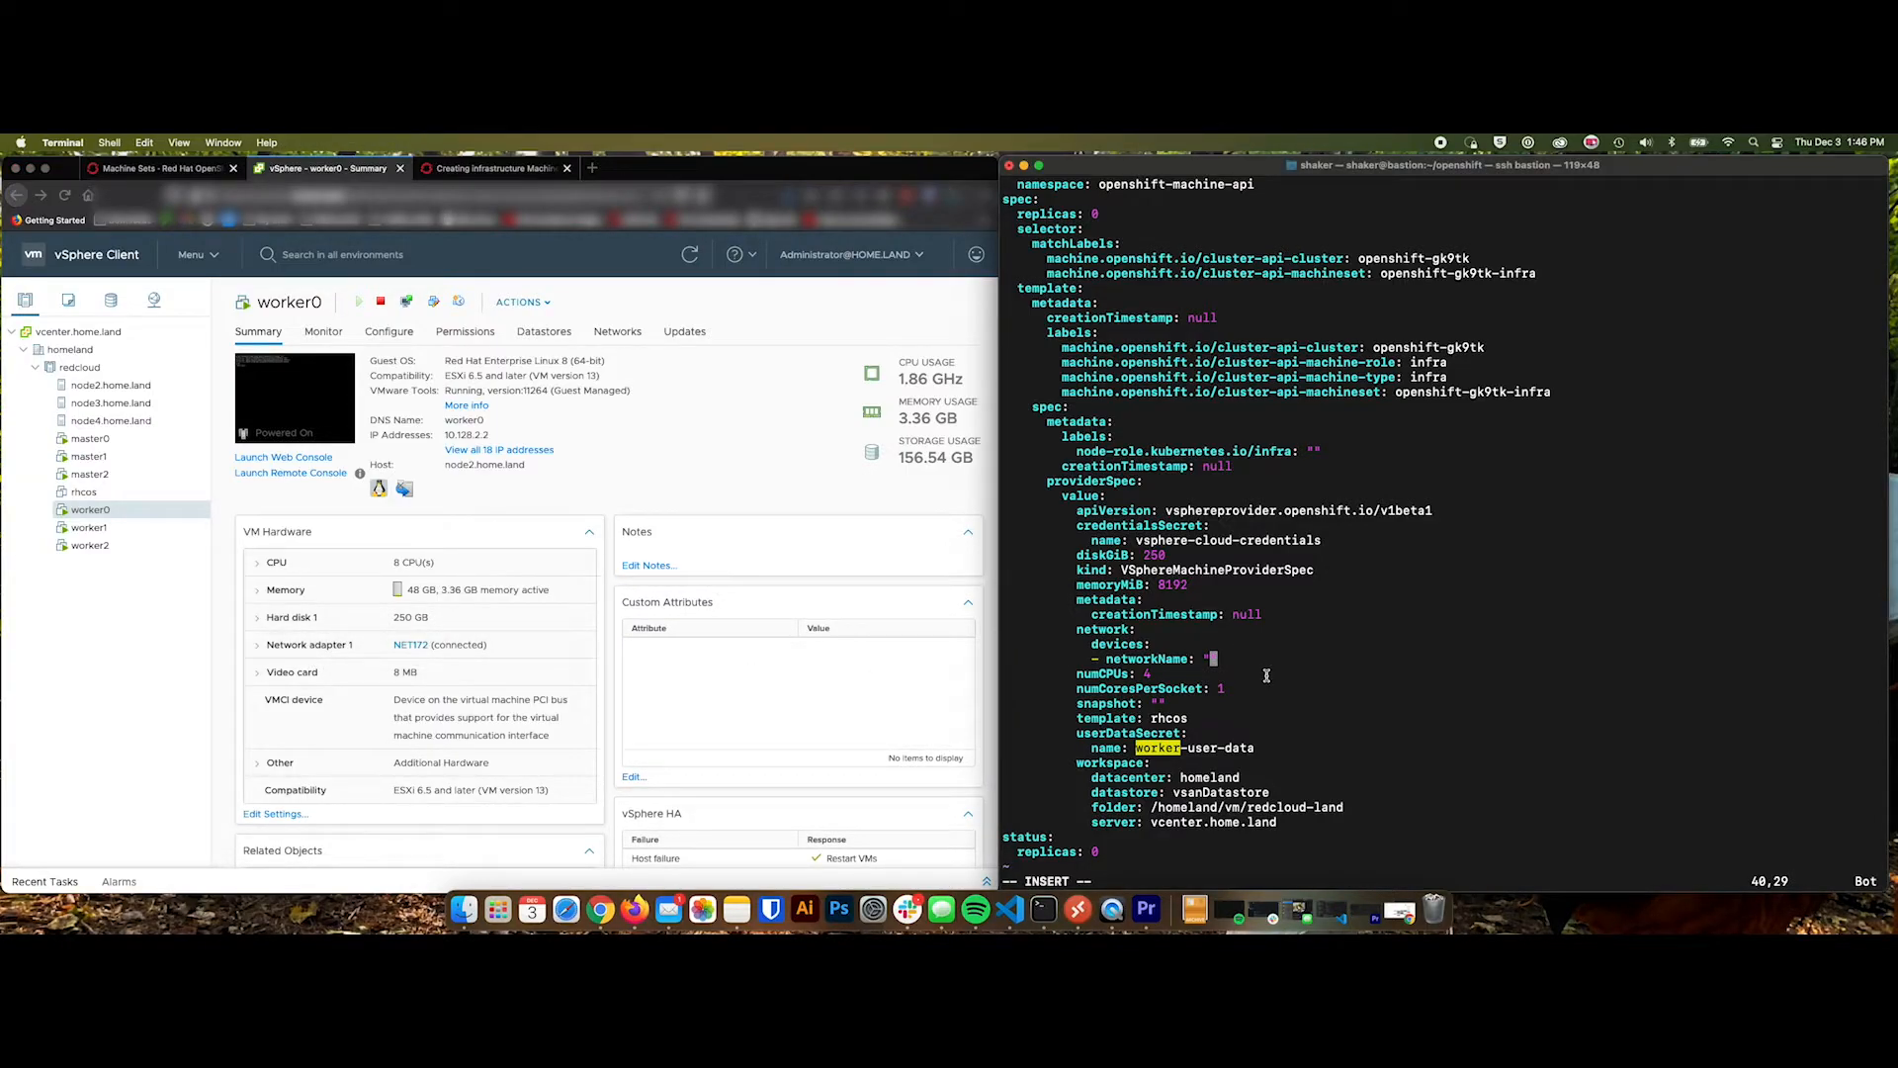
text(NET172)
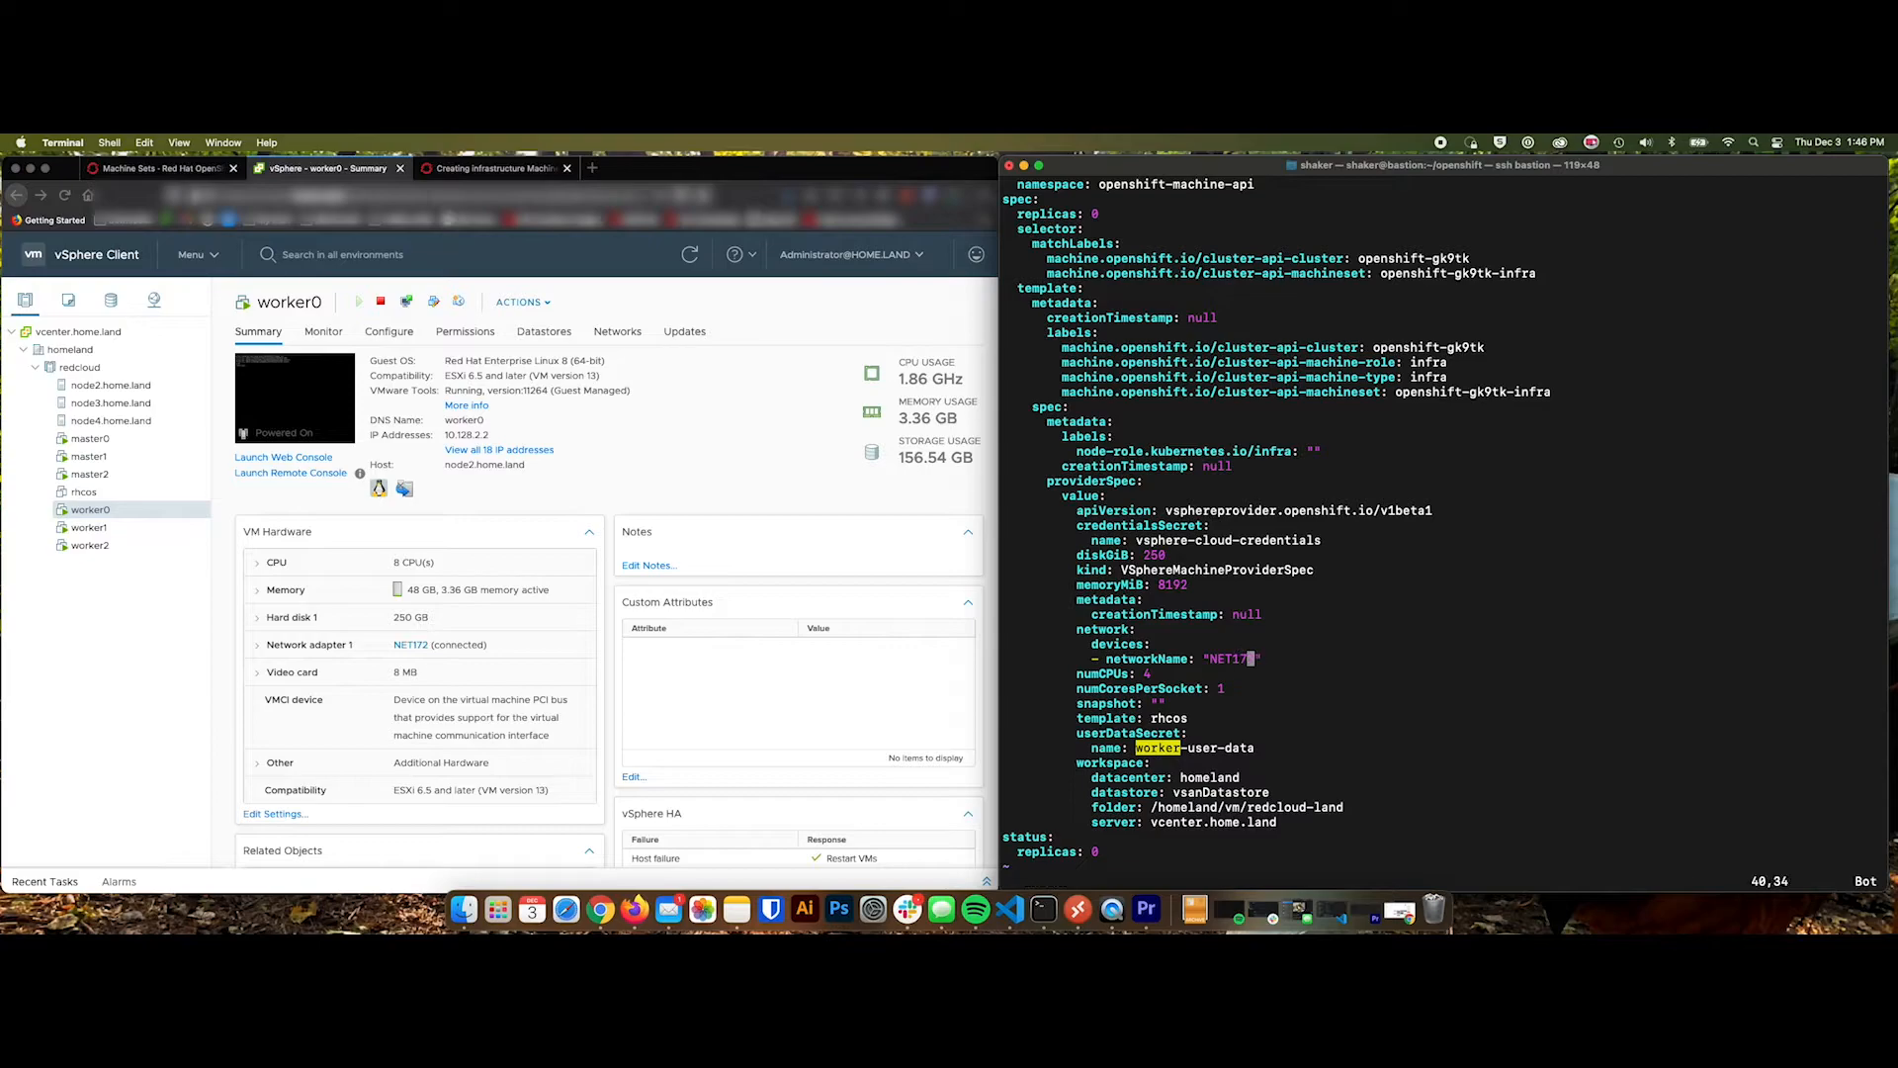
mouse_move(1195, 589)
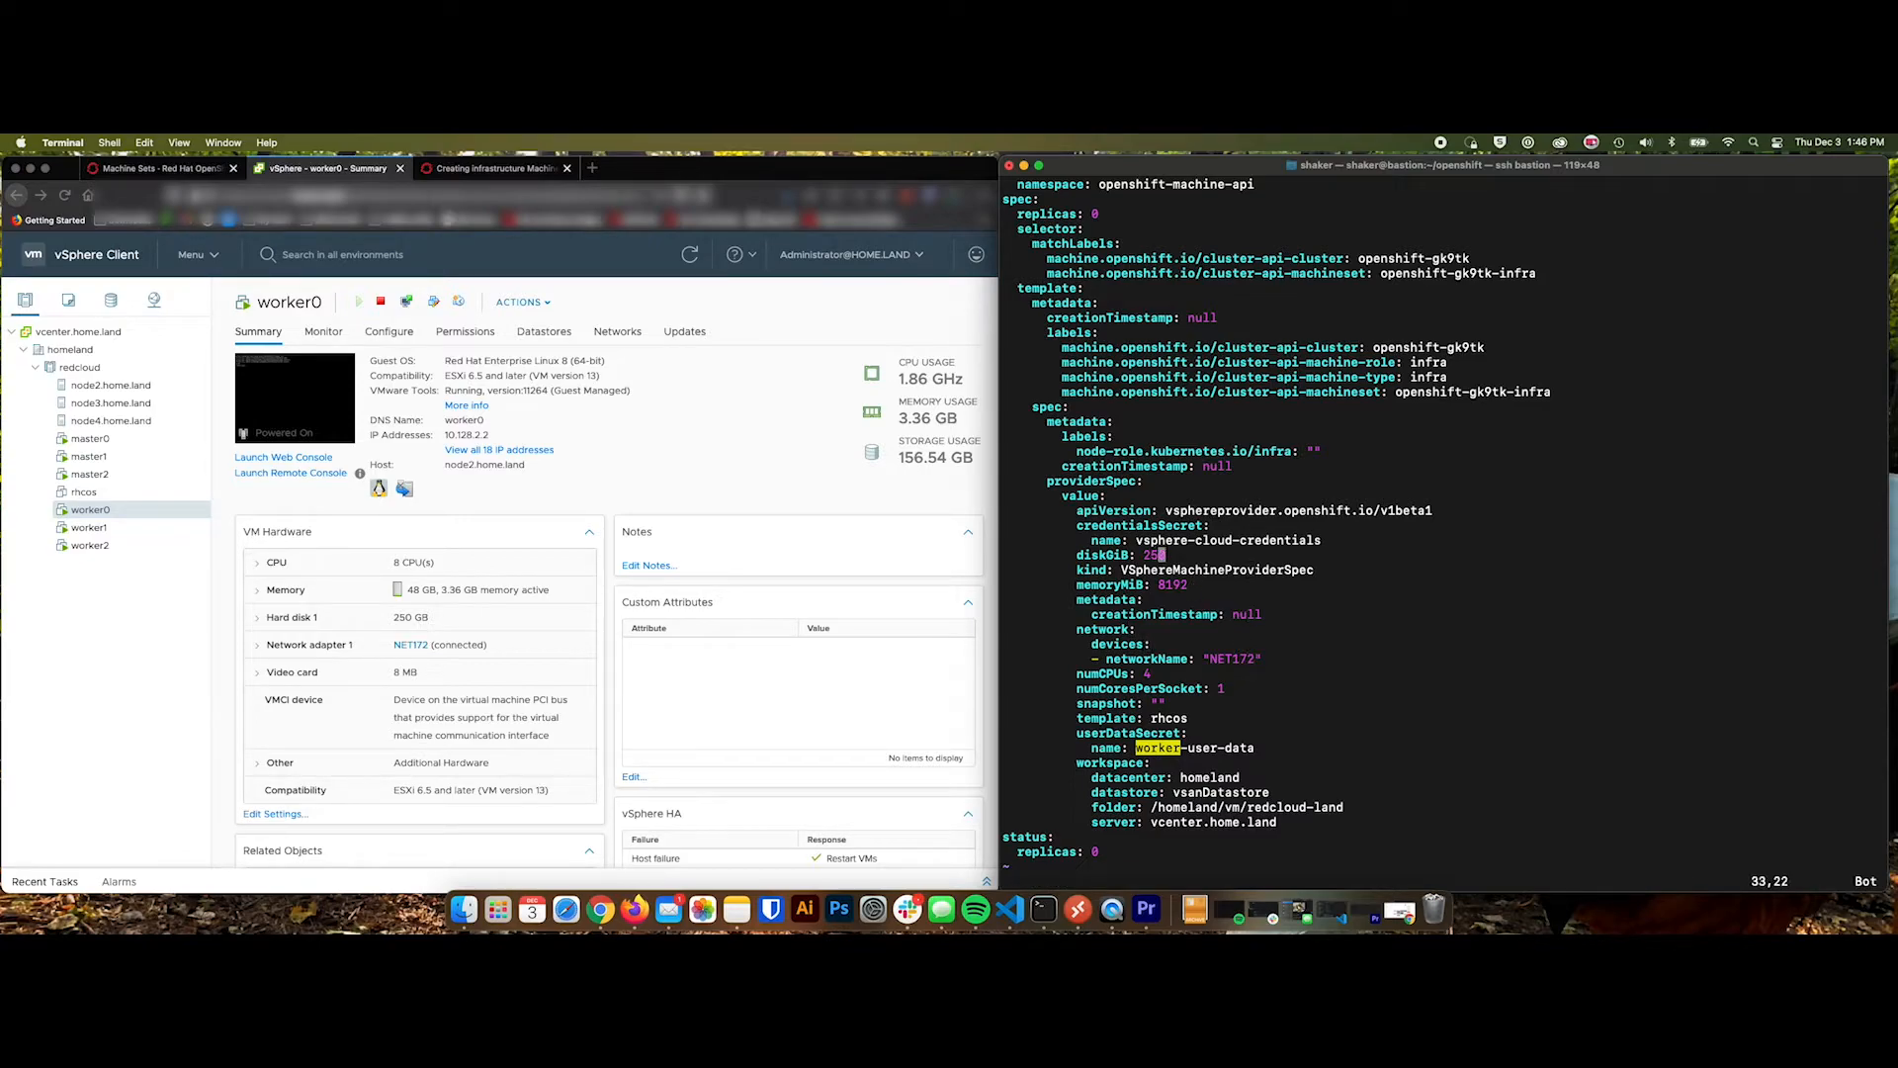
scroll(up, 3)
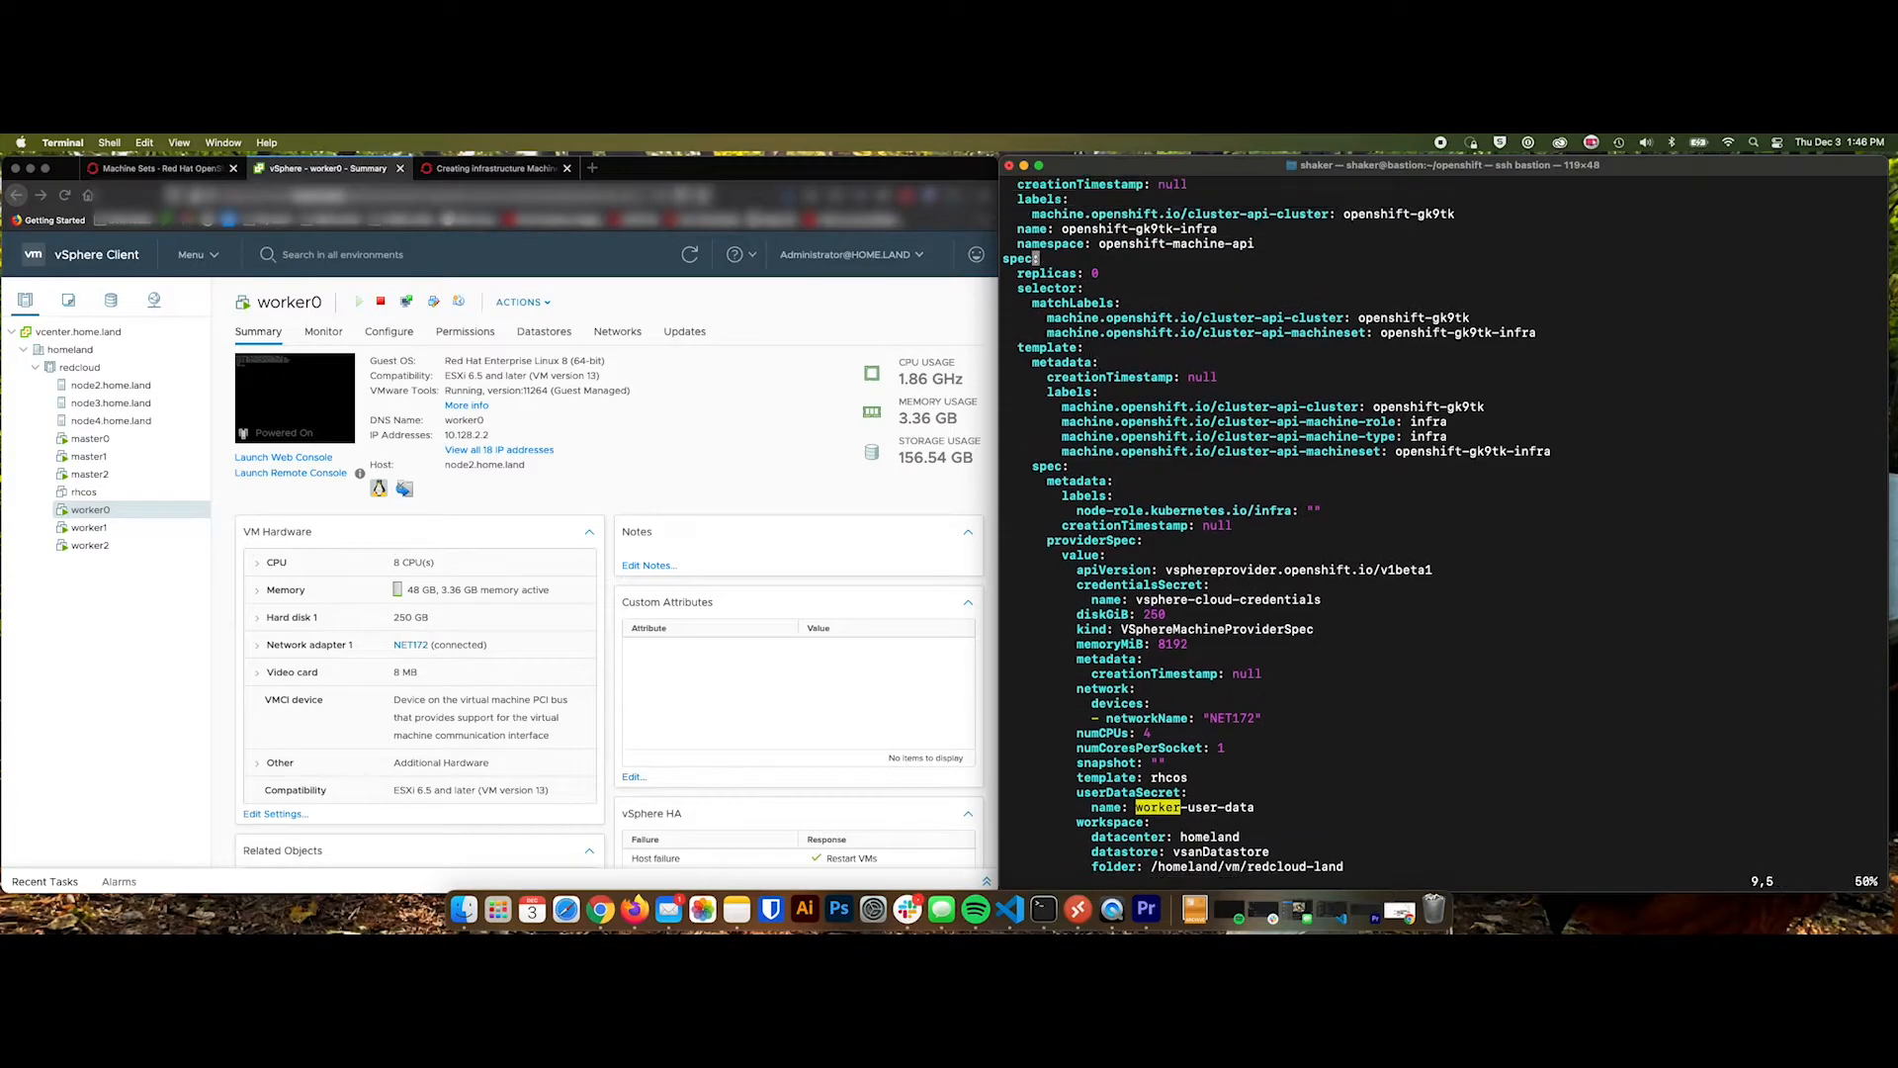
scroll(up, 3)
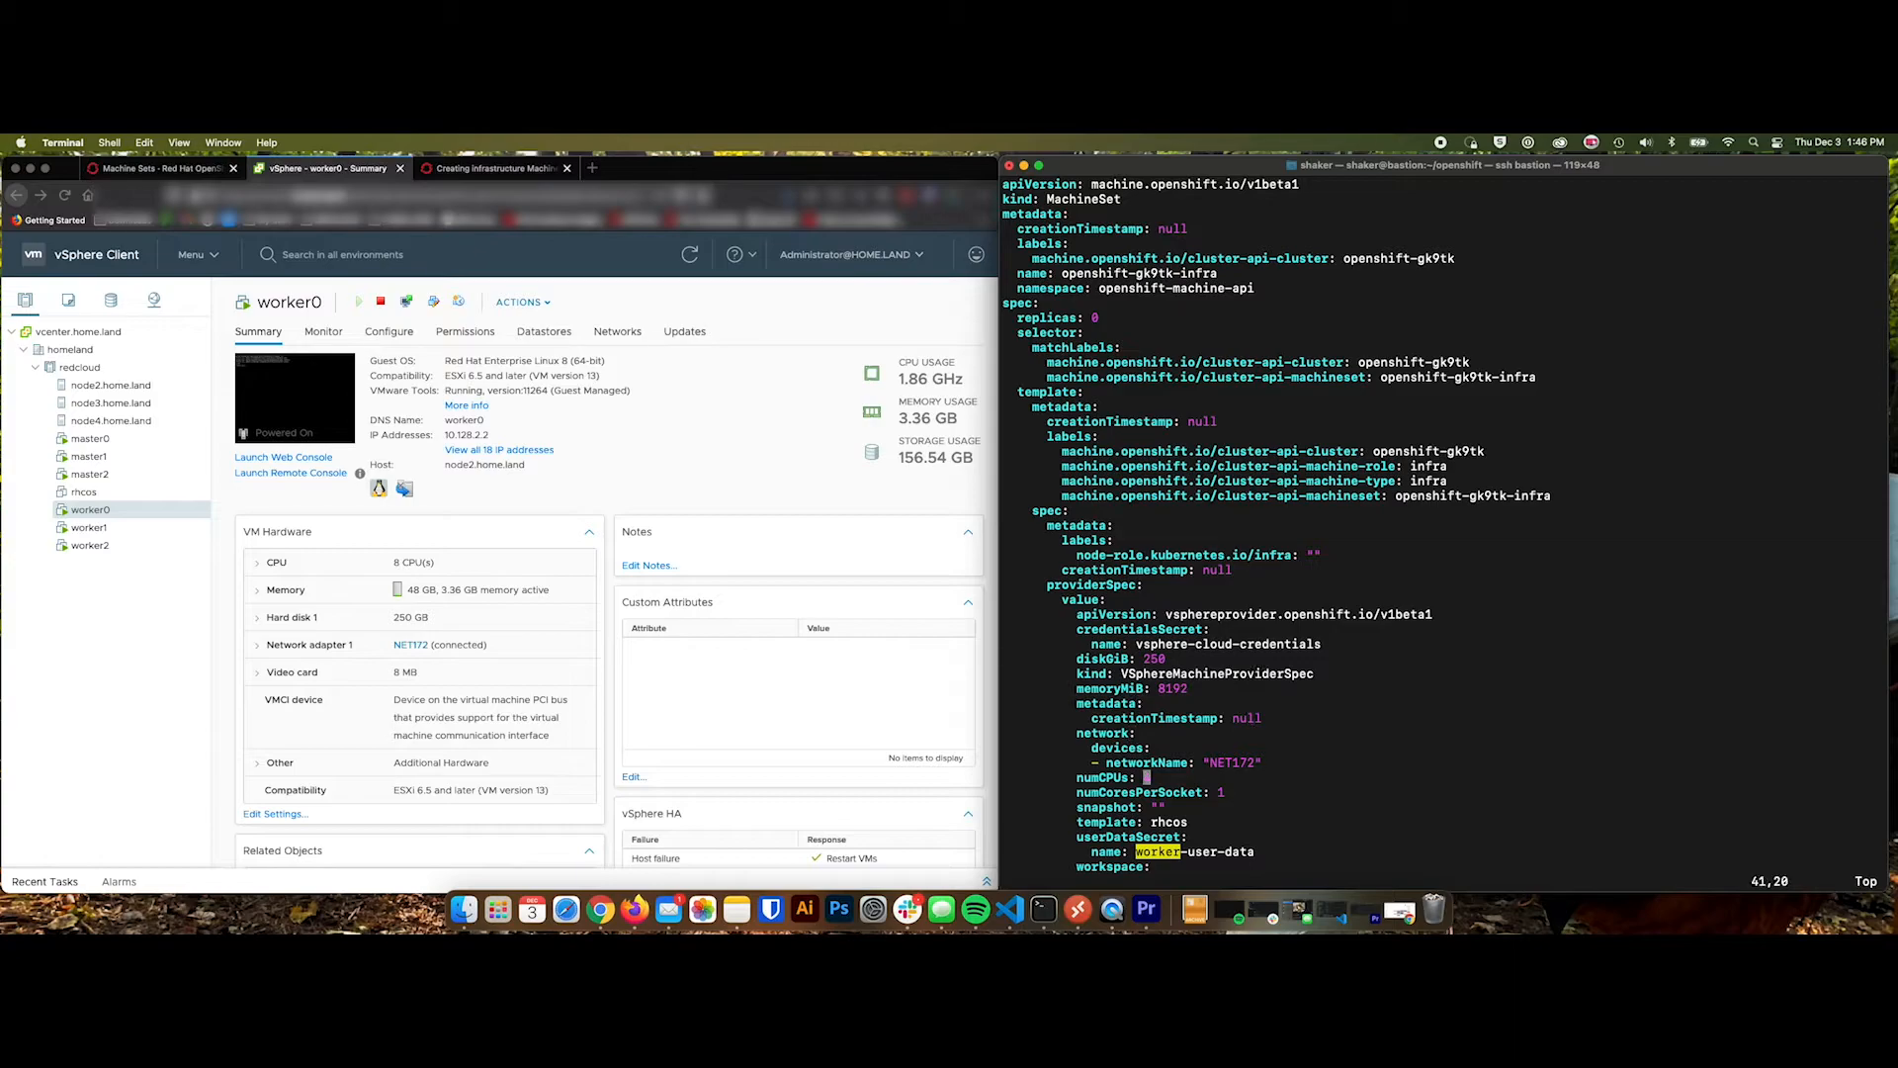
scroll(down, 3)
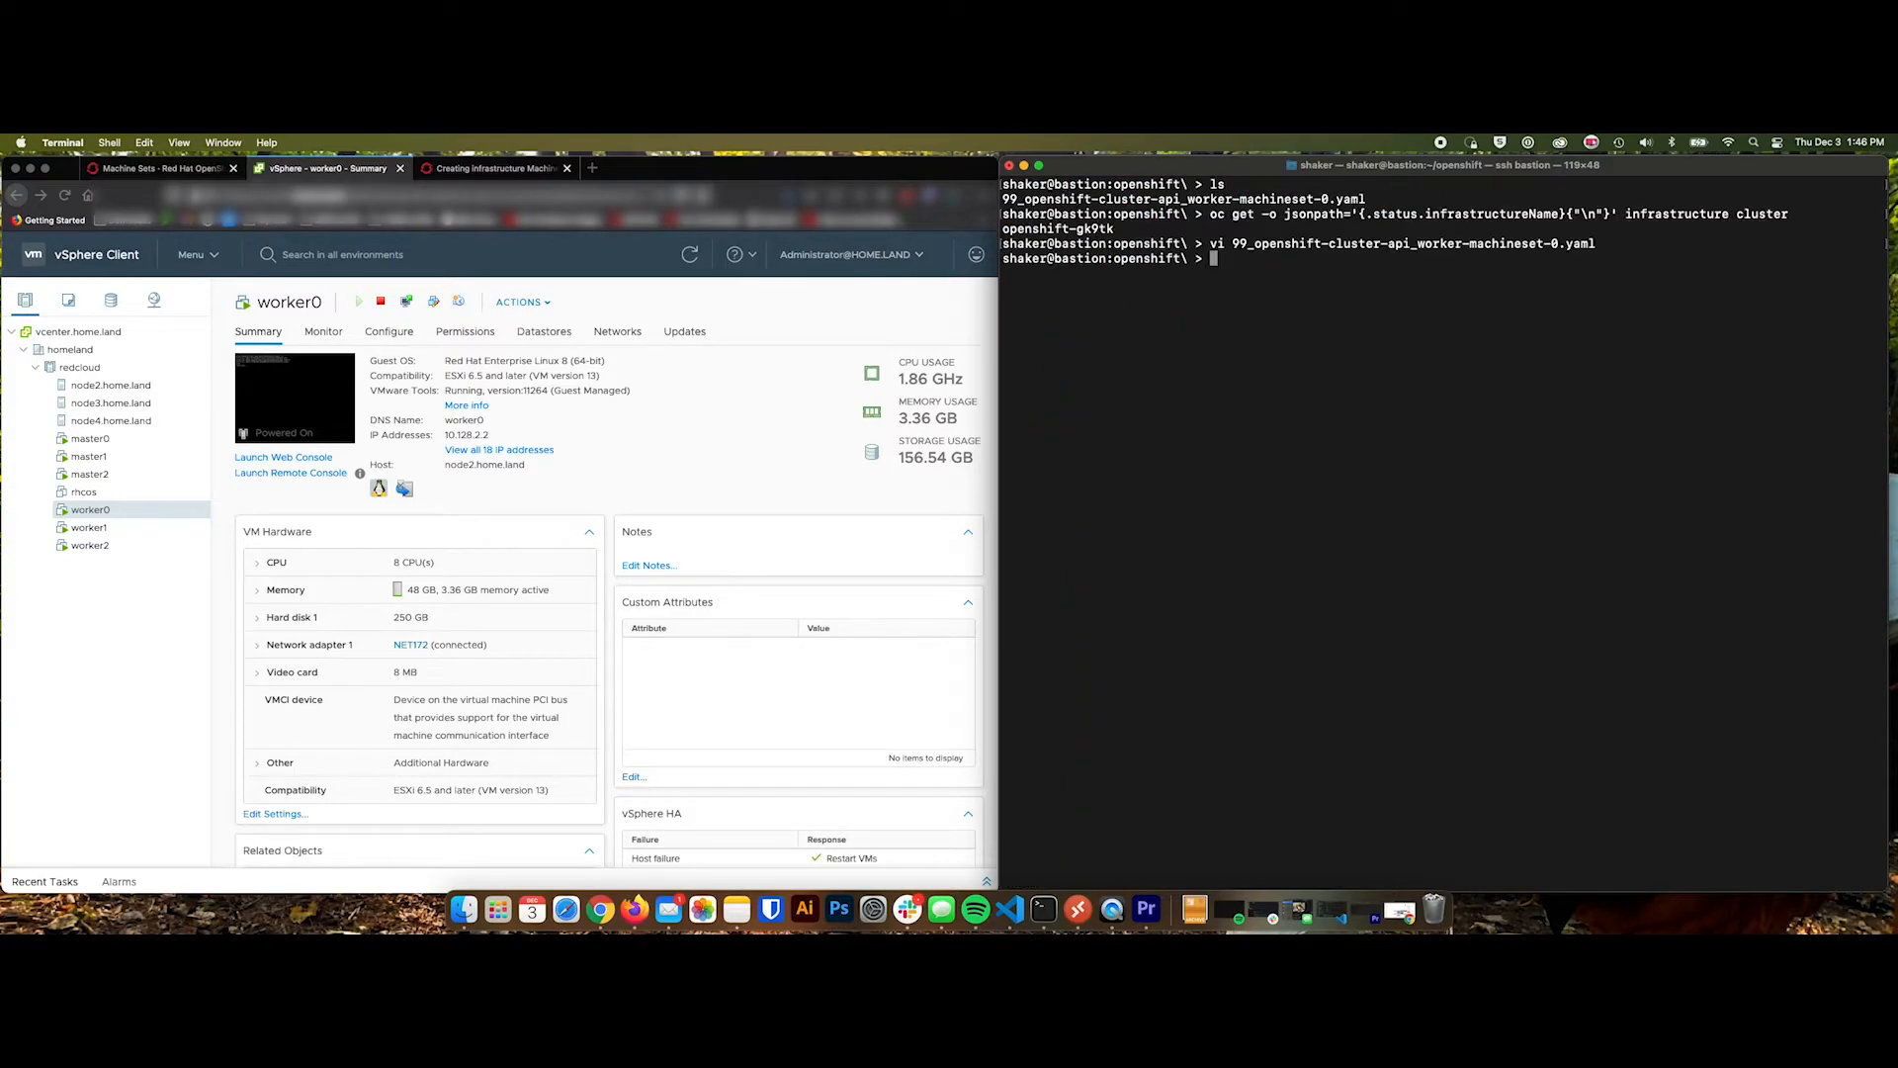
Prepare oc create -f 99_openshift-cluster-api_worker-machineset-0.yaml and review the infra YAML showing zero replicas.
click(158, 168)
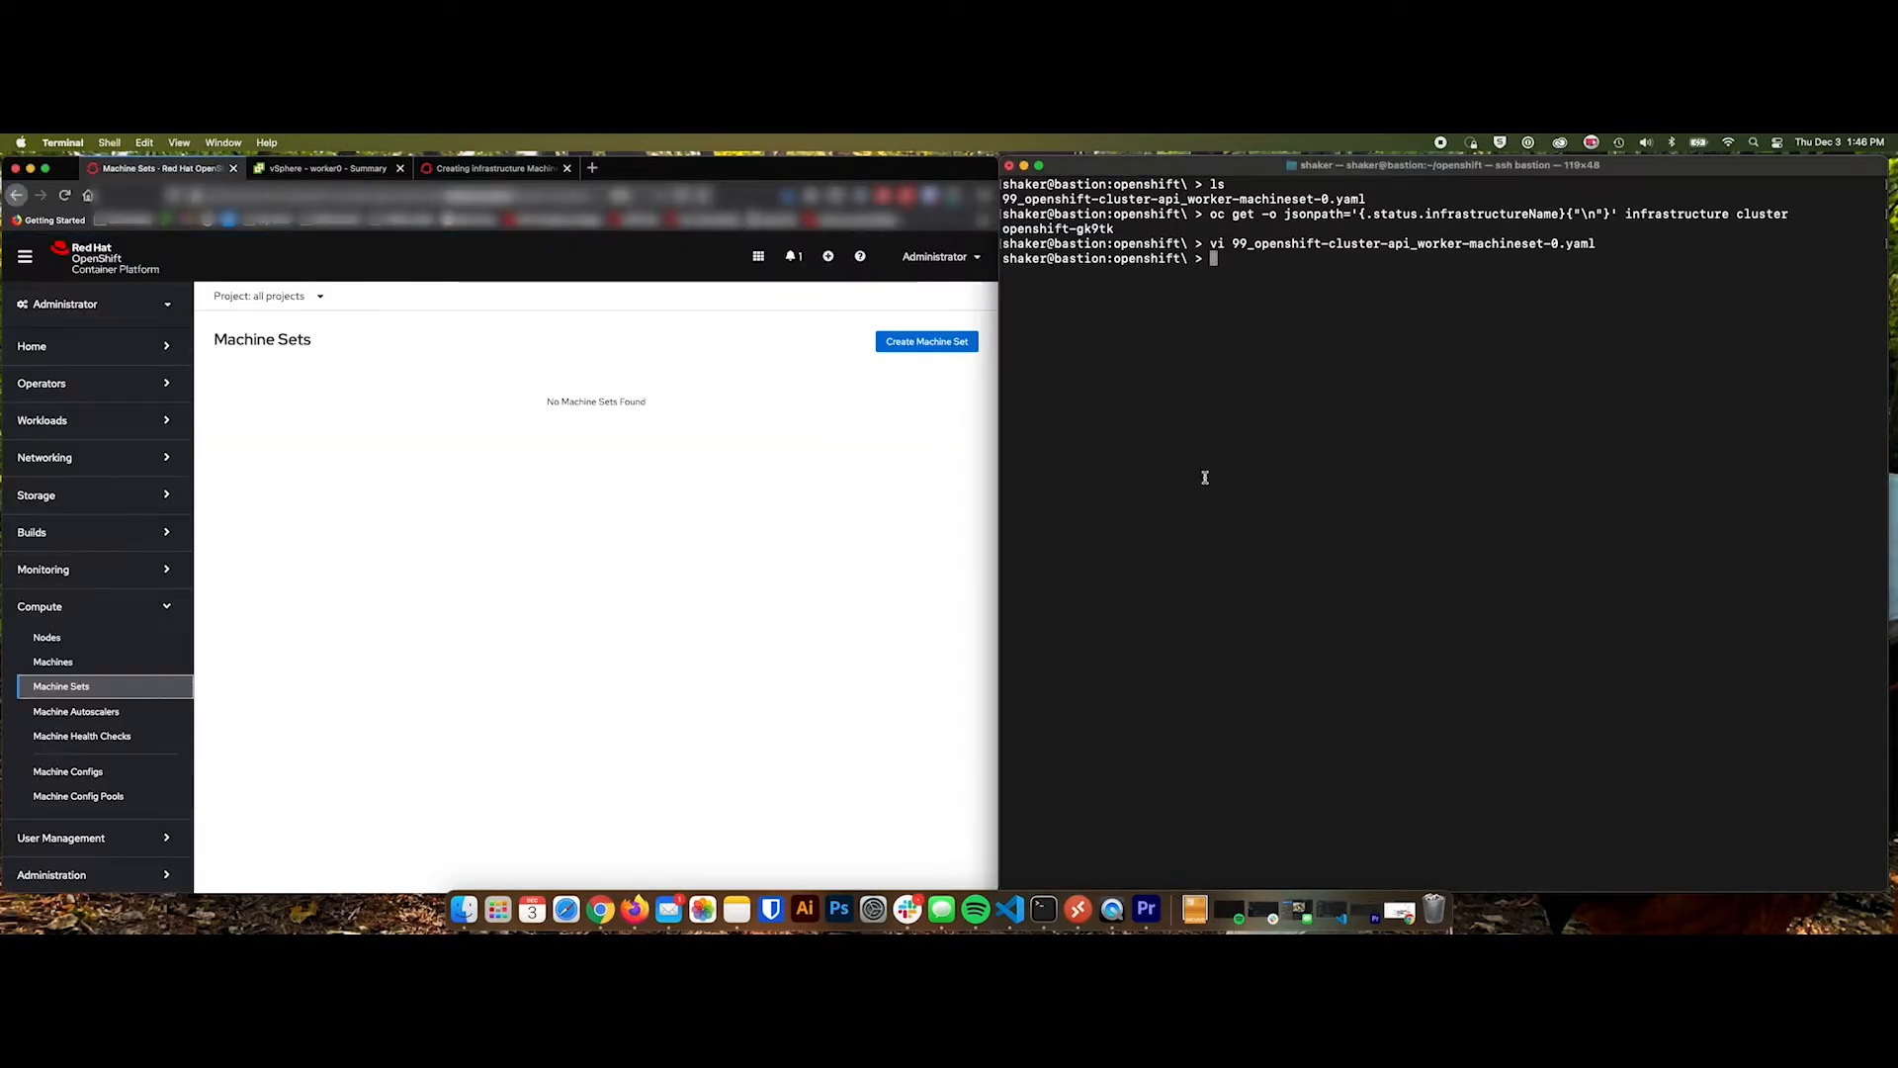
text(oc)
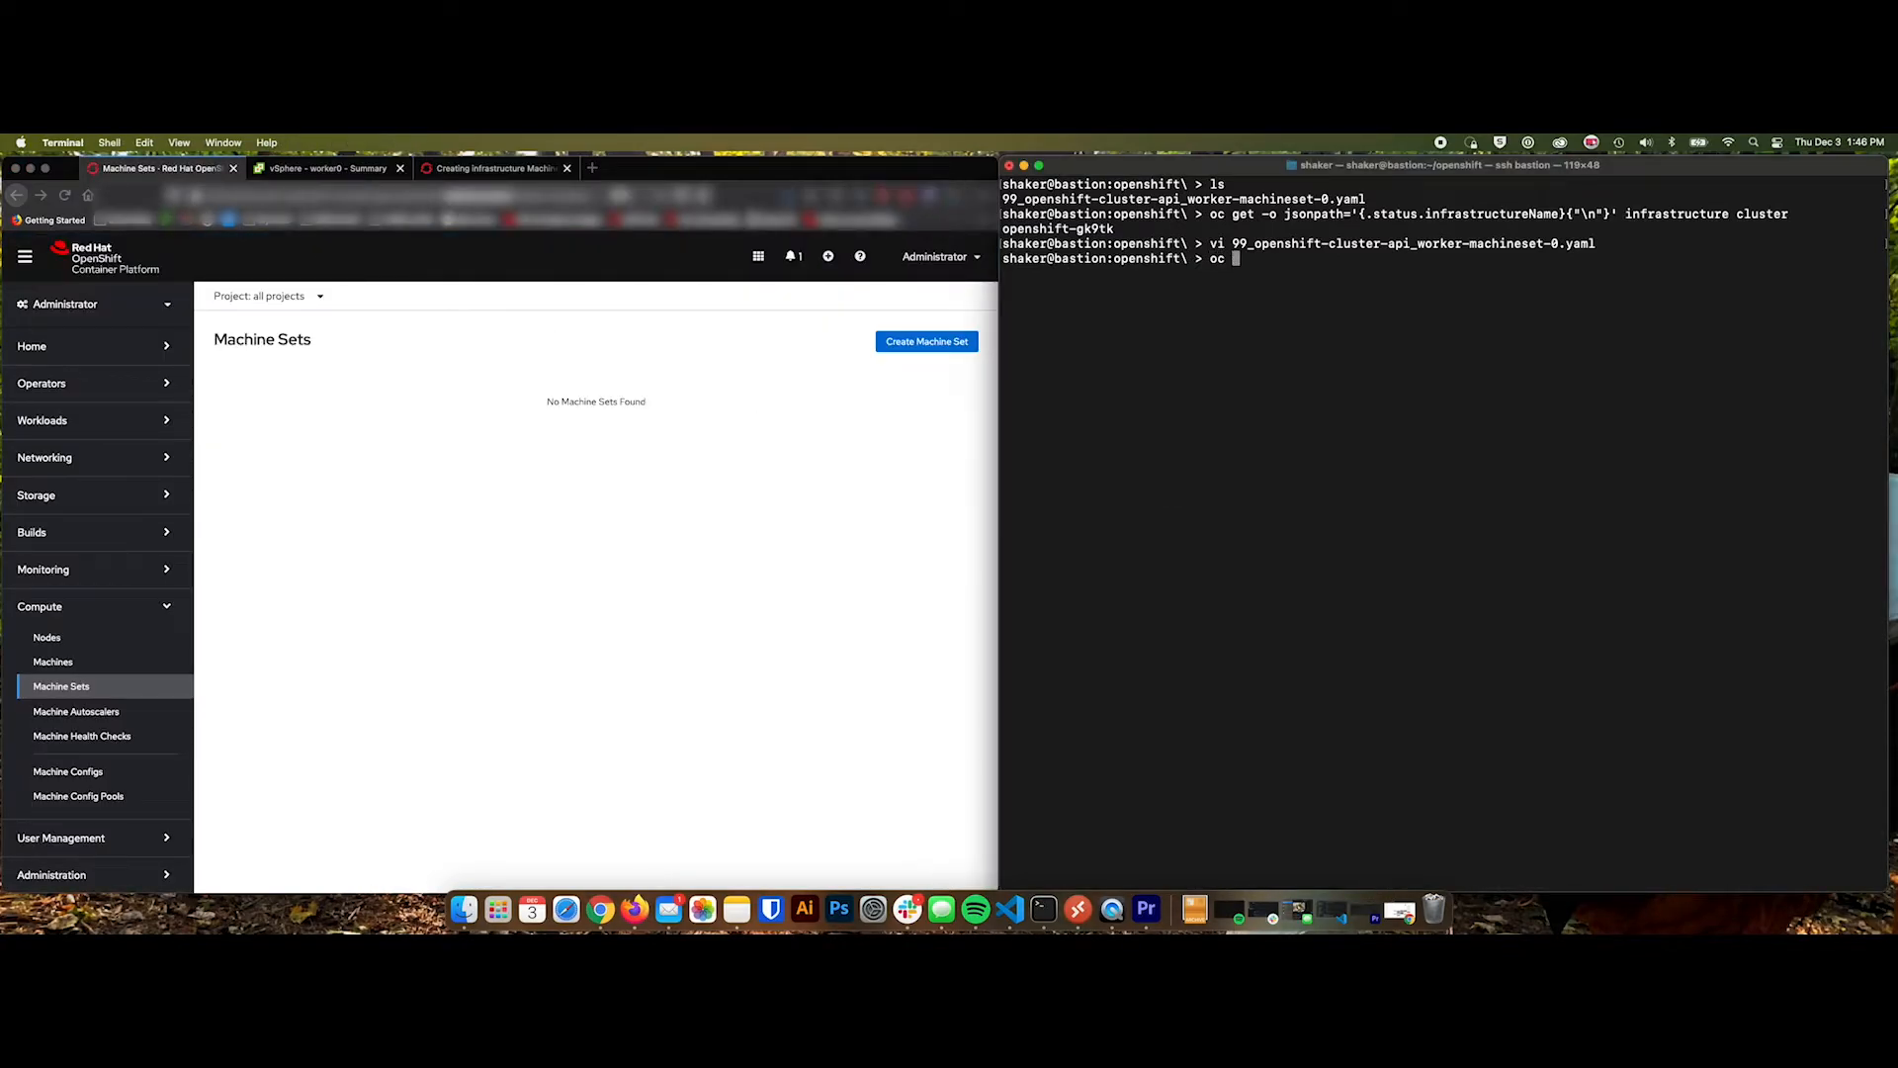
text(create -f)
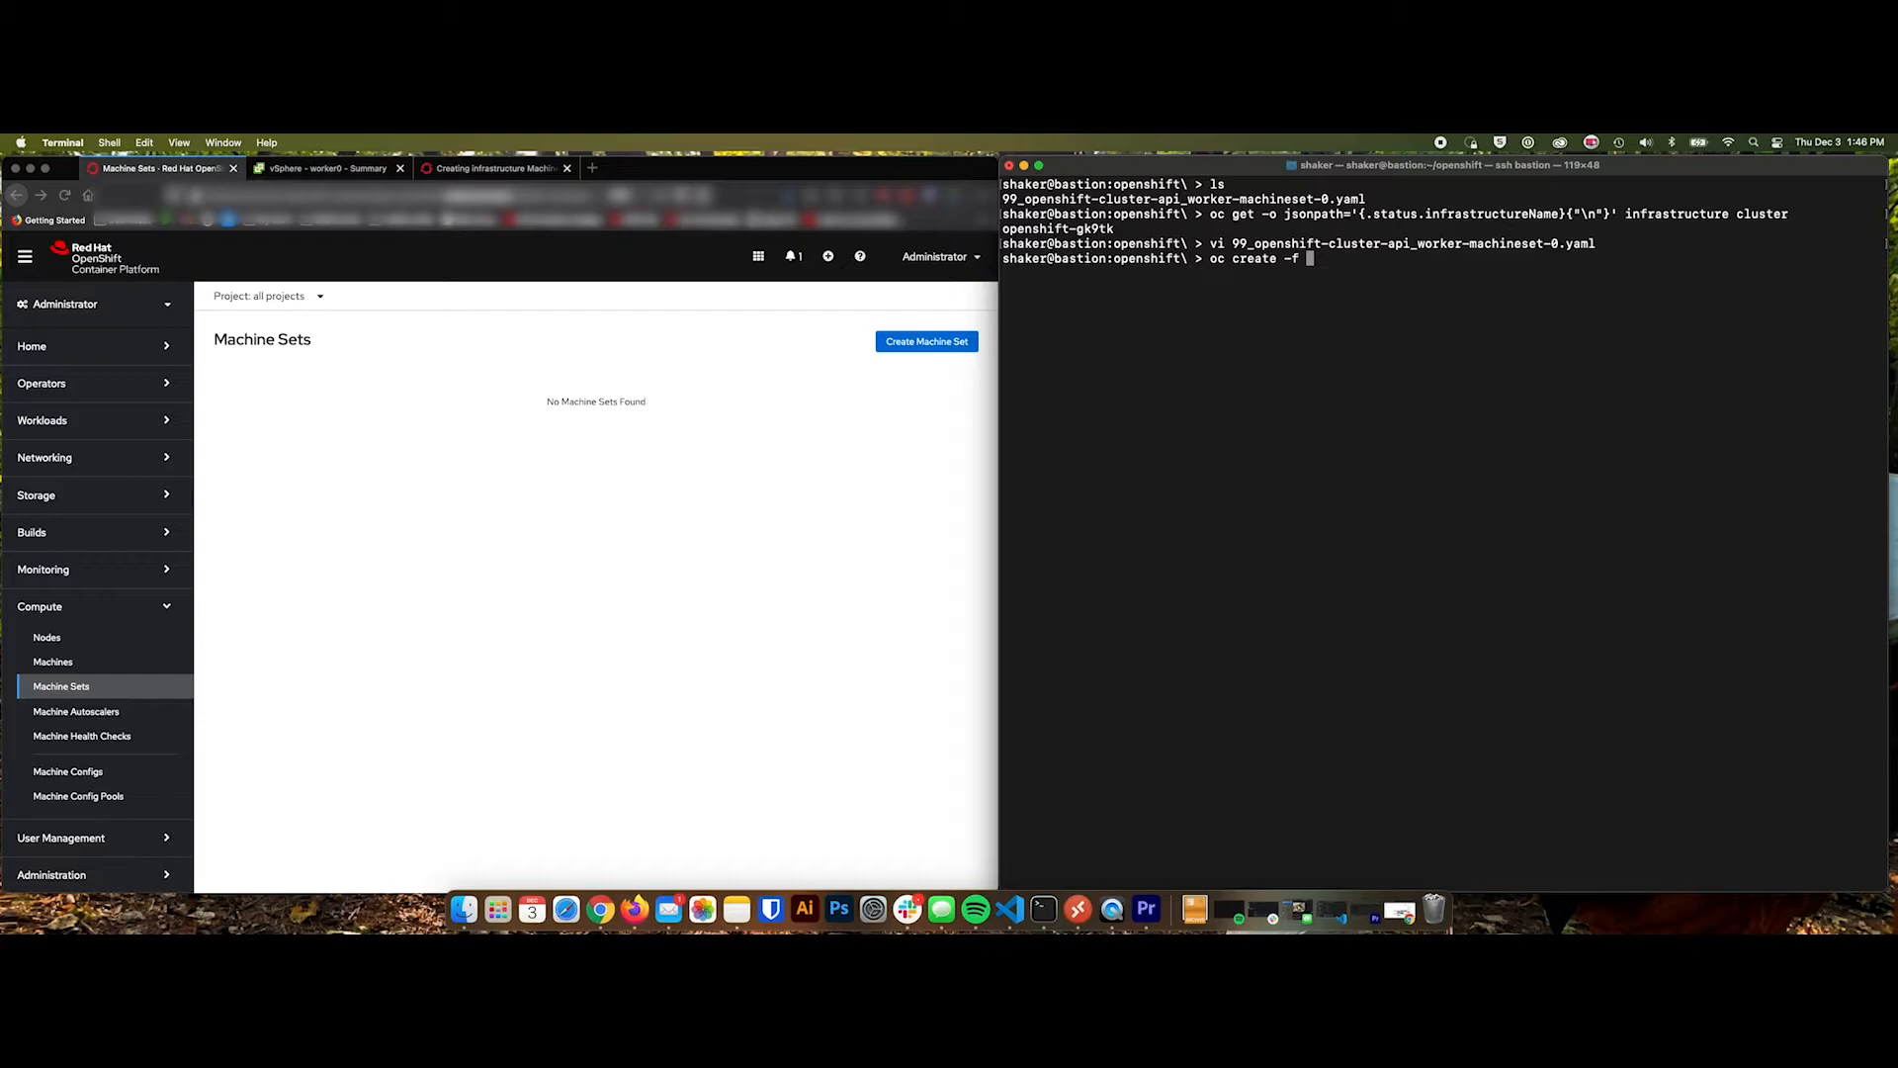
text(99_openshift-cluster-api_worker-machineset-0.yaml)
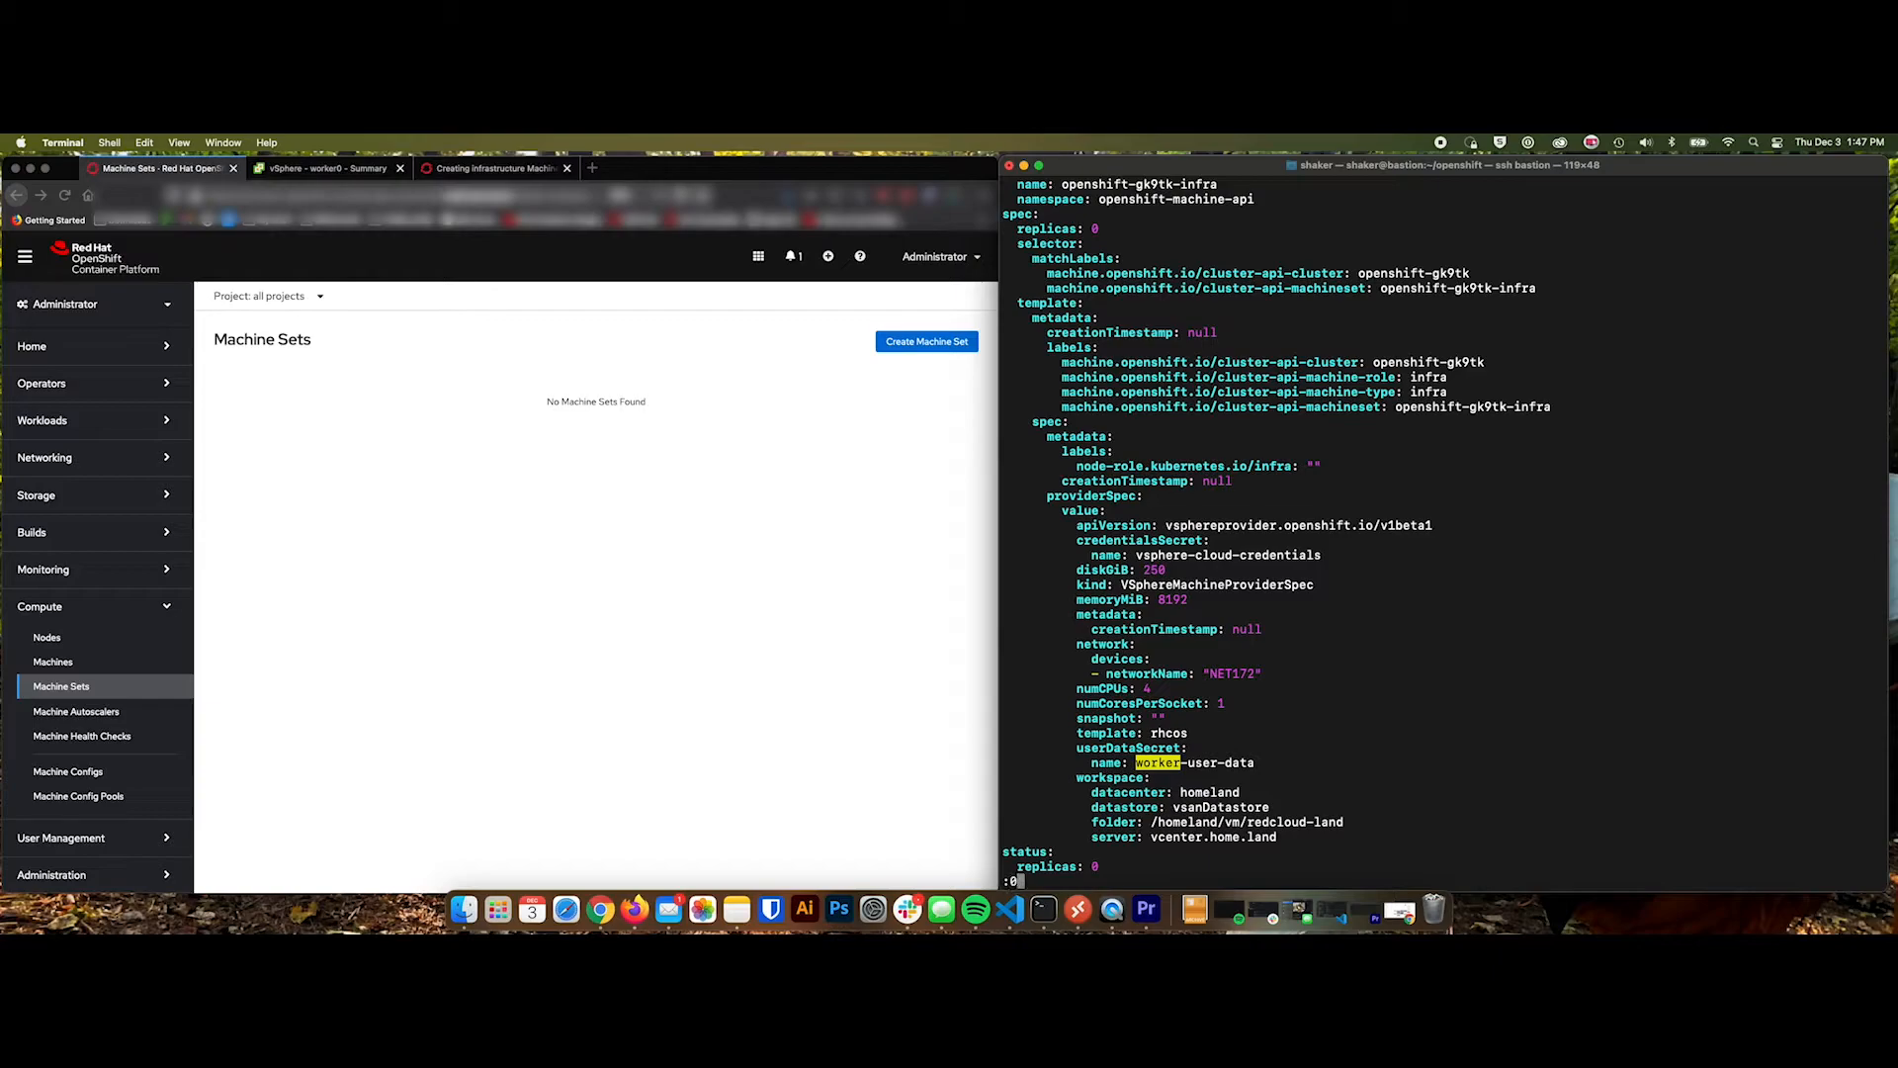
scroll(up, 3)
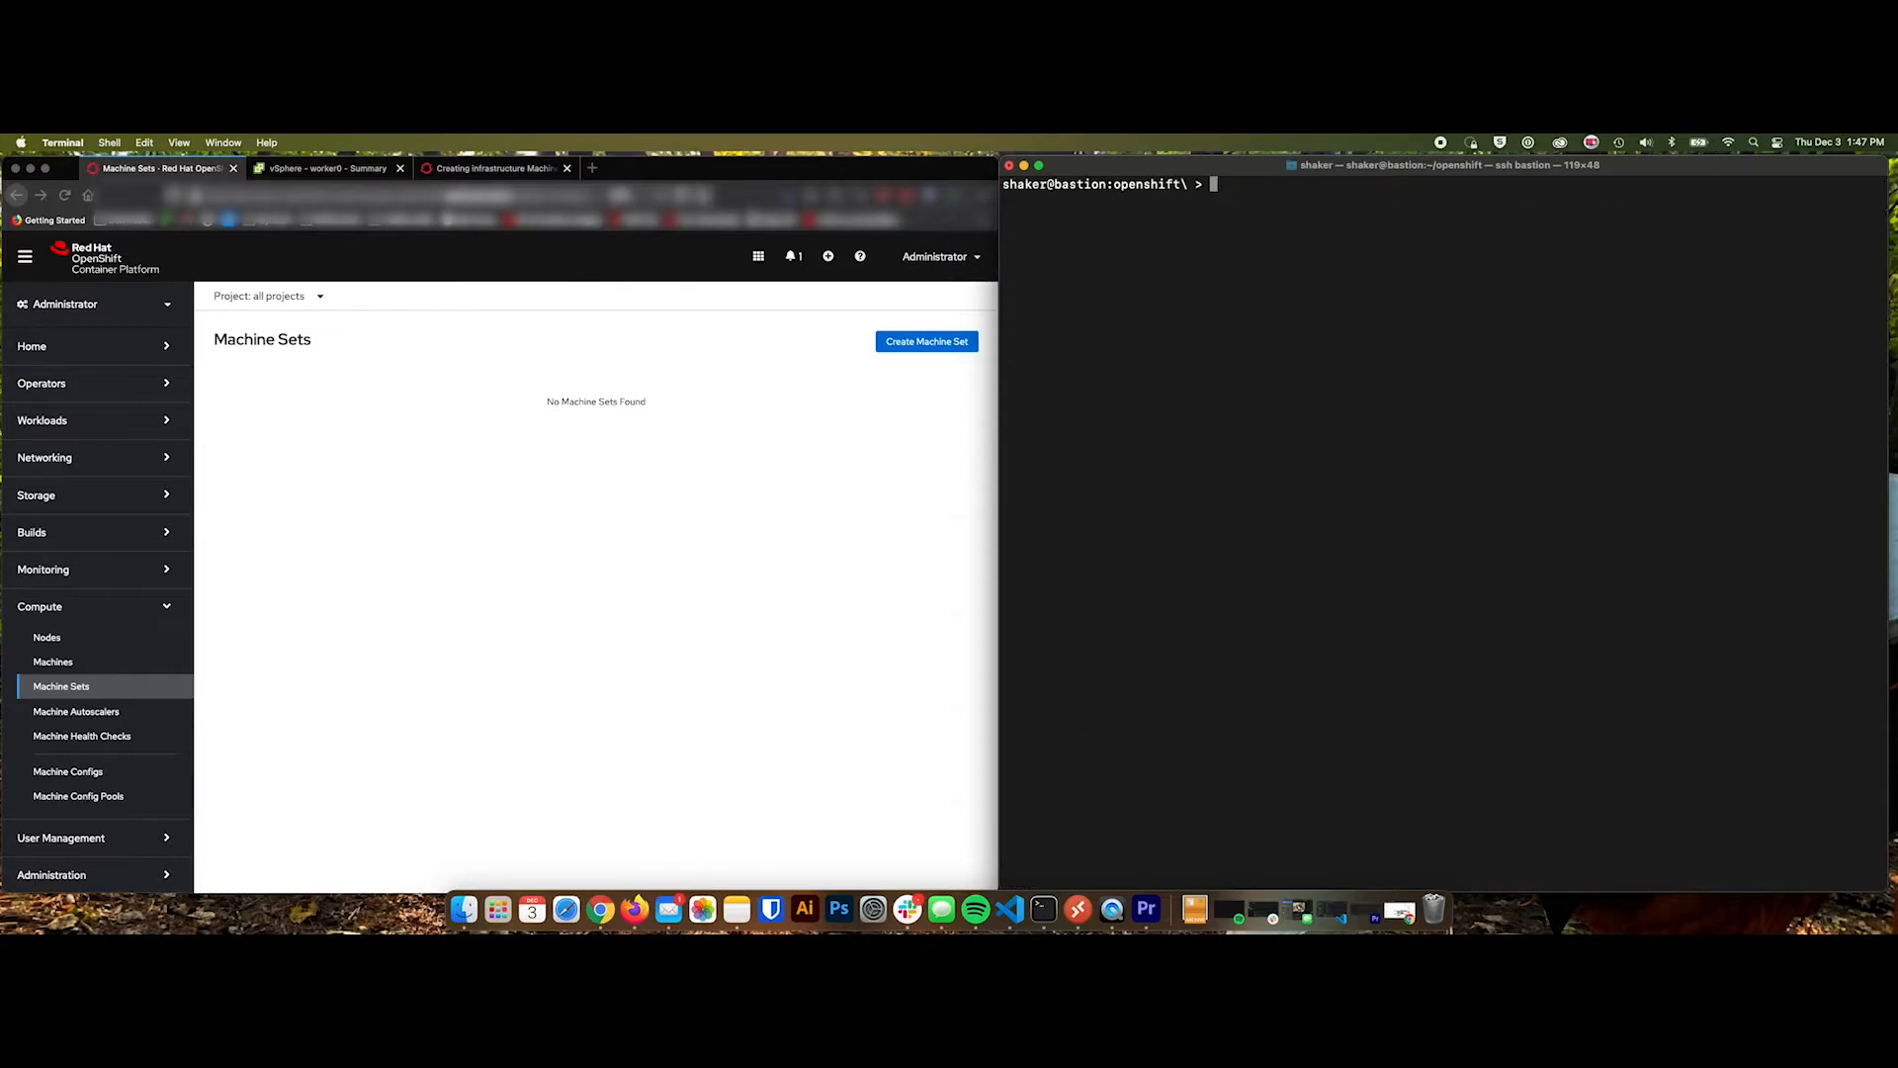
Run oc create for the file, then view the new openshift-infra-nodes MachineSet's details and YAML with 0 desired machines.
text(oc create -f 99_openshift-cluster-api_worker-machineset-0.yaml)
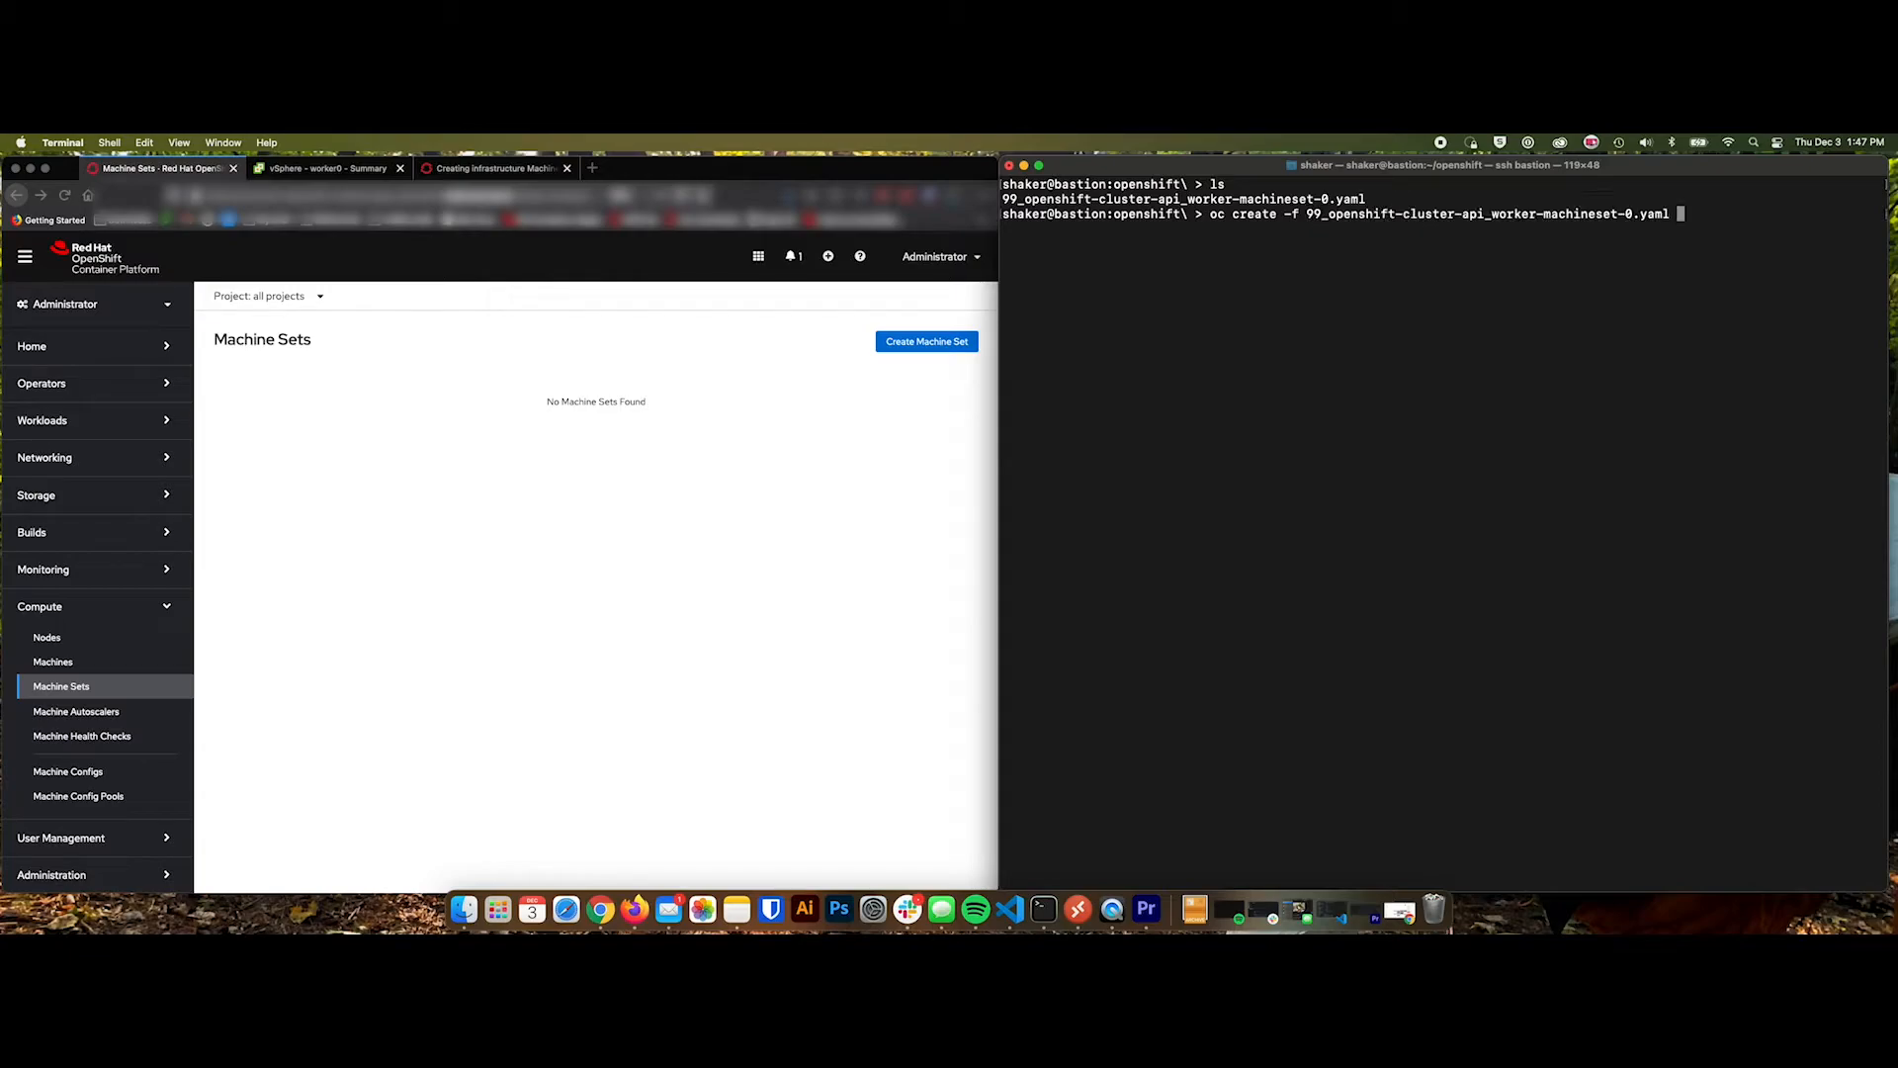
key(Return)
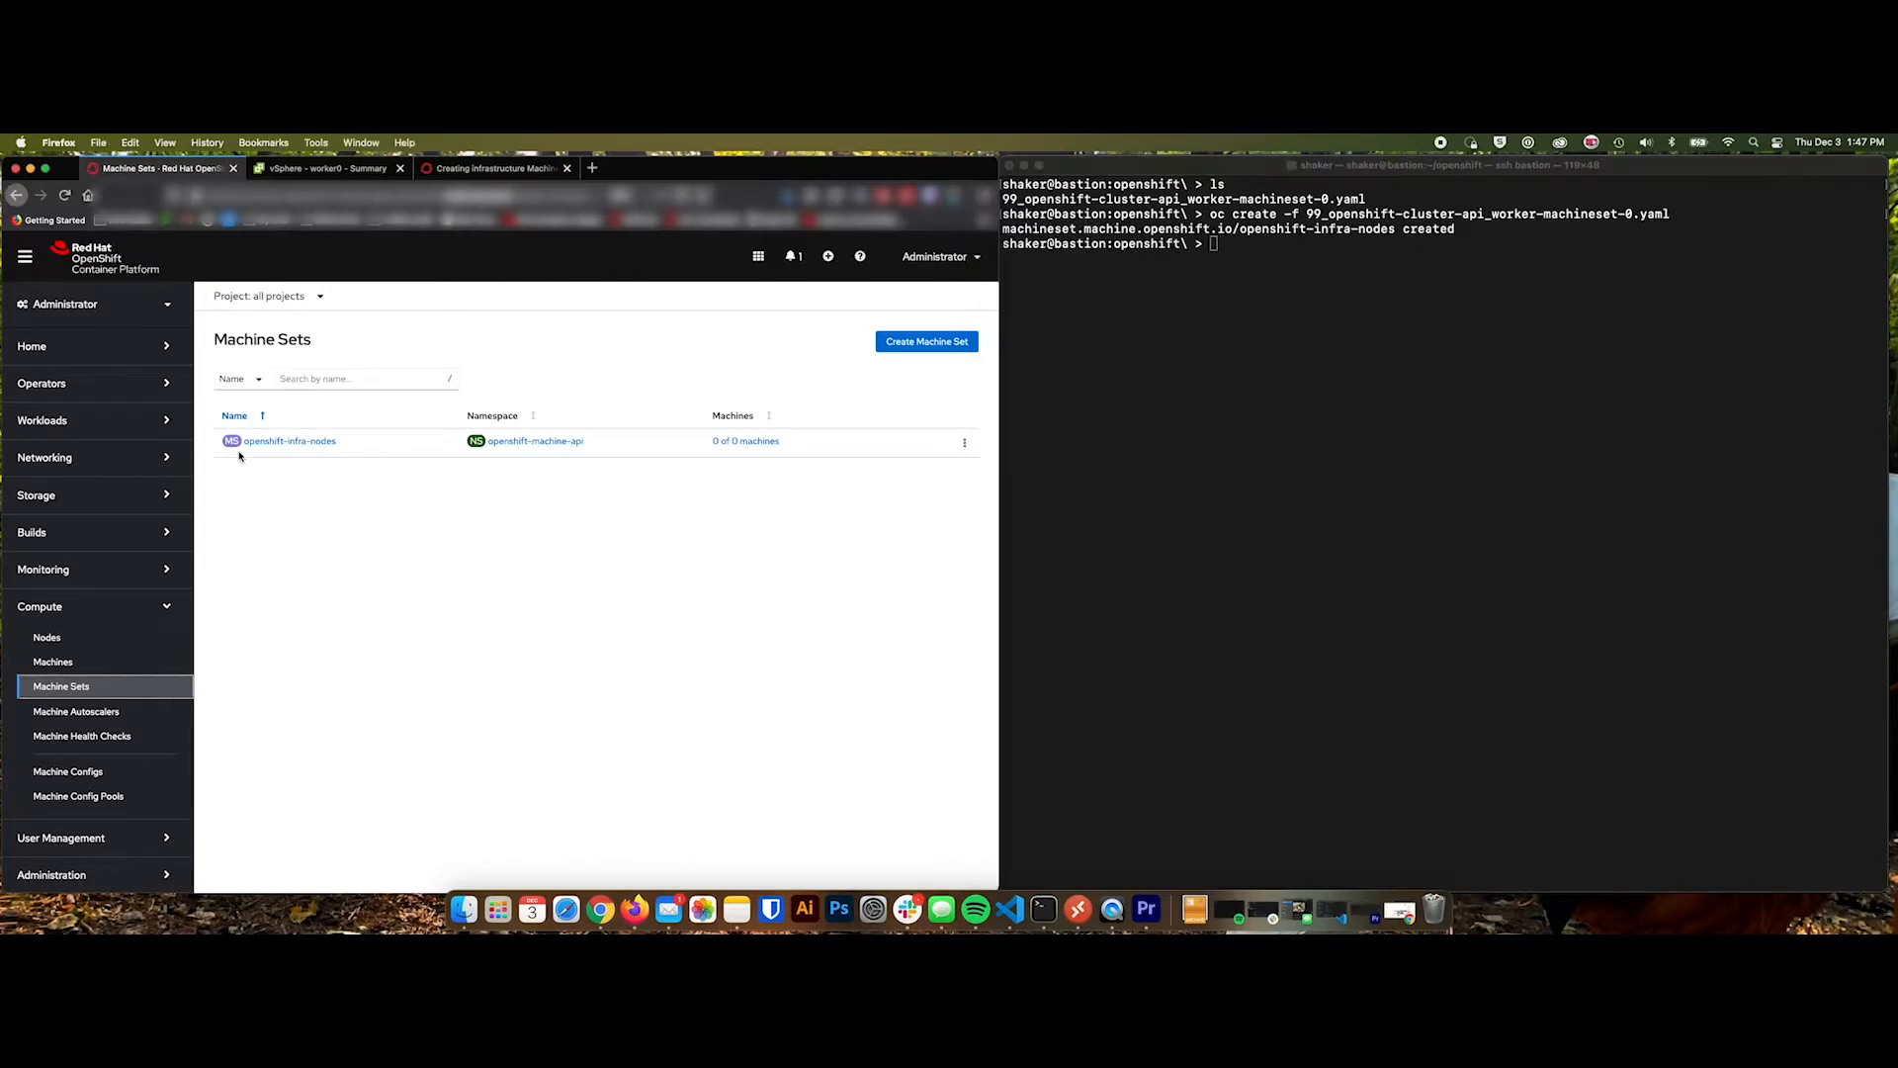
mouse_move(300, 451)
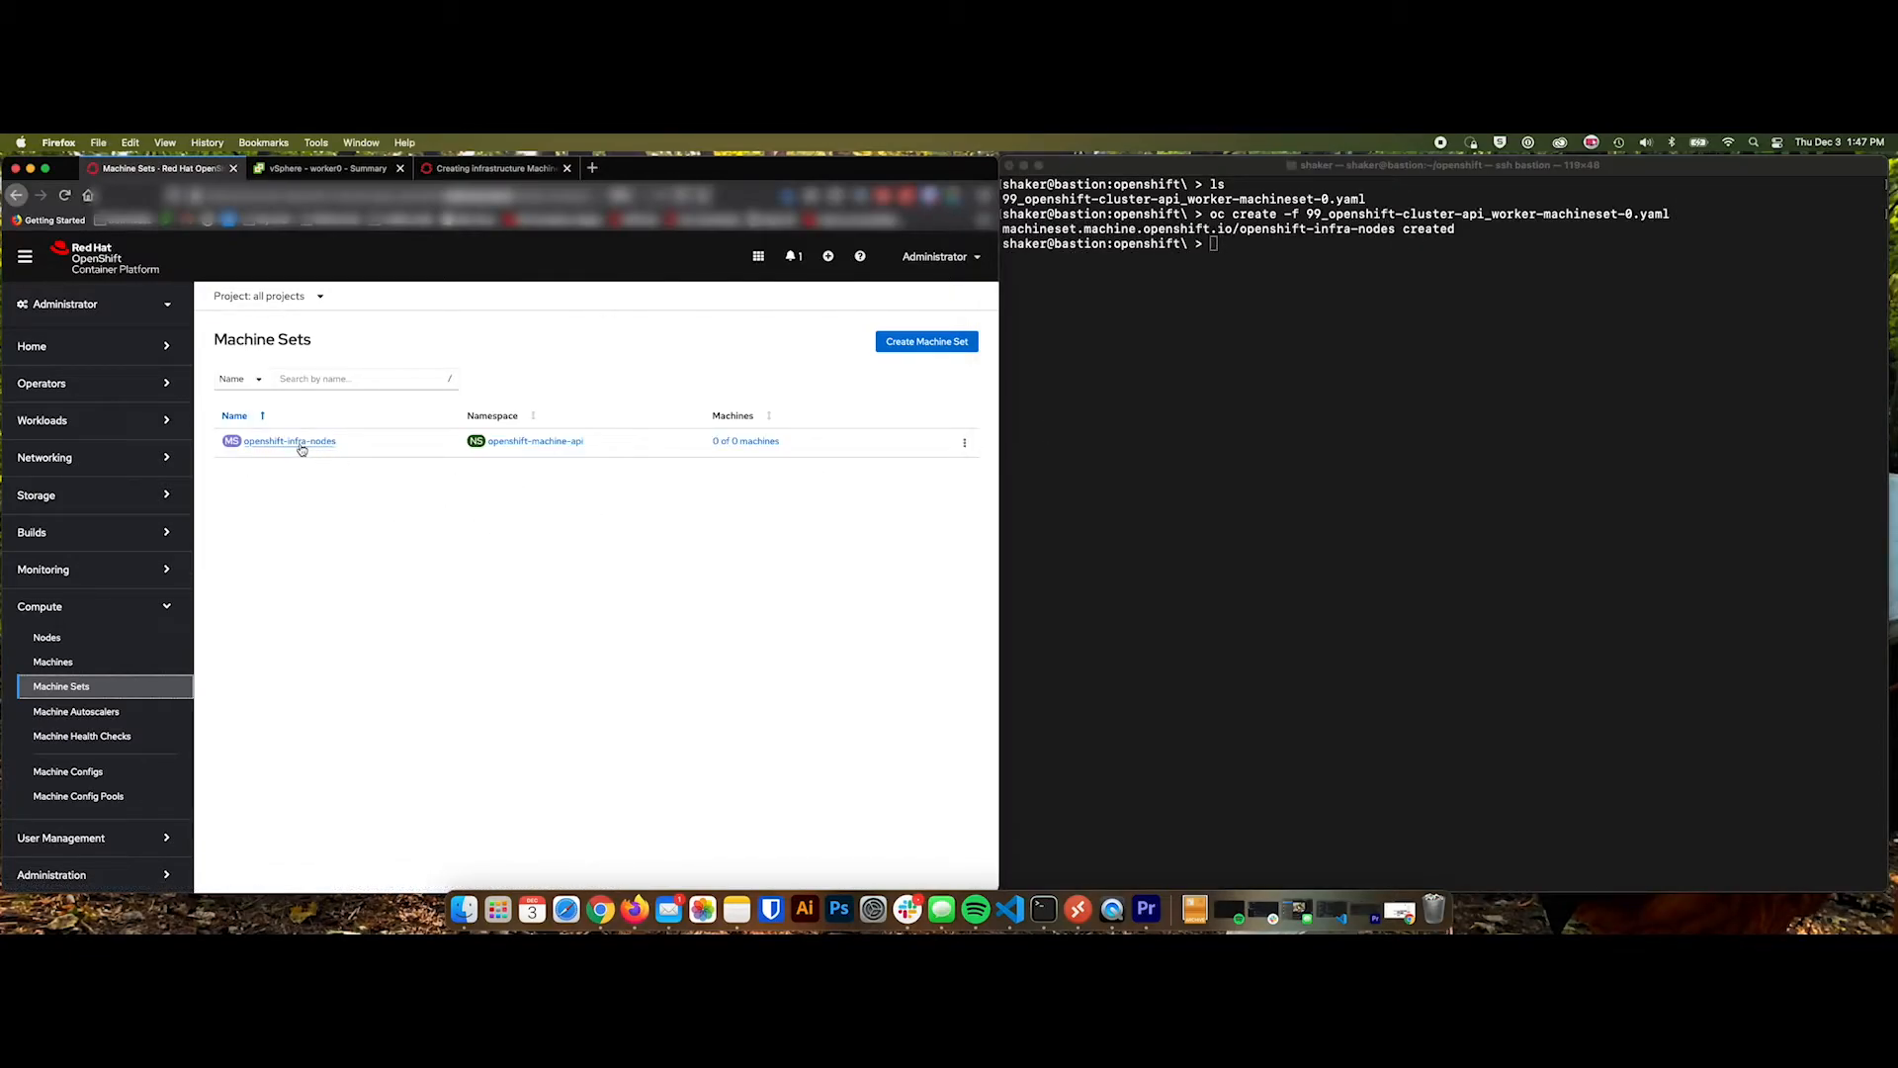
click(288, 441)
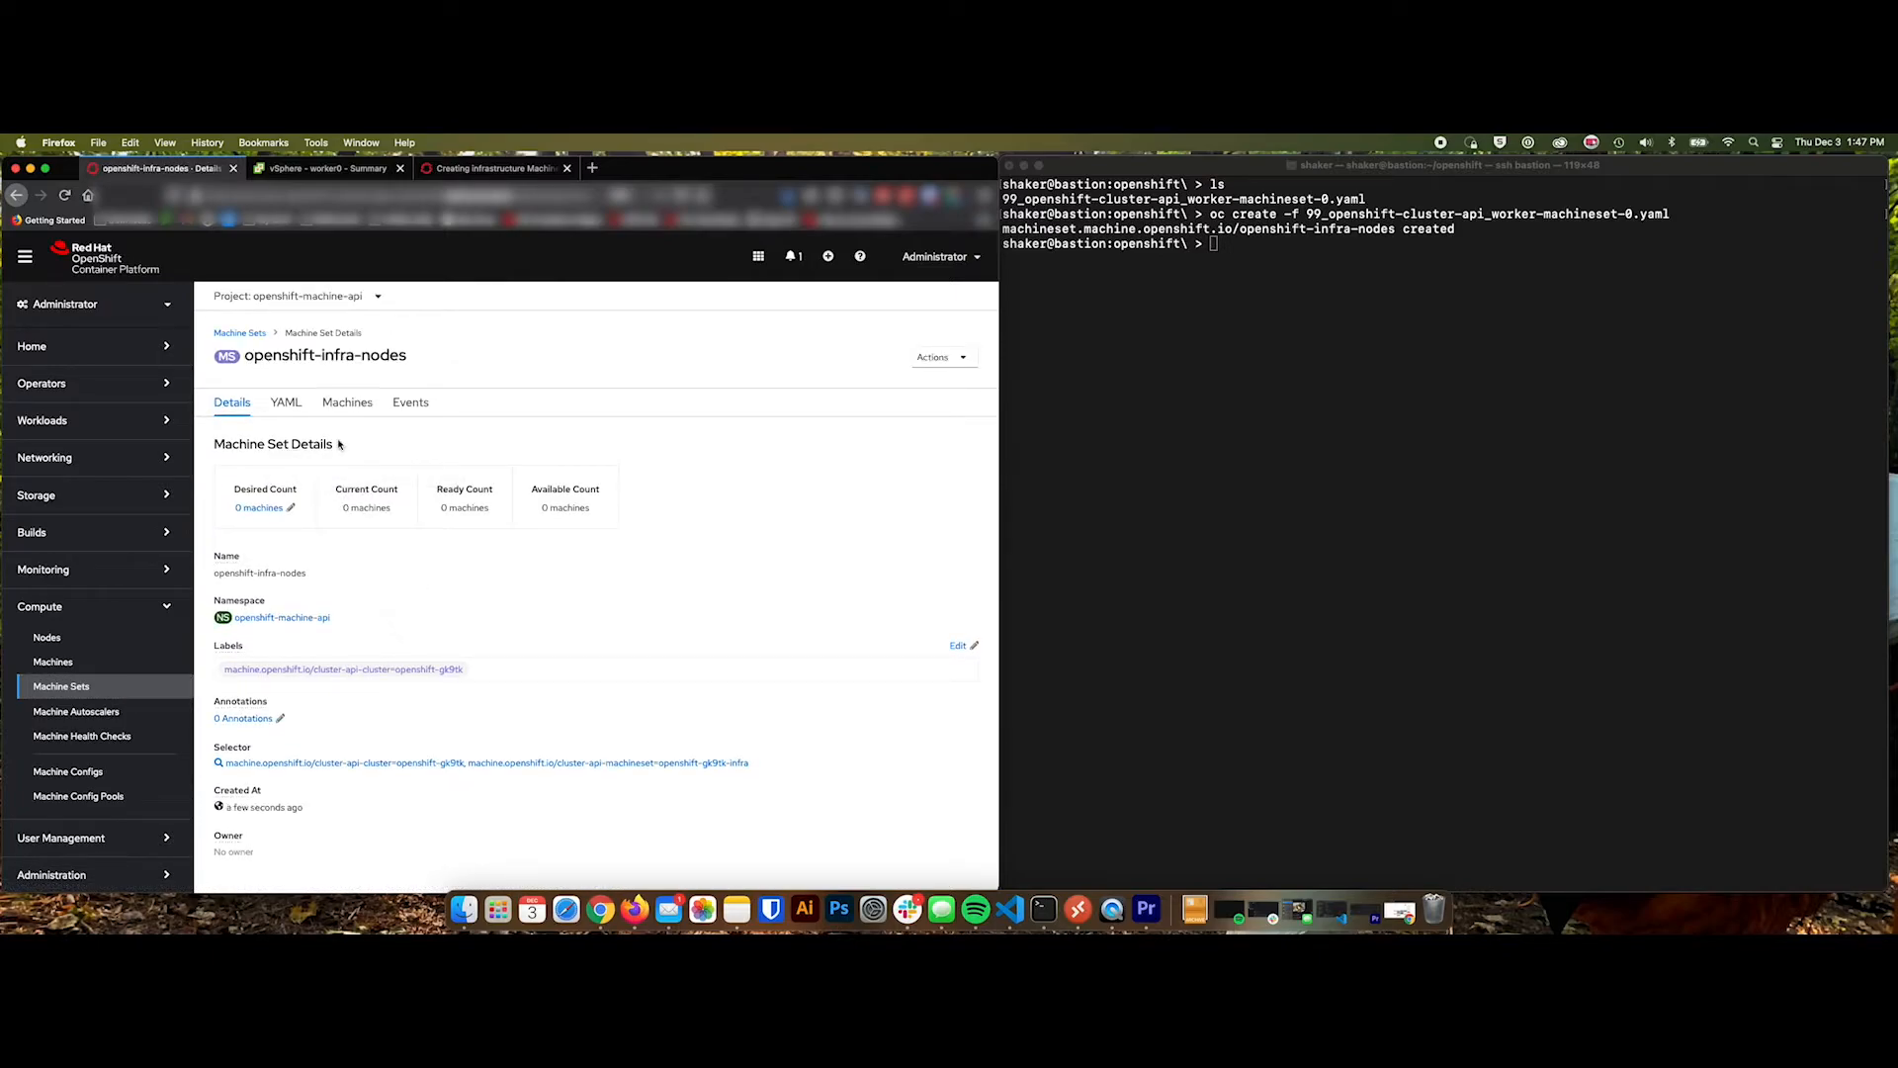
click(285, 401)
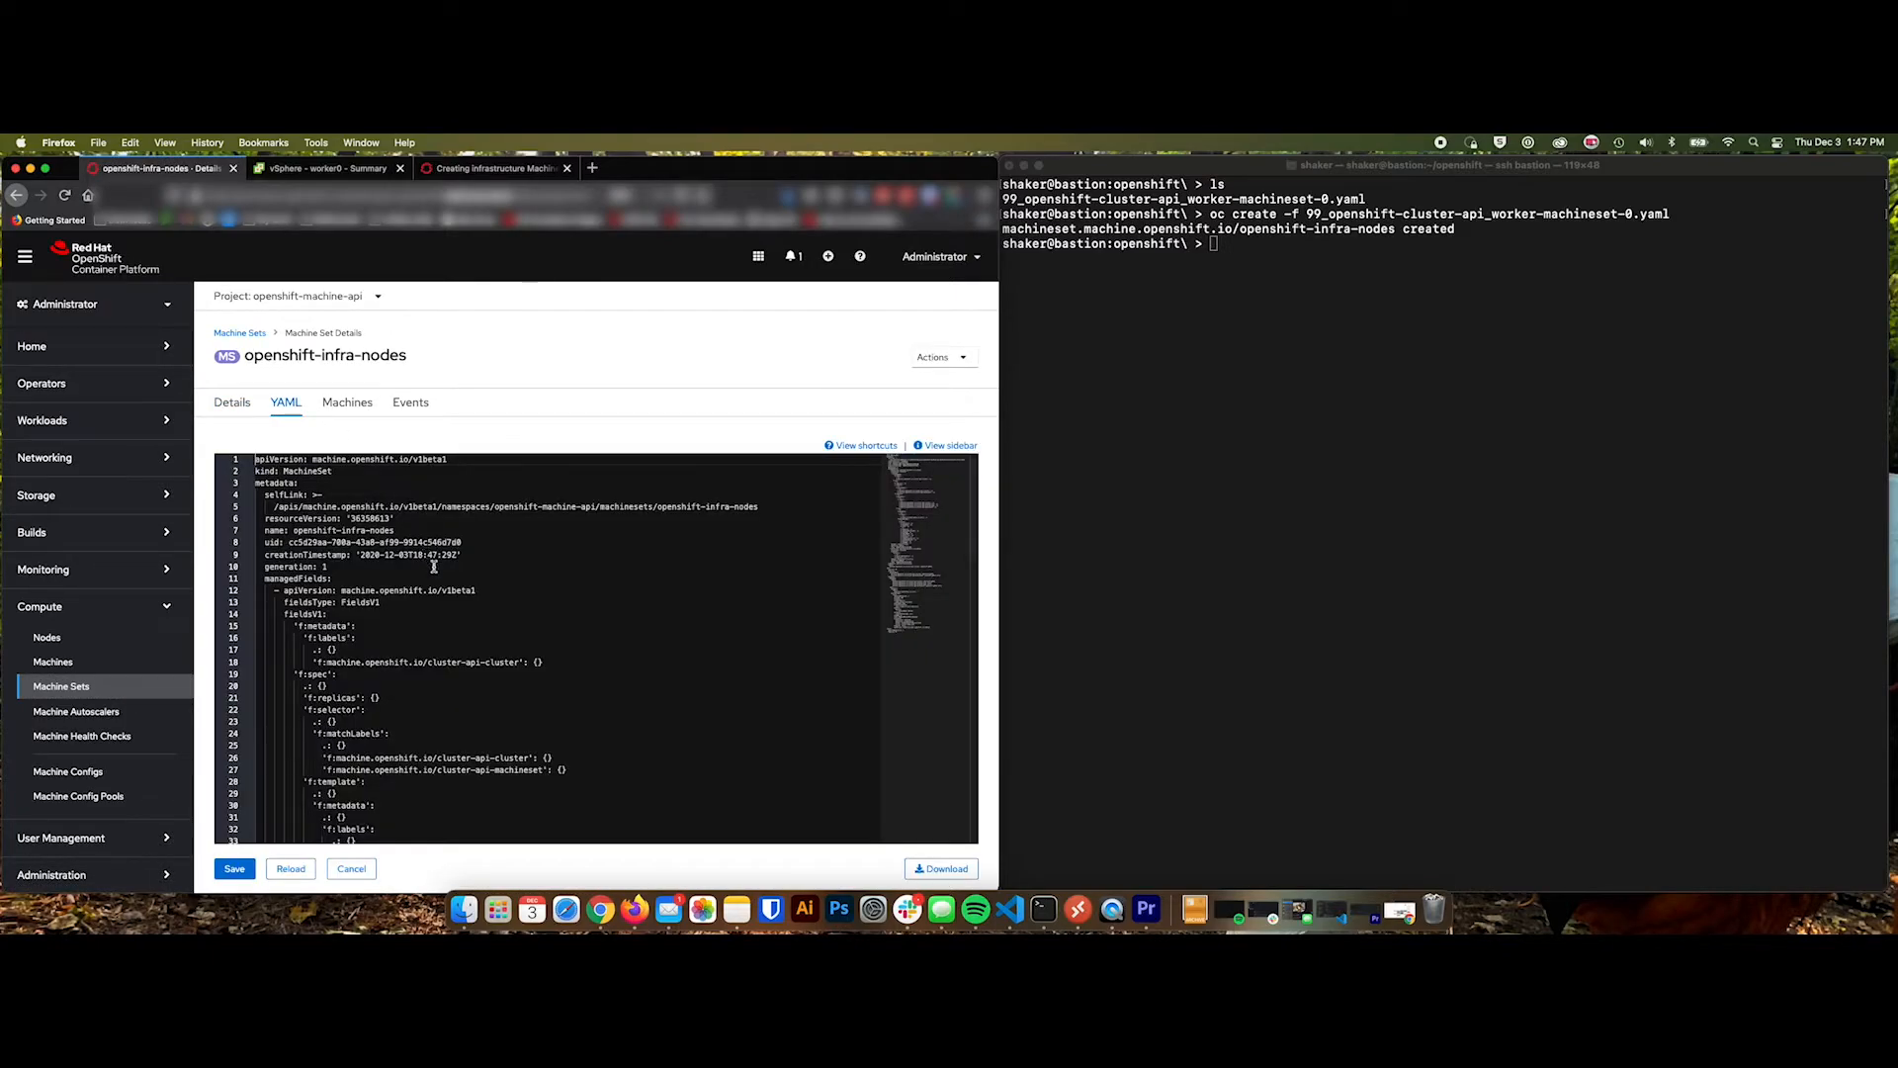
scroll(down, 3)
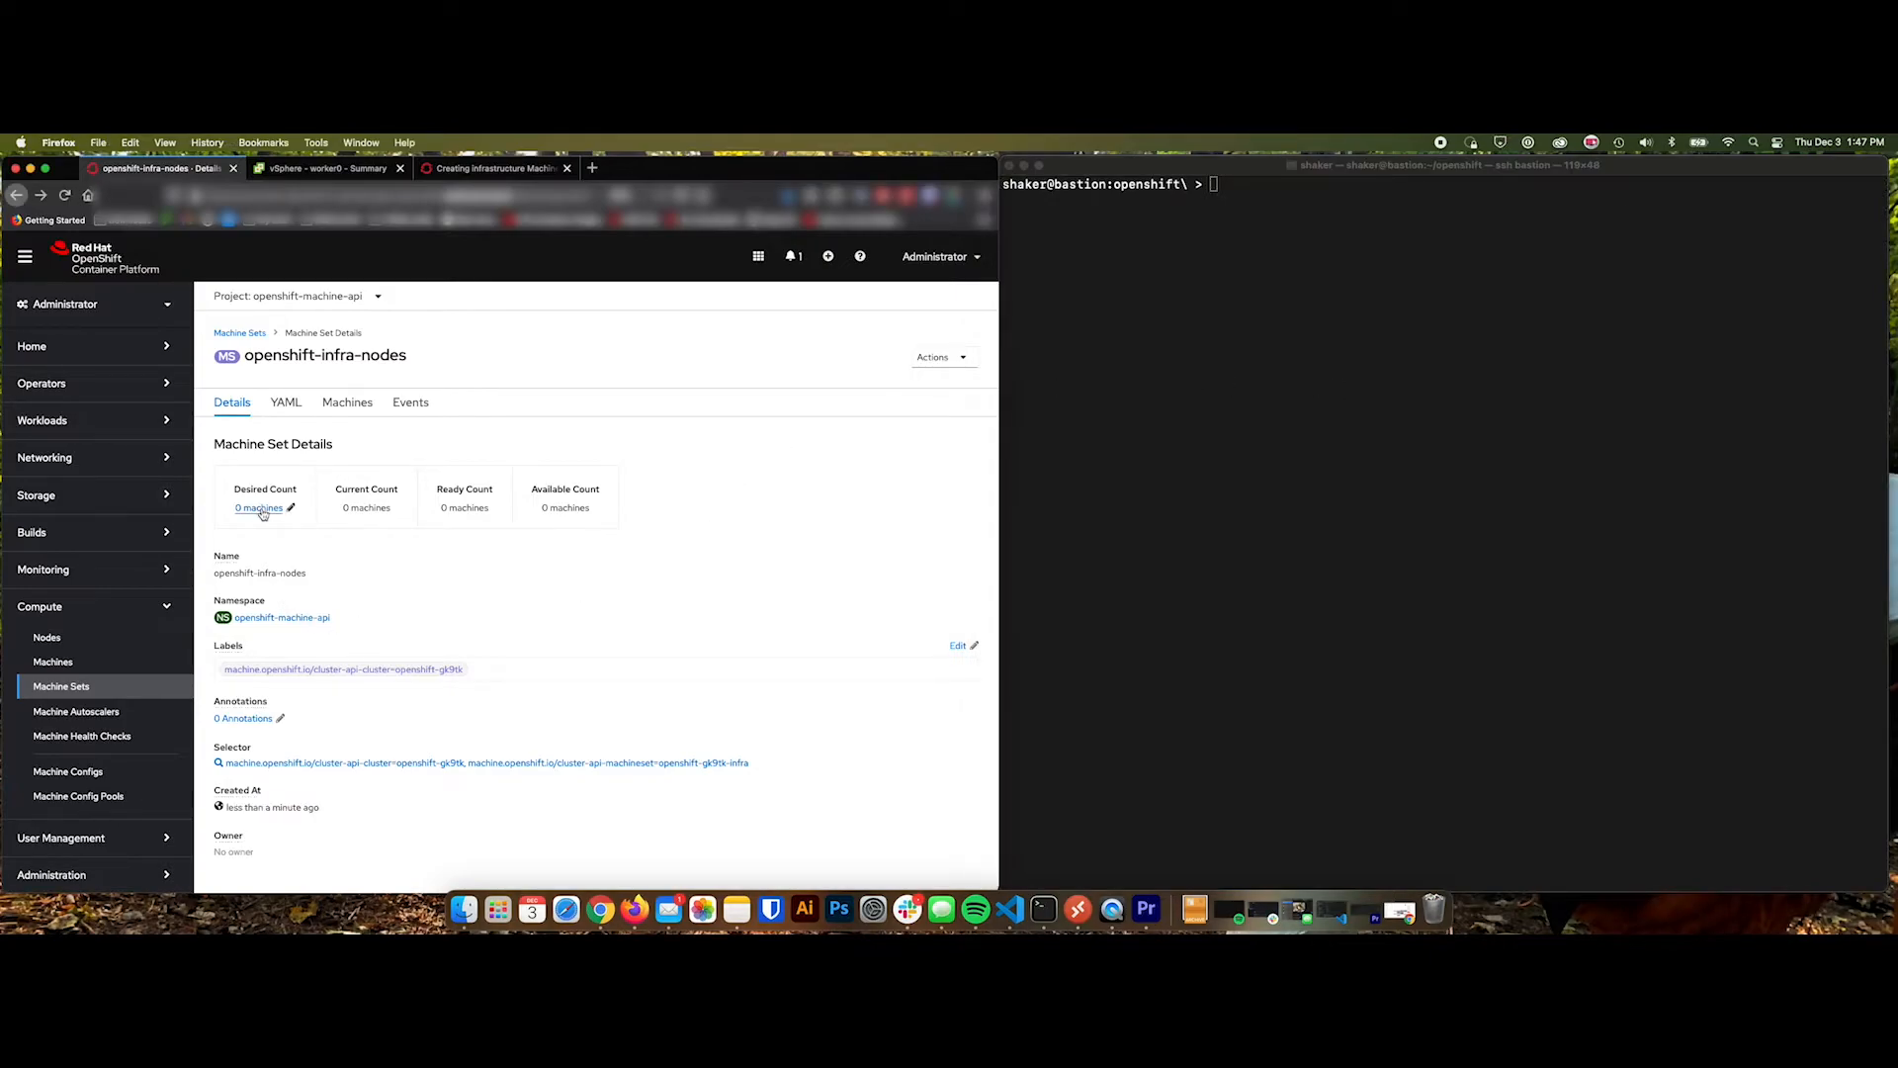
Scale openshift-infra-nodes to 3 desired machines, then check the provisioning infra VMs in the vSphere inventory.
click(259, 508)
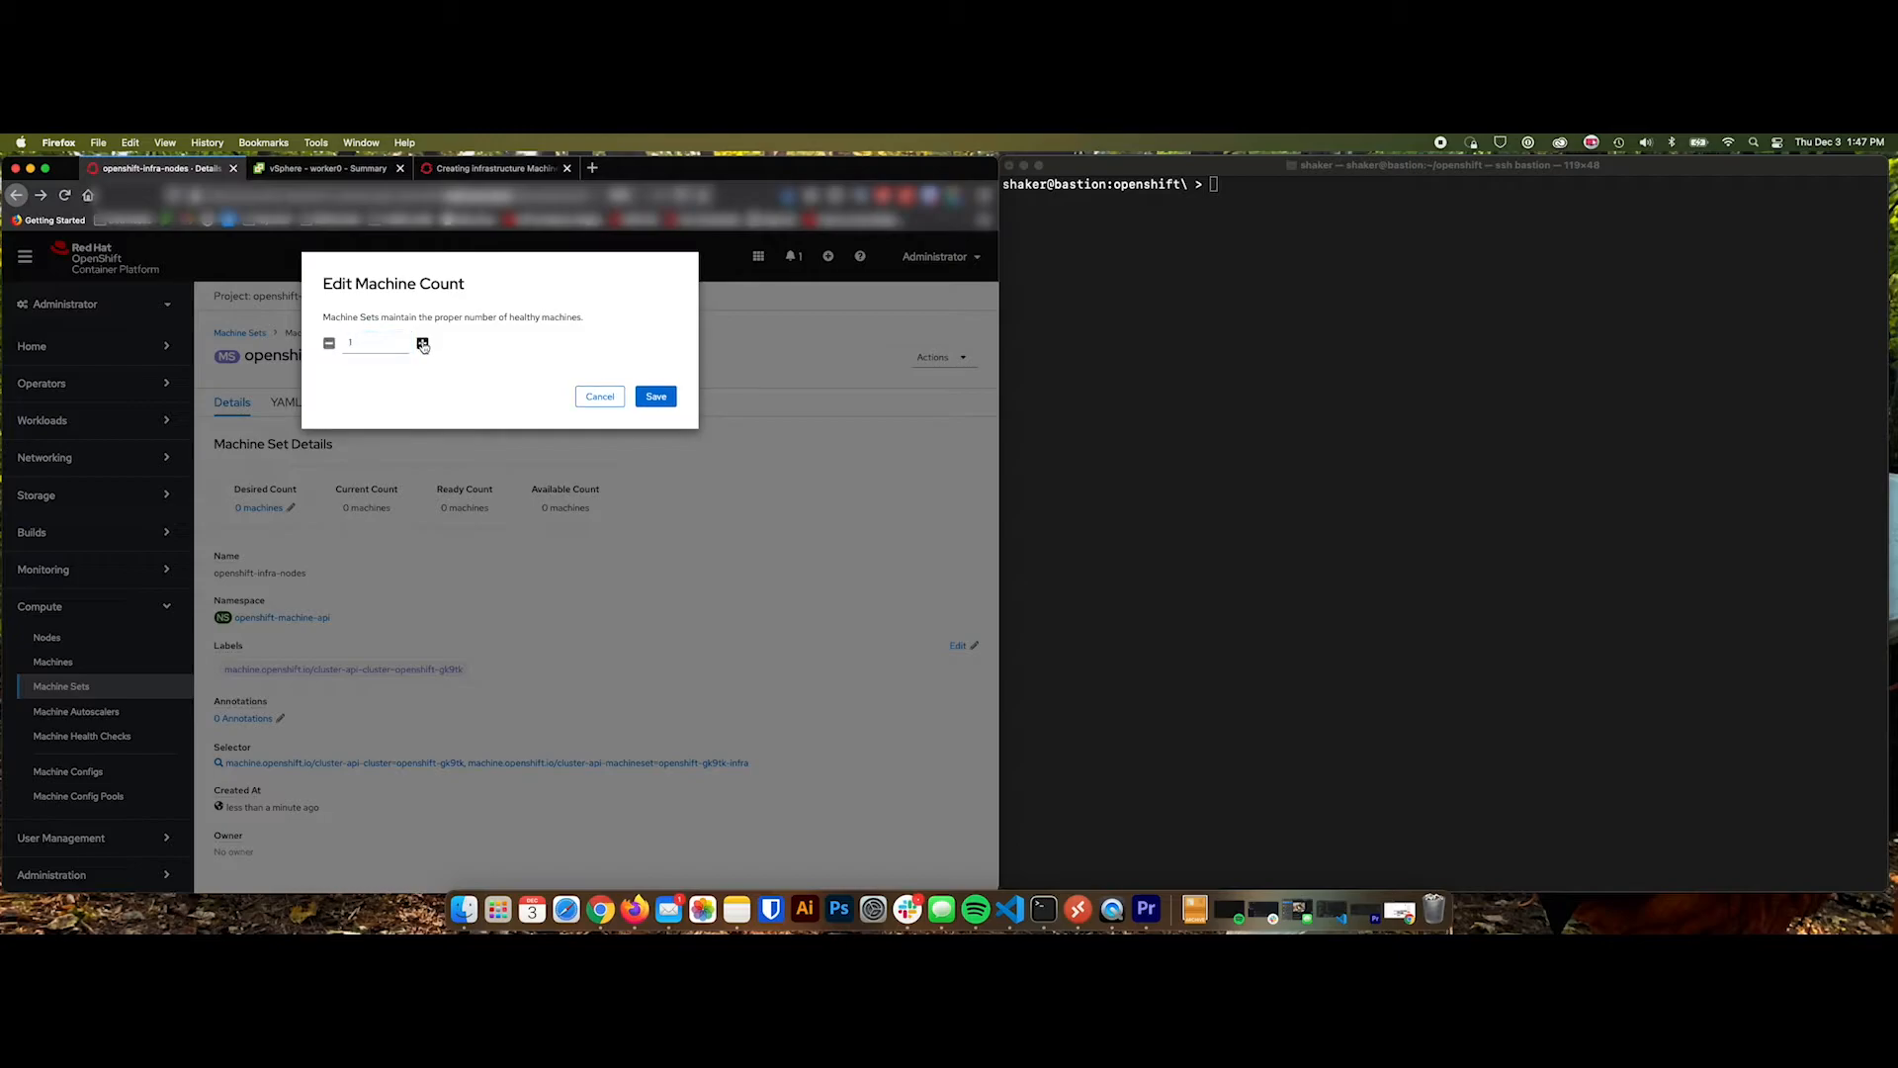
click(421, 342)
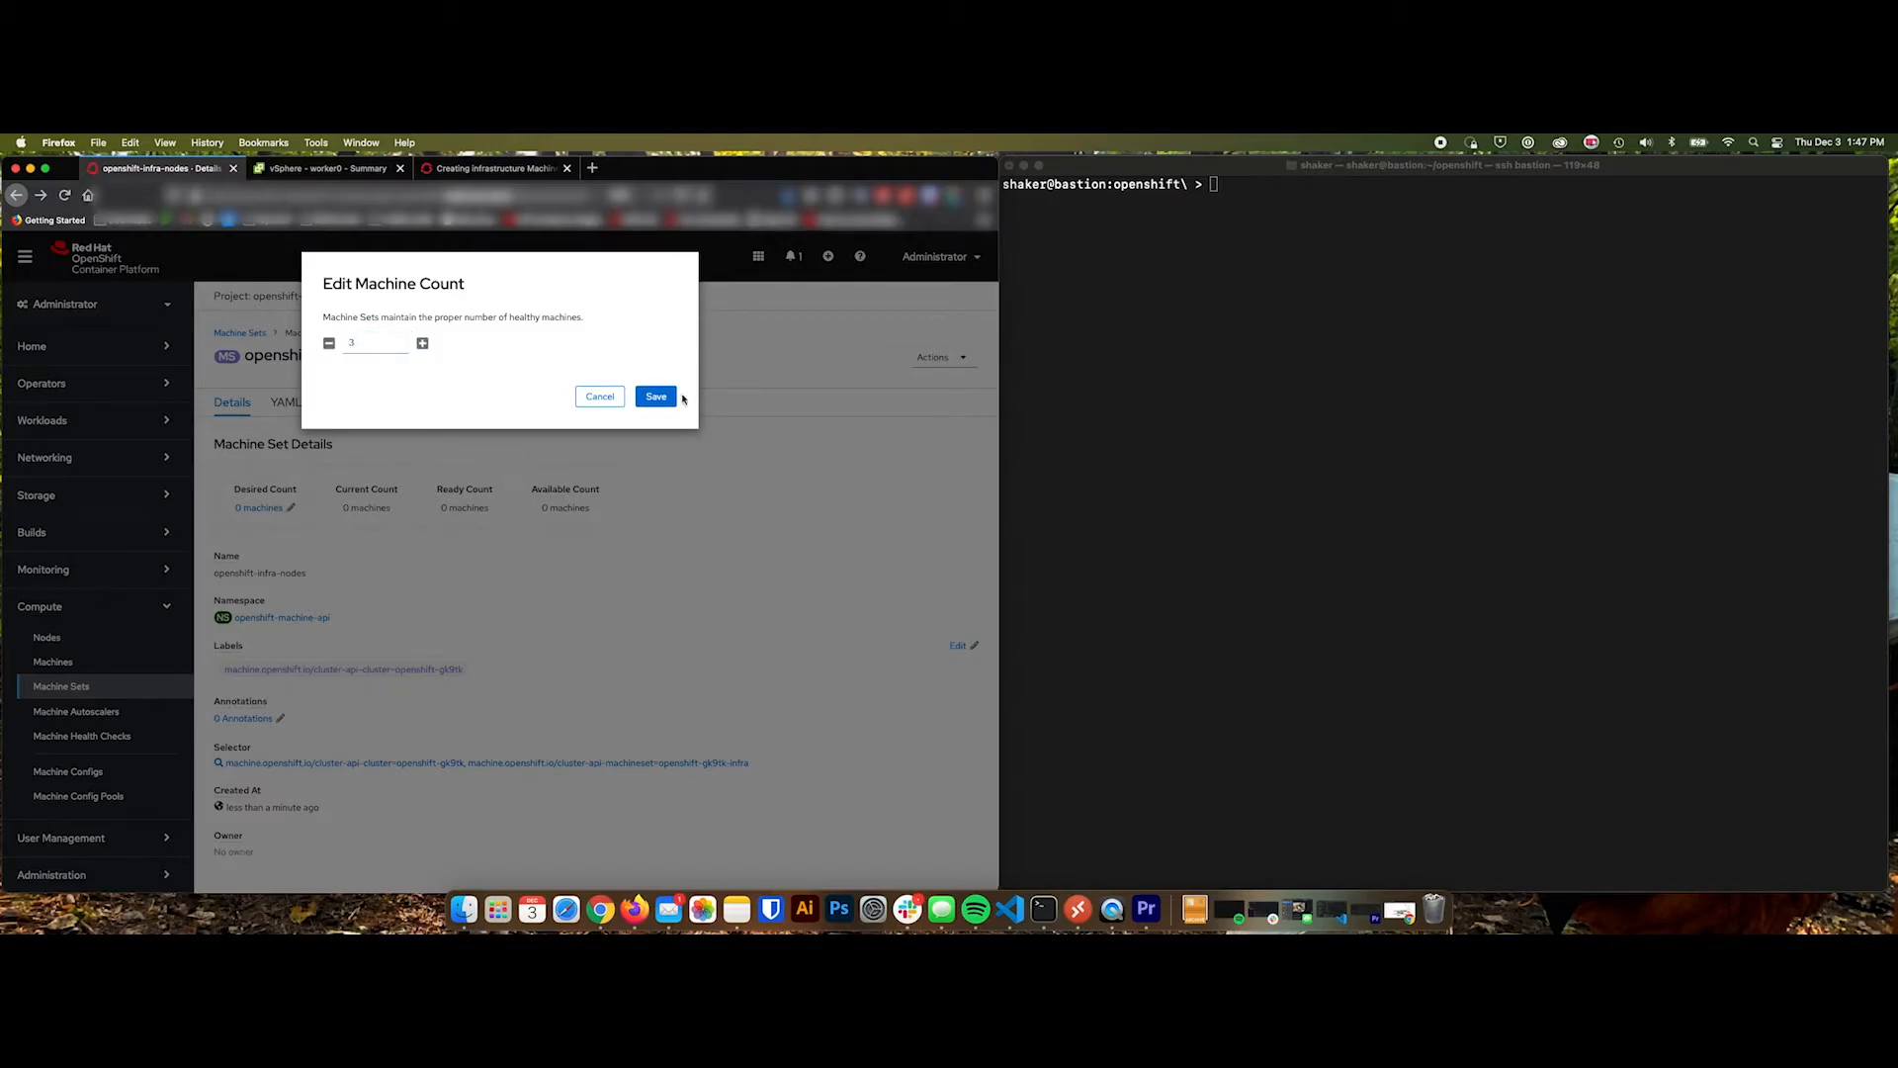
click(657, 396)
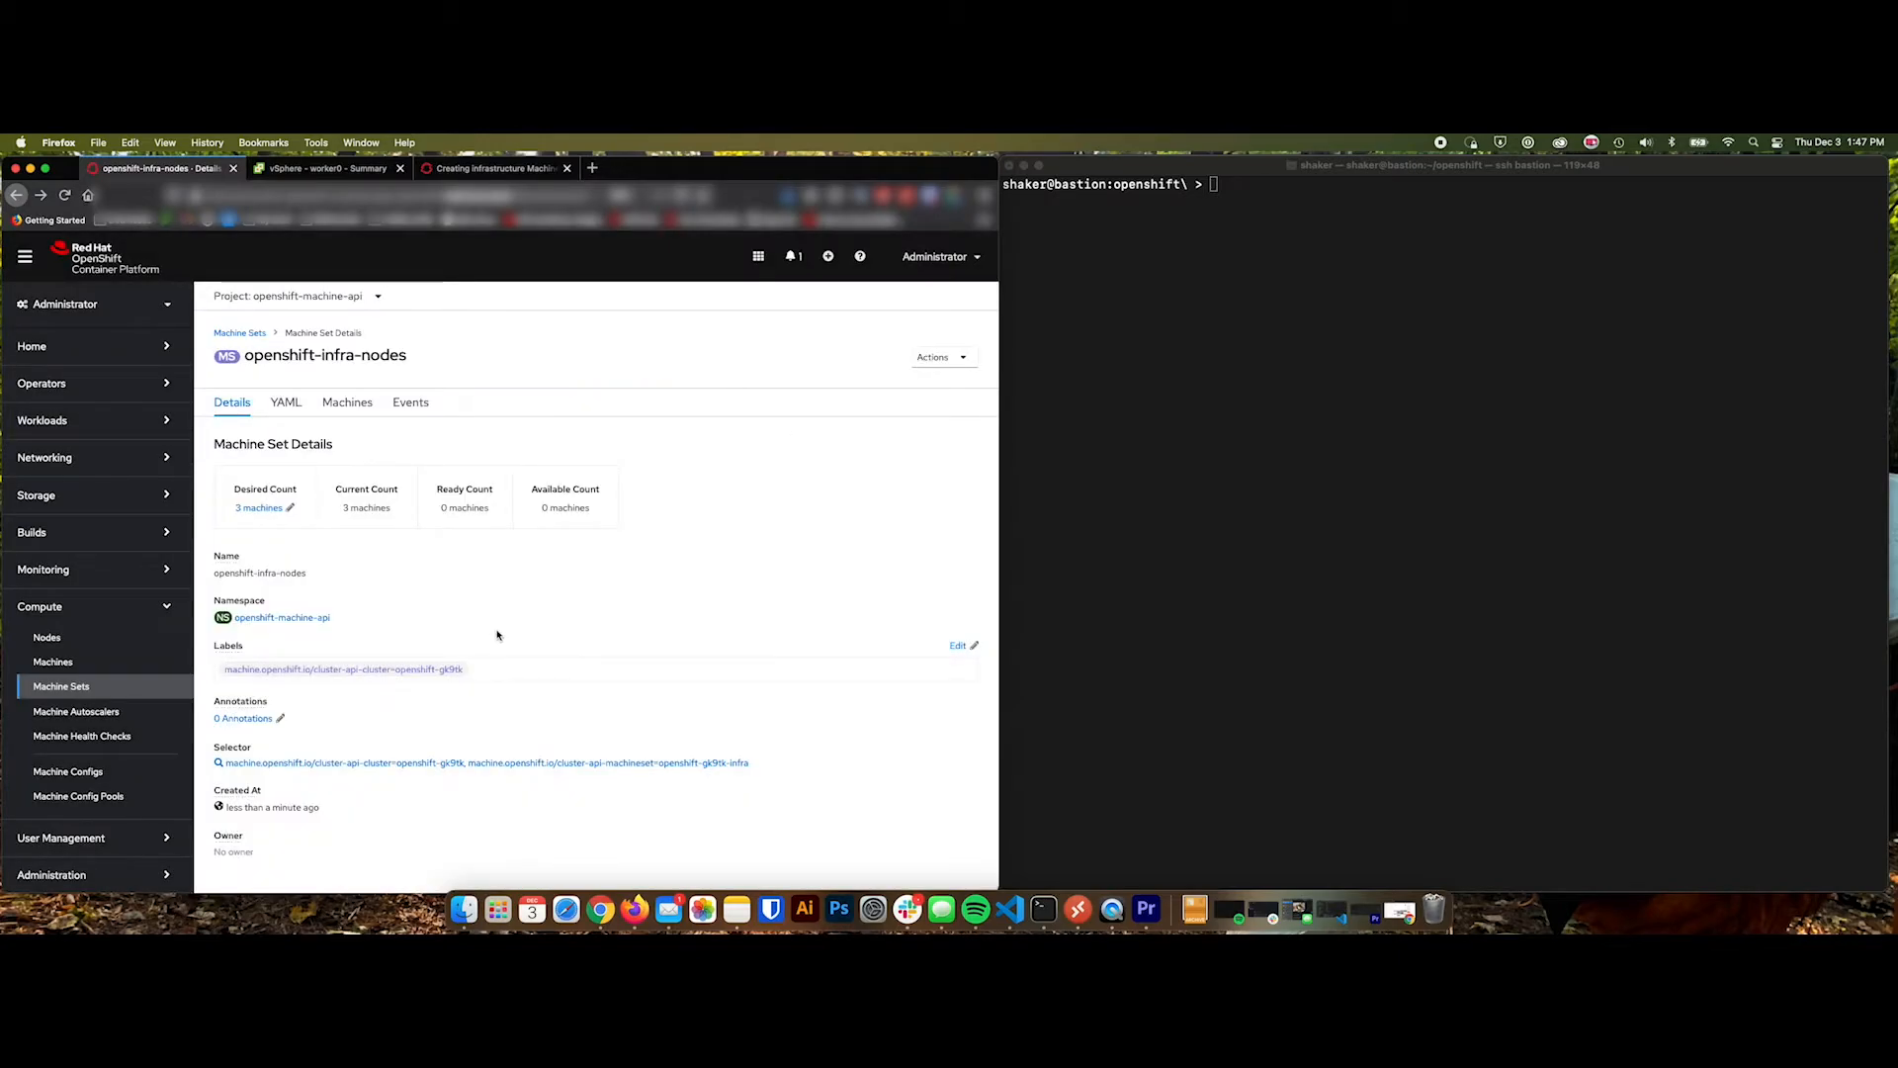
click(52, 661)
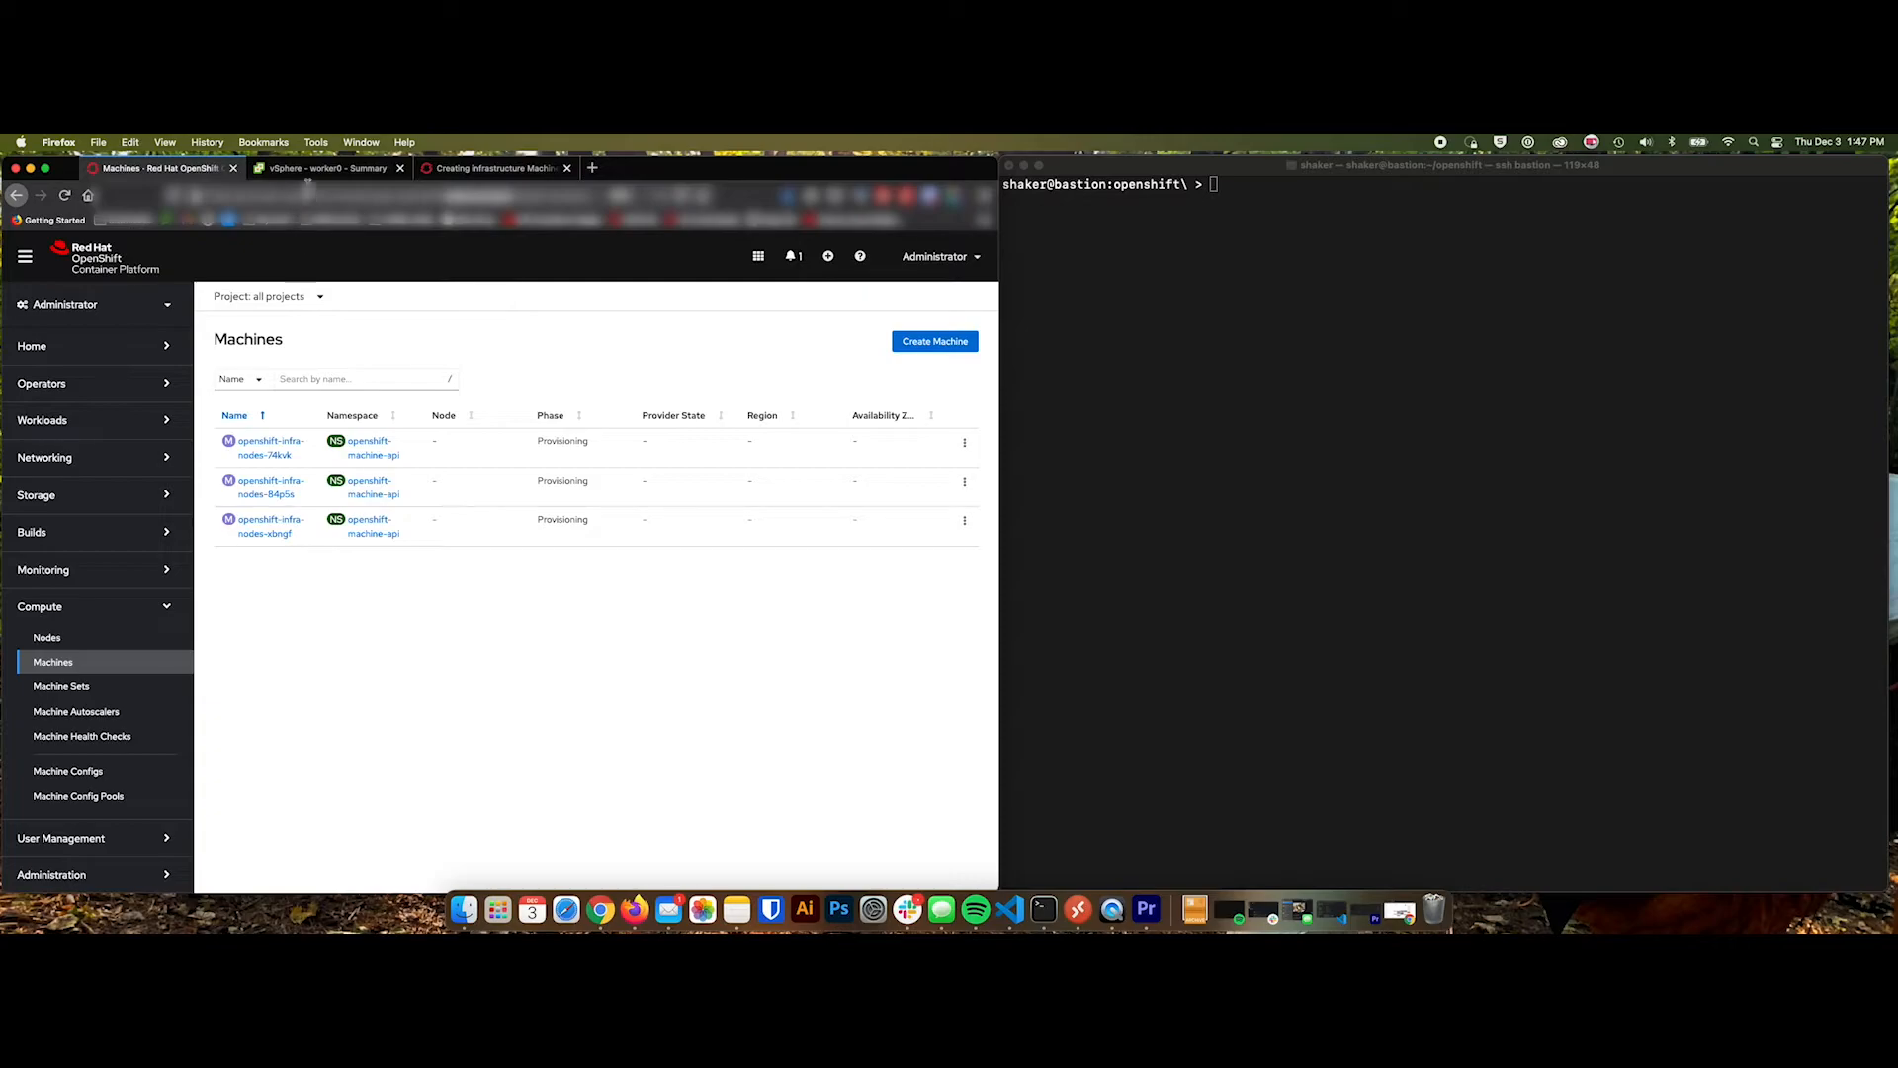
click(324, 168)
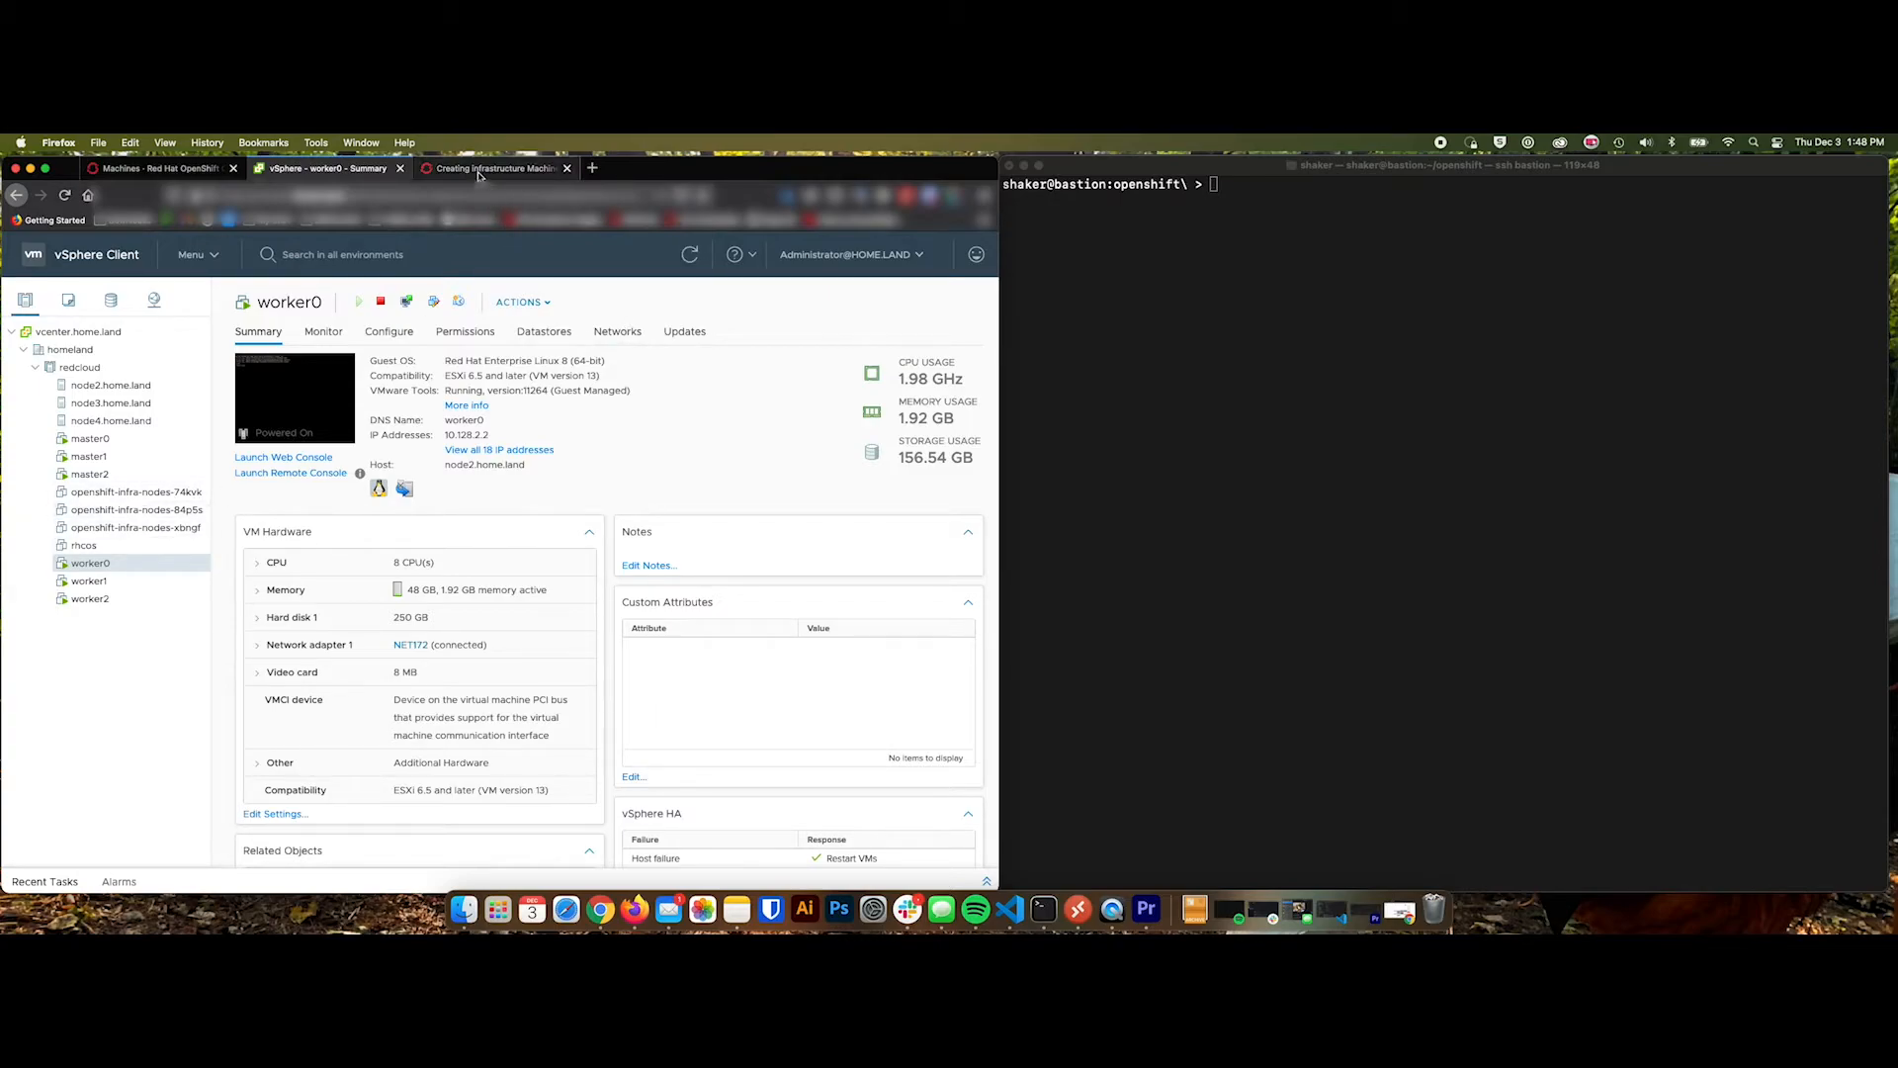
Check Machines and Machine Sets in OpenShift, then show the Nodes list with the infra nodes joining.
click(158, 168)
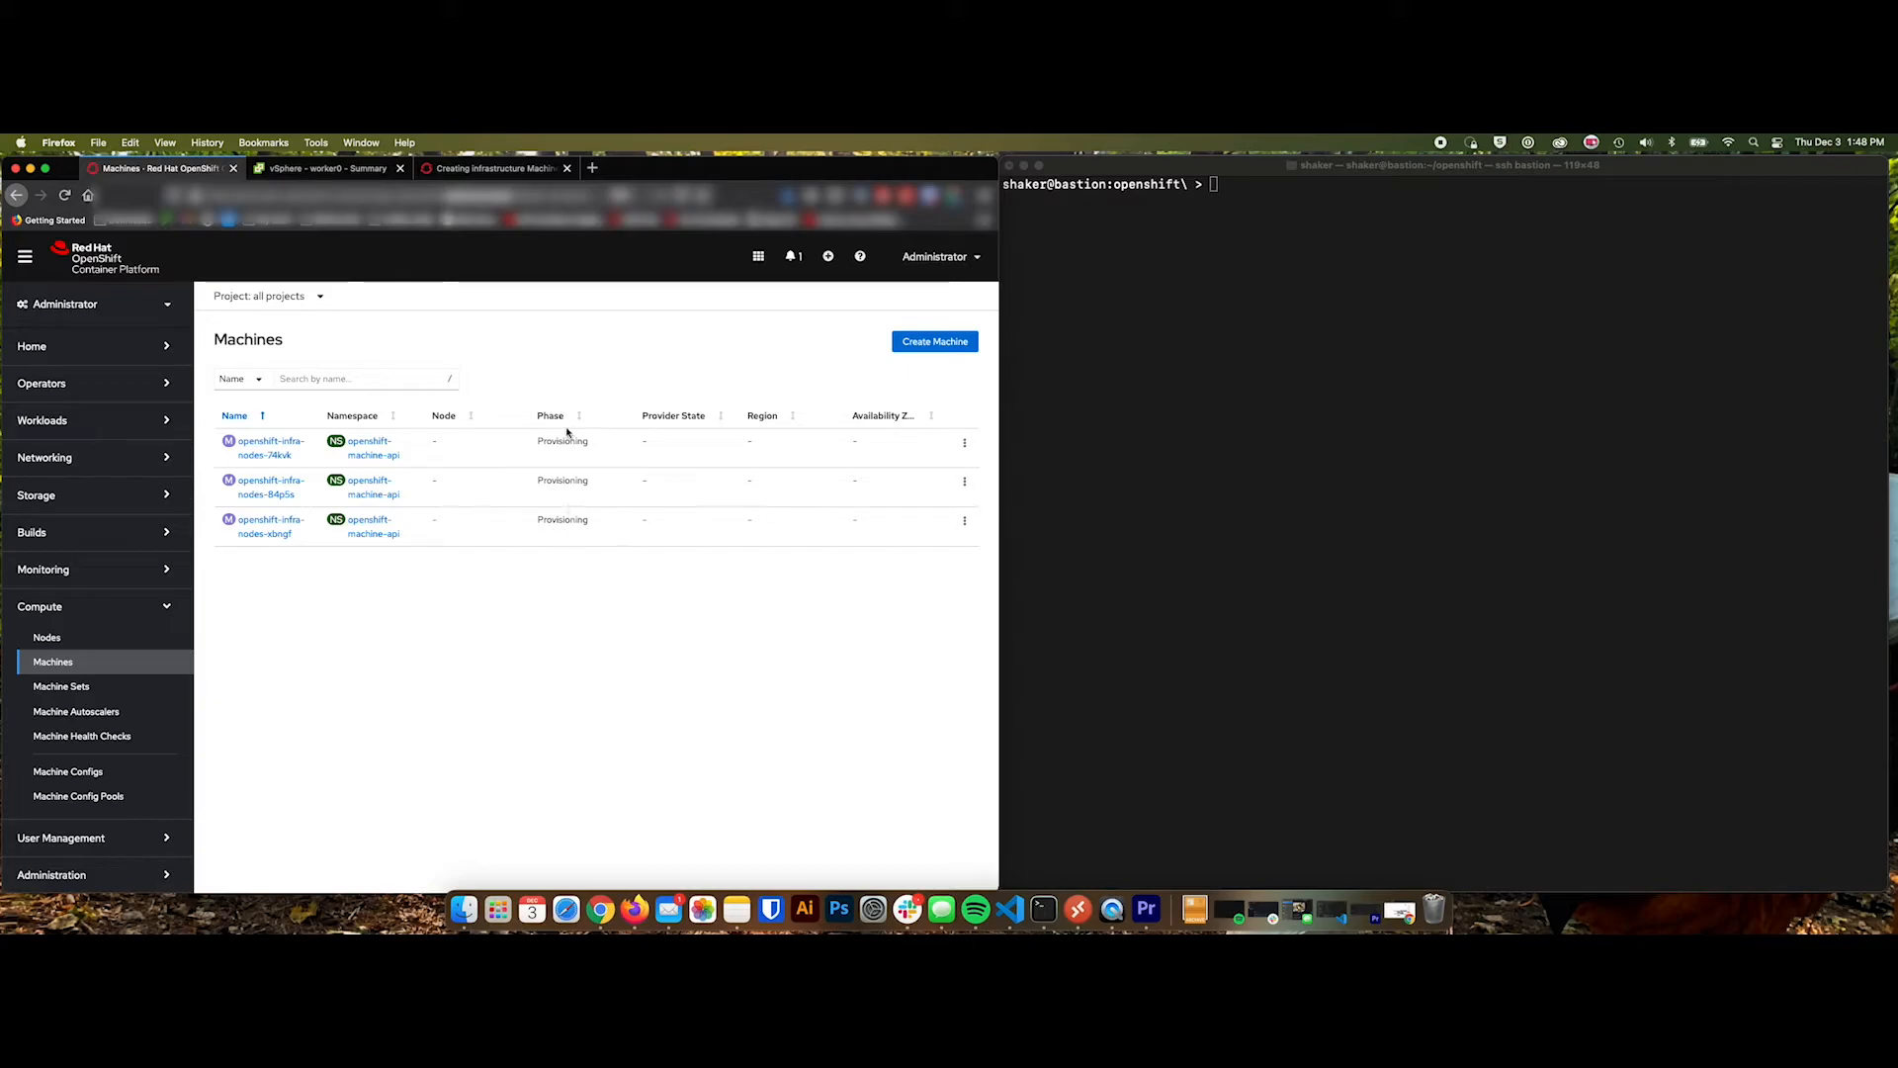
mouse_move(538, 582)
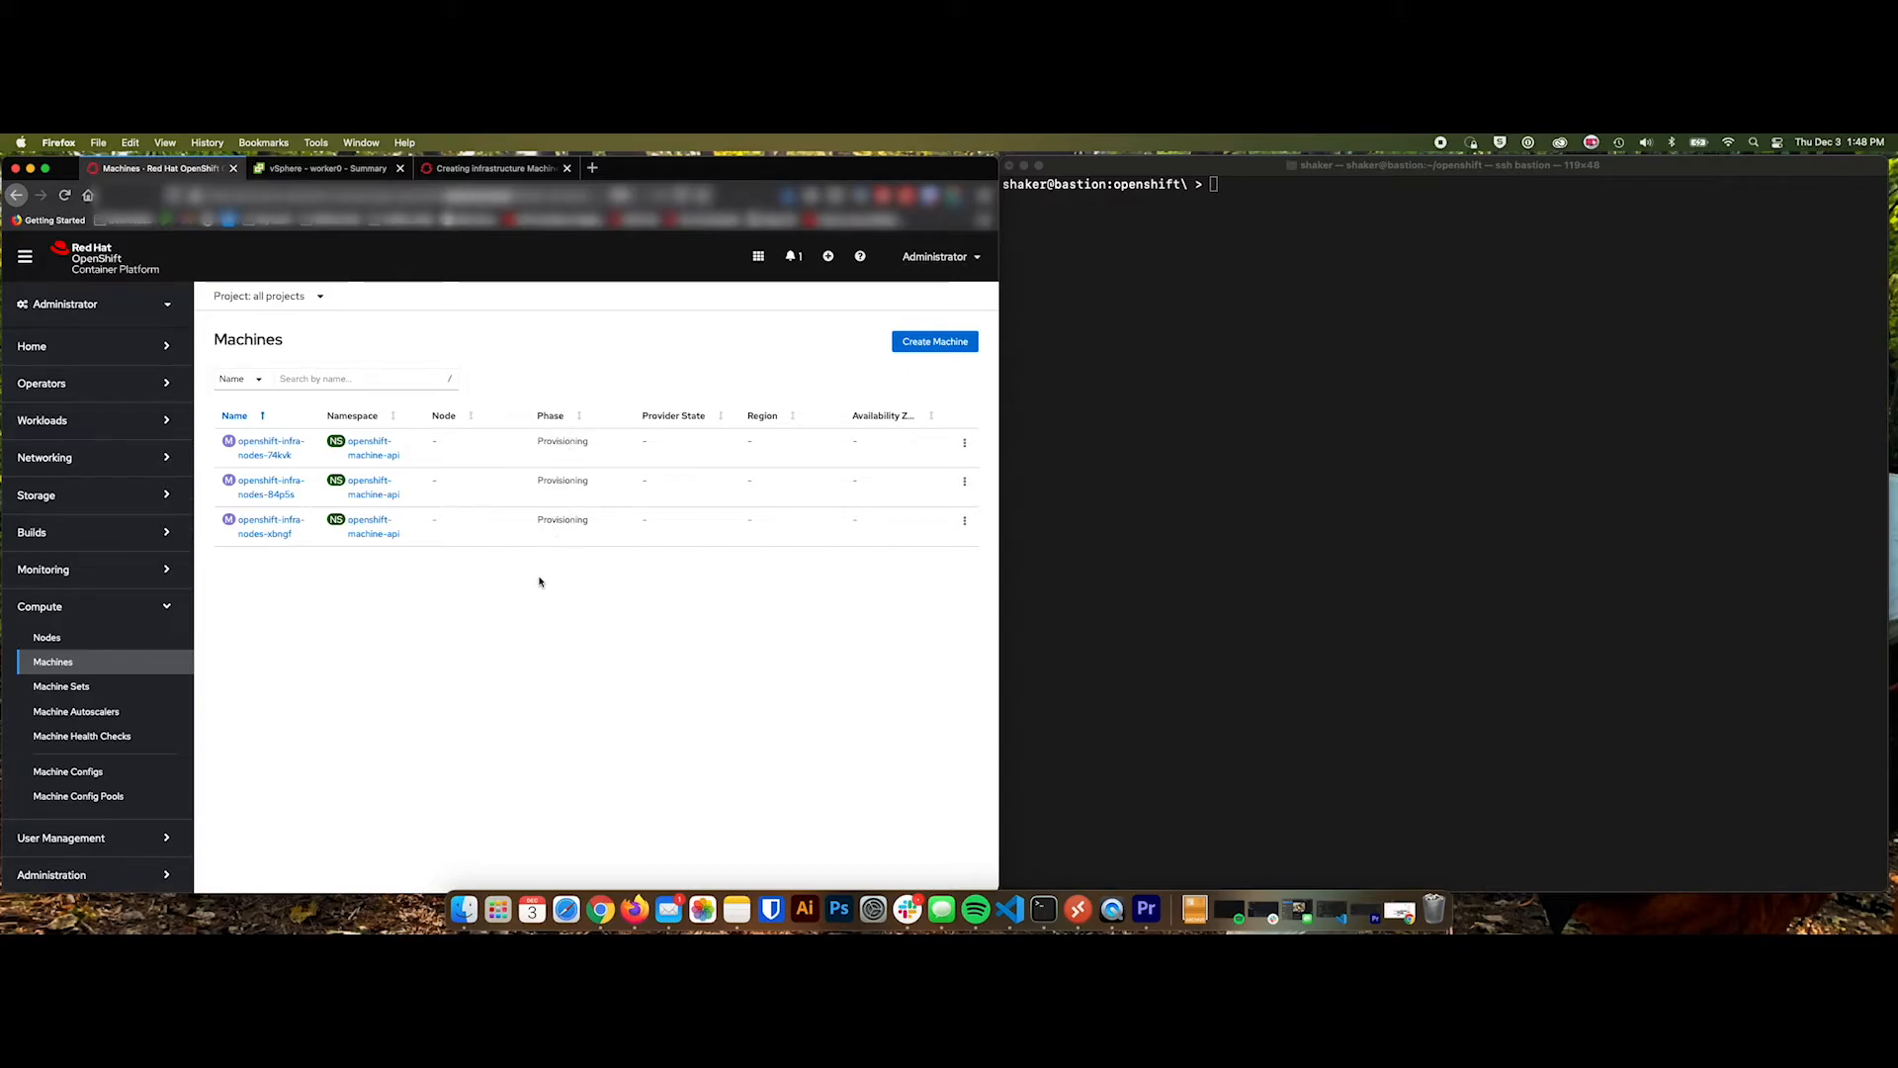
mouse_move(585, 560)
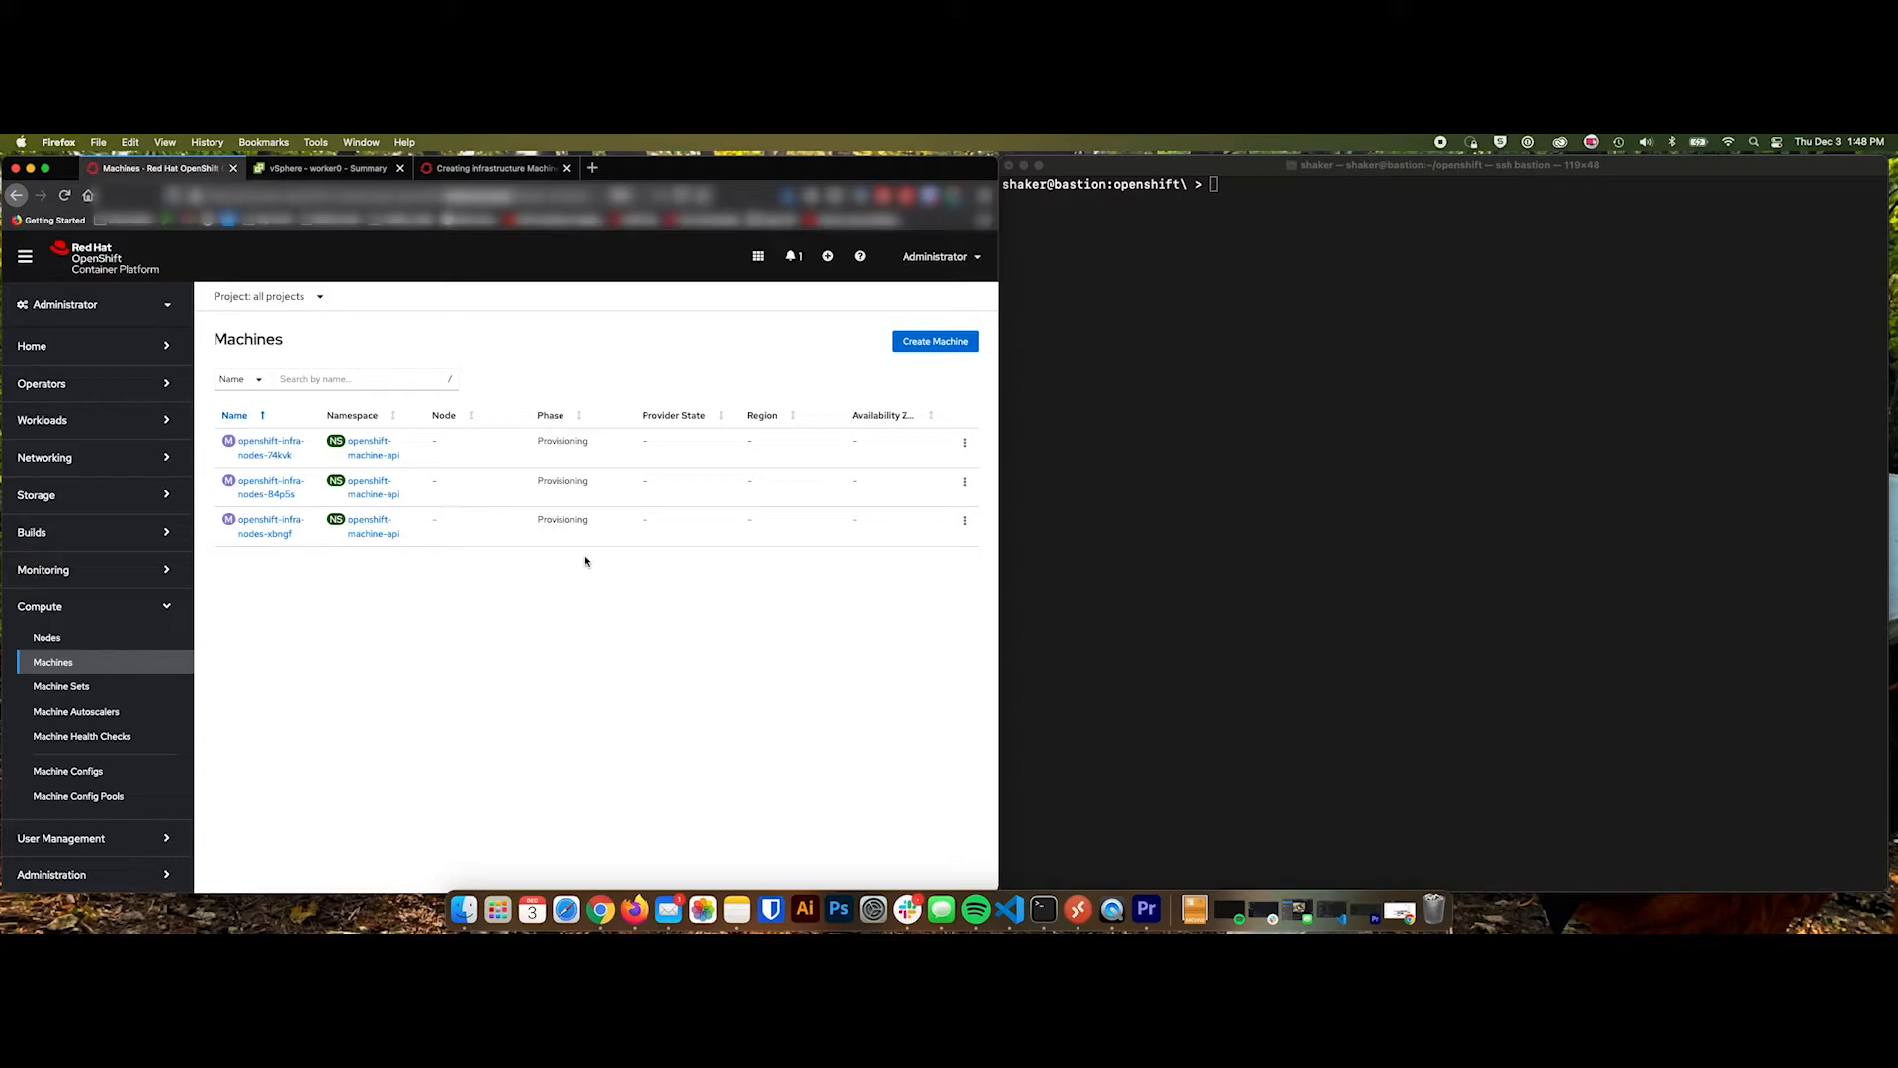
mouse_move(512, 558)
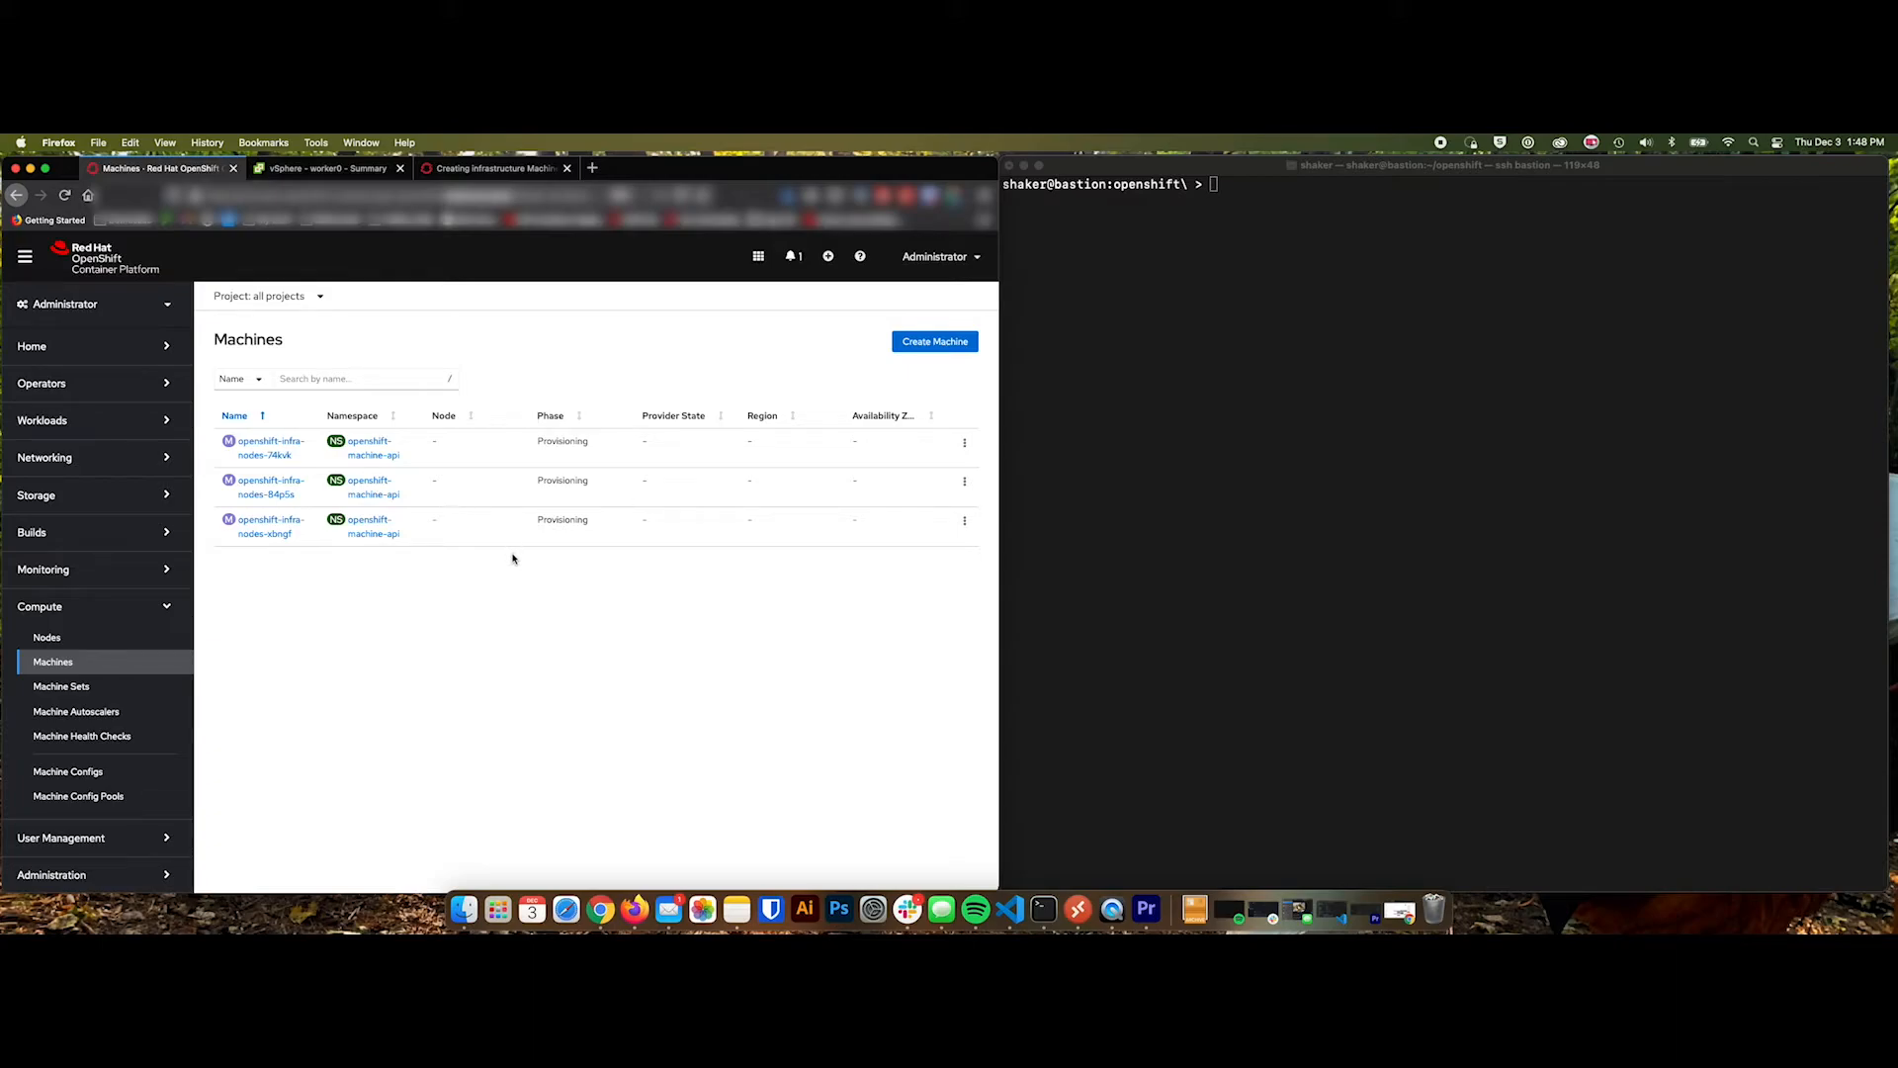
mouse_move(559, 531)
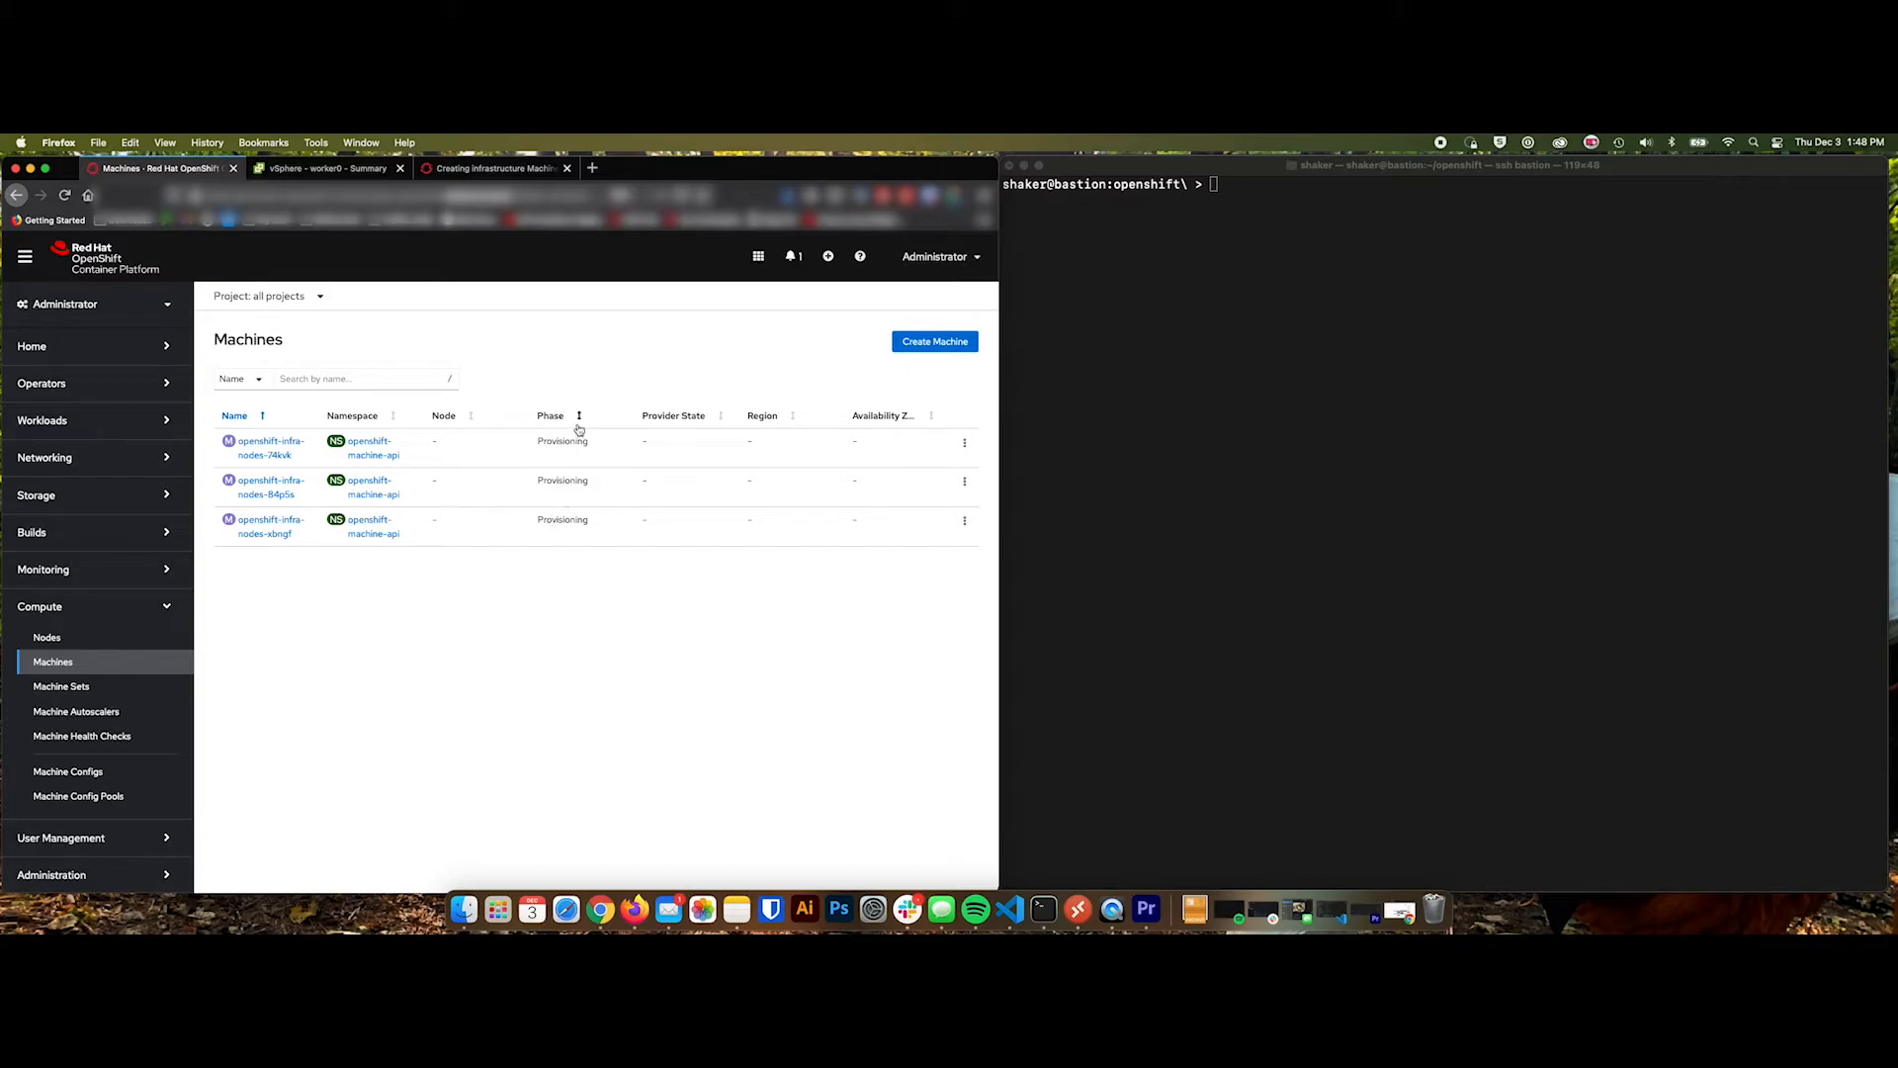
mouse_move(558, 502)
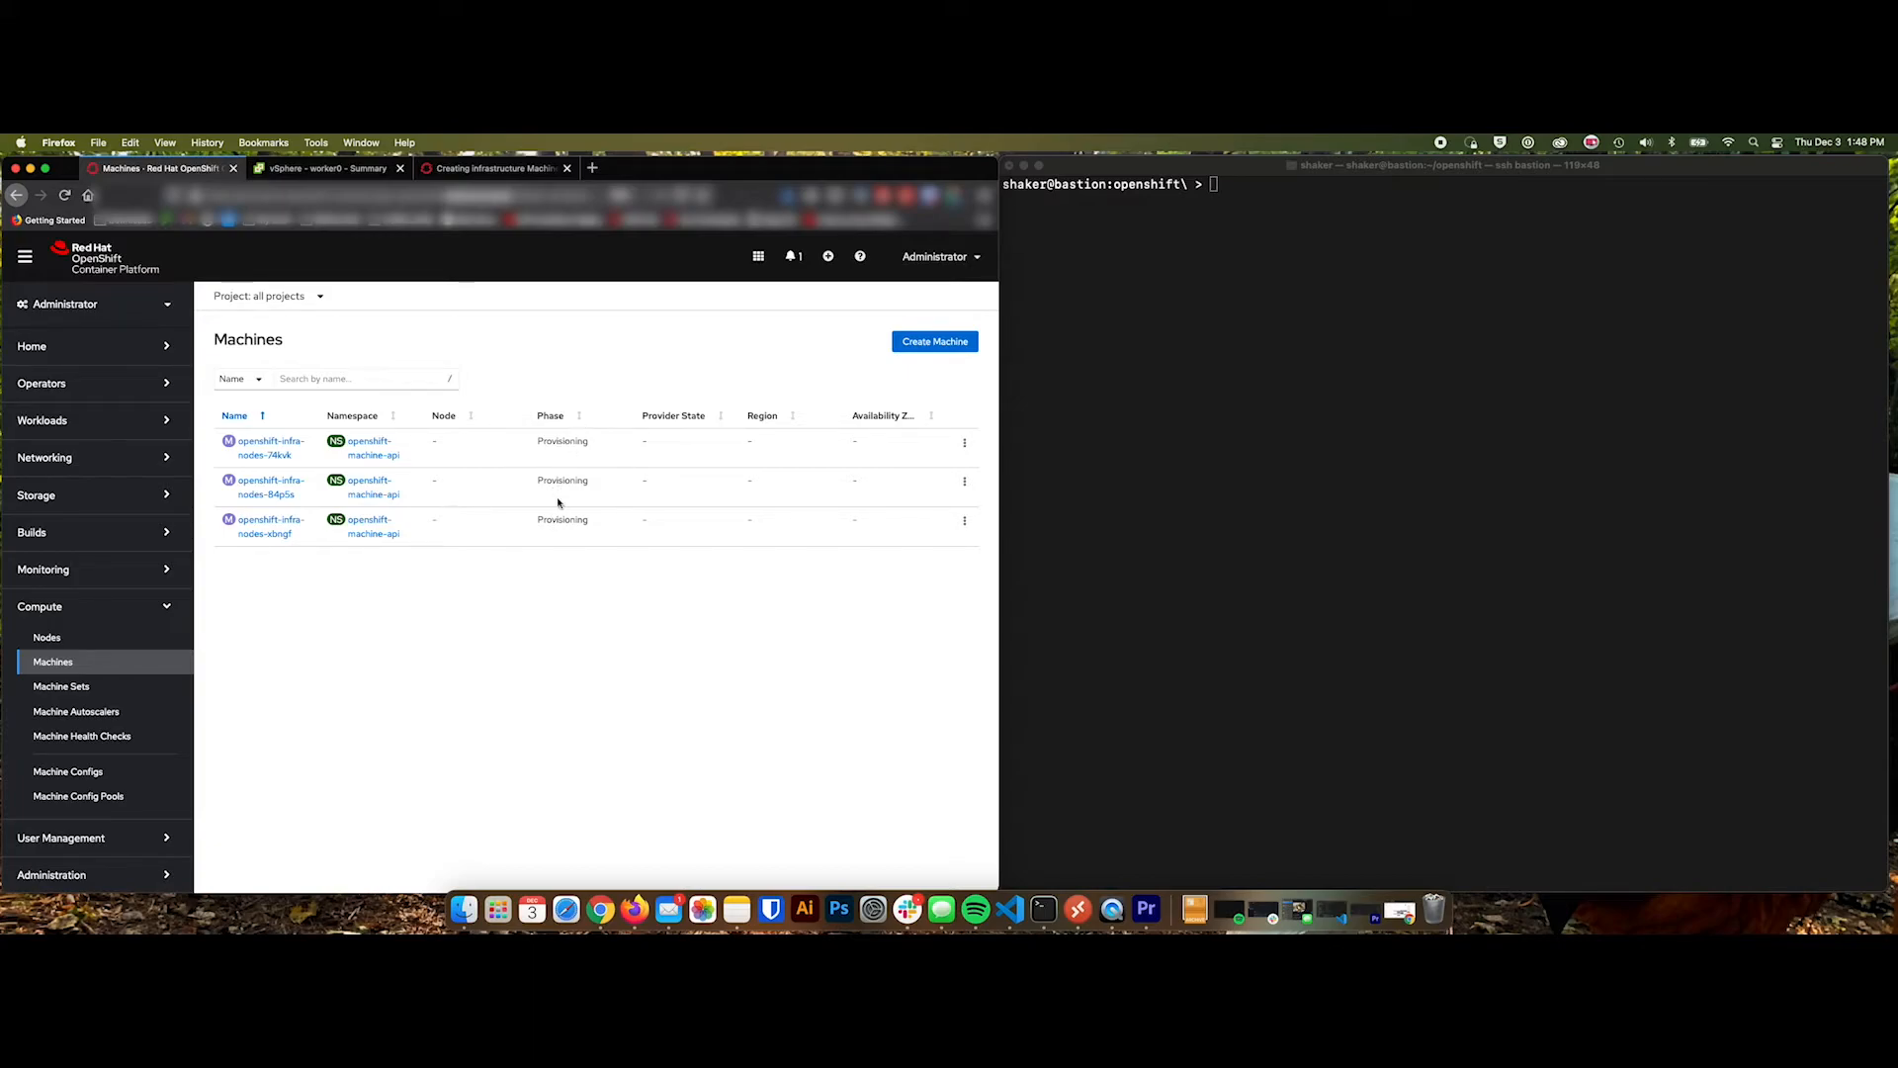
mouse_move(552, 559)
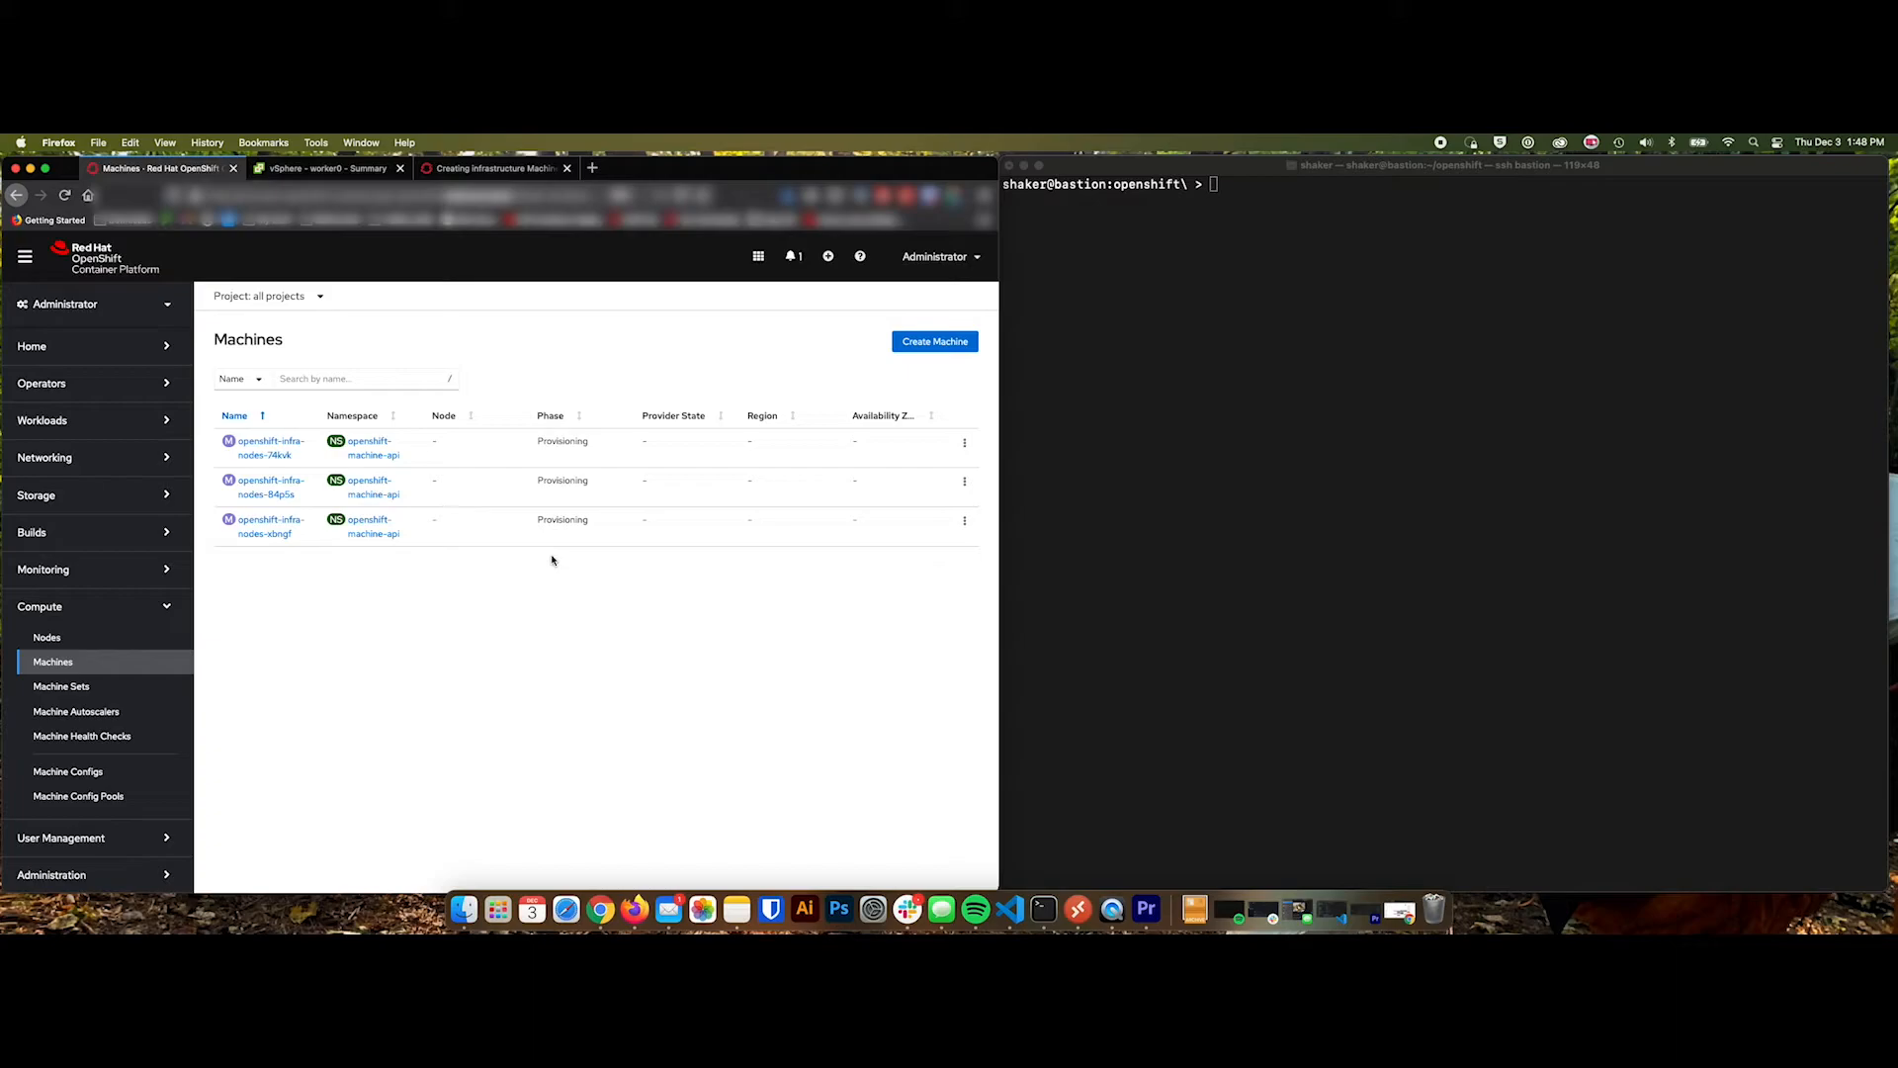
mouse_move(554, 530)
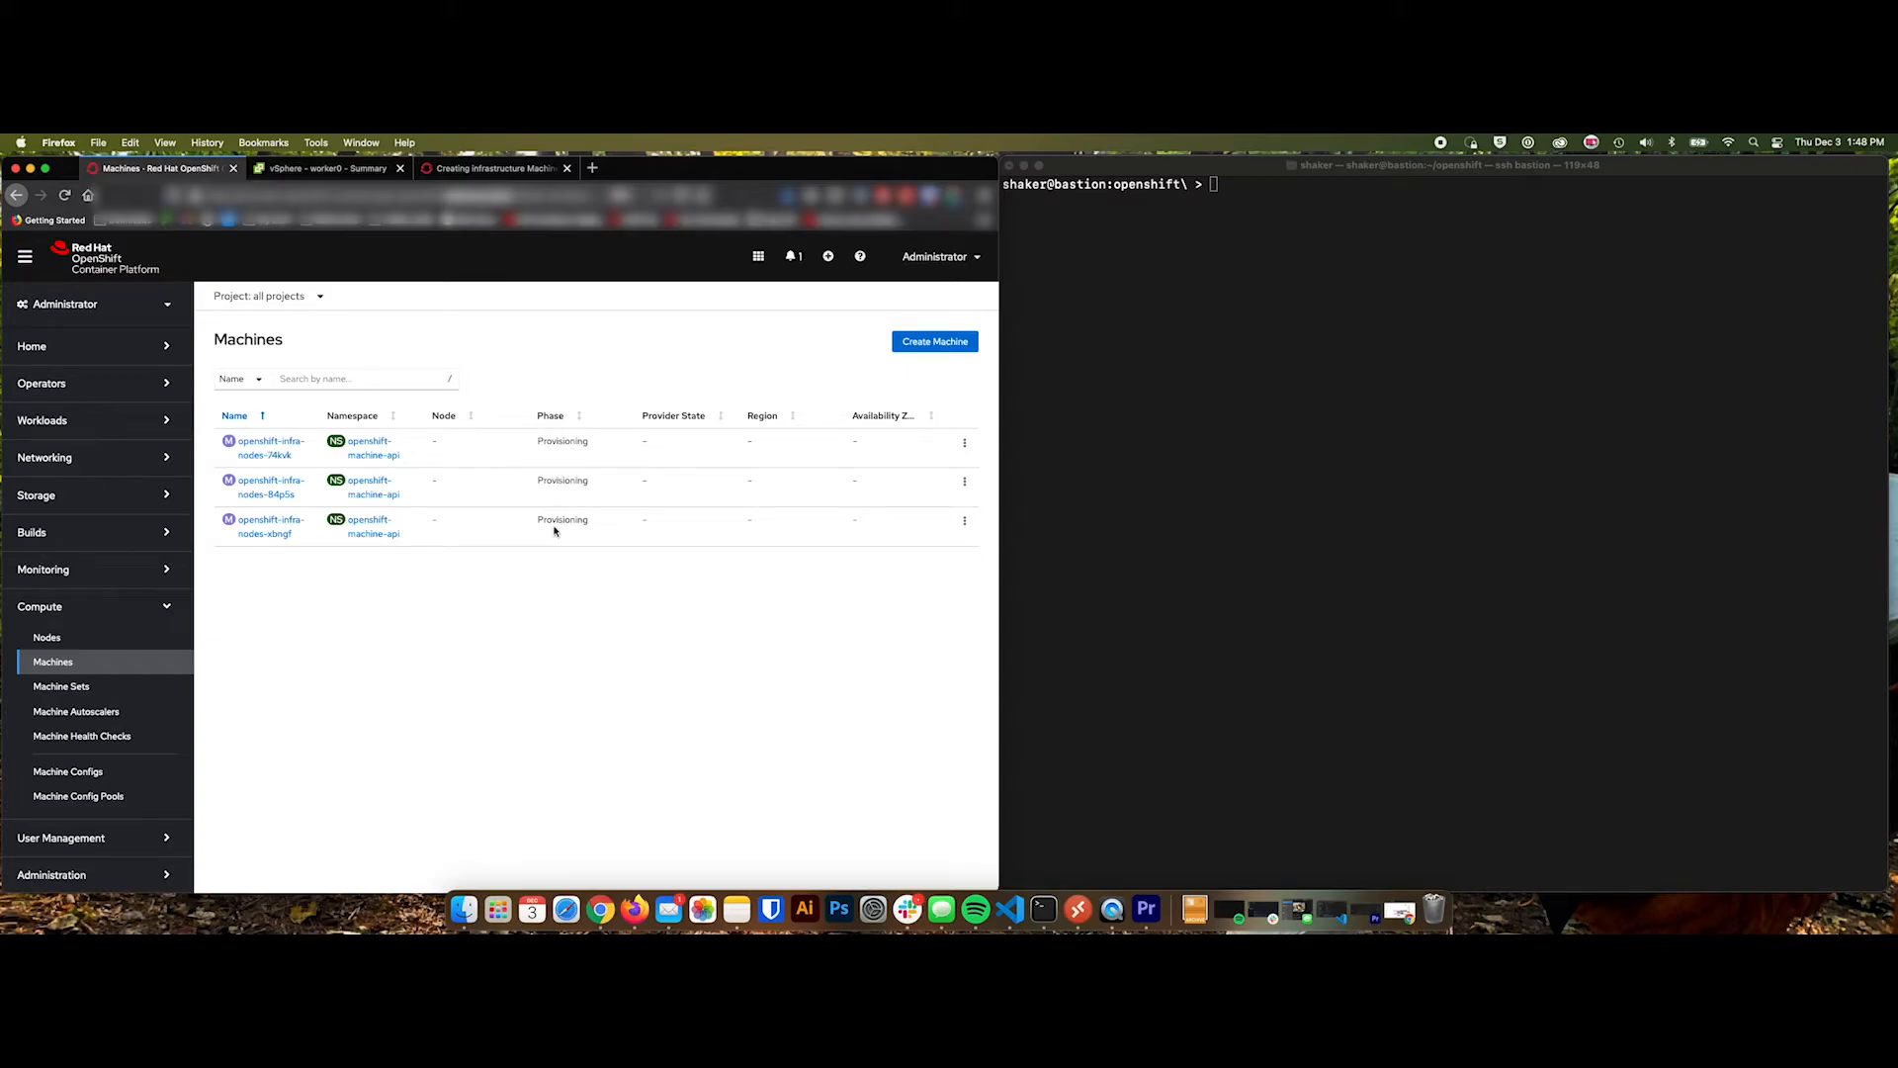
mouse_move(552, 571)
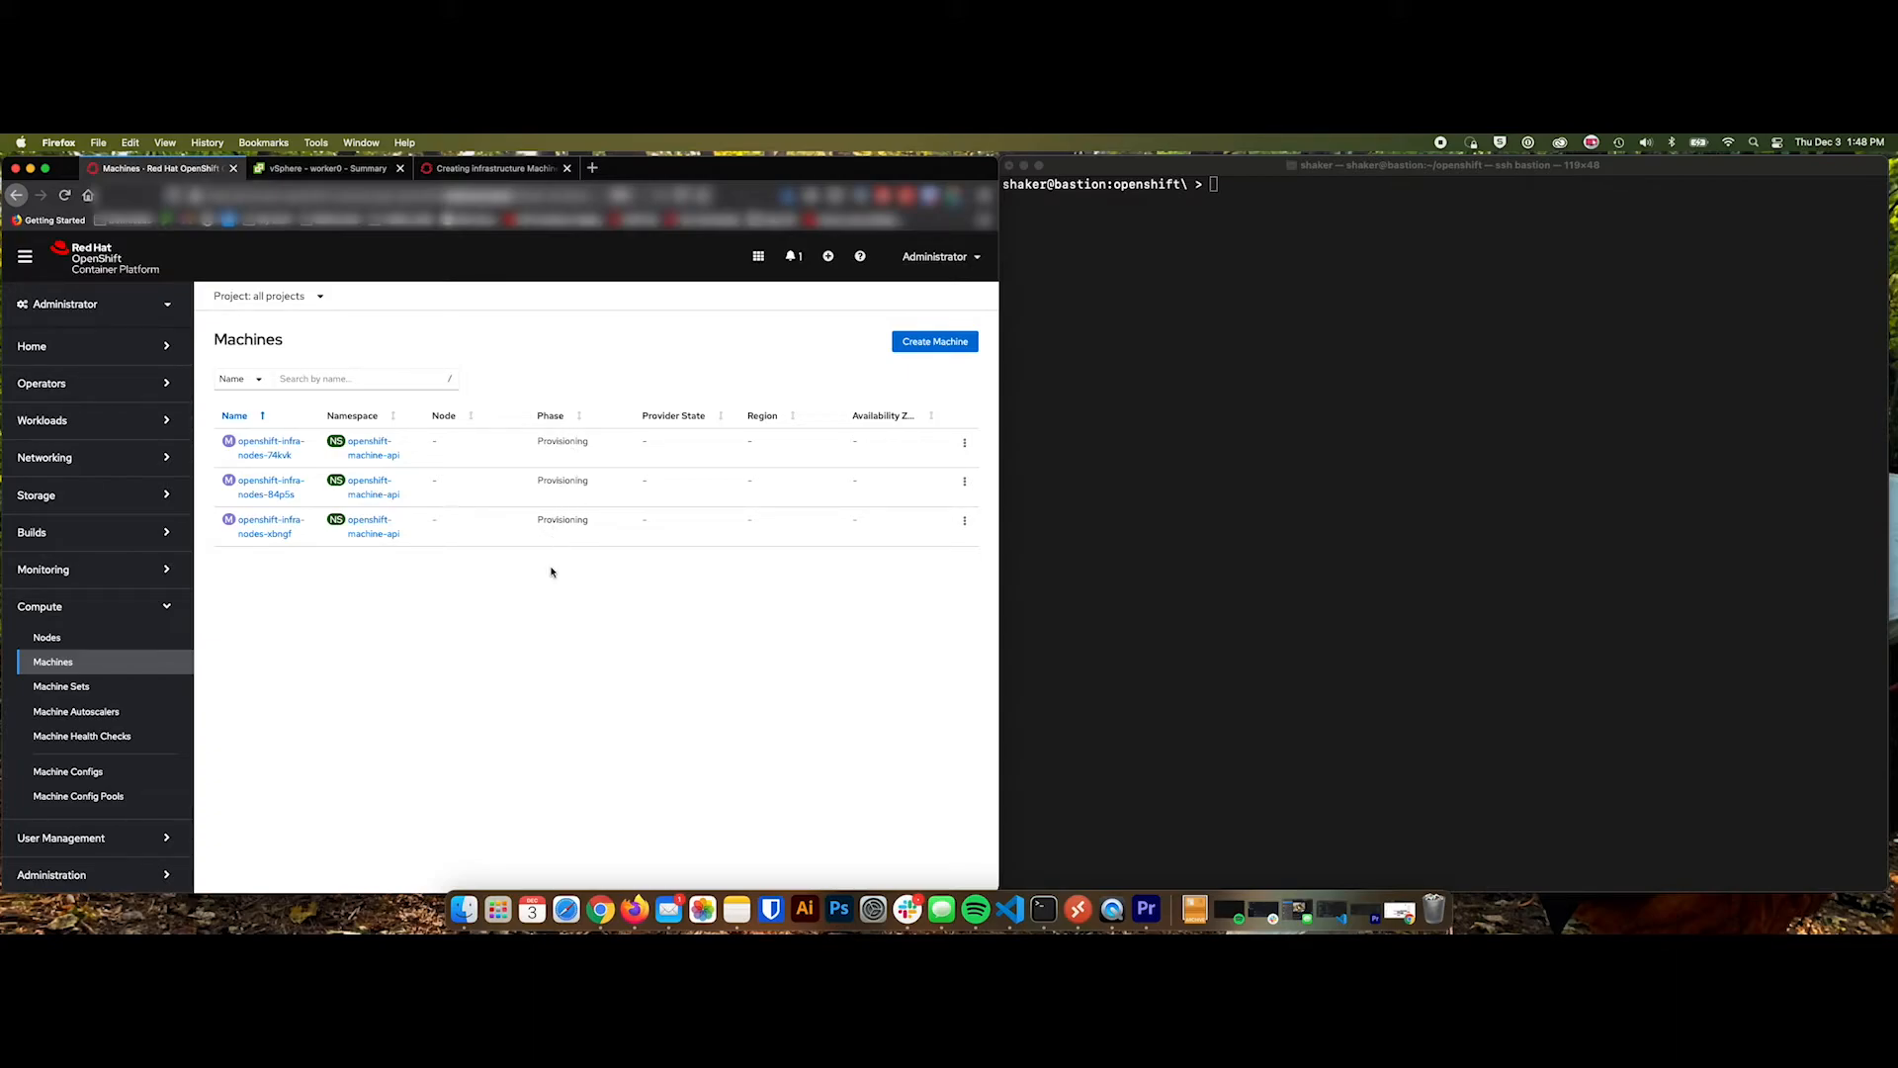
mouse_move(478, 593)
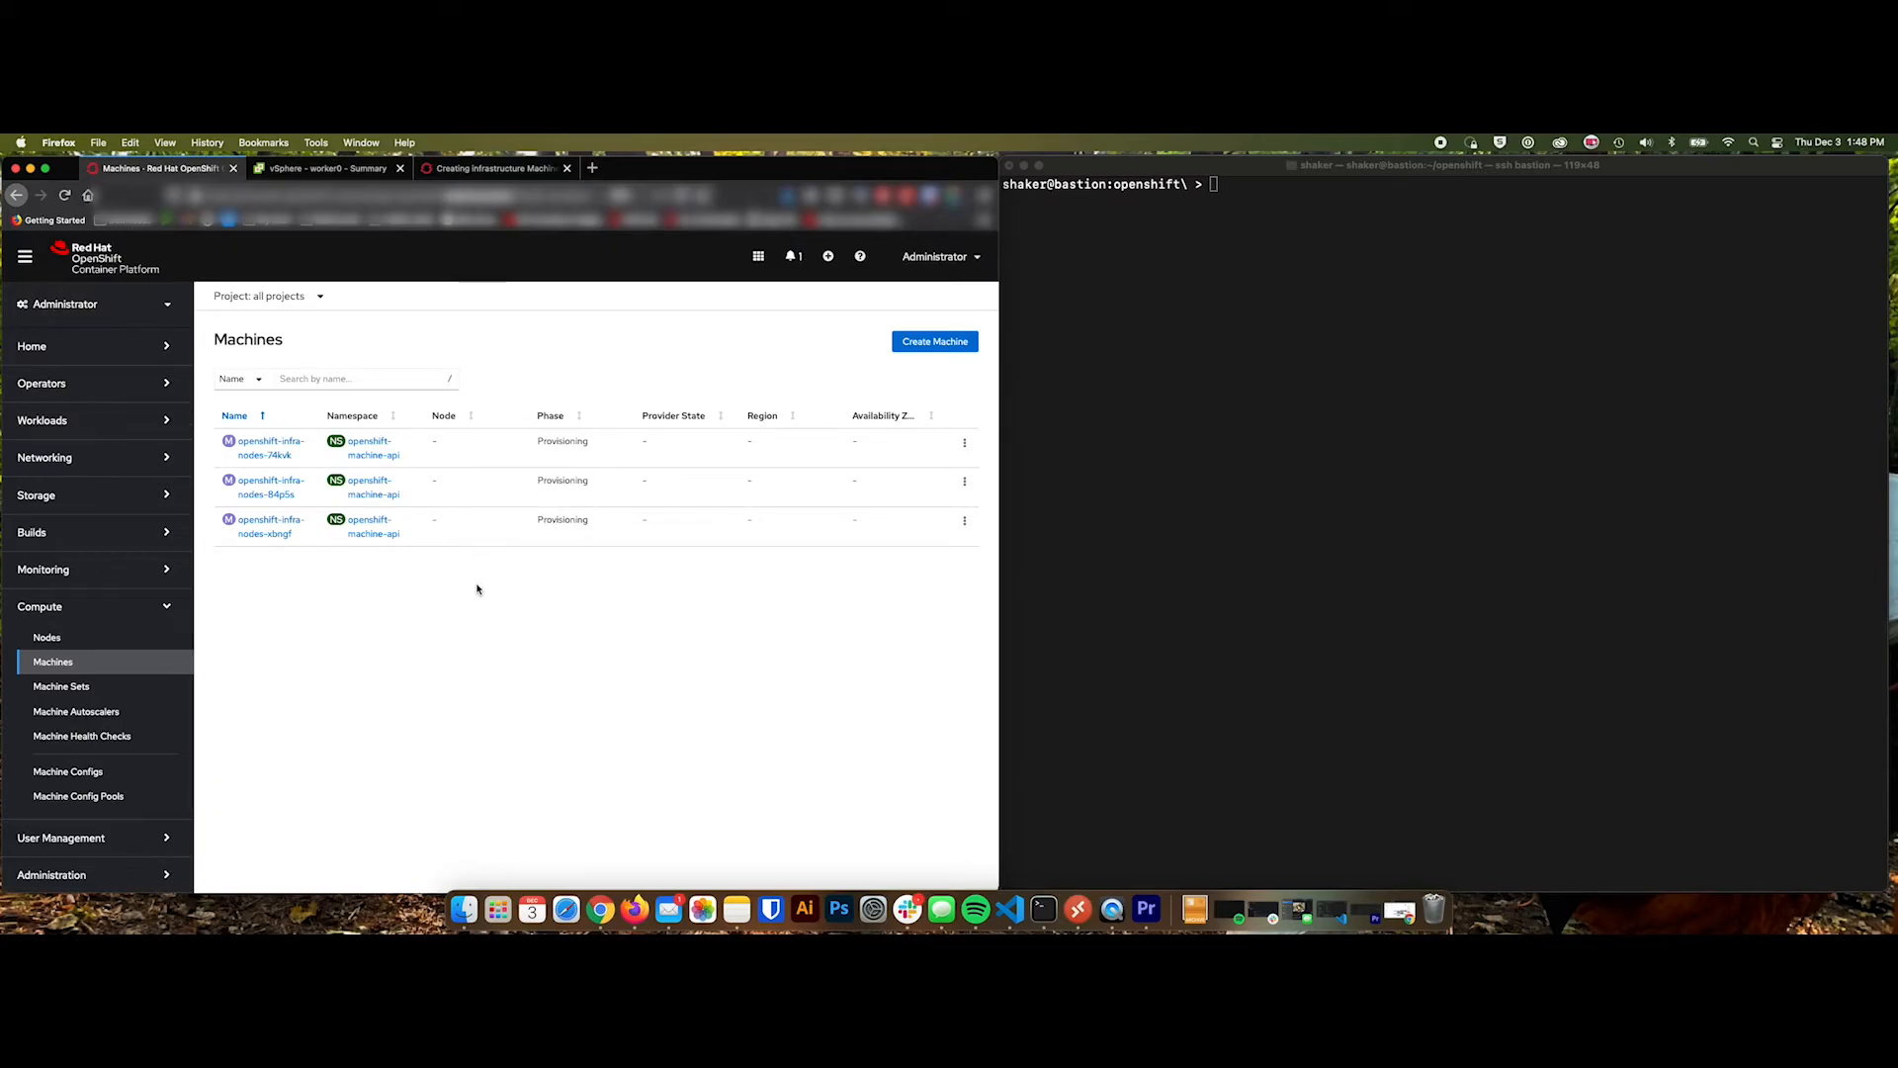
mouse_move(493, 605)
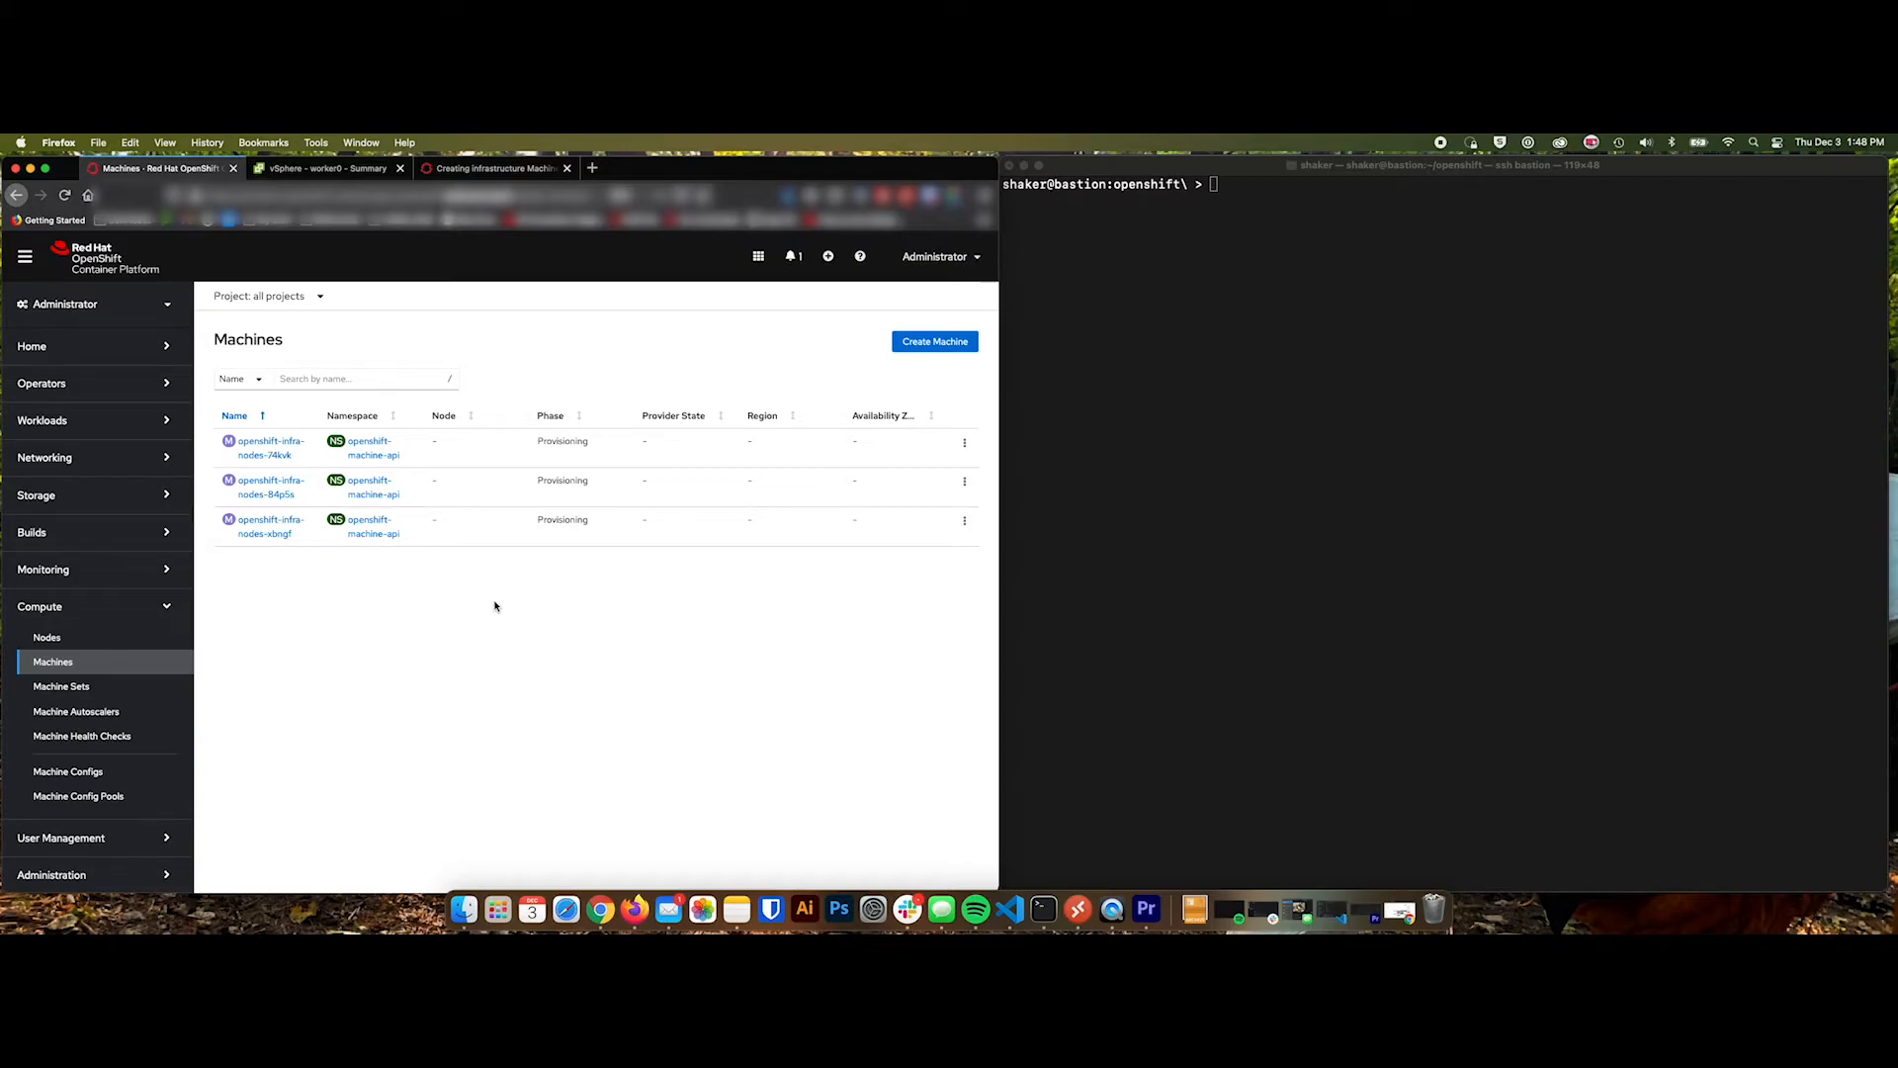
mouse_move(61, 686)
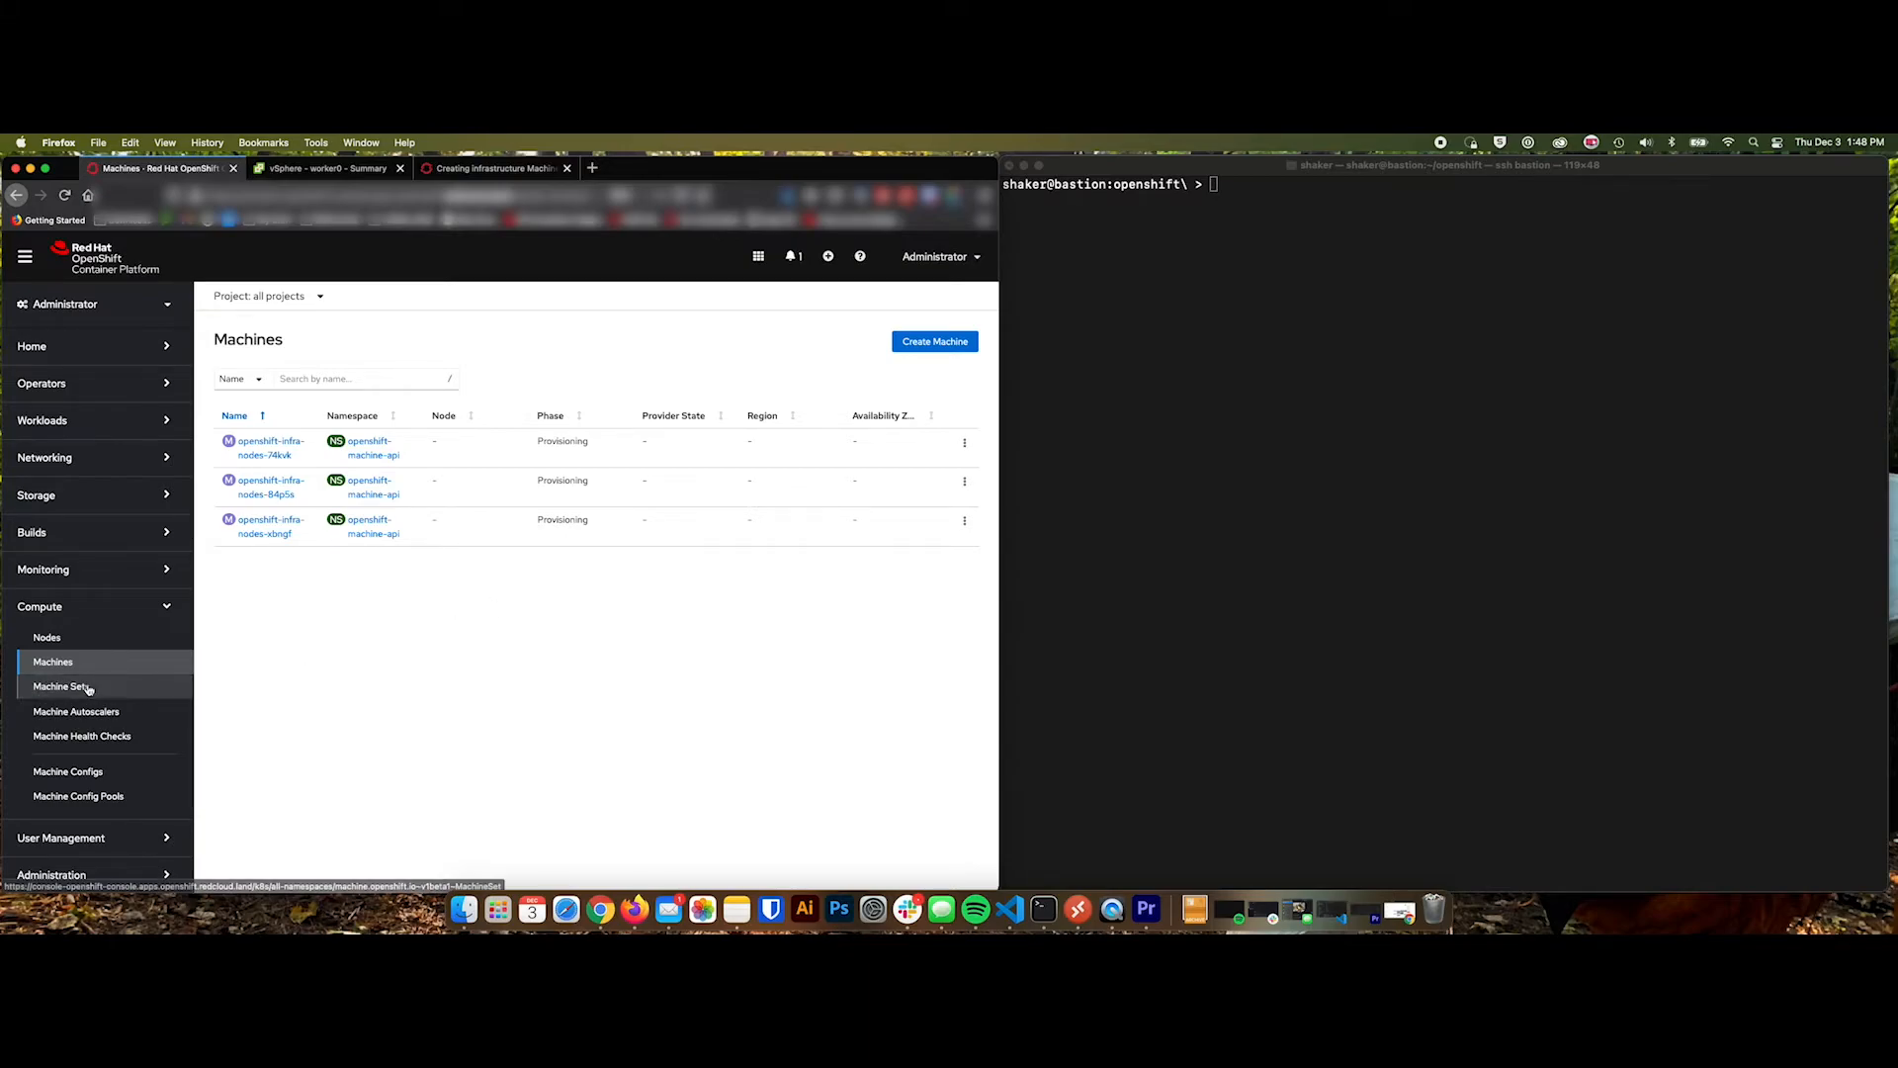
click(61, 687)
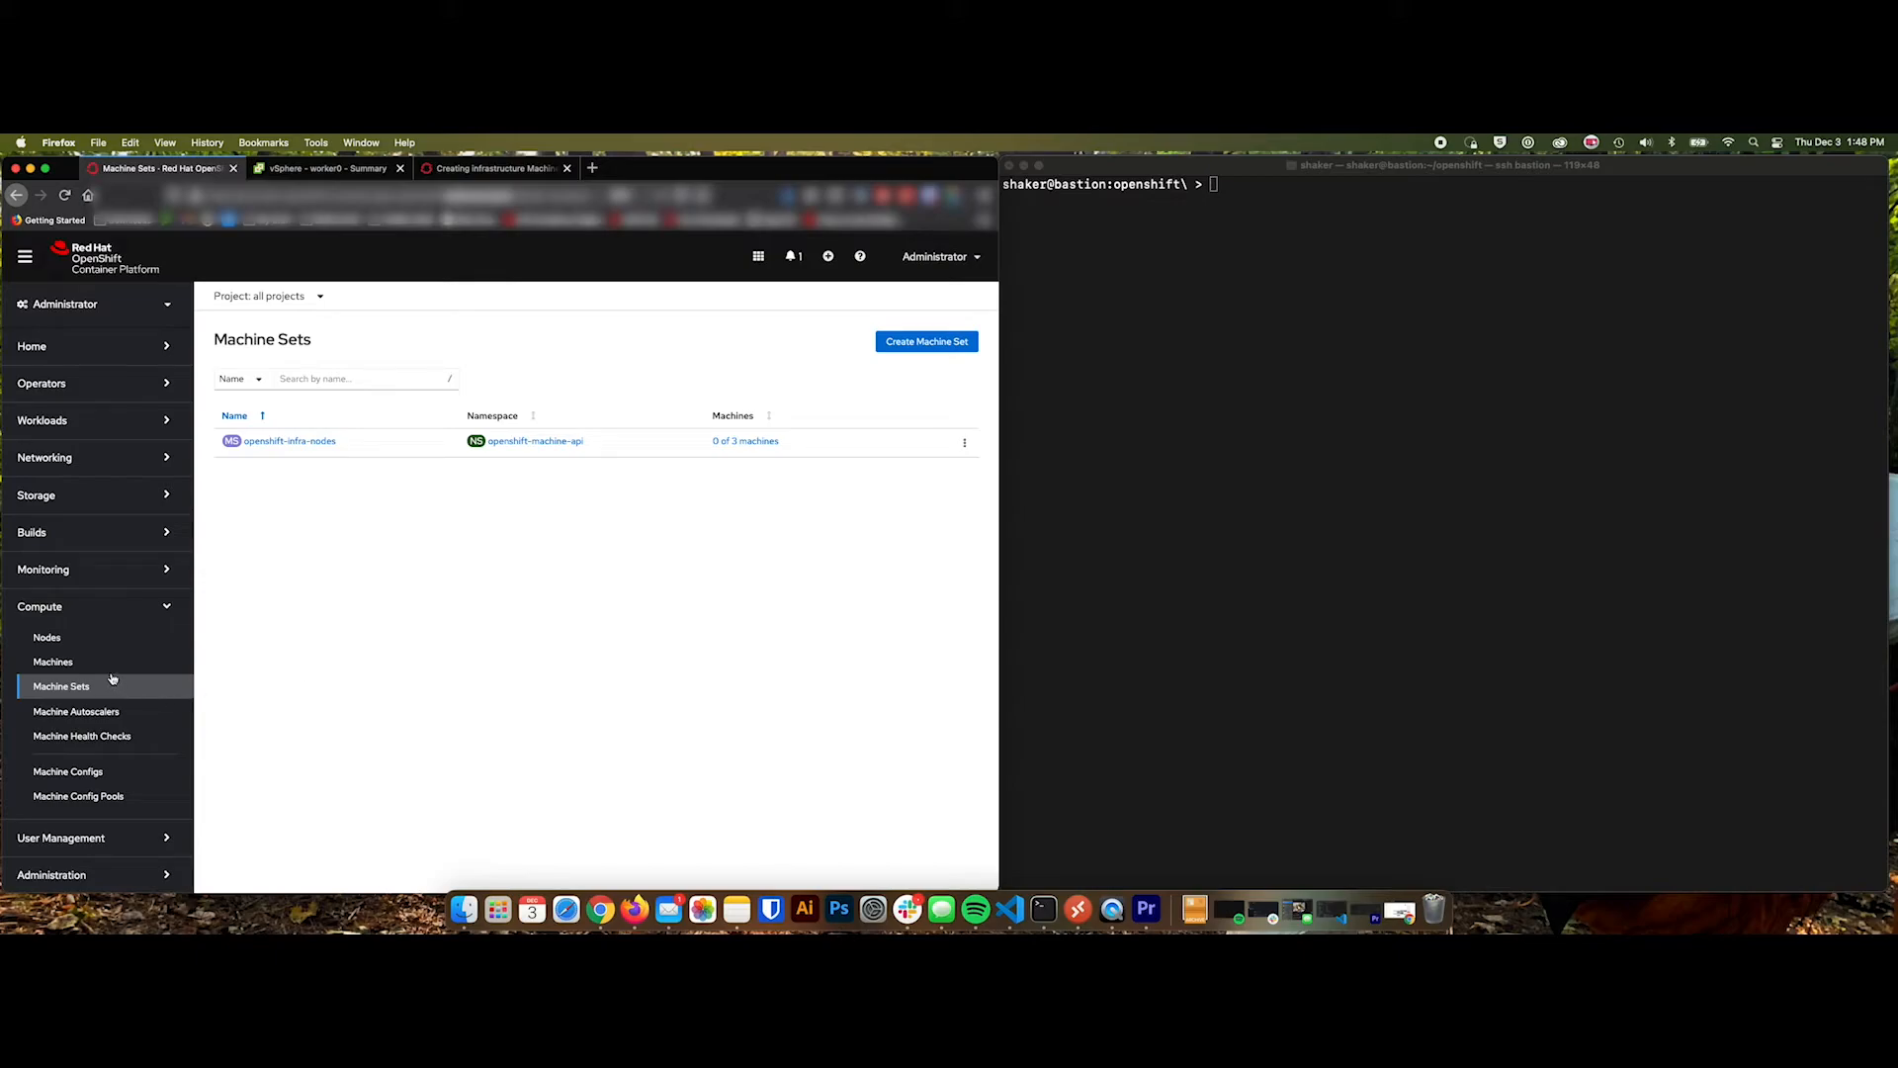
click(53, 661)
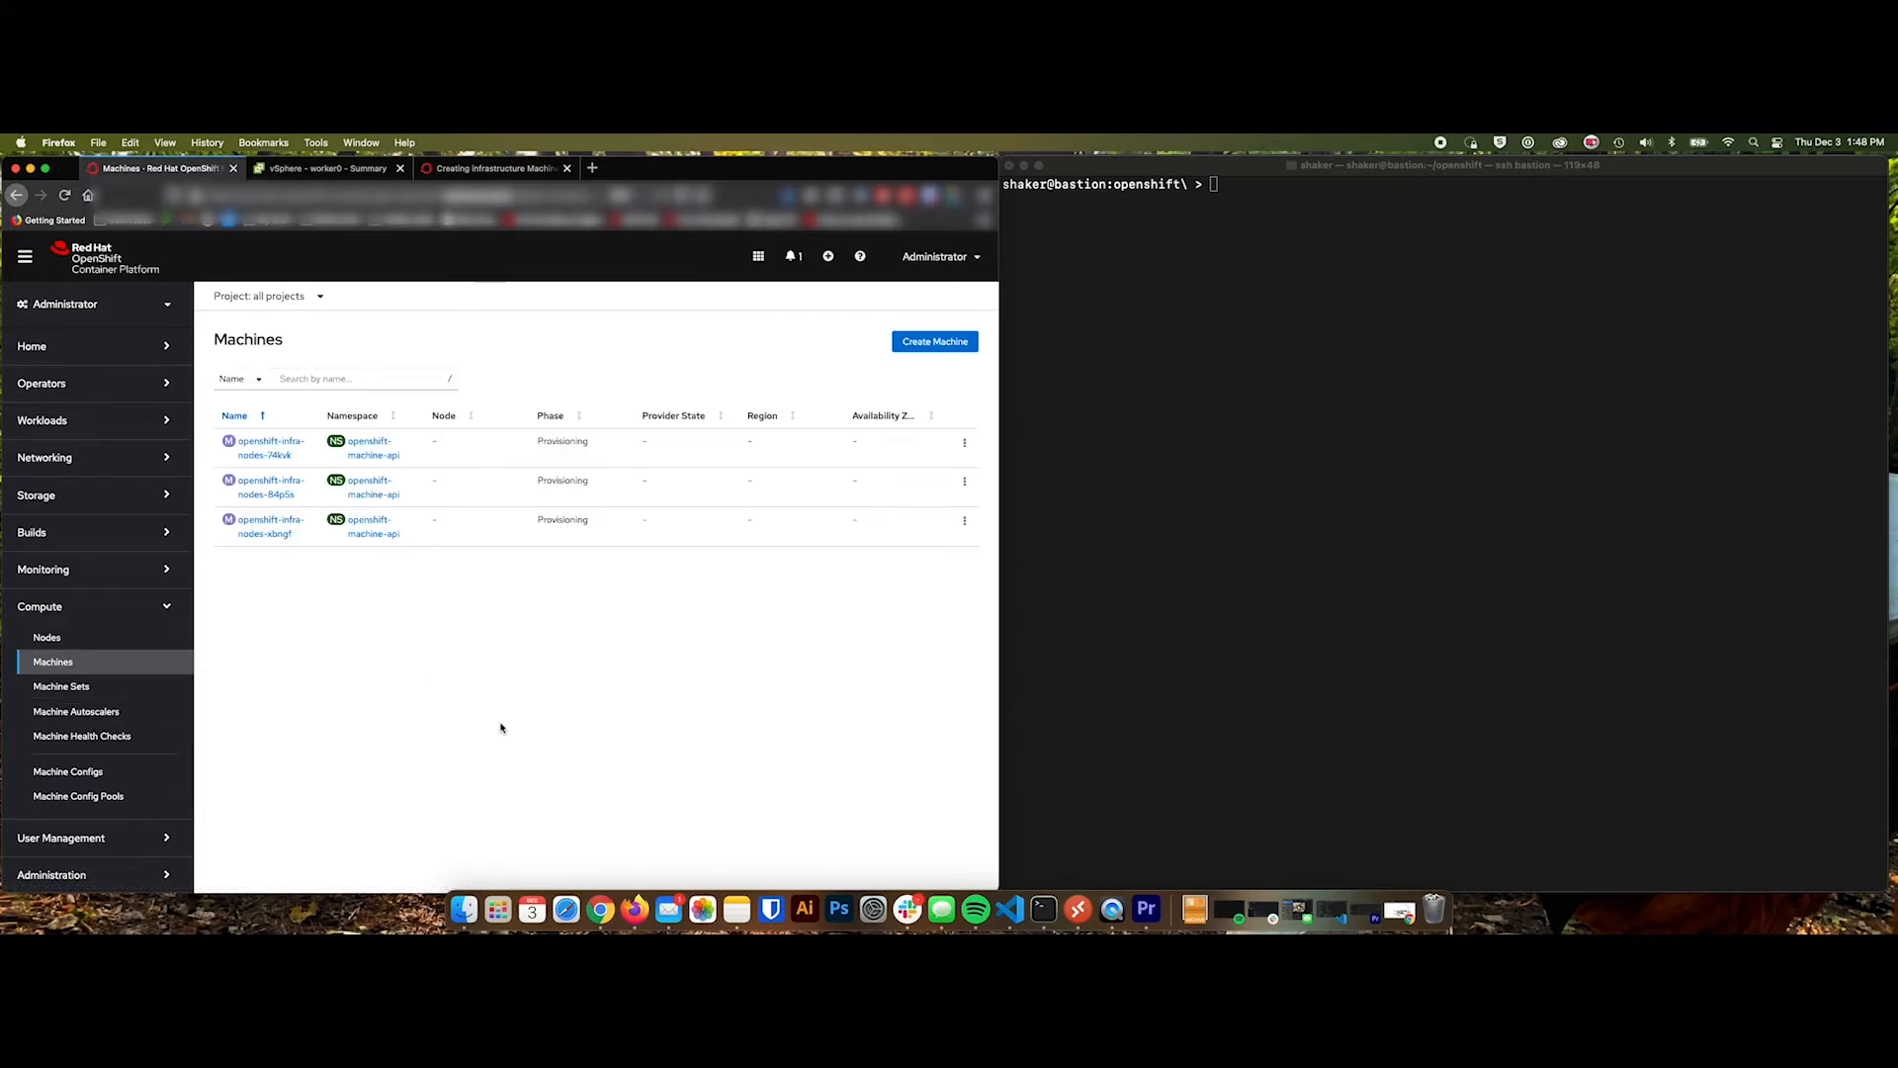
mouse_move(482, 565)
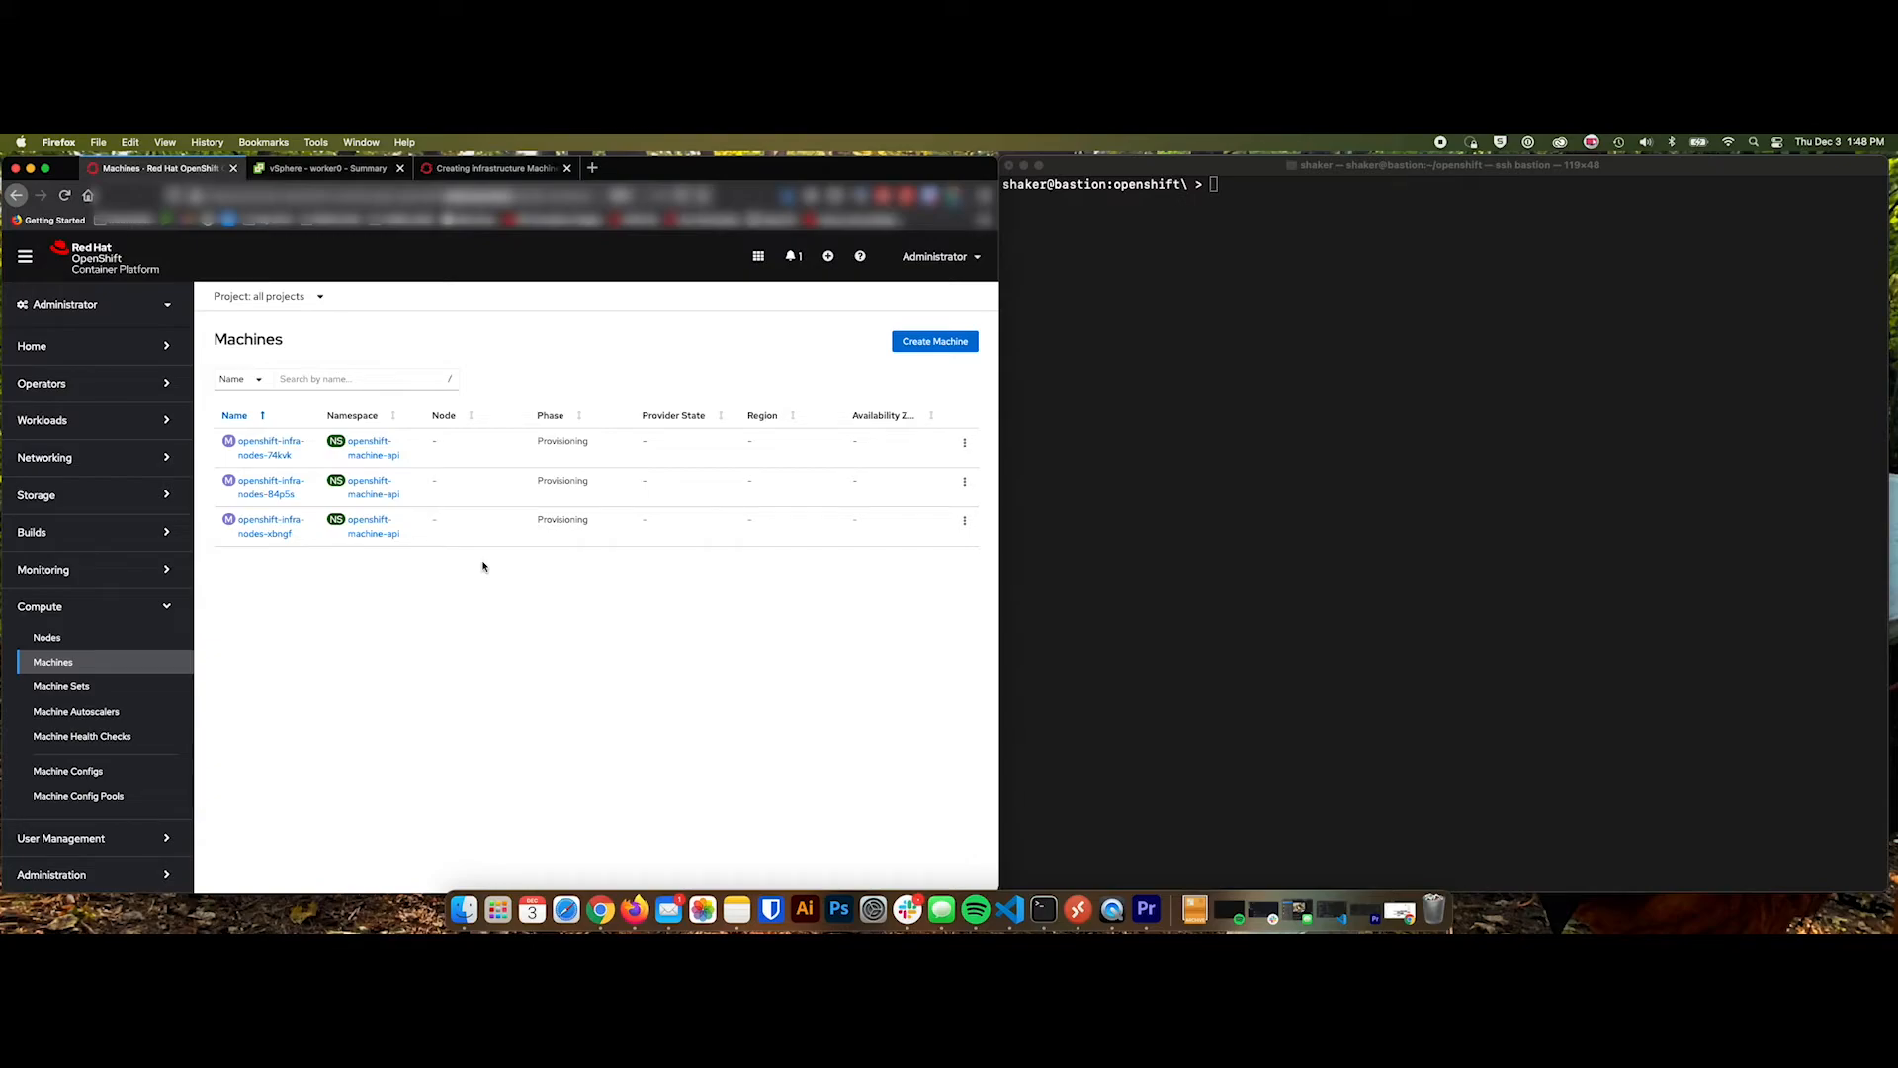
click(46, 637)
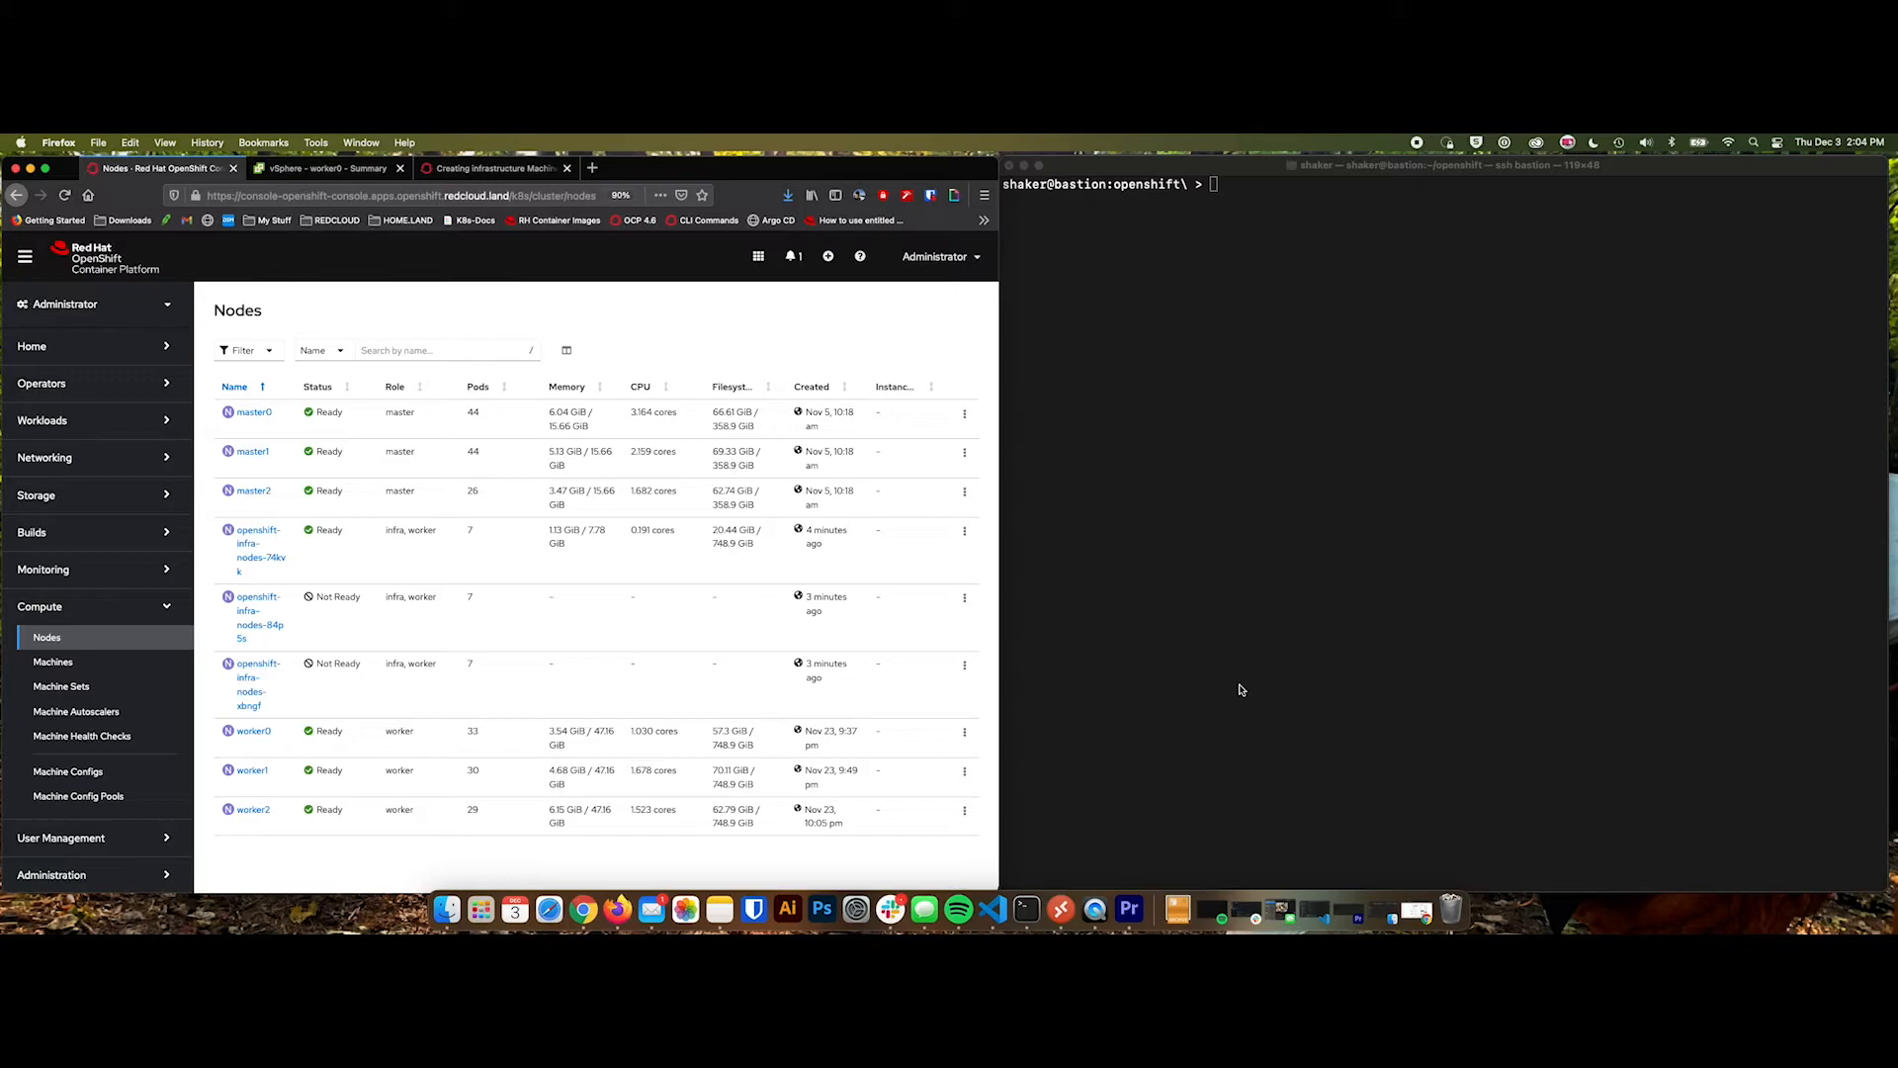
mouse_move(495, 556)
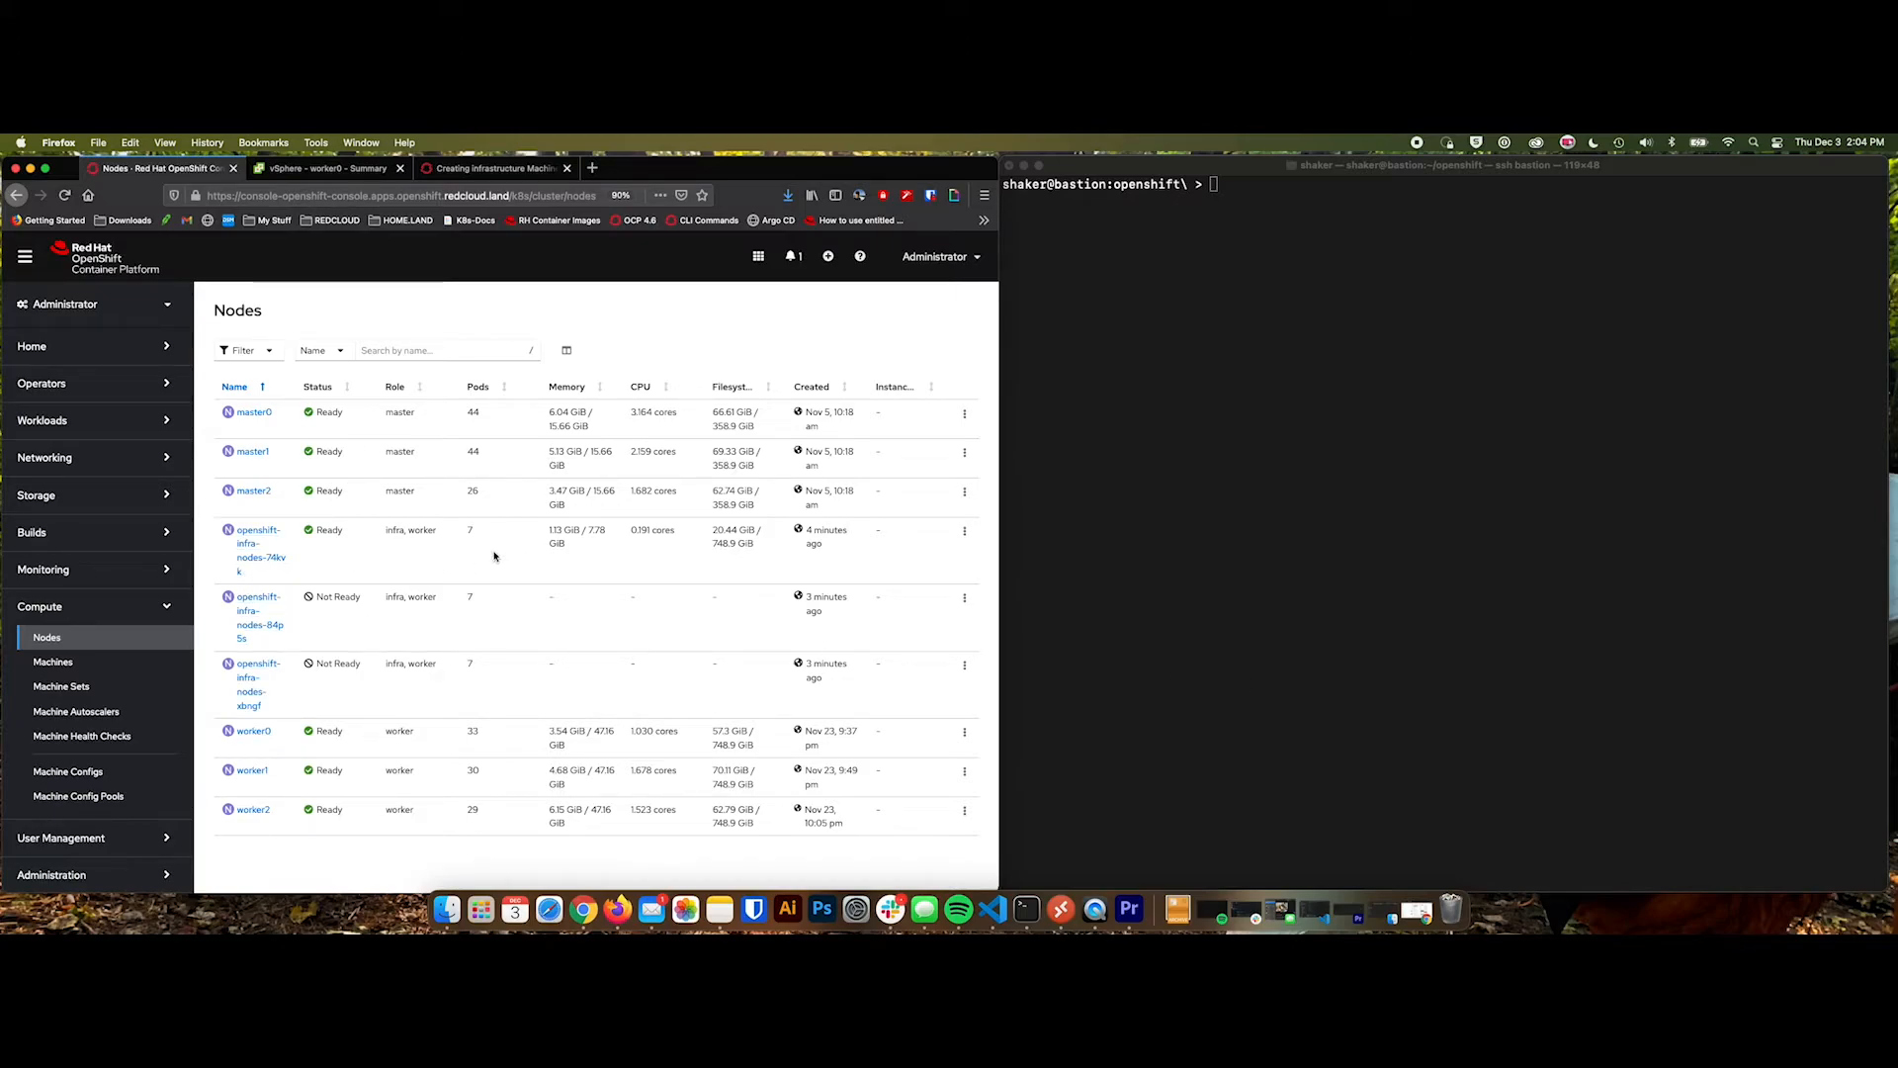
mouse_move(360, 552)
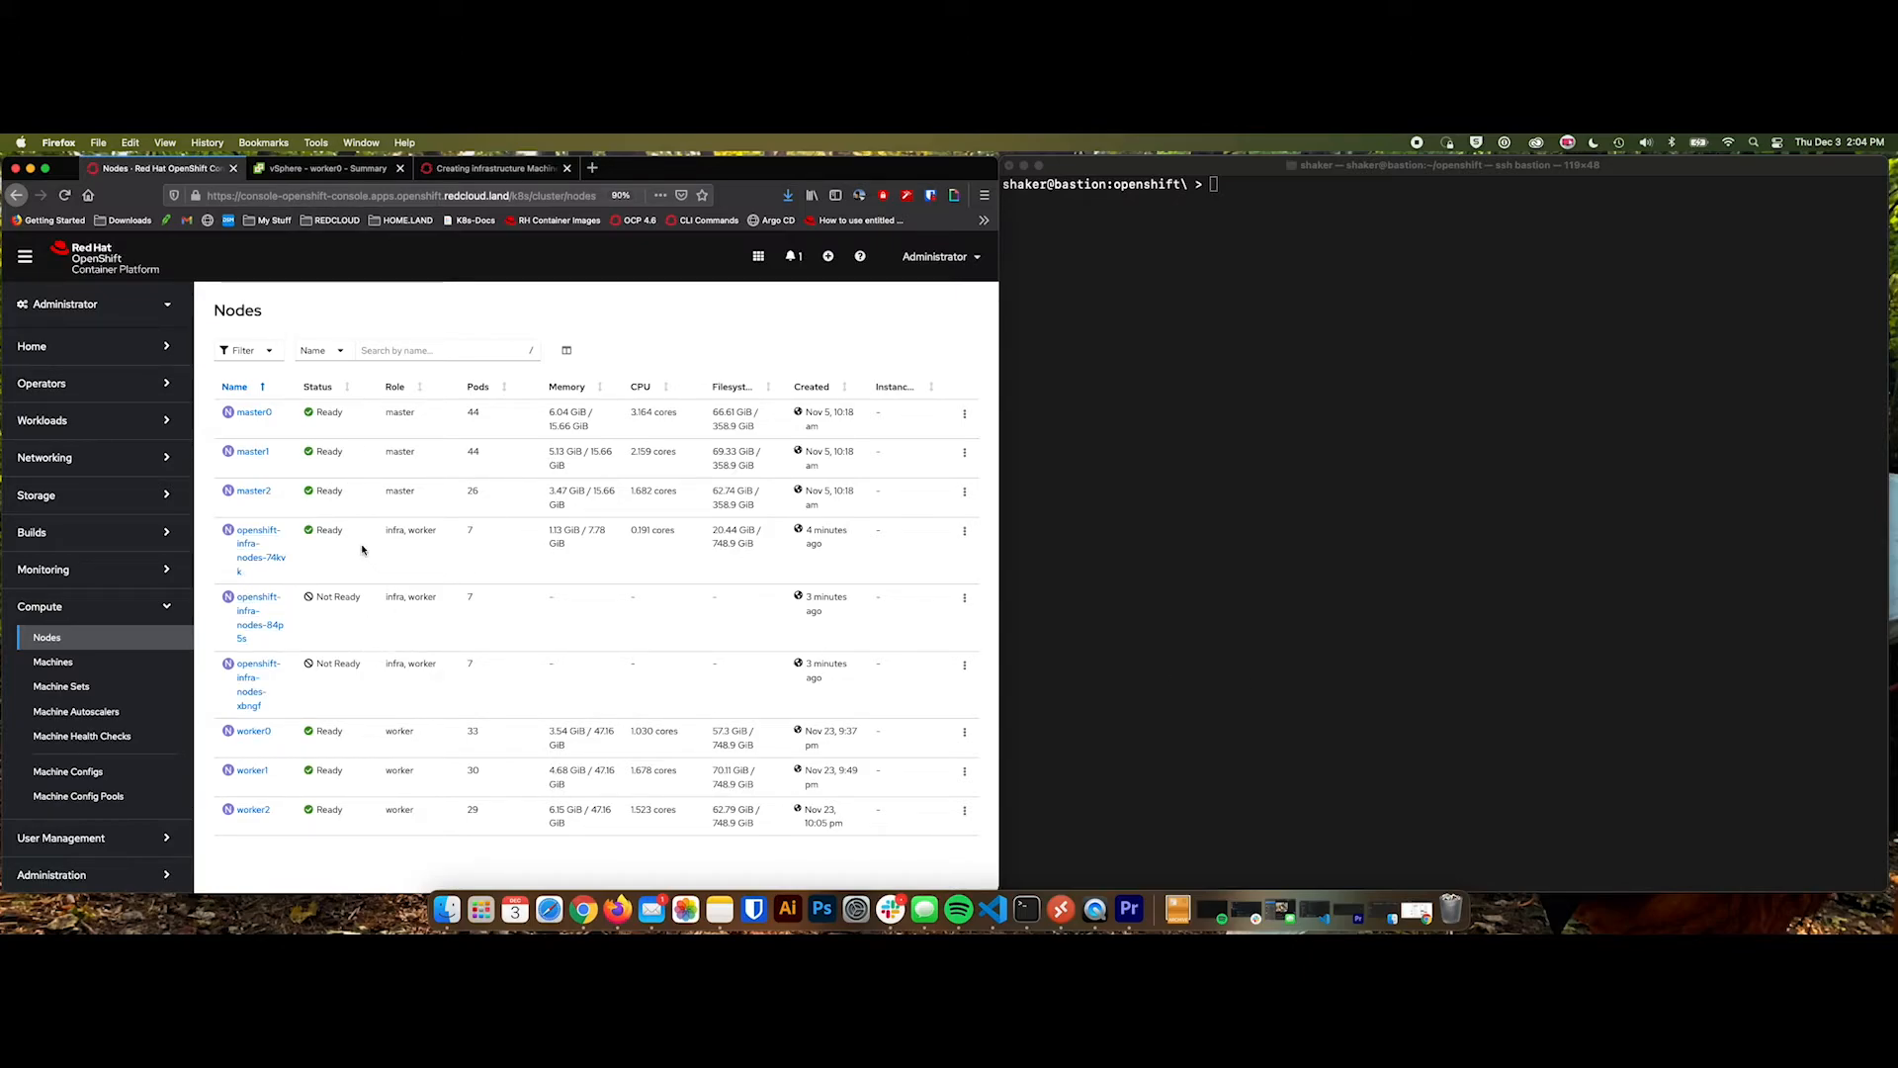
mouse_move(332, 629)
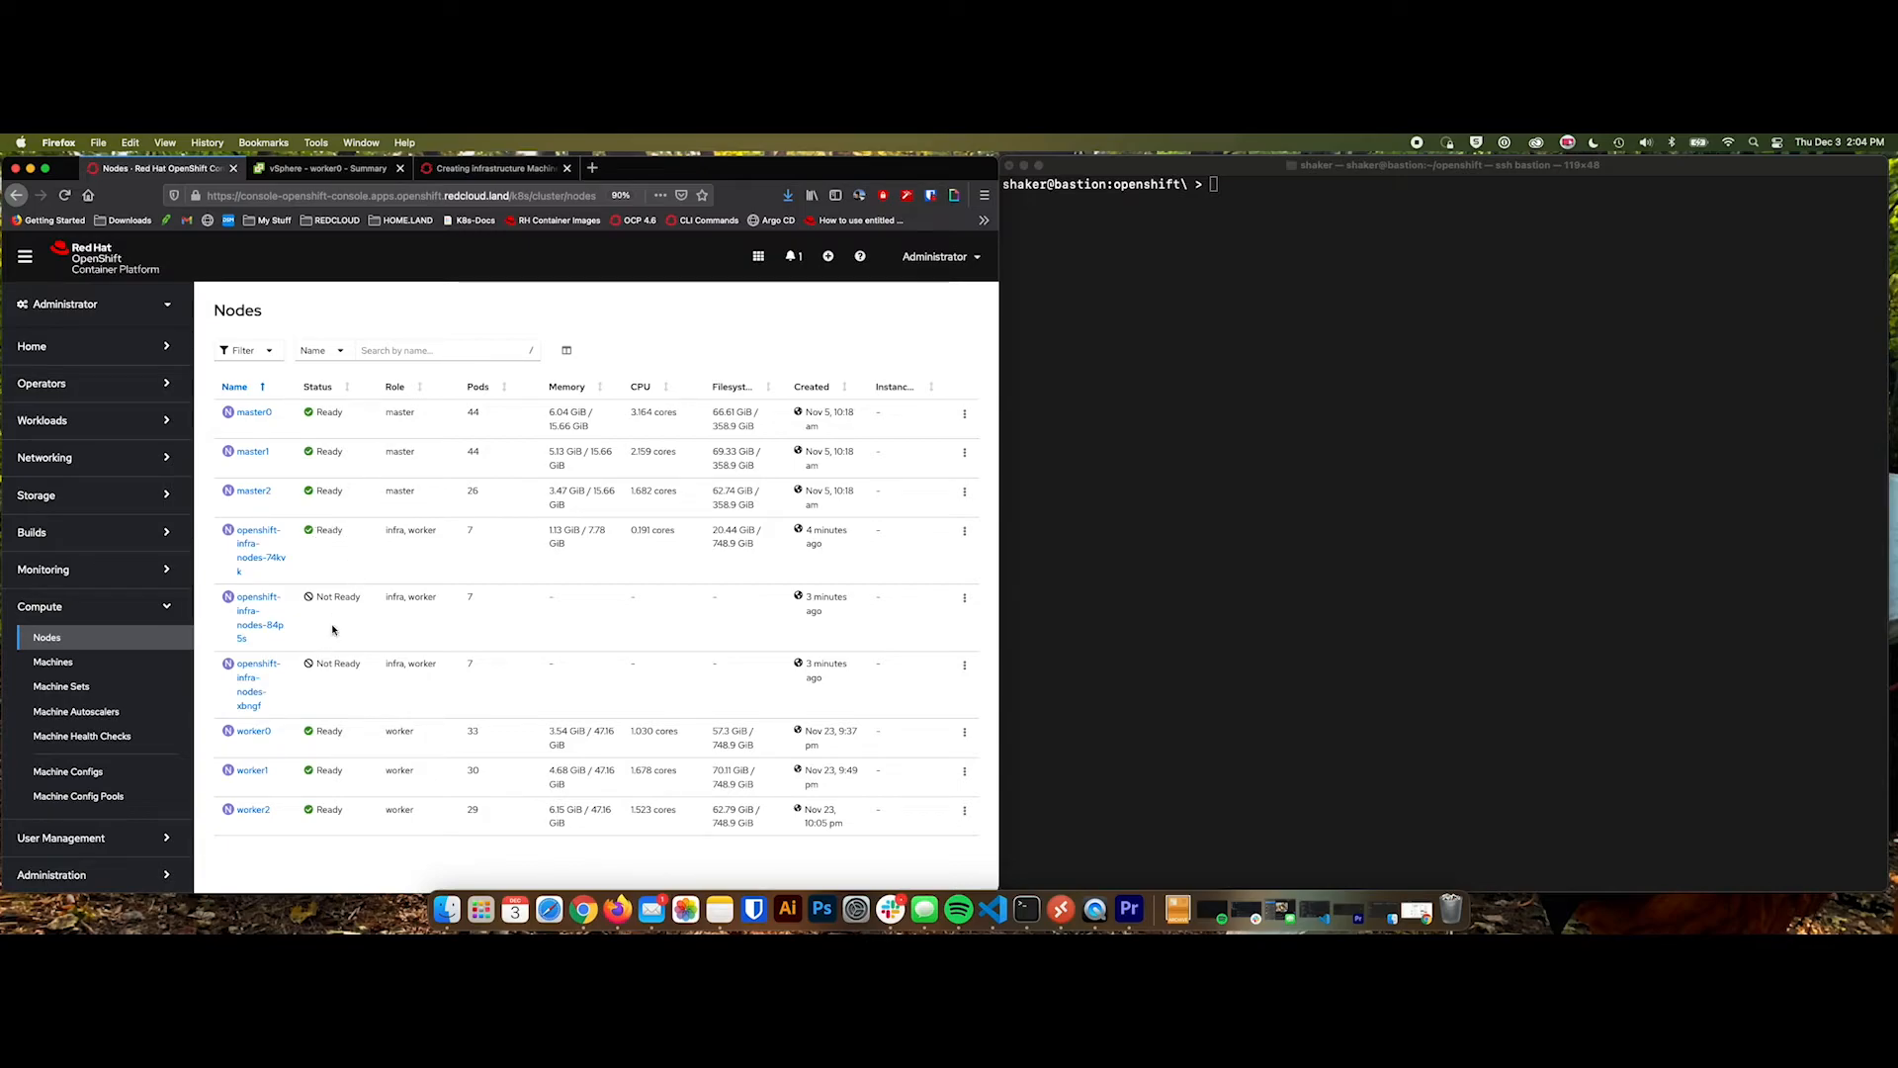
mouse_move(518, 620)
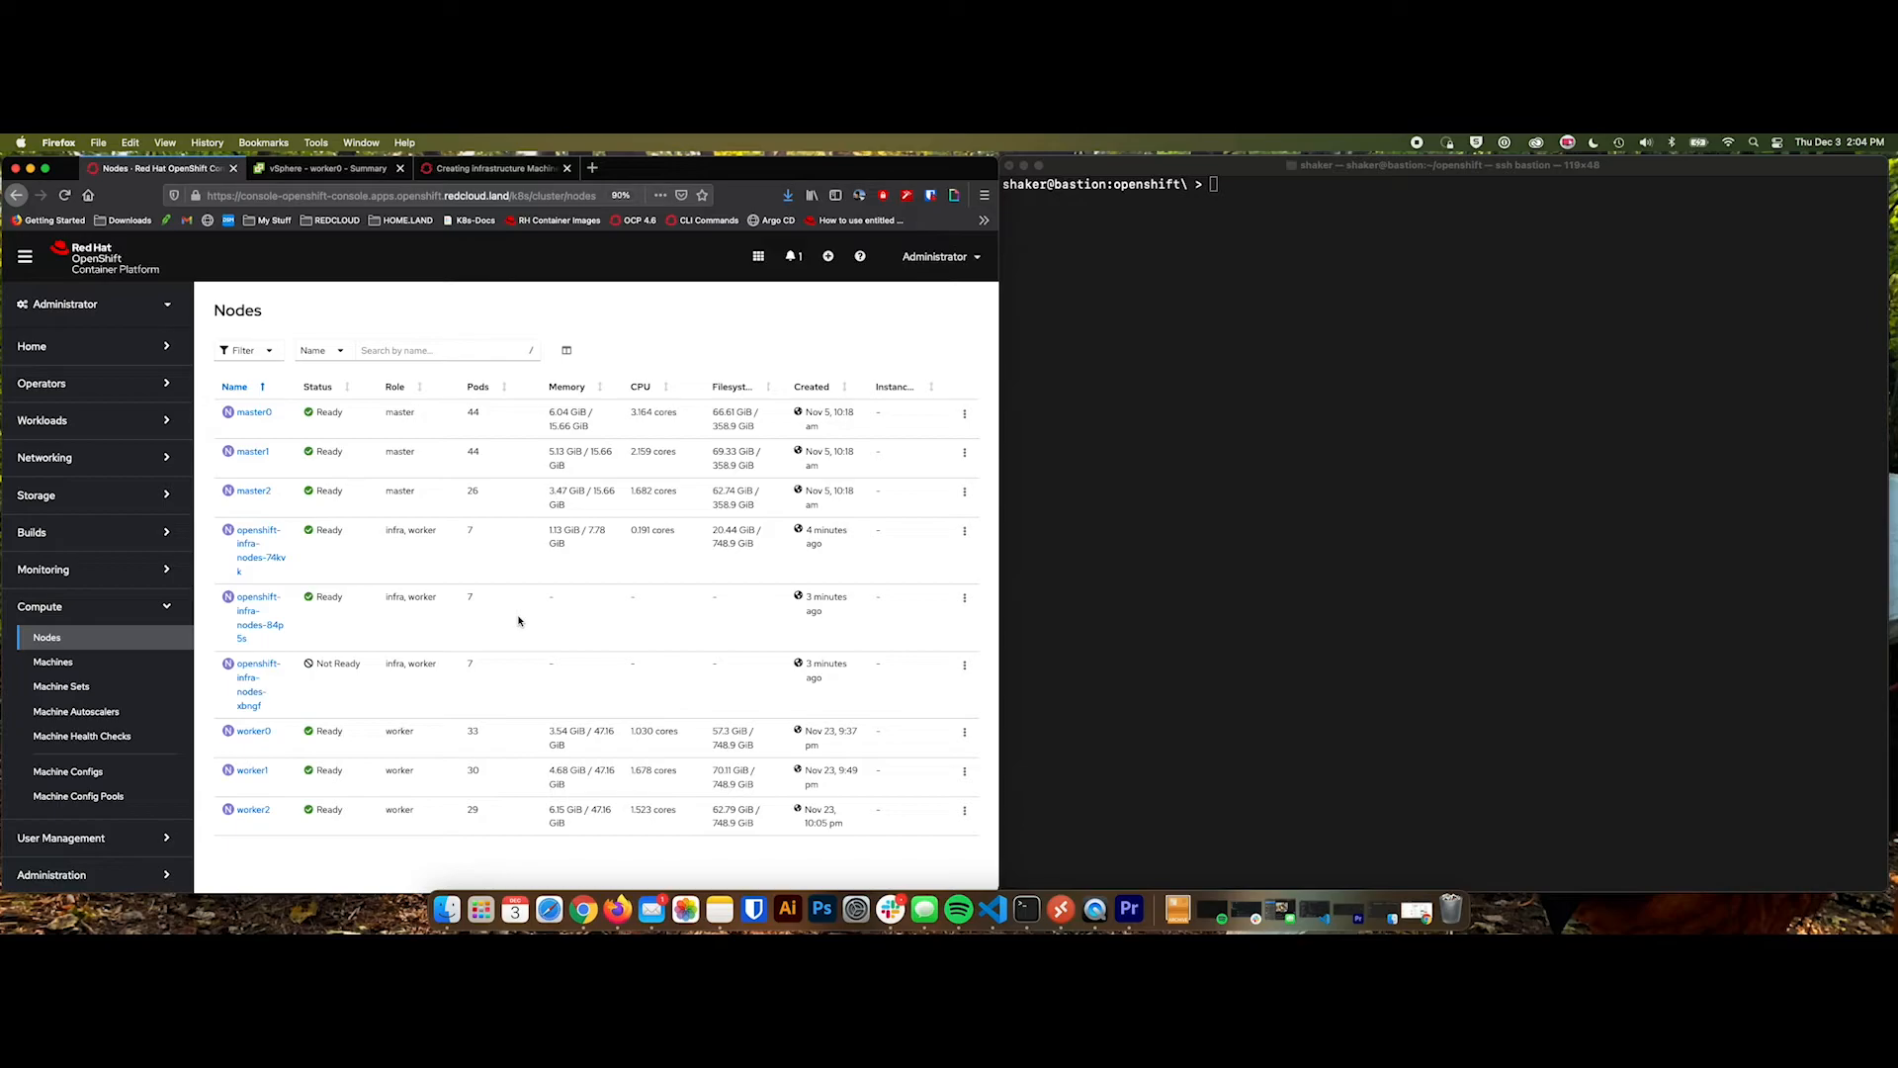
mouse_move(348, 627)
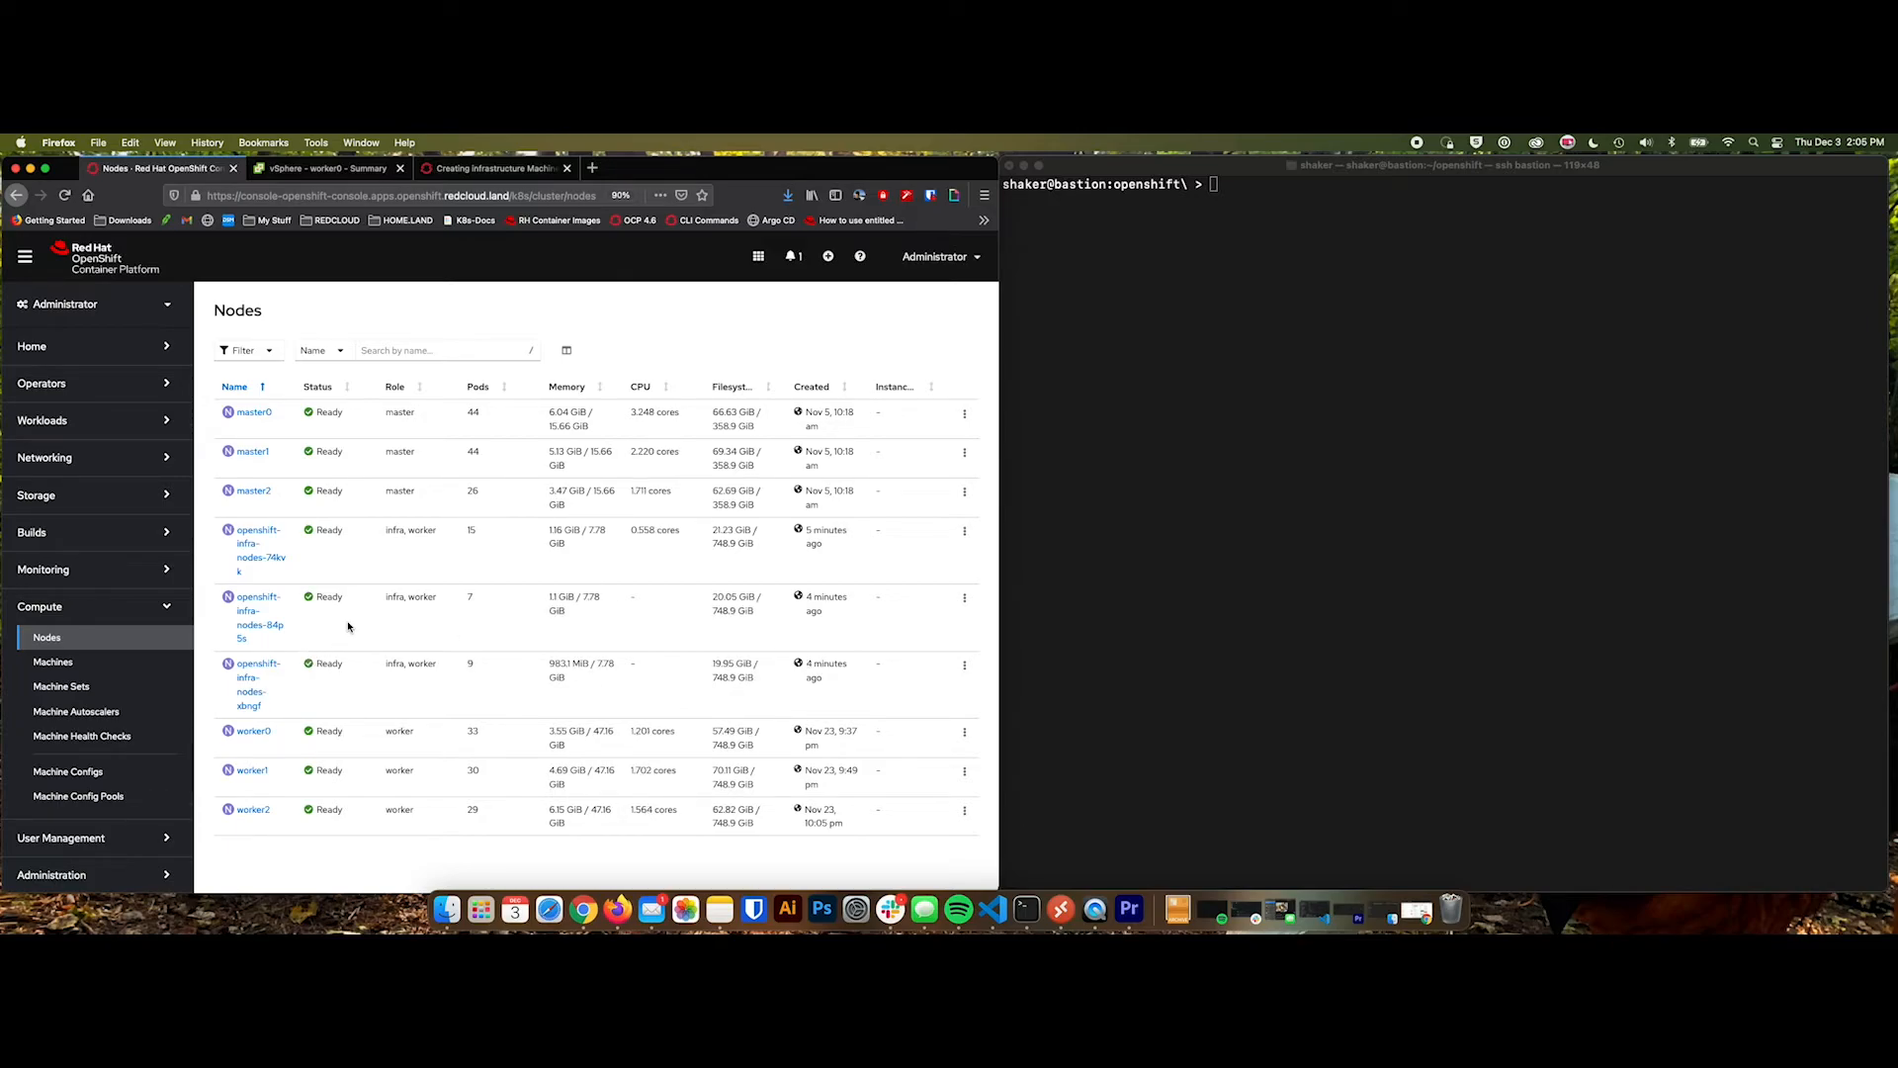
Run oc get nodes in the bastion terminal to confirm the three infra nodes are Ready.
click(1309, 665)
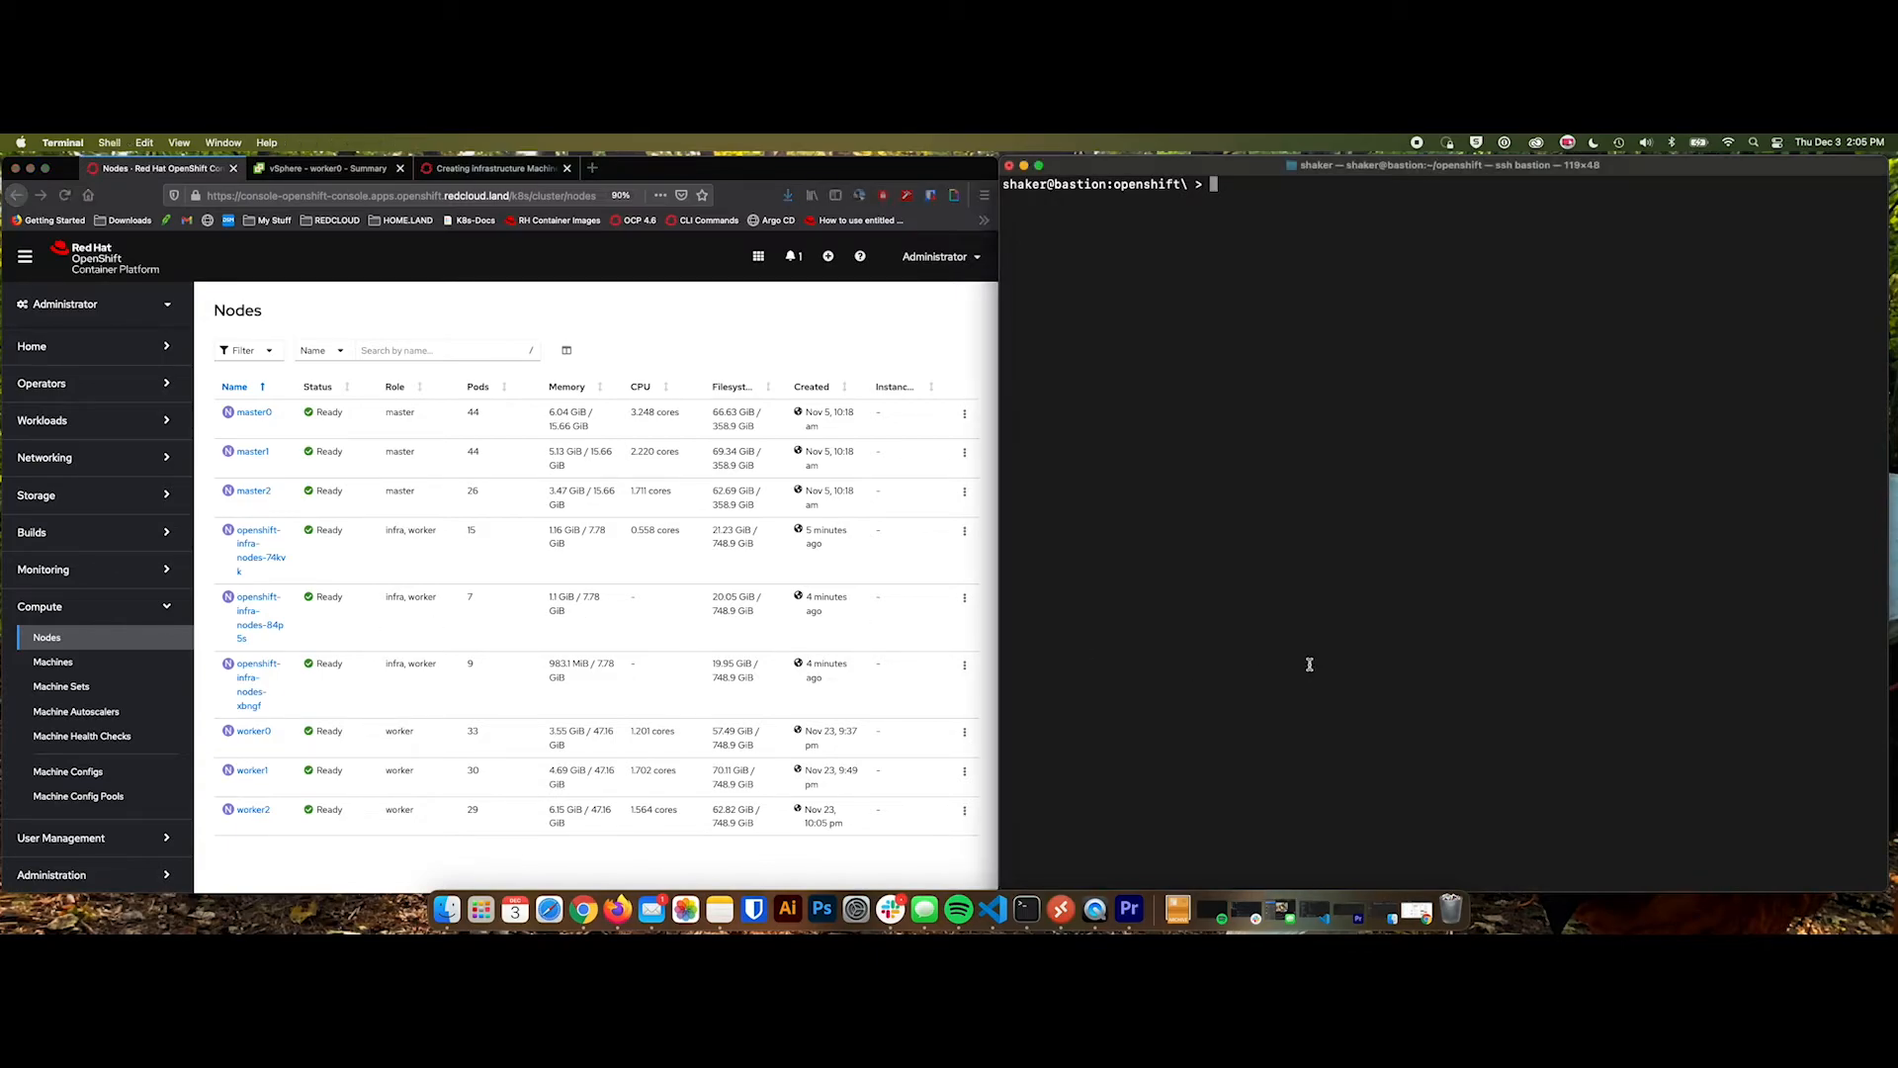
text(oc get)
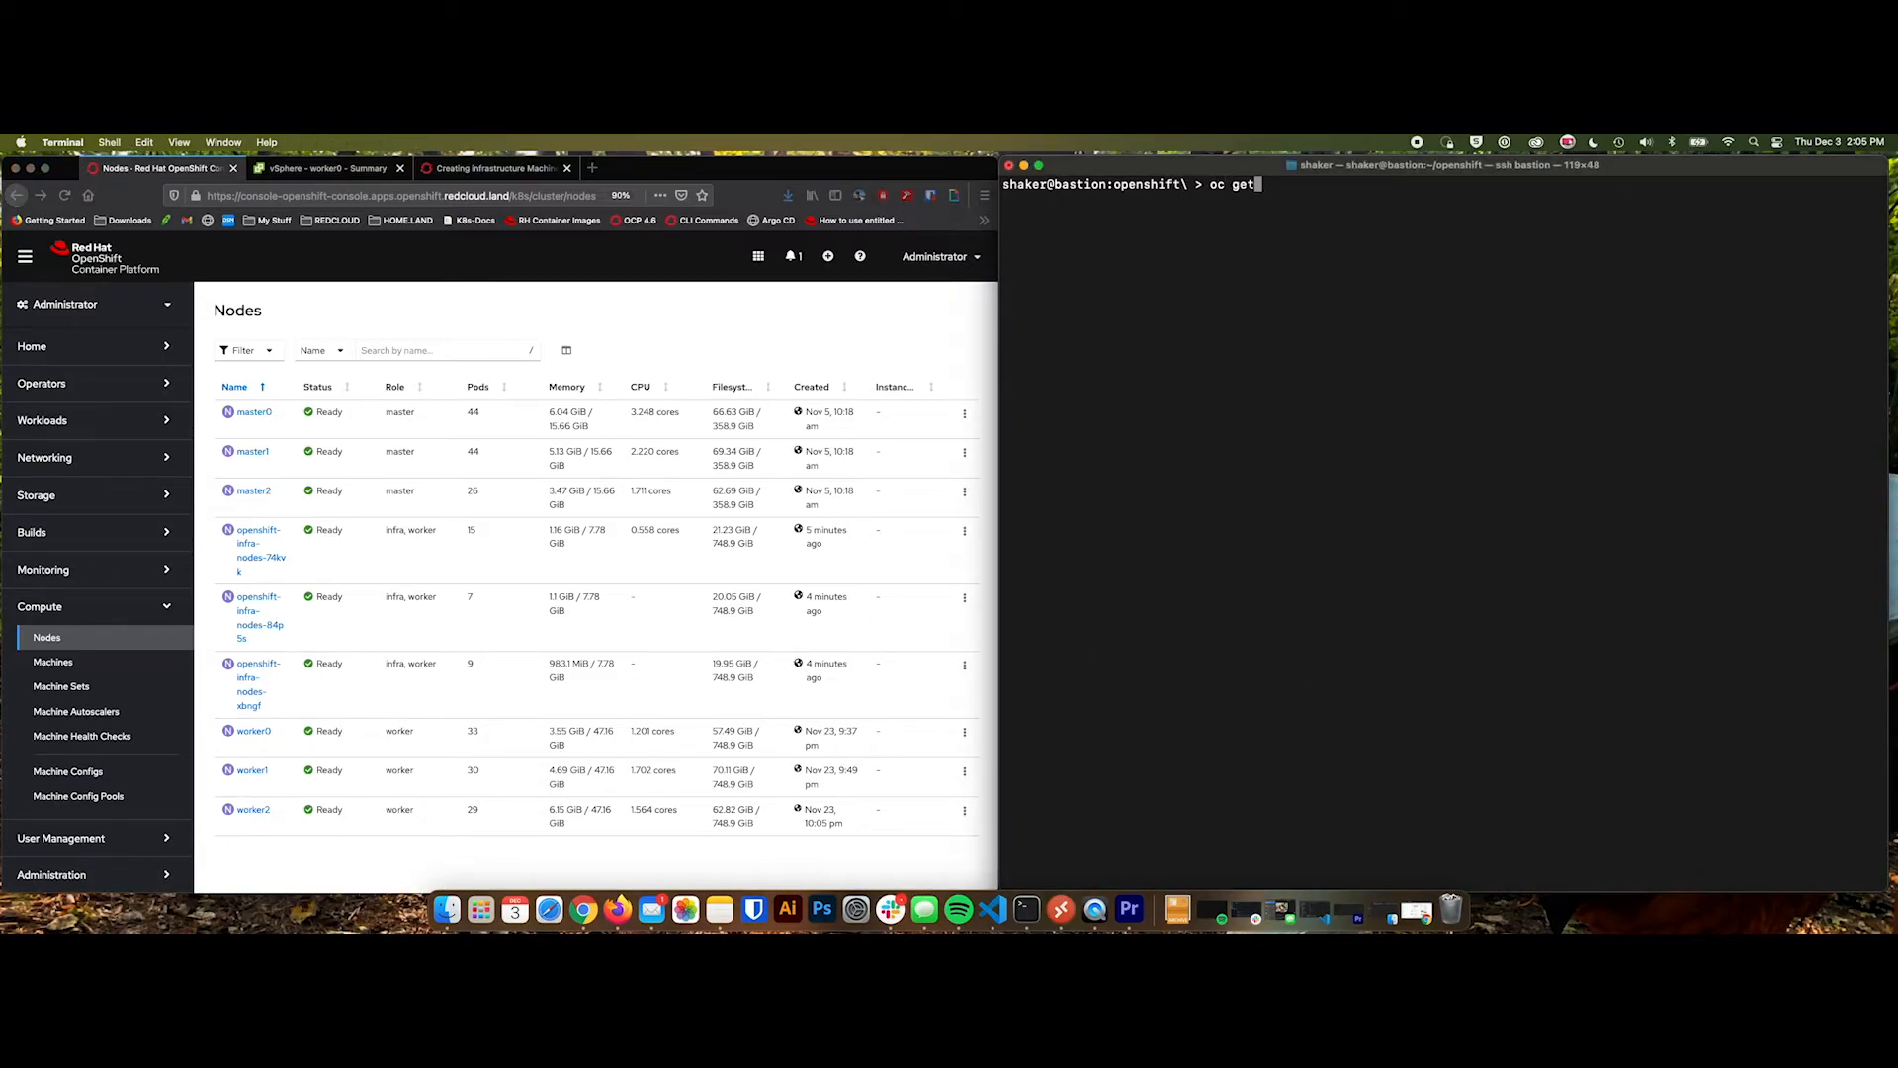
key(Return)
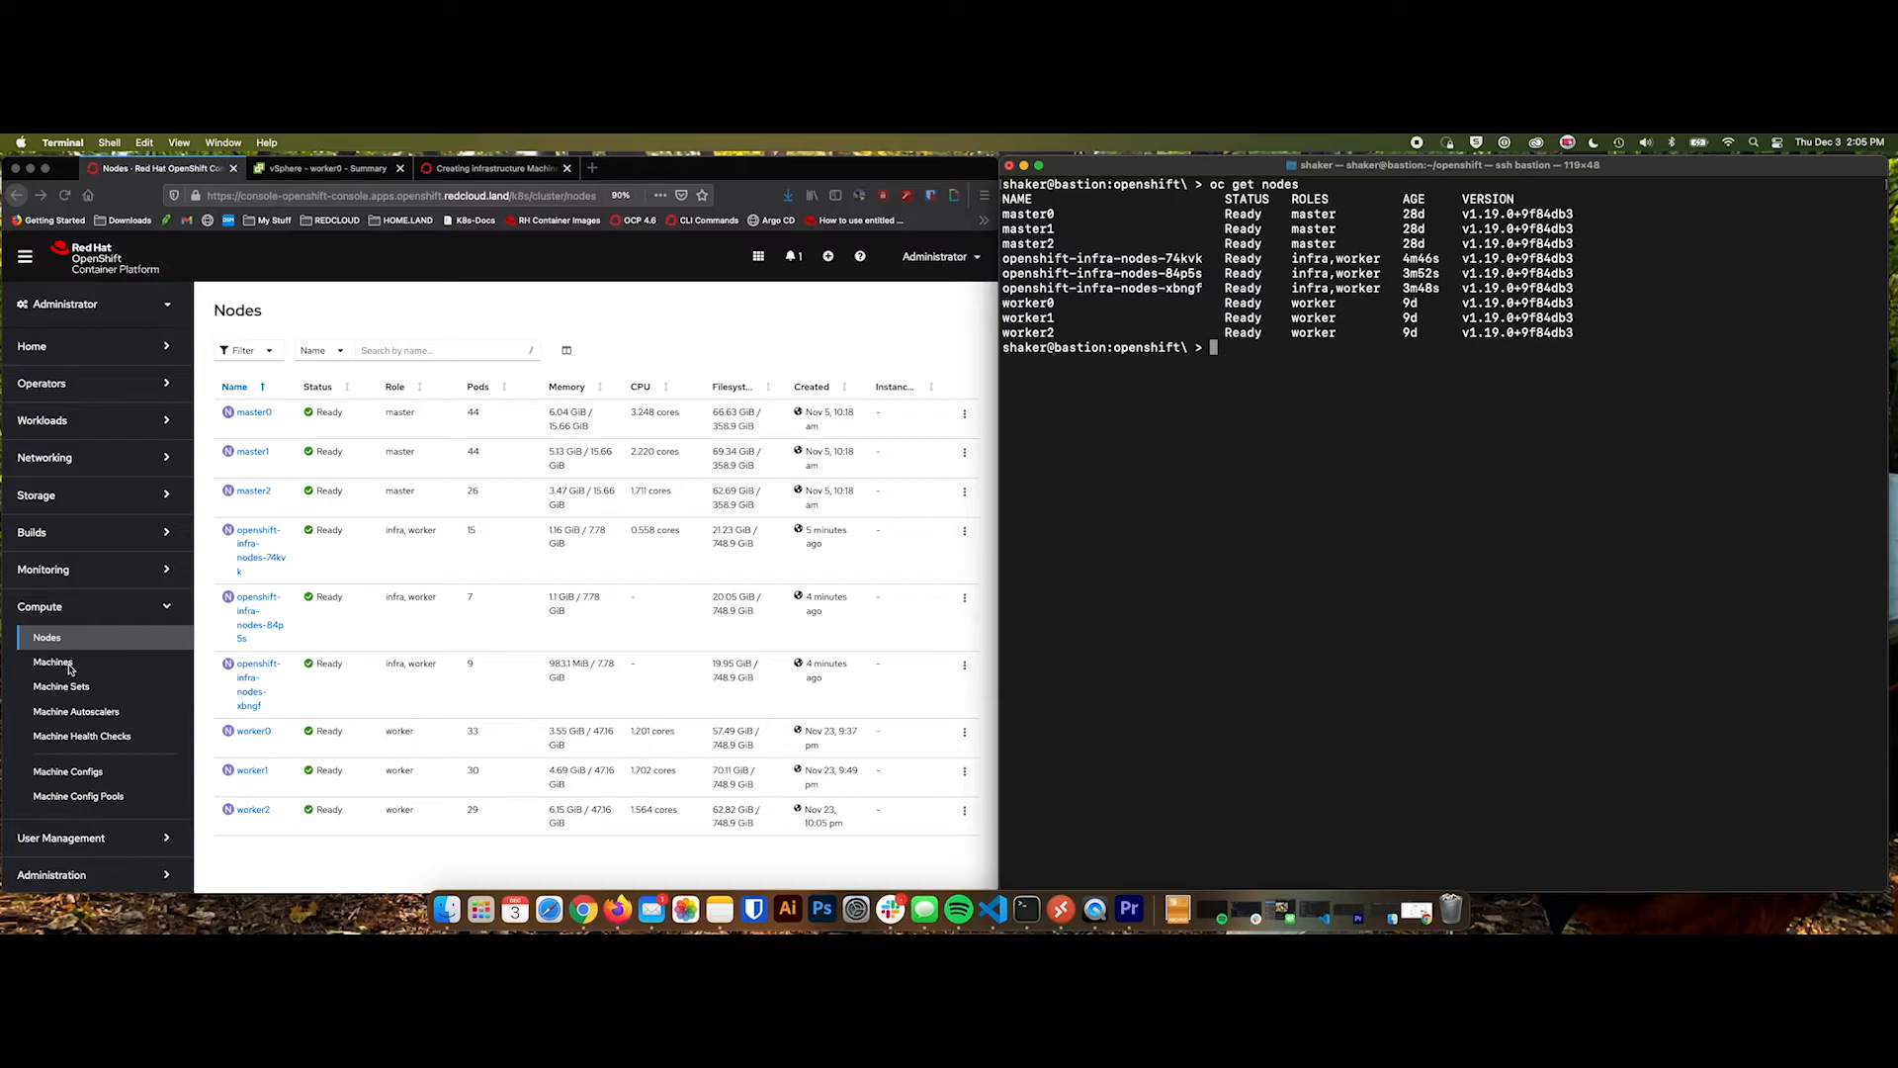
Review the openshift-infra-nodes machine set and its three machines provisioned as nodes.
click(61, 686)
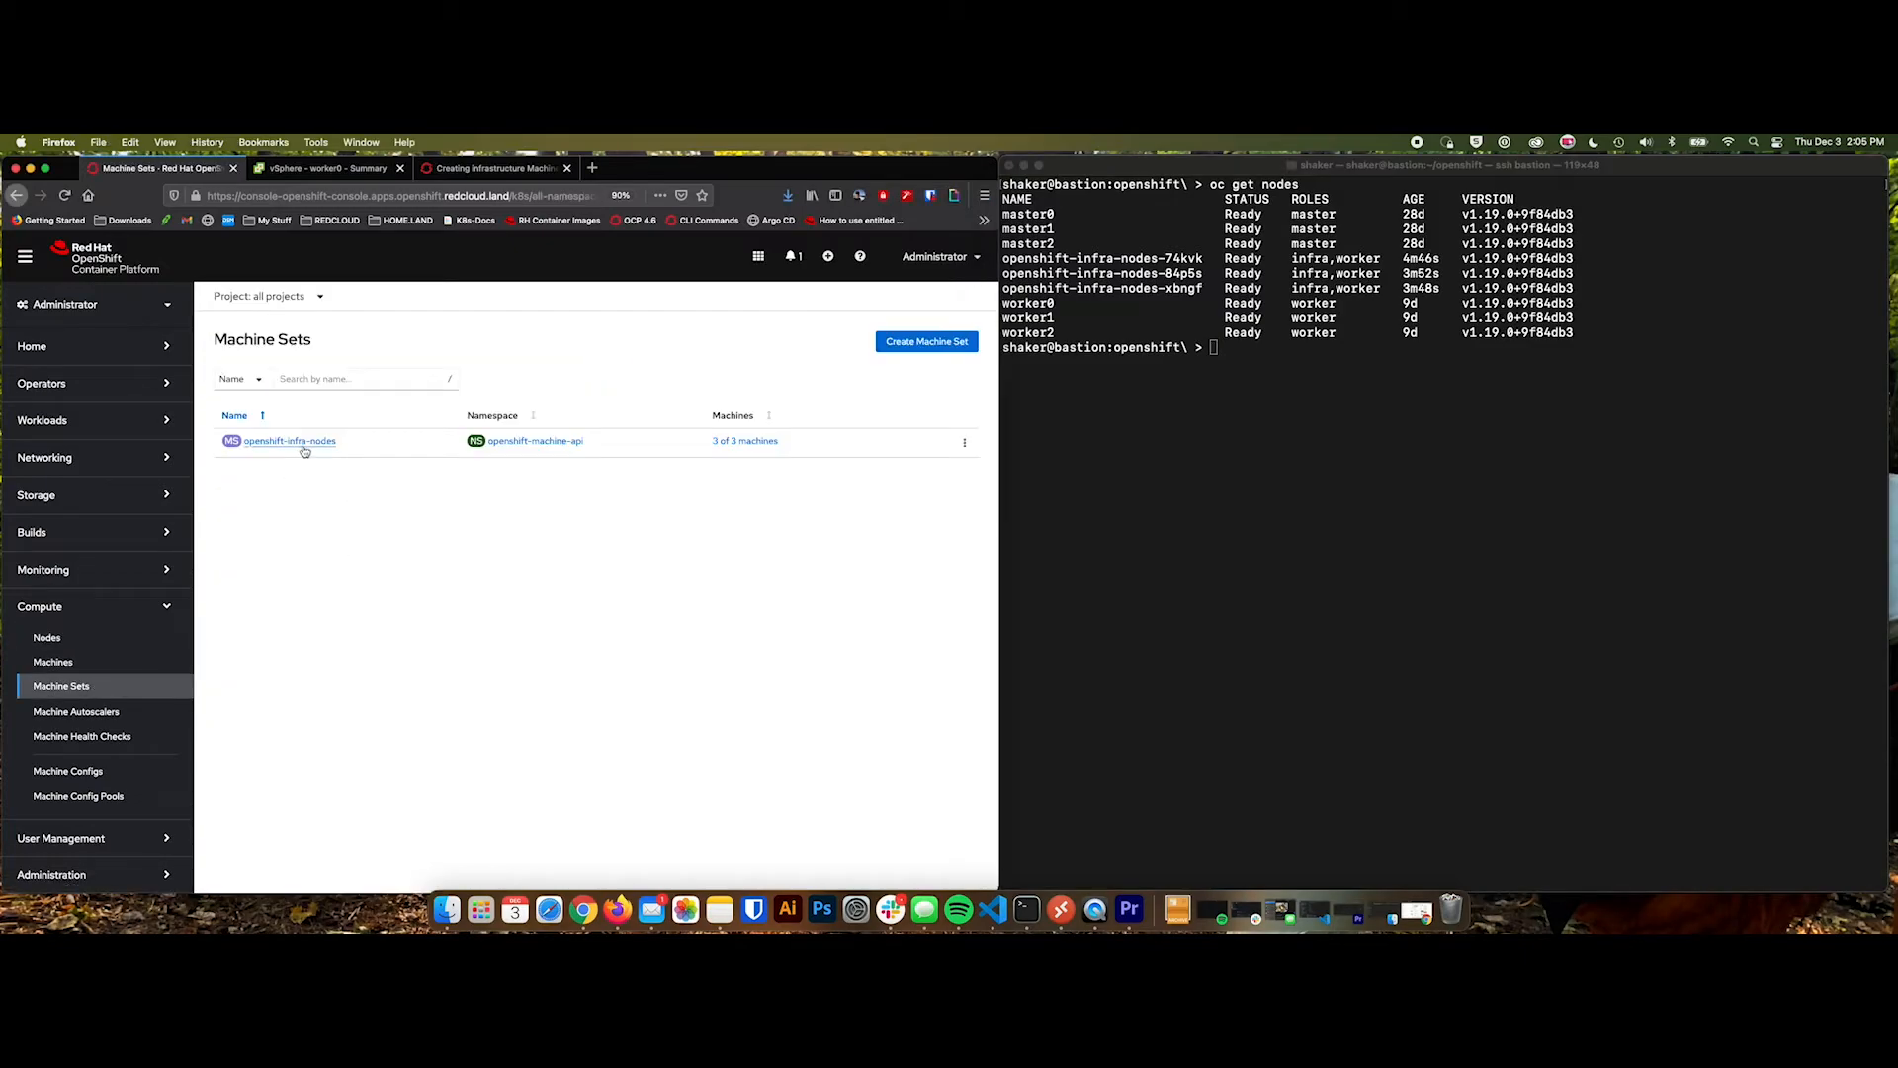
click(288, 441)
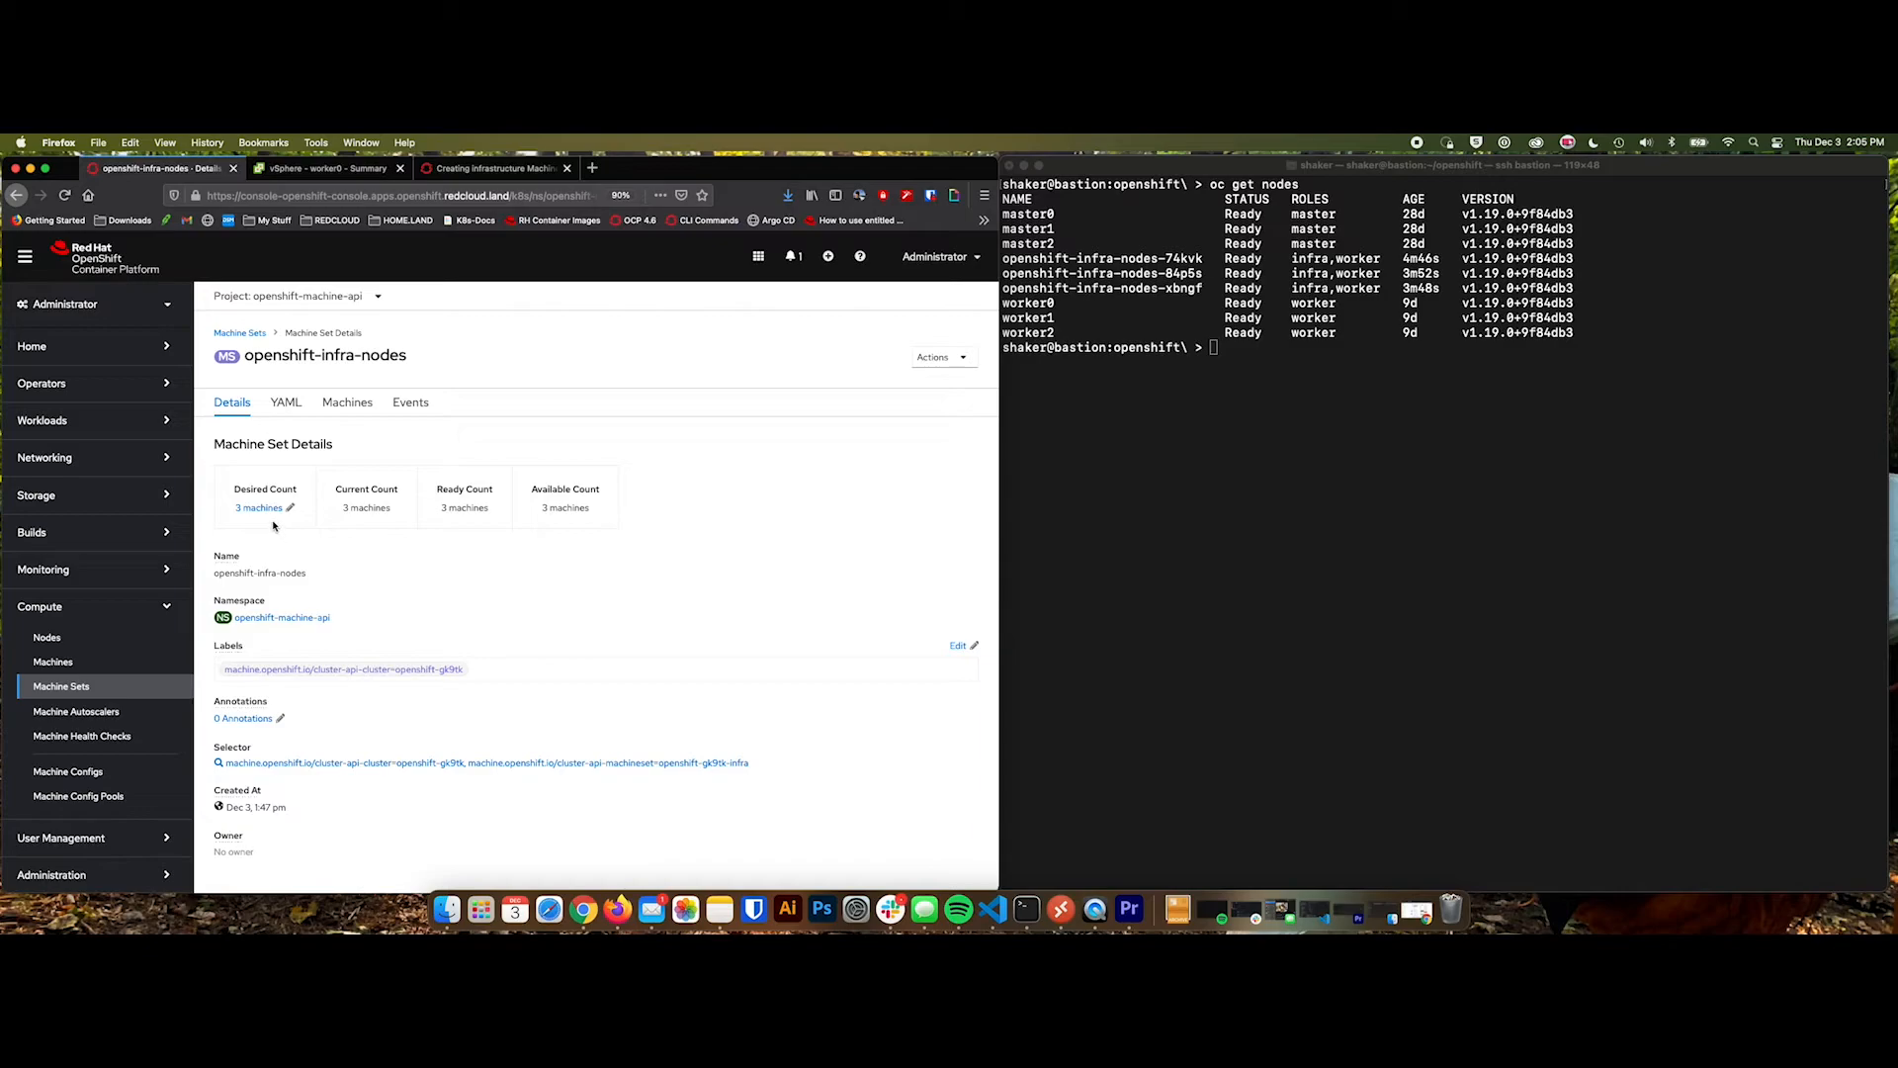
click(263, 506)
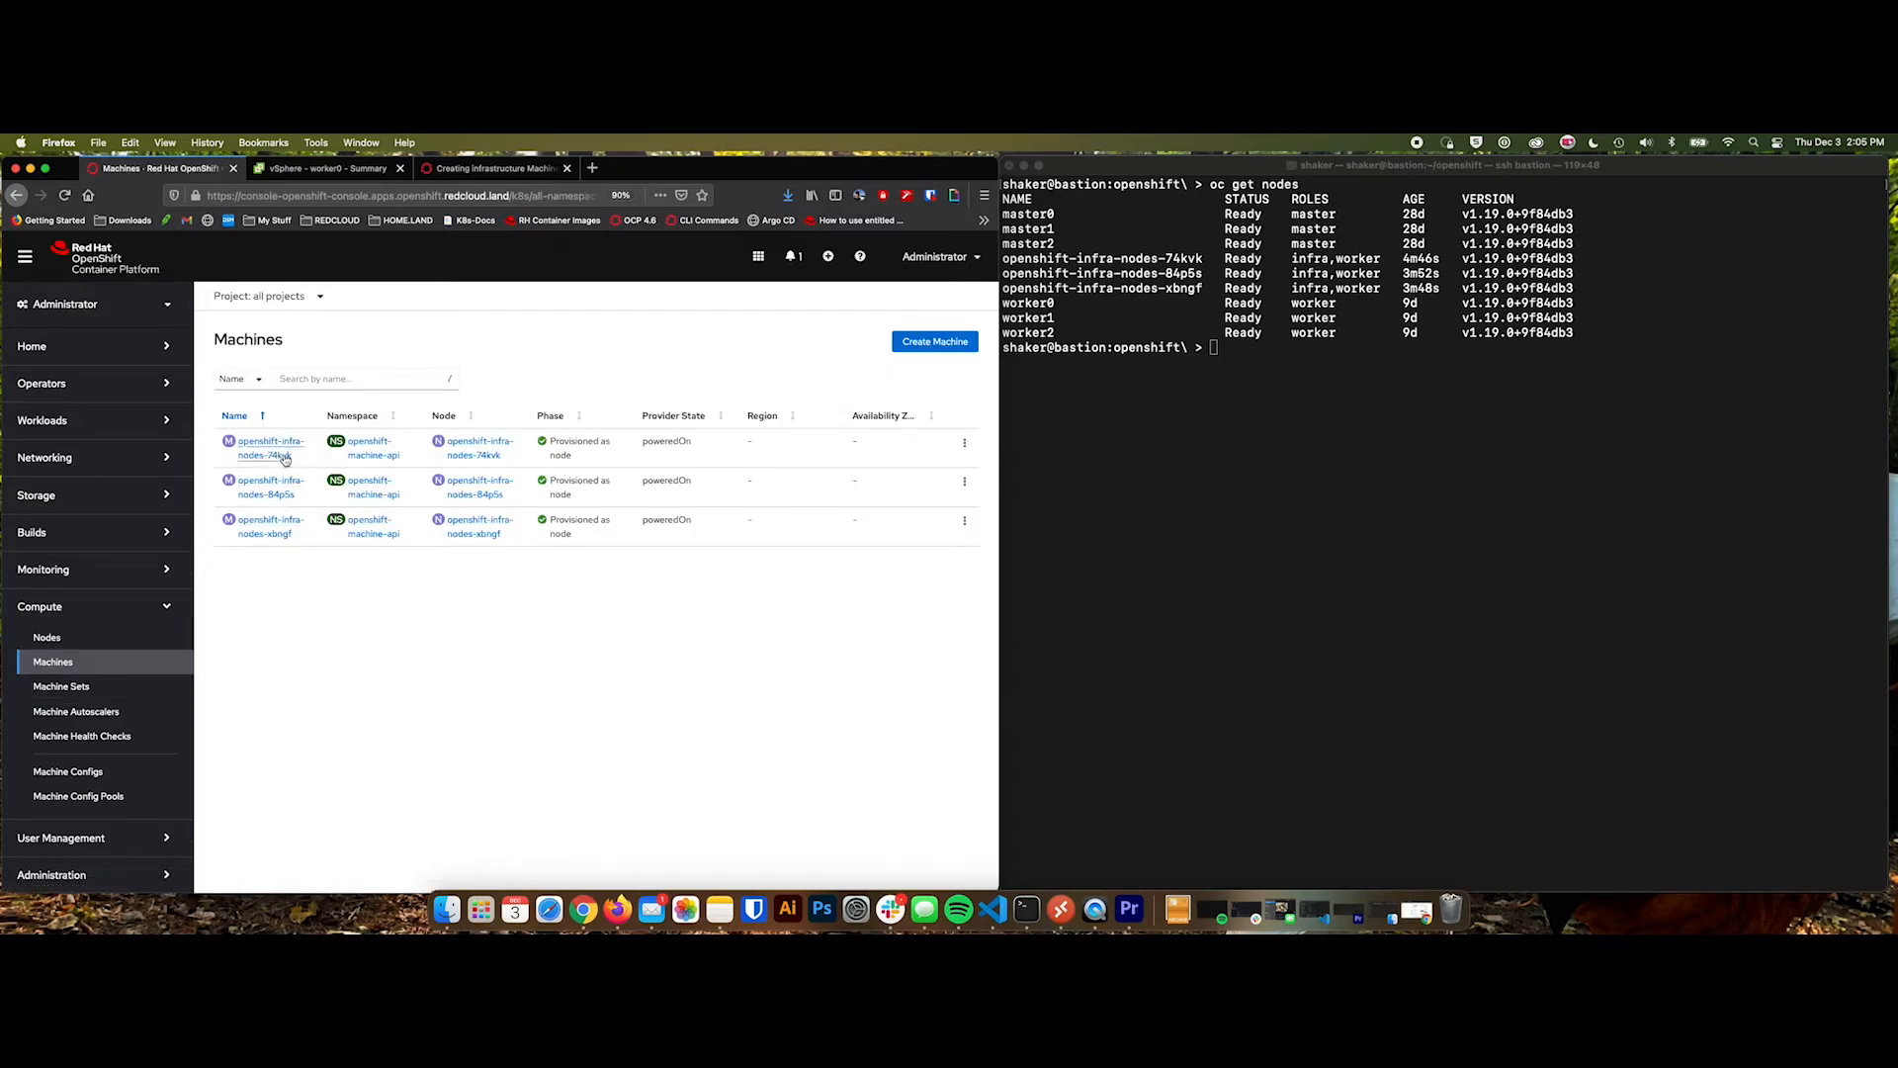
mouse_move(423, 587)
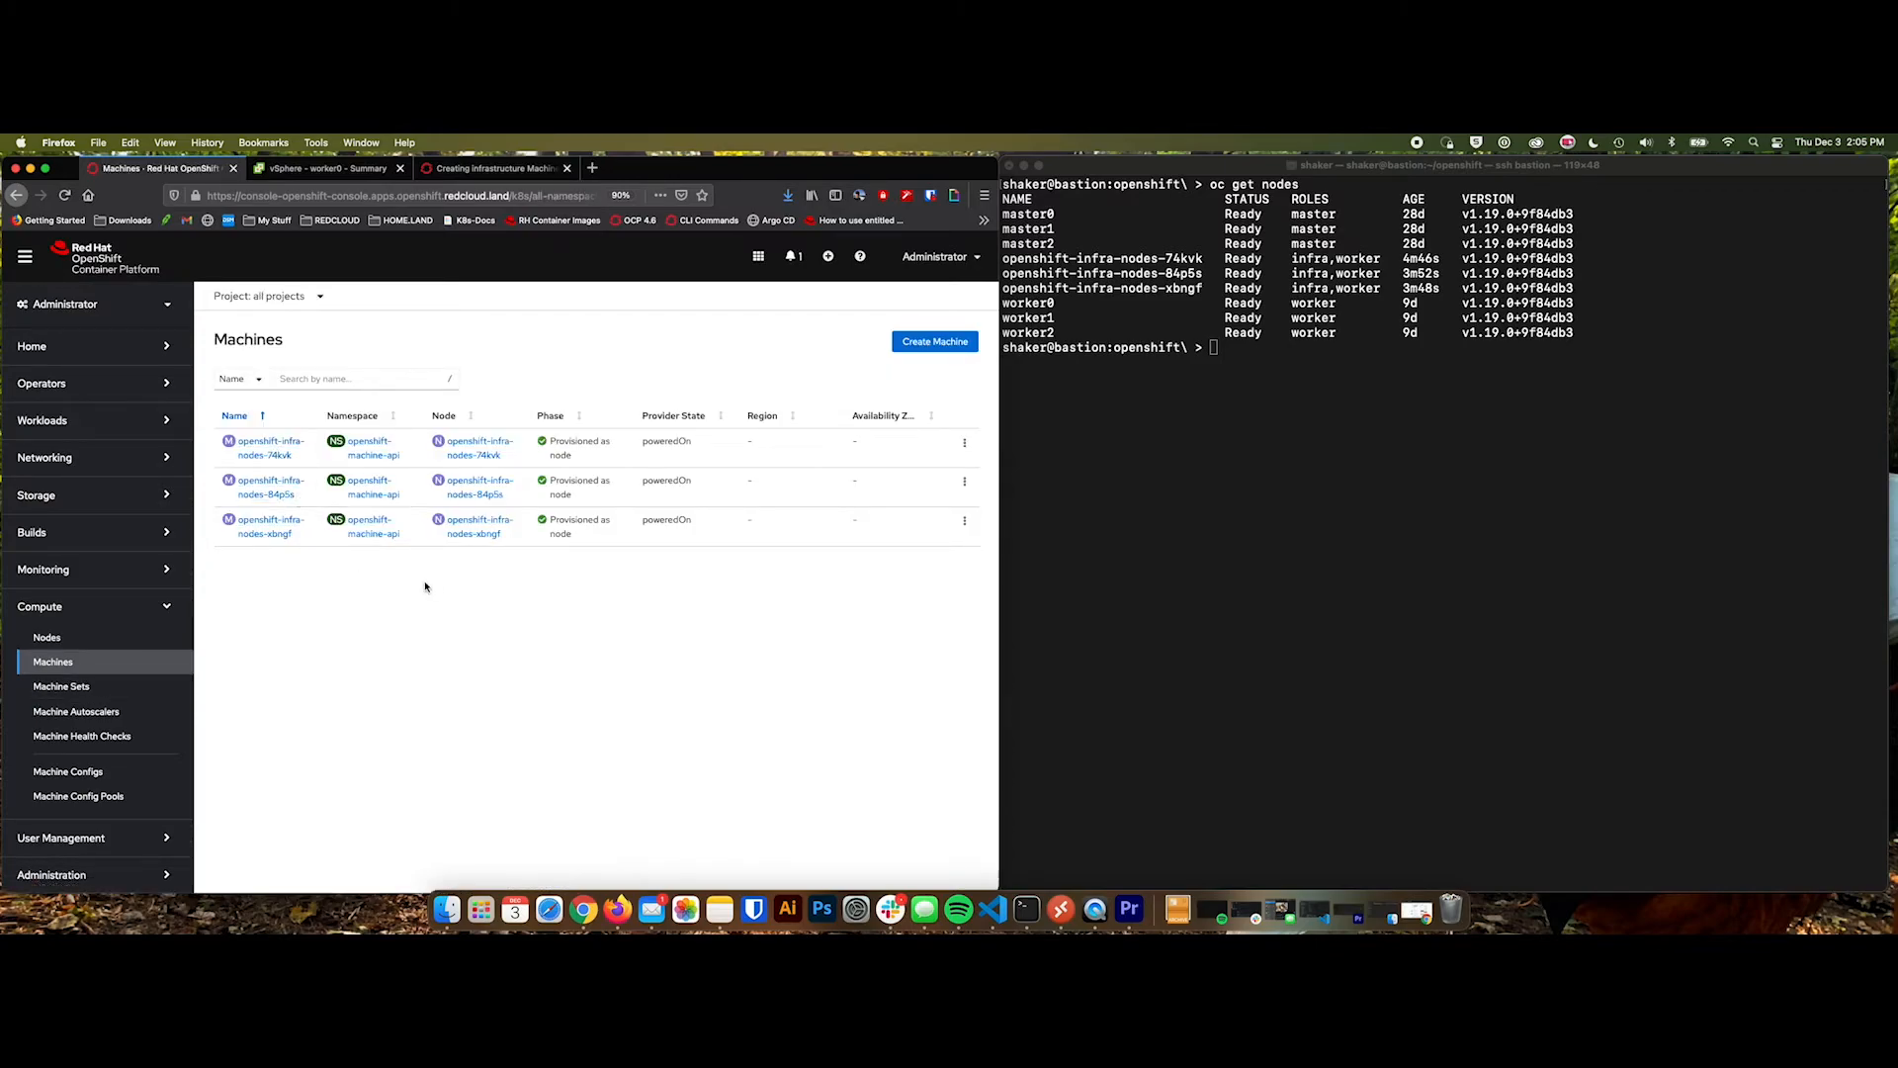
Check the vSphere VM inventory, return to OpenShift, and clear the terminal.
click(322, 168)
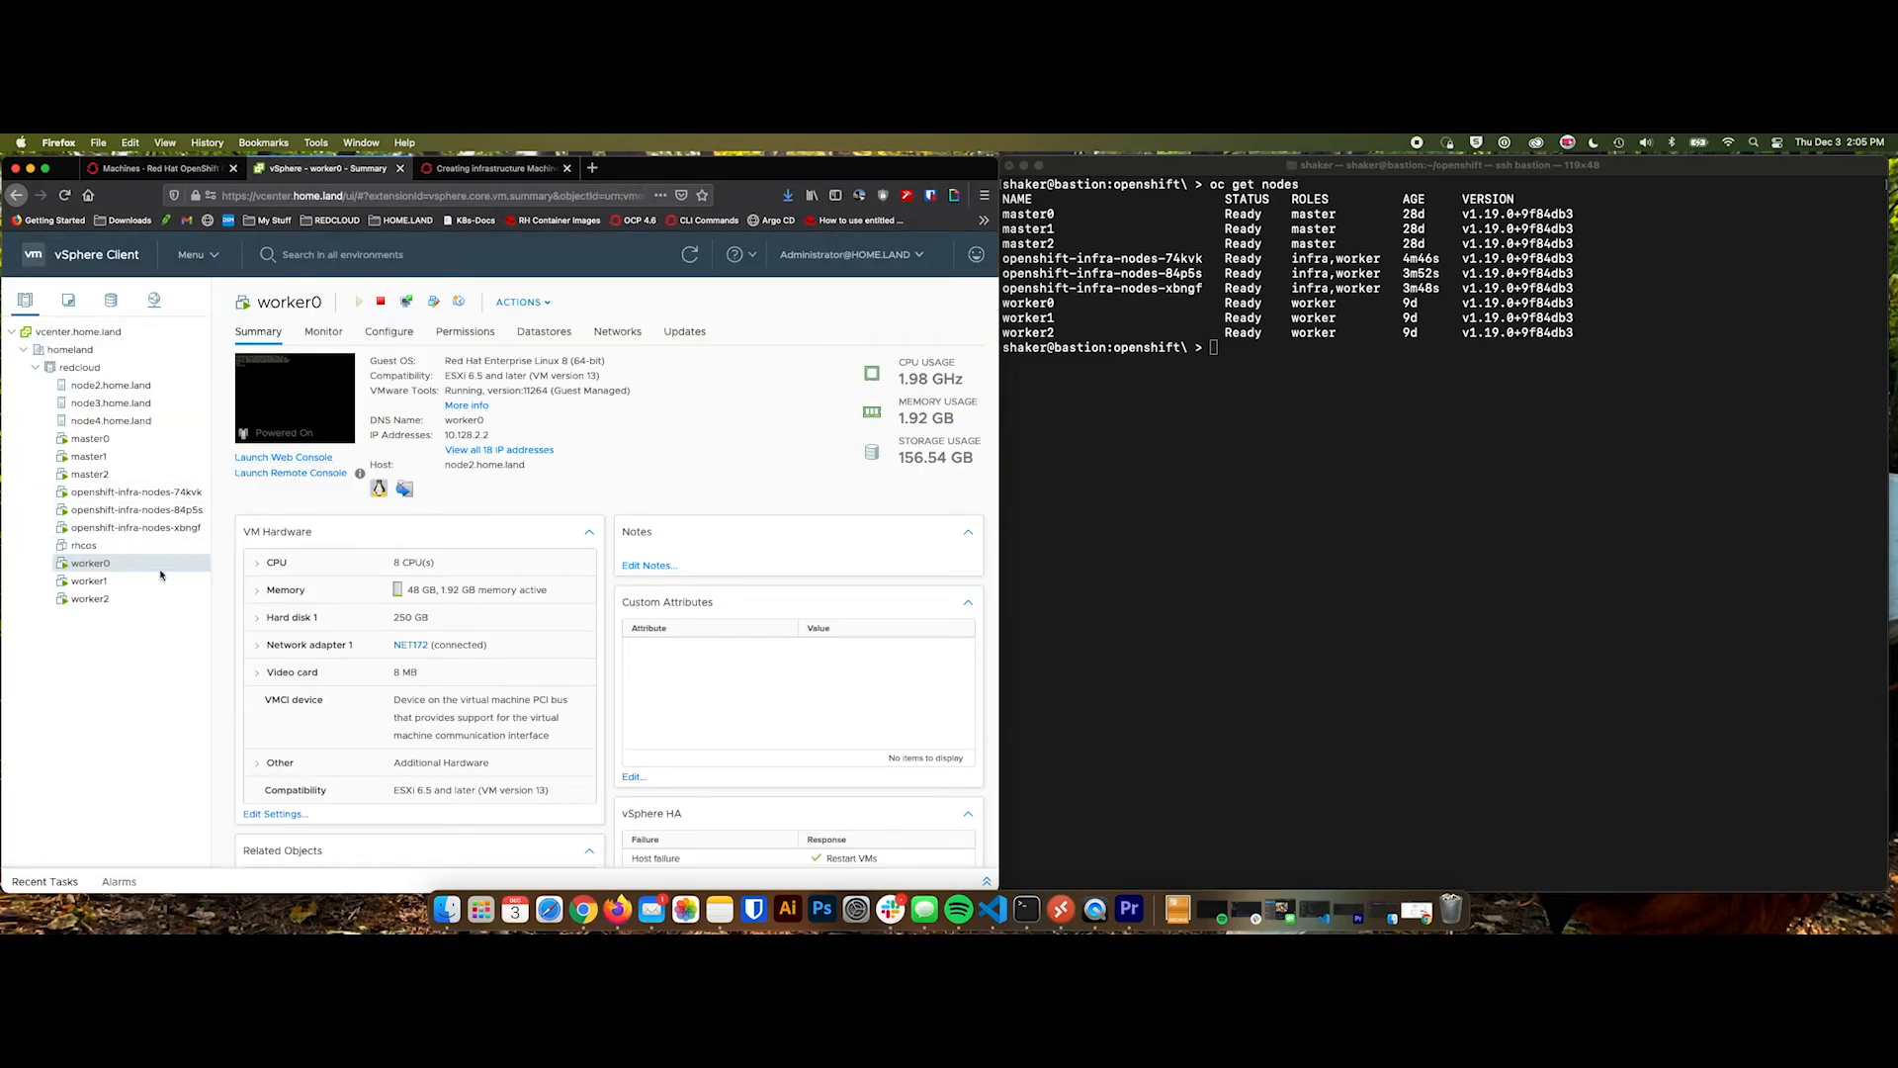
click(159, 168)
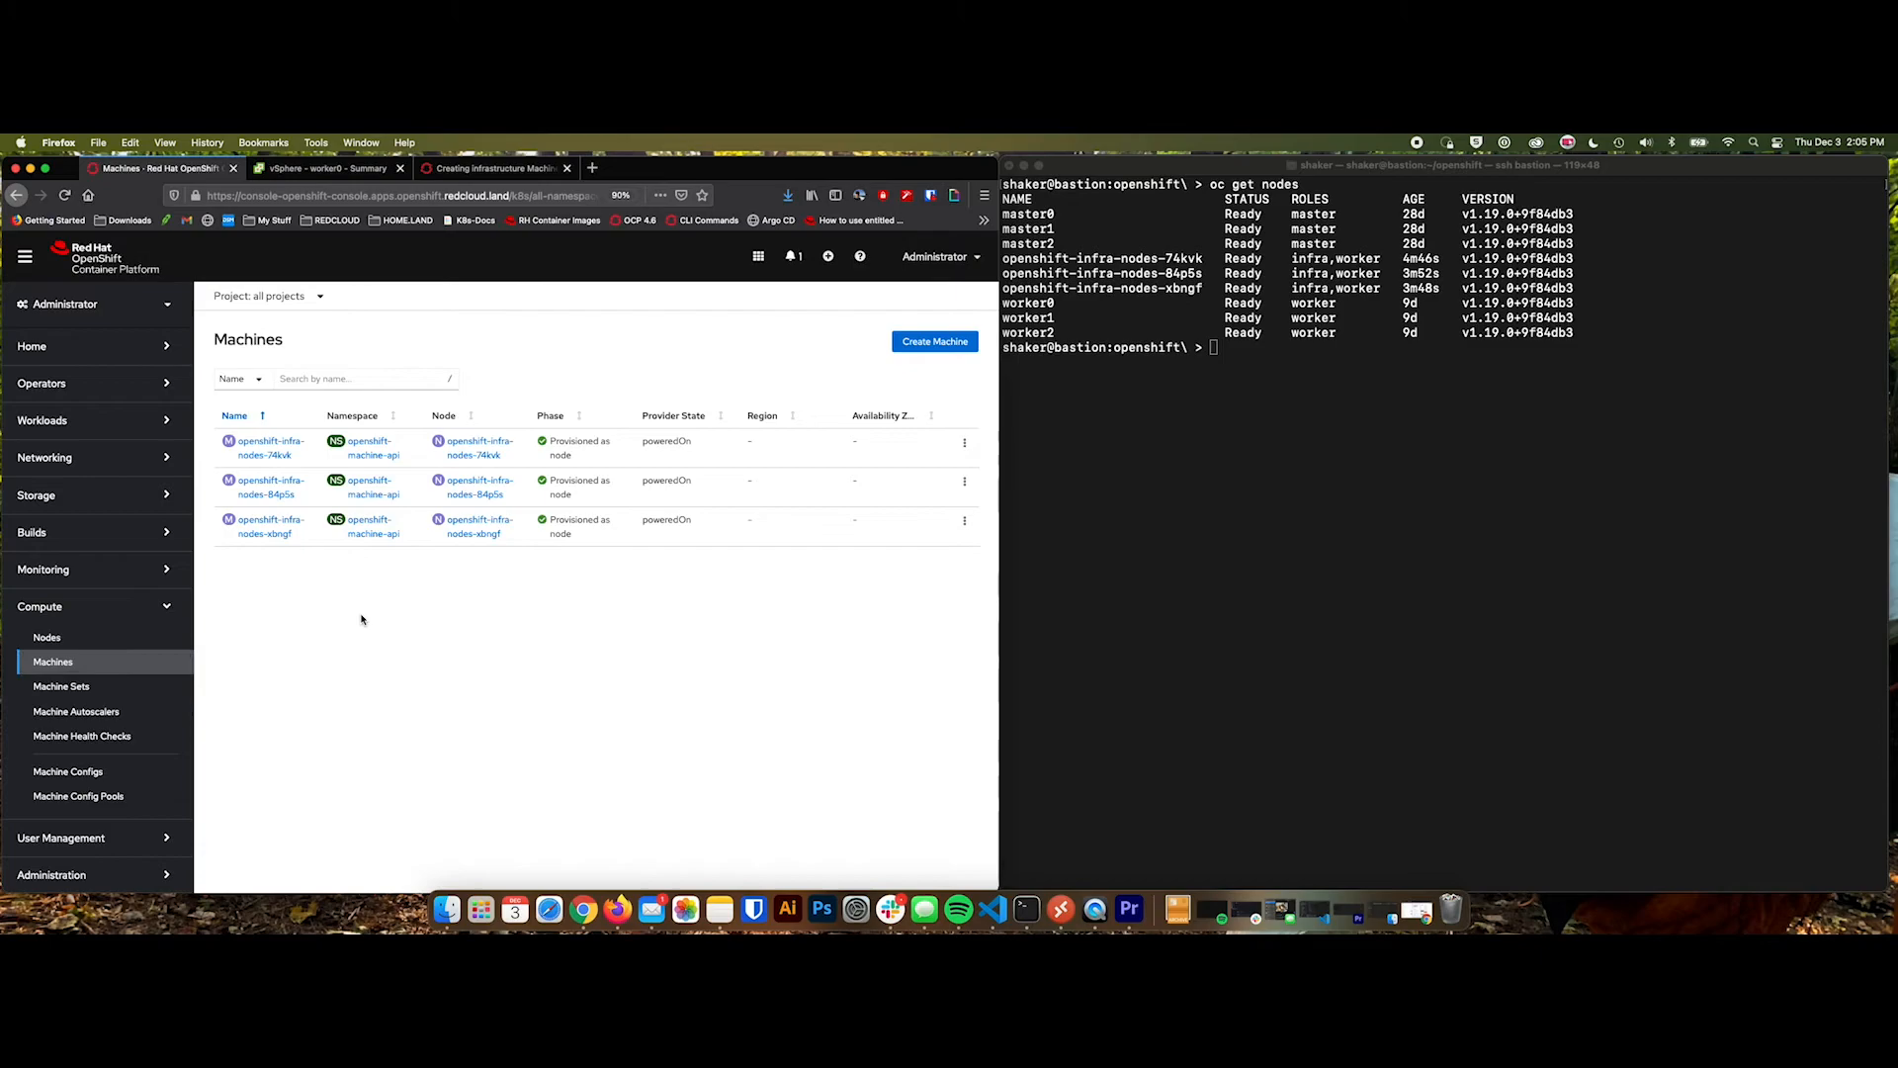
mouse_move(473, 595)
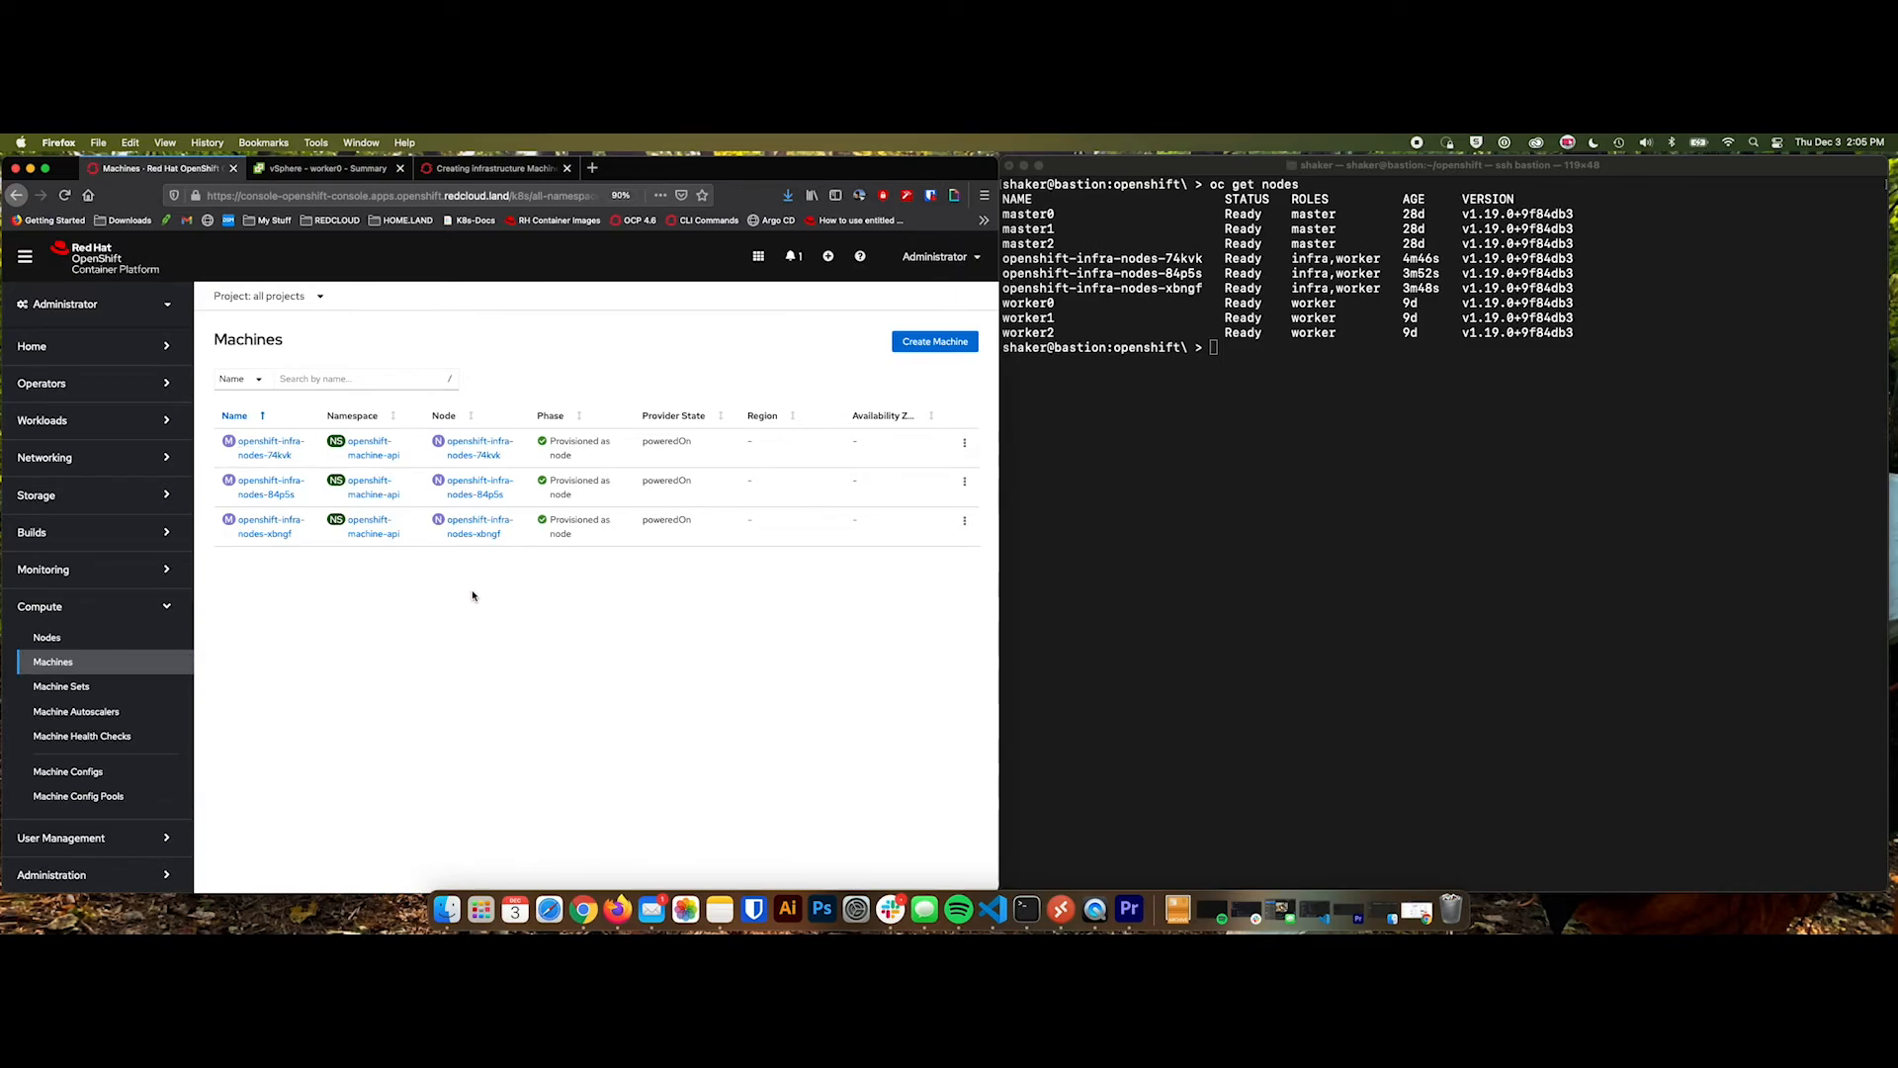
click(1328, 500)
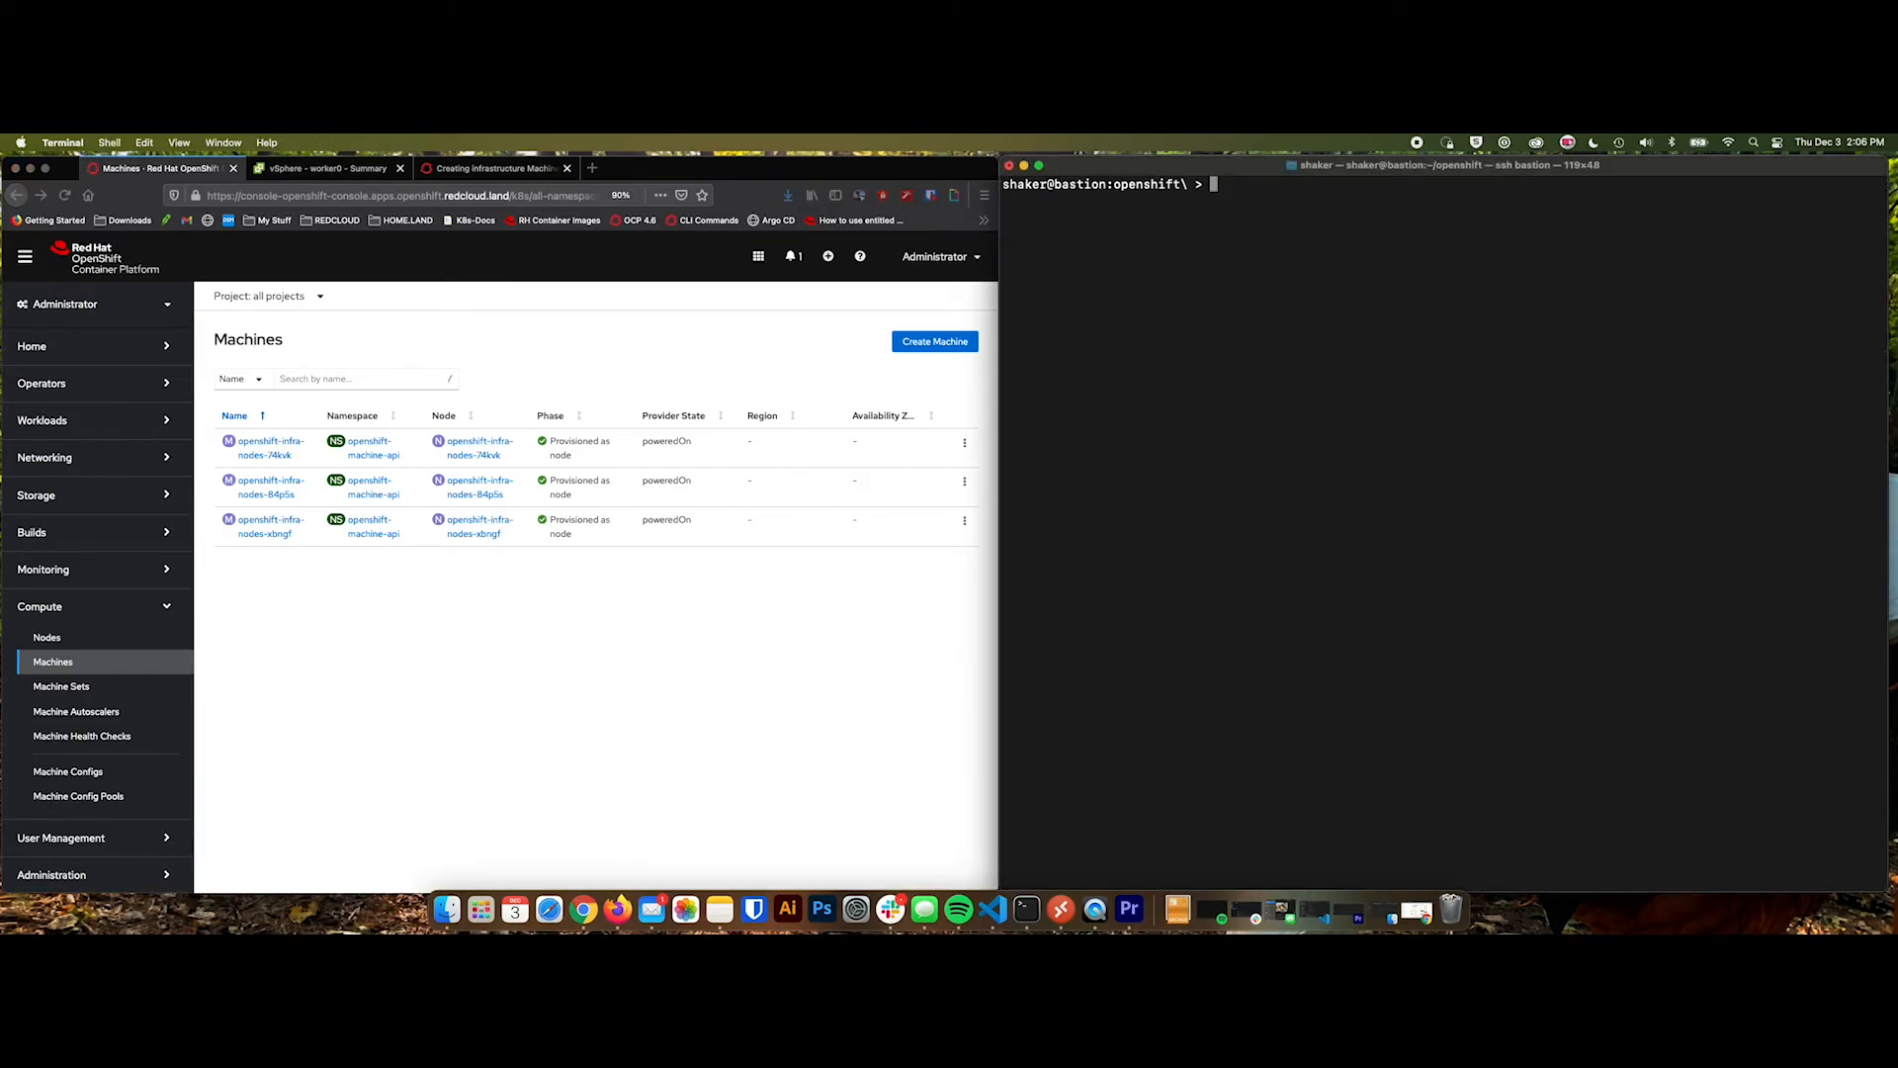
Replace every infra with worker in the MachineSet YAML via :%s/infra/worker and verify openshift-worker-nodes.
click(61, 687)
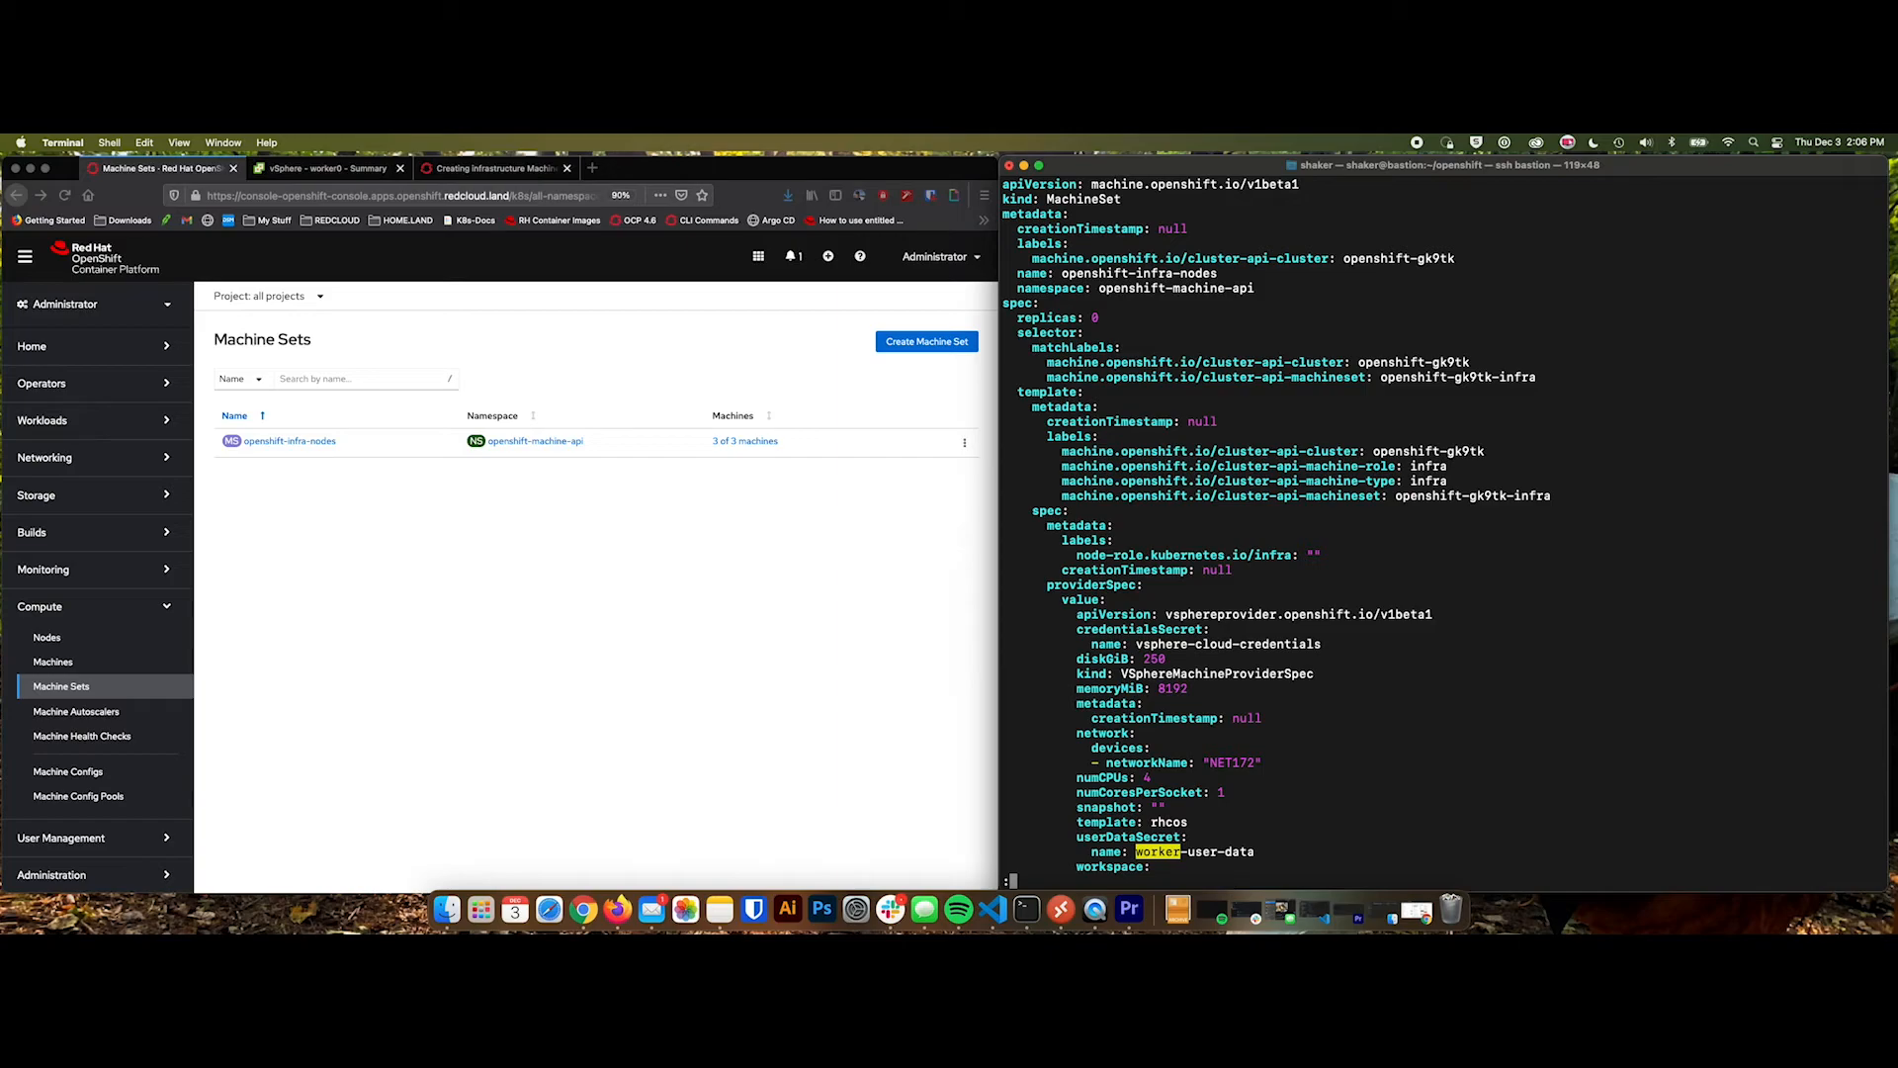
text(:%s/)
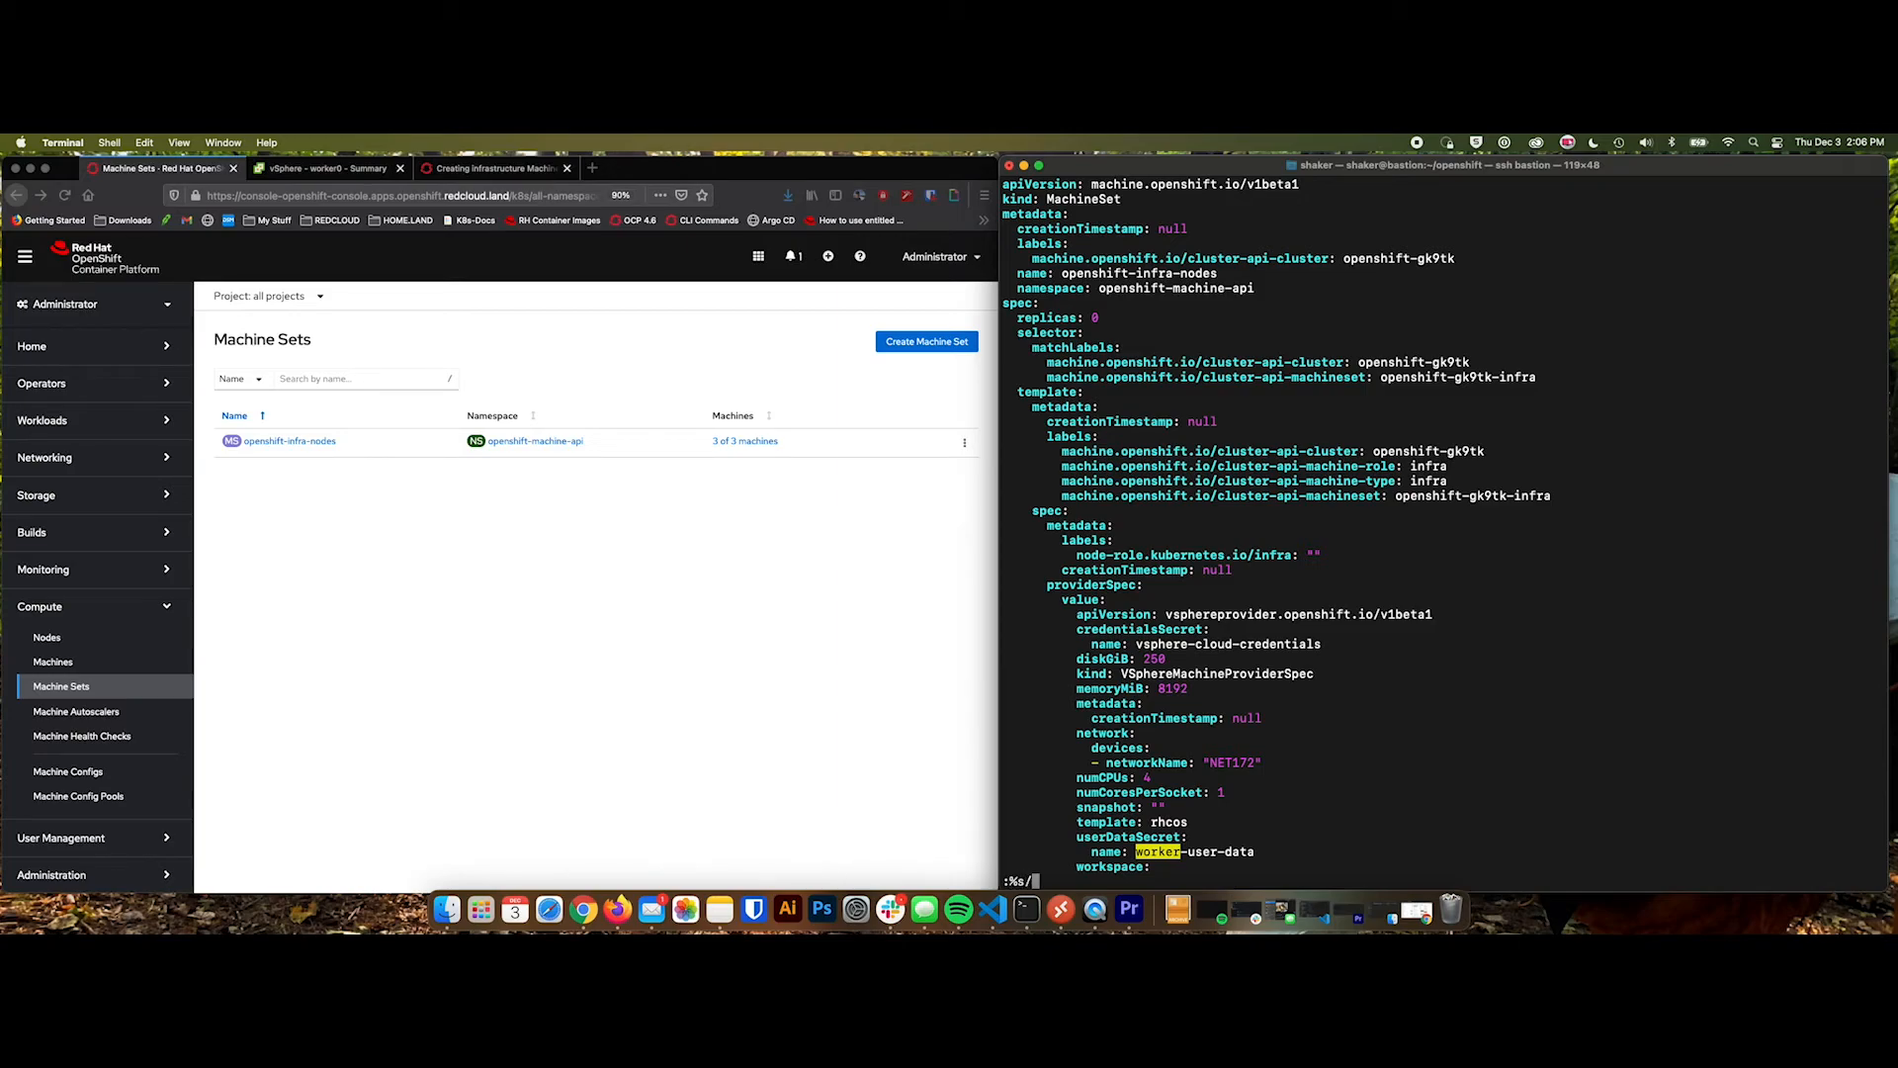
text(infra/worker)
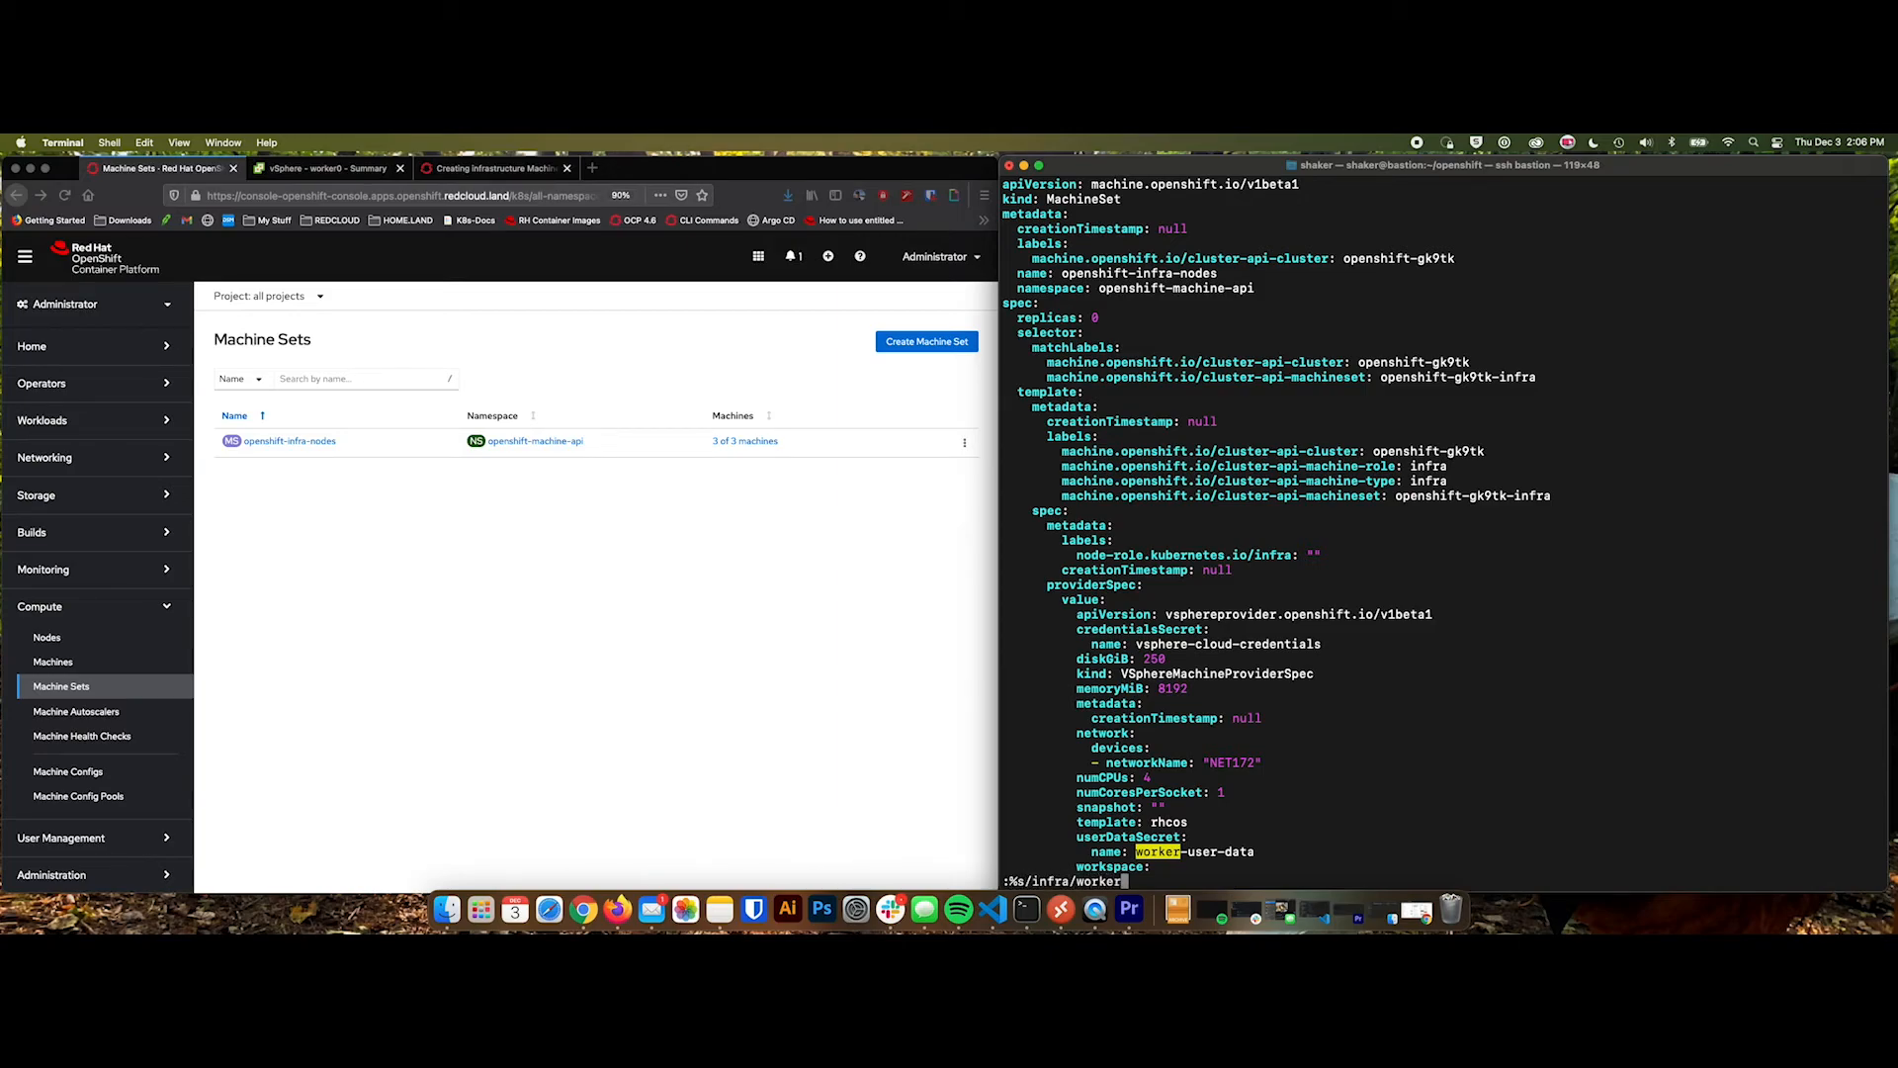
key(Return)
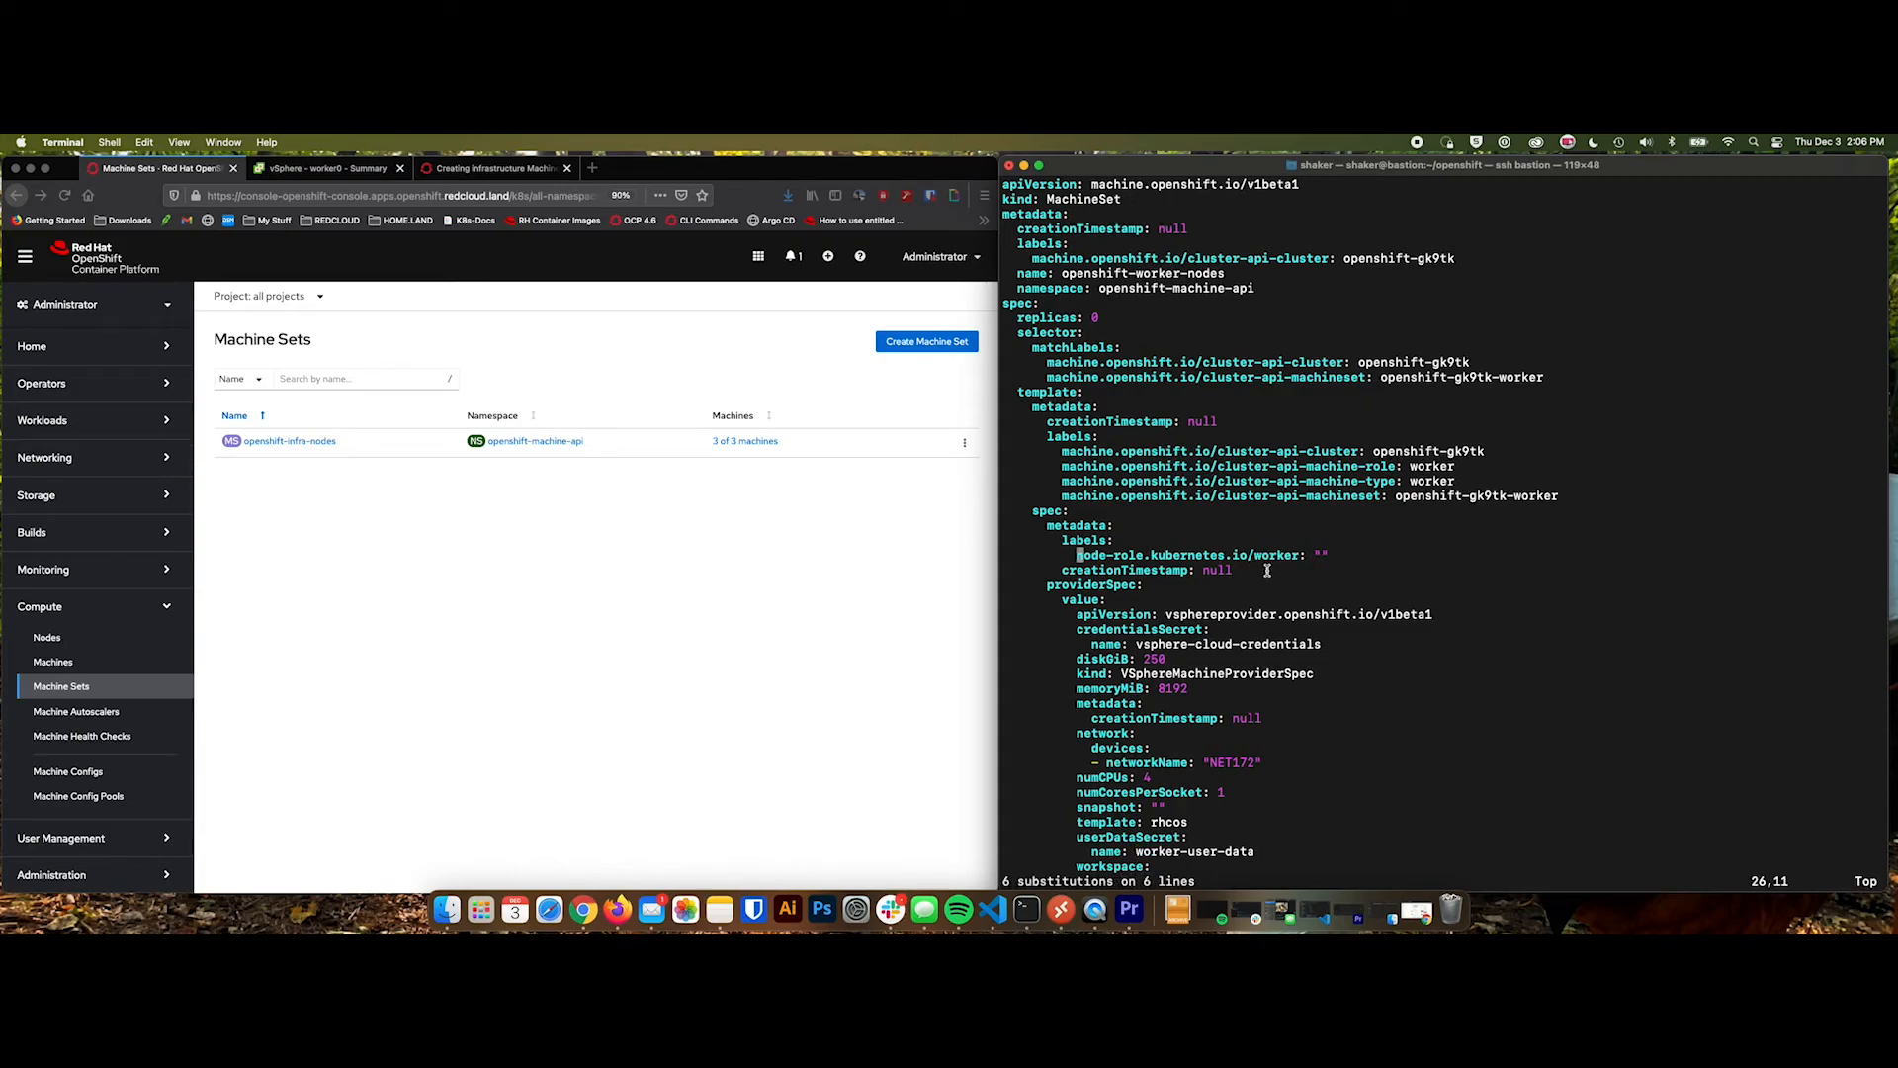
double_click(1276, 554)
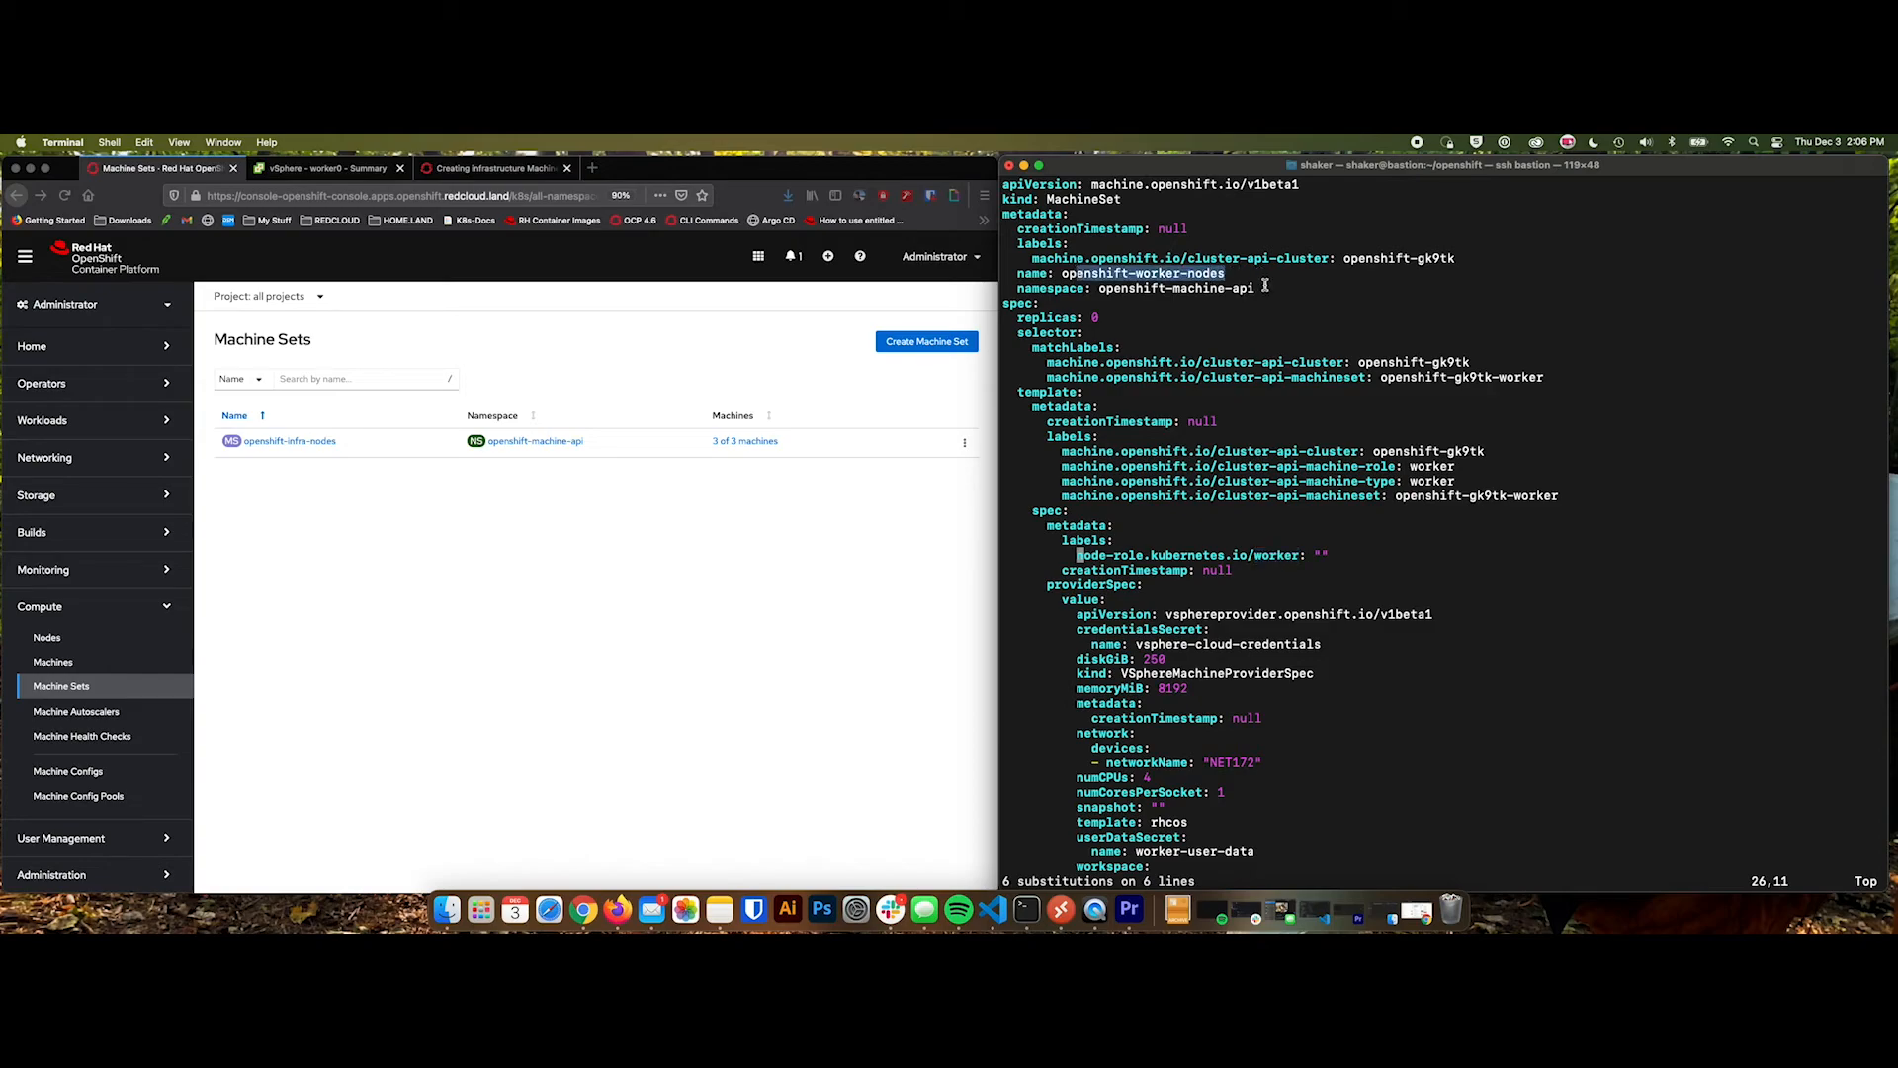
scroll(down, 3)
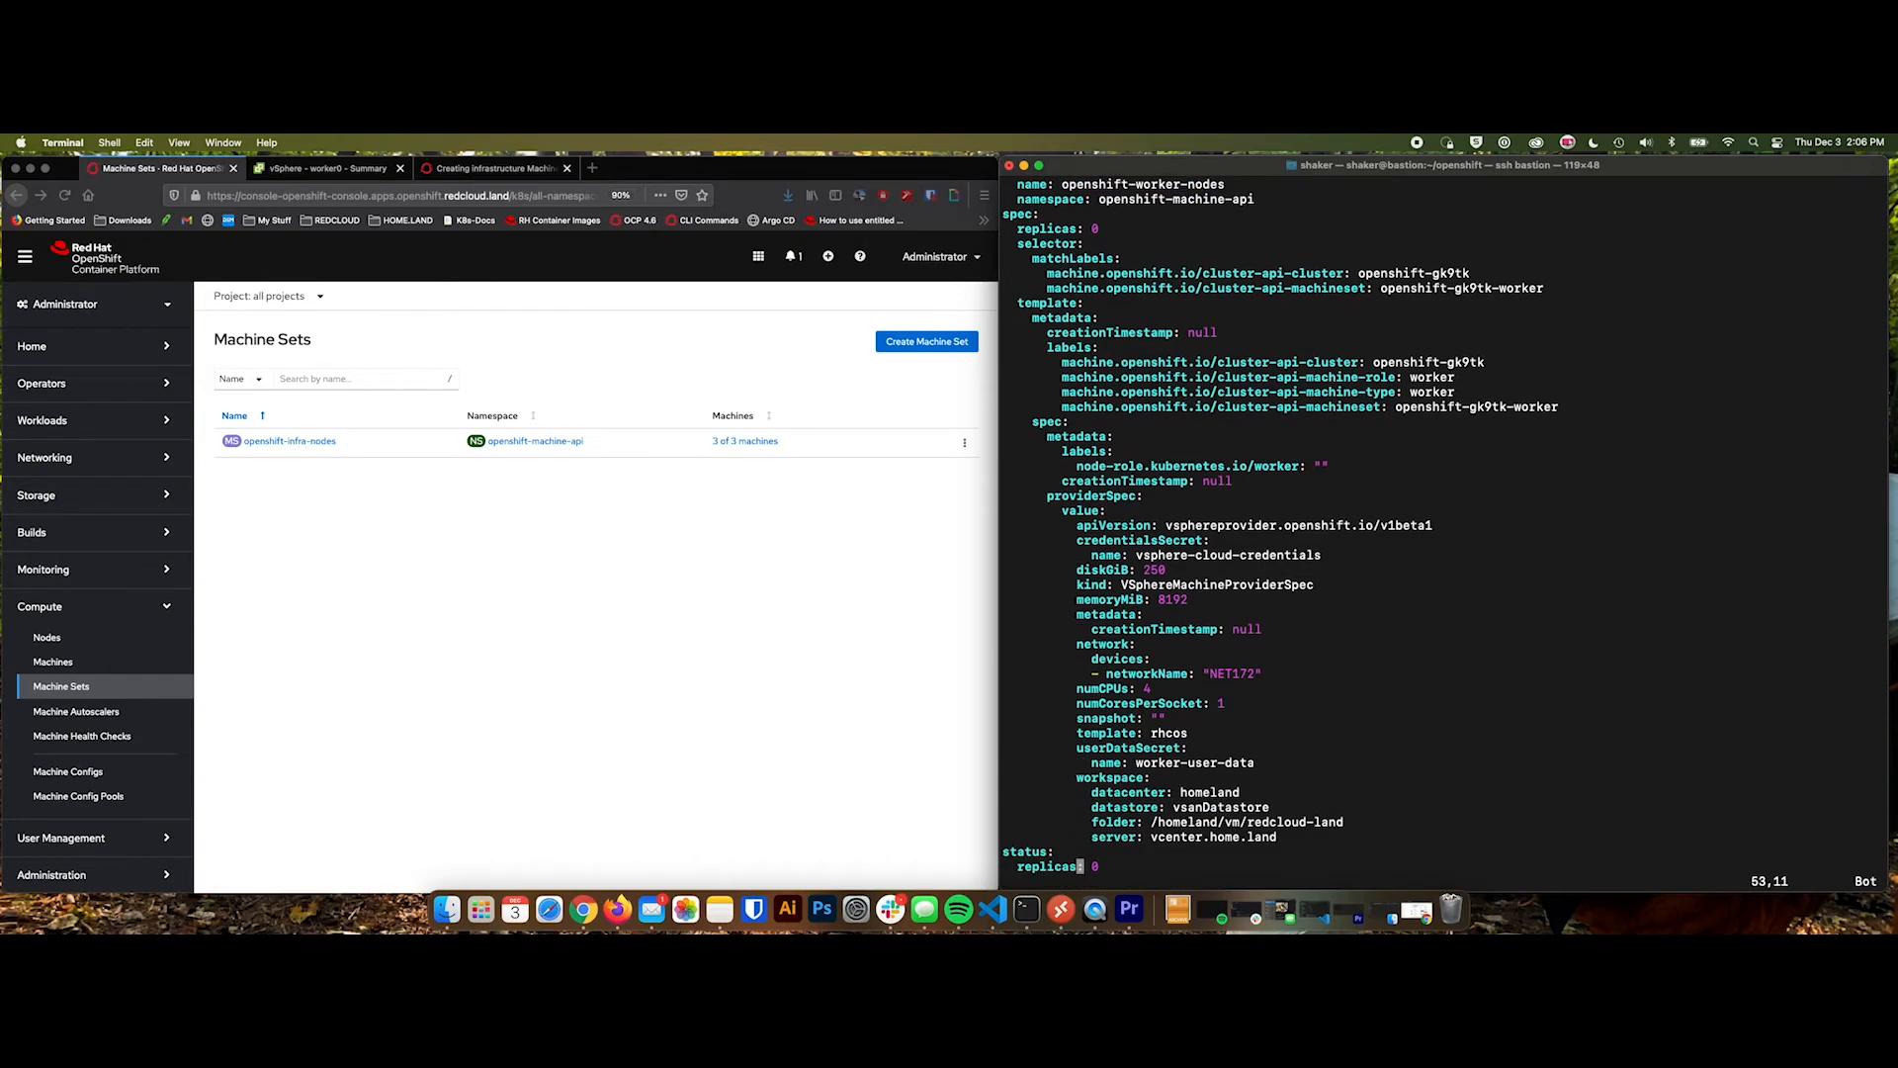
scroll(up, 3)
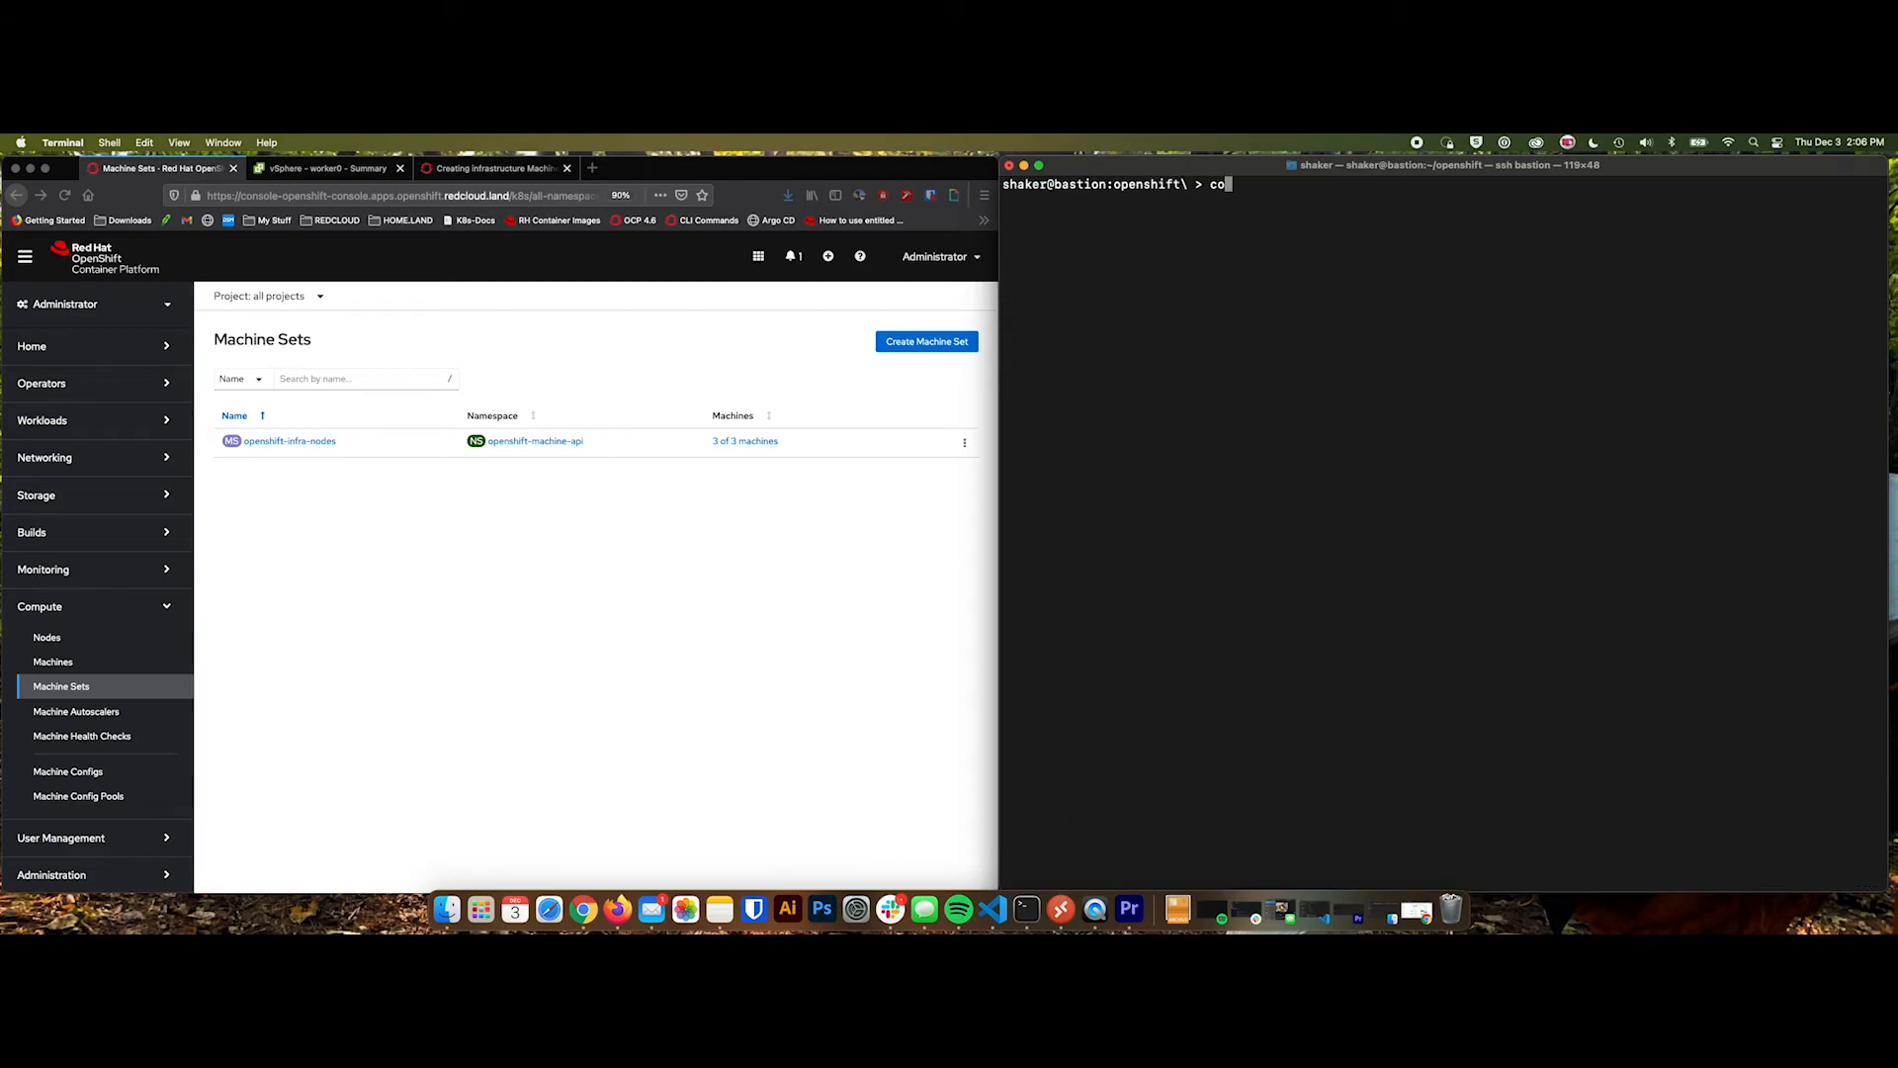
Create the openshift-worker-nodes machine set from the edited YAML with oc create -f.
text(oc create -f 99_openshift-cluster-api_worker-machineset-0.yaml)
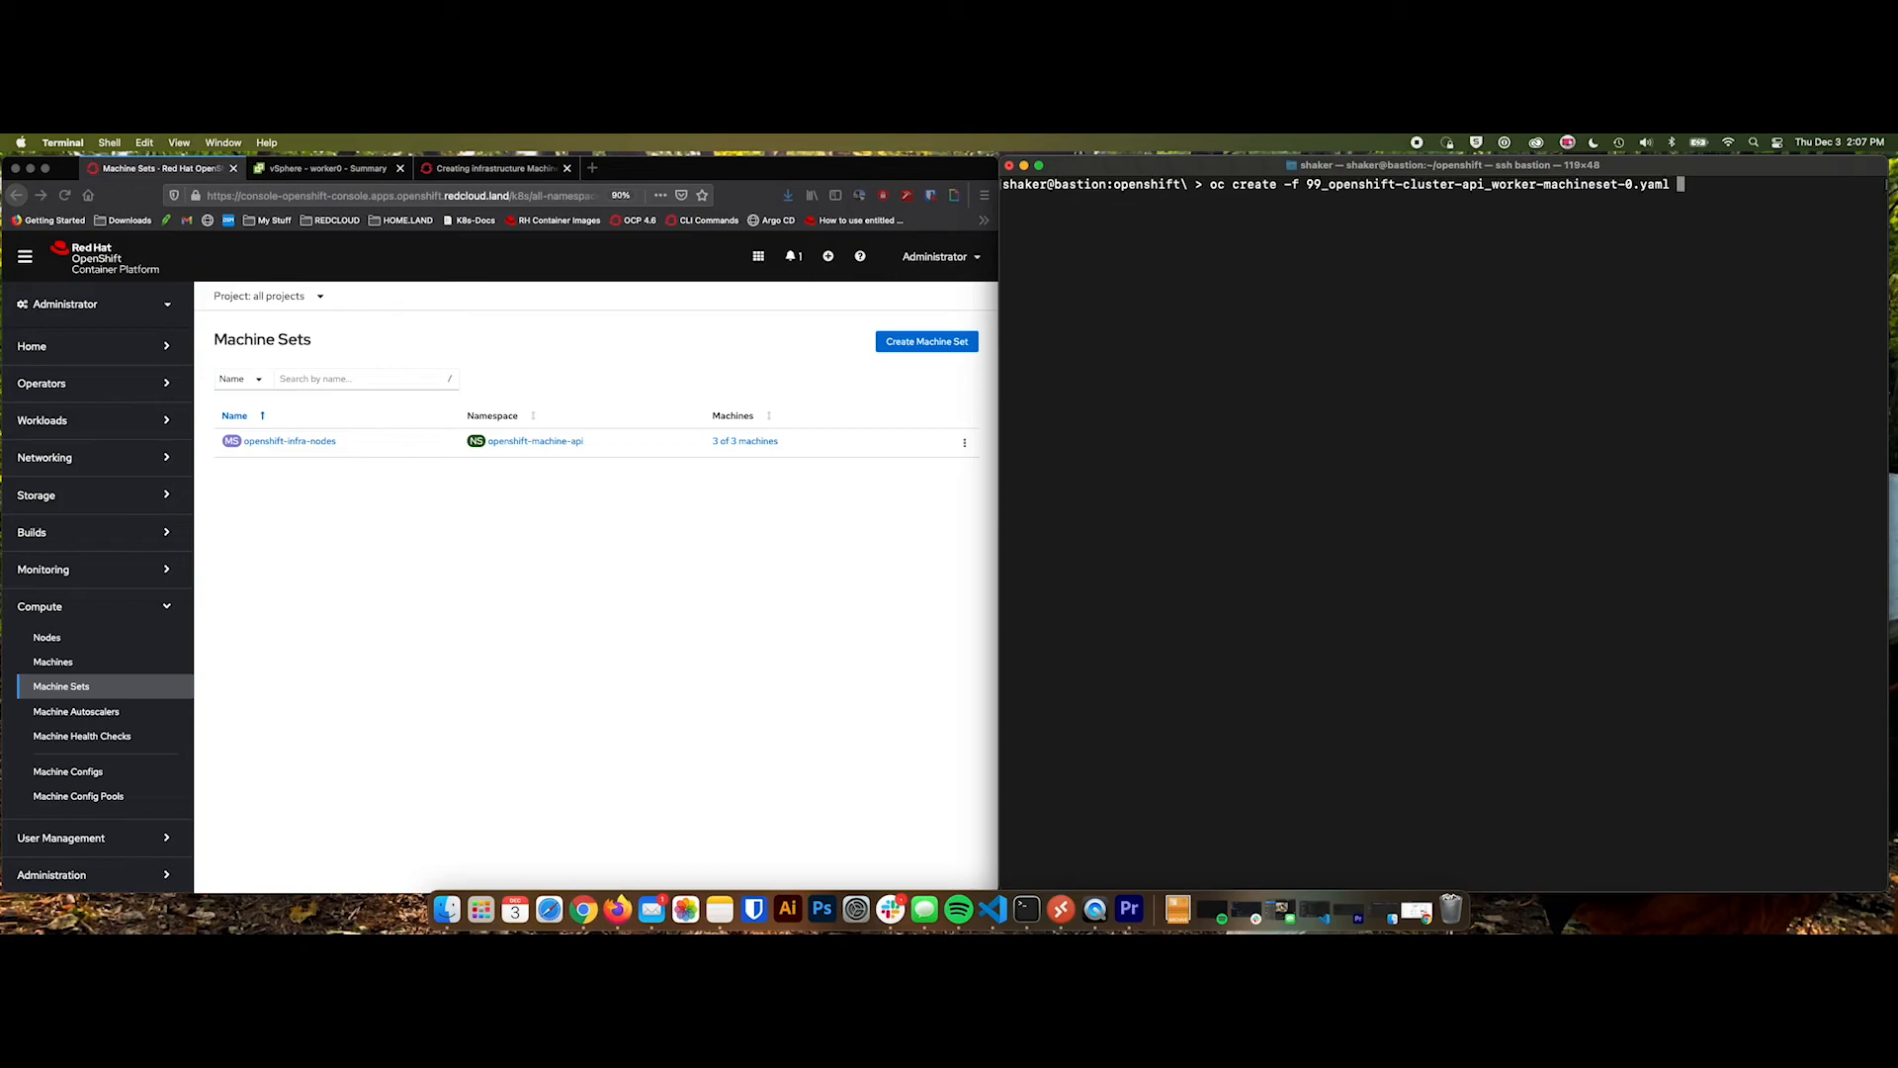
key(Return)
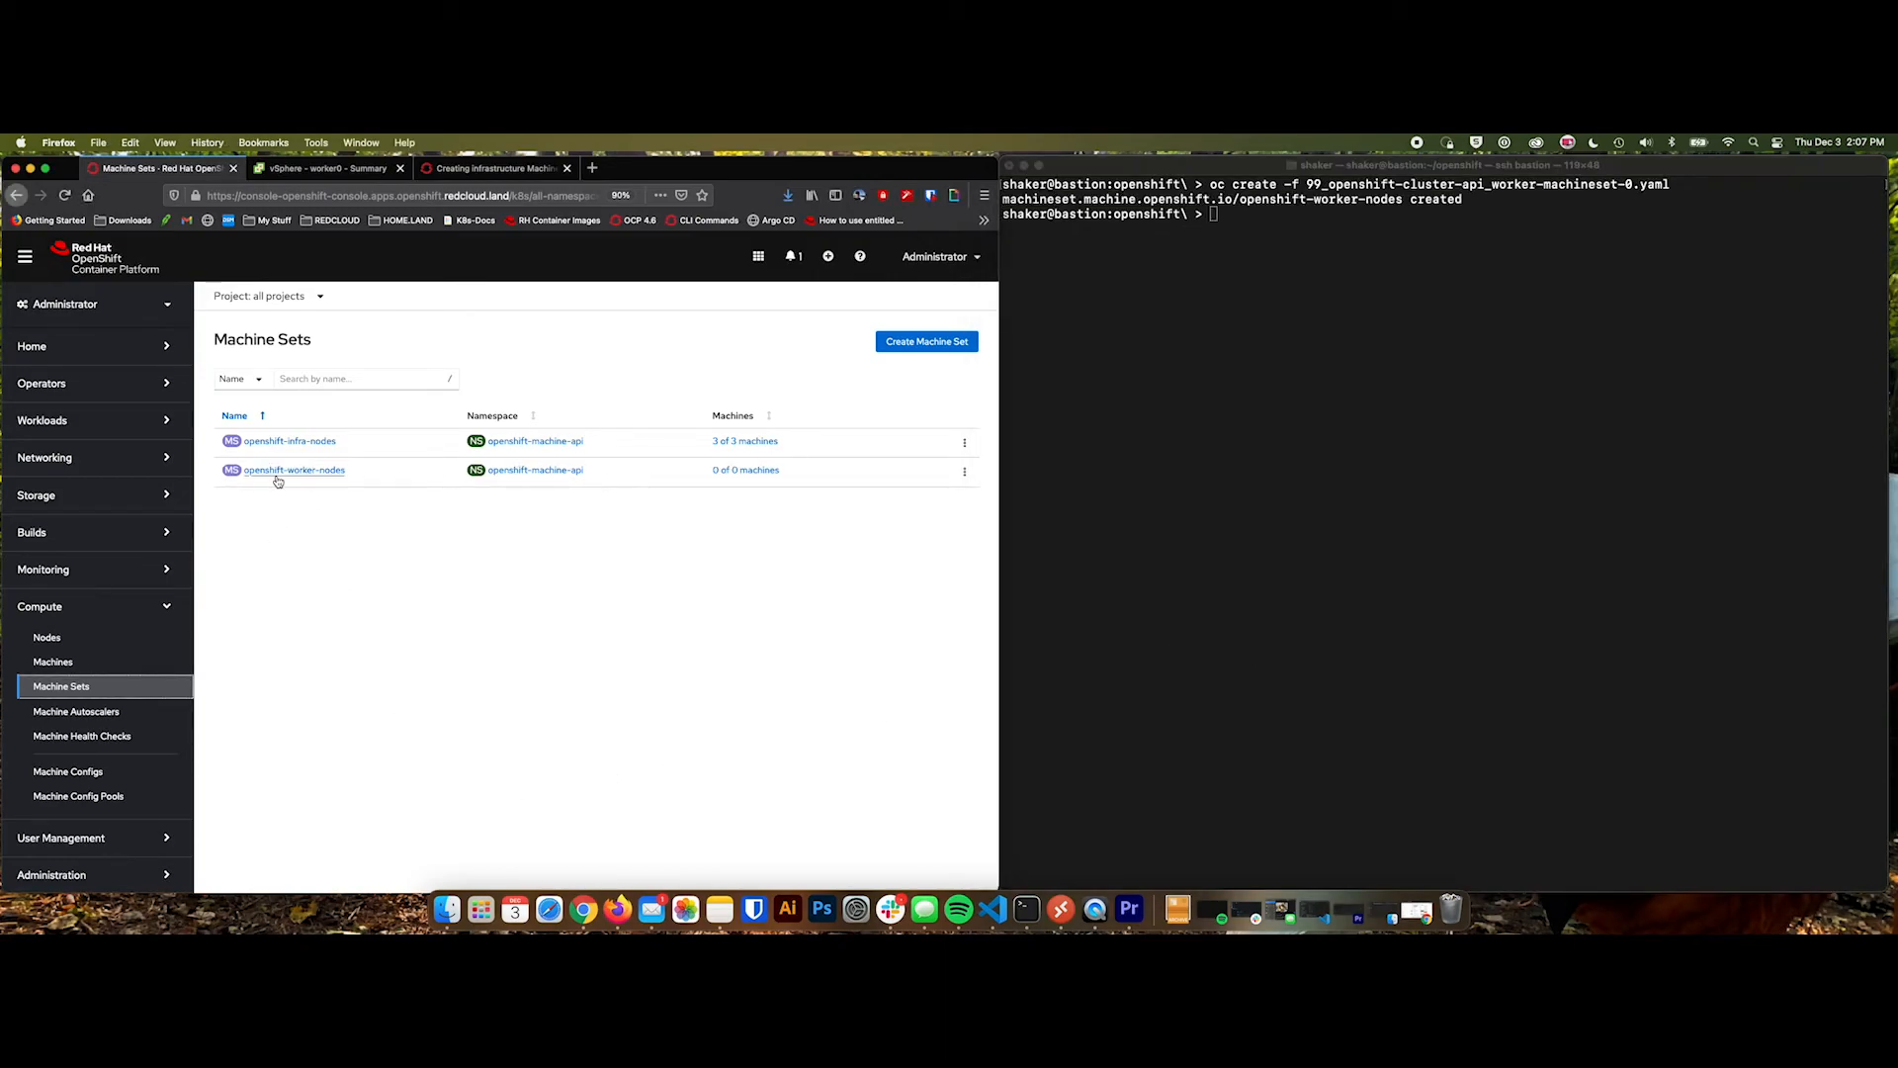
mouse_move(443, 569)
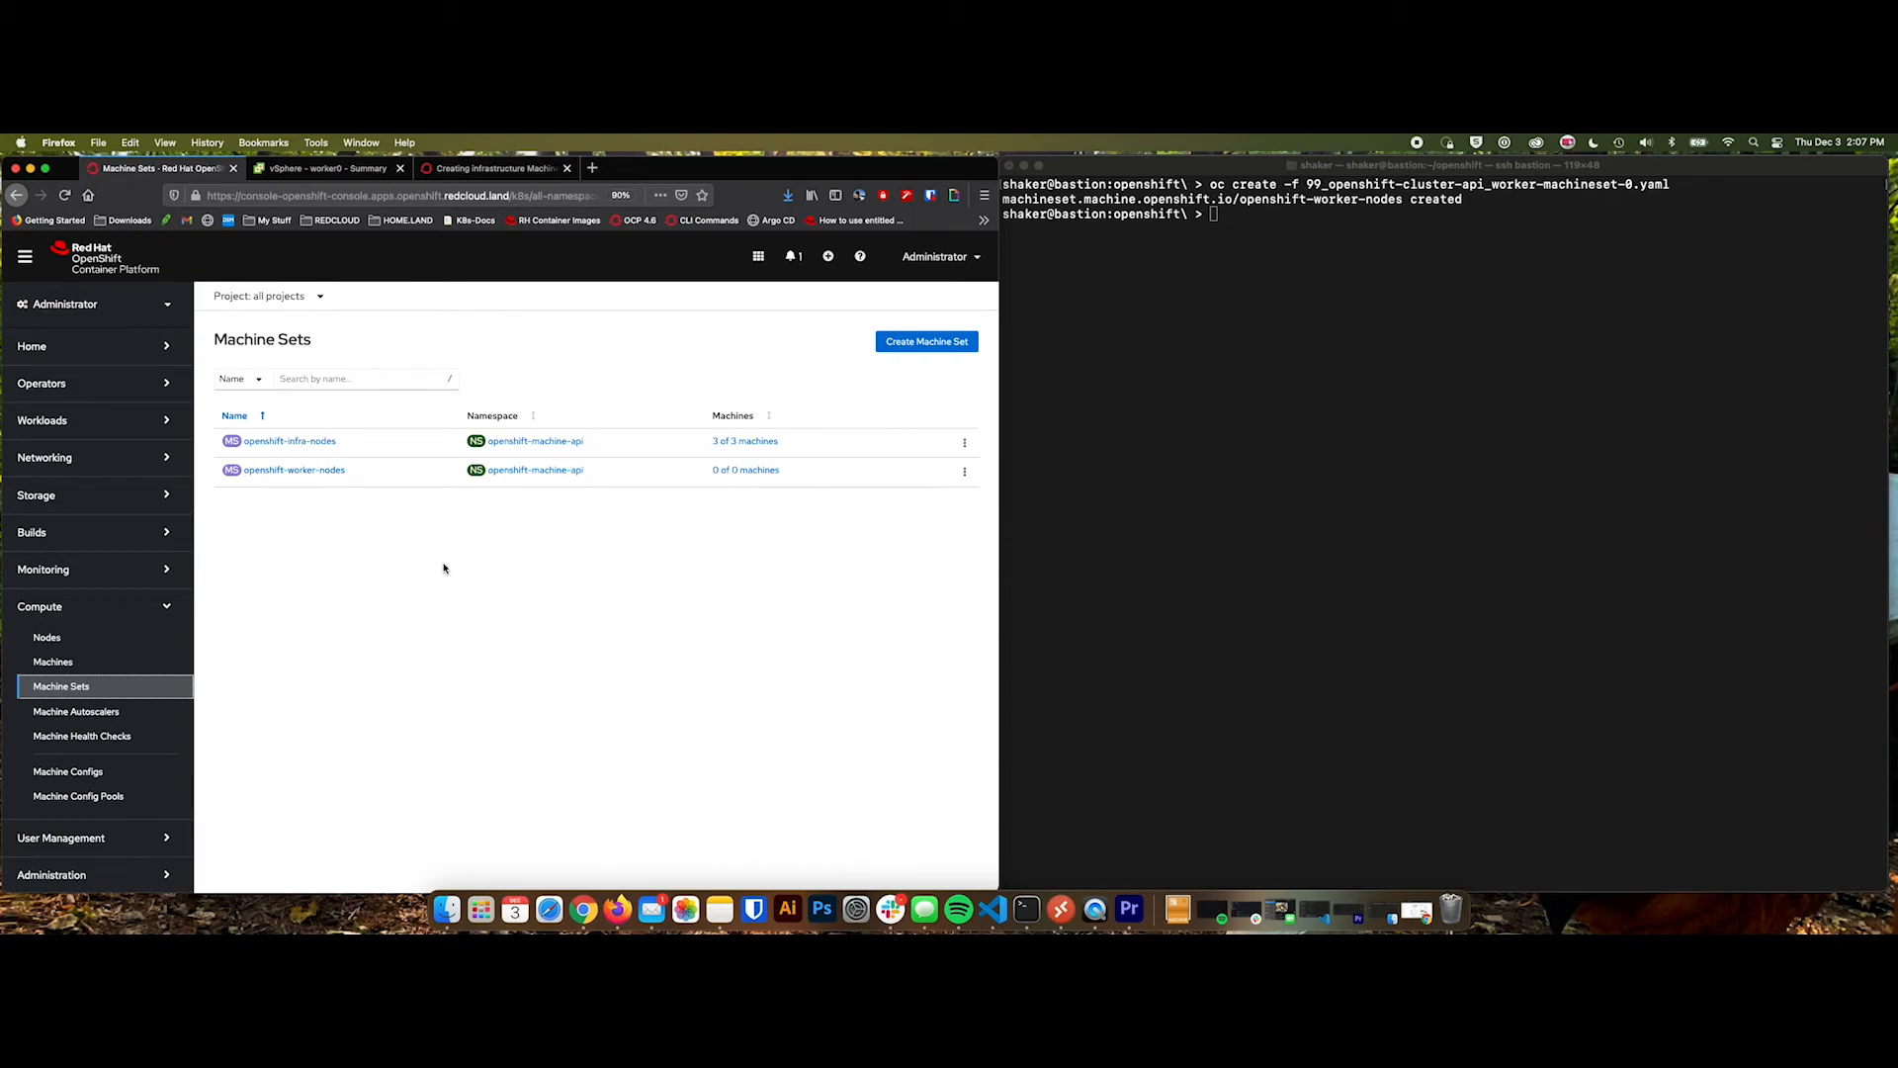
Review the openshift-worker-nodes machine set details and its worker-role YAML definition.
click(292, 470)
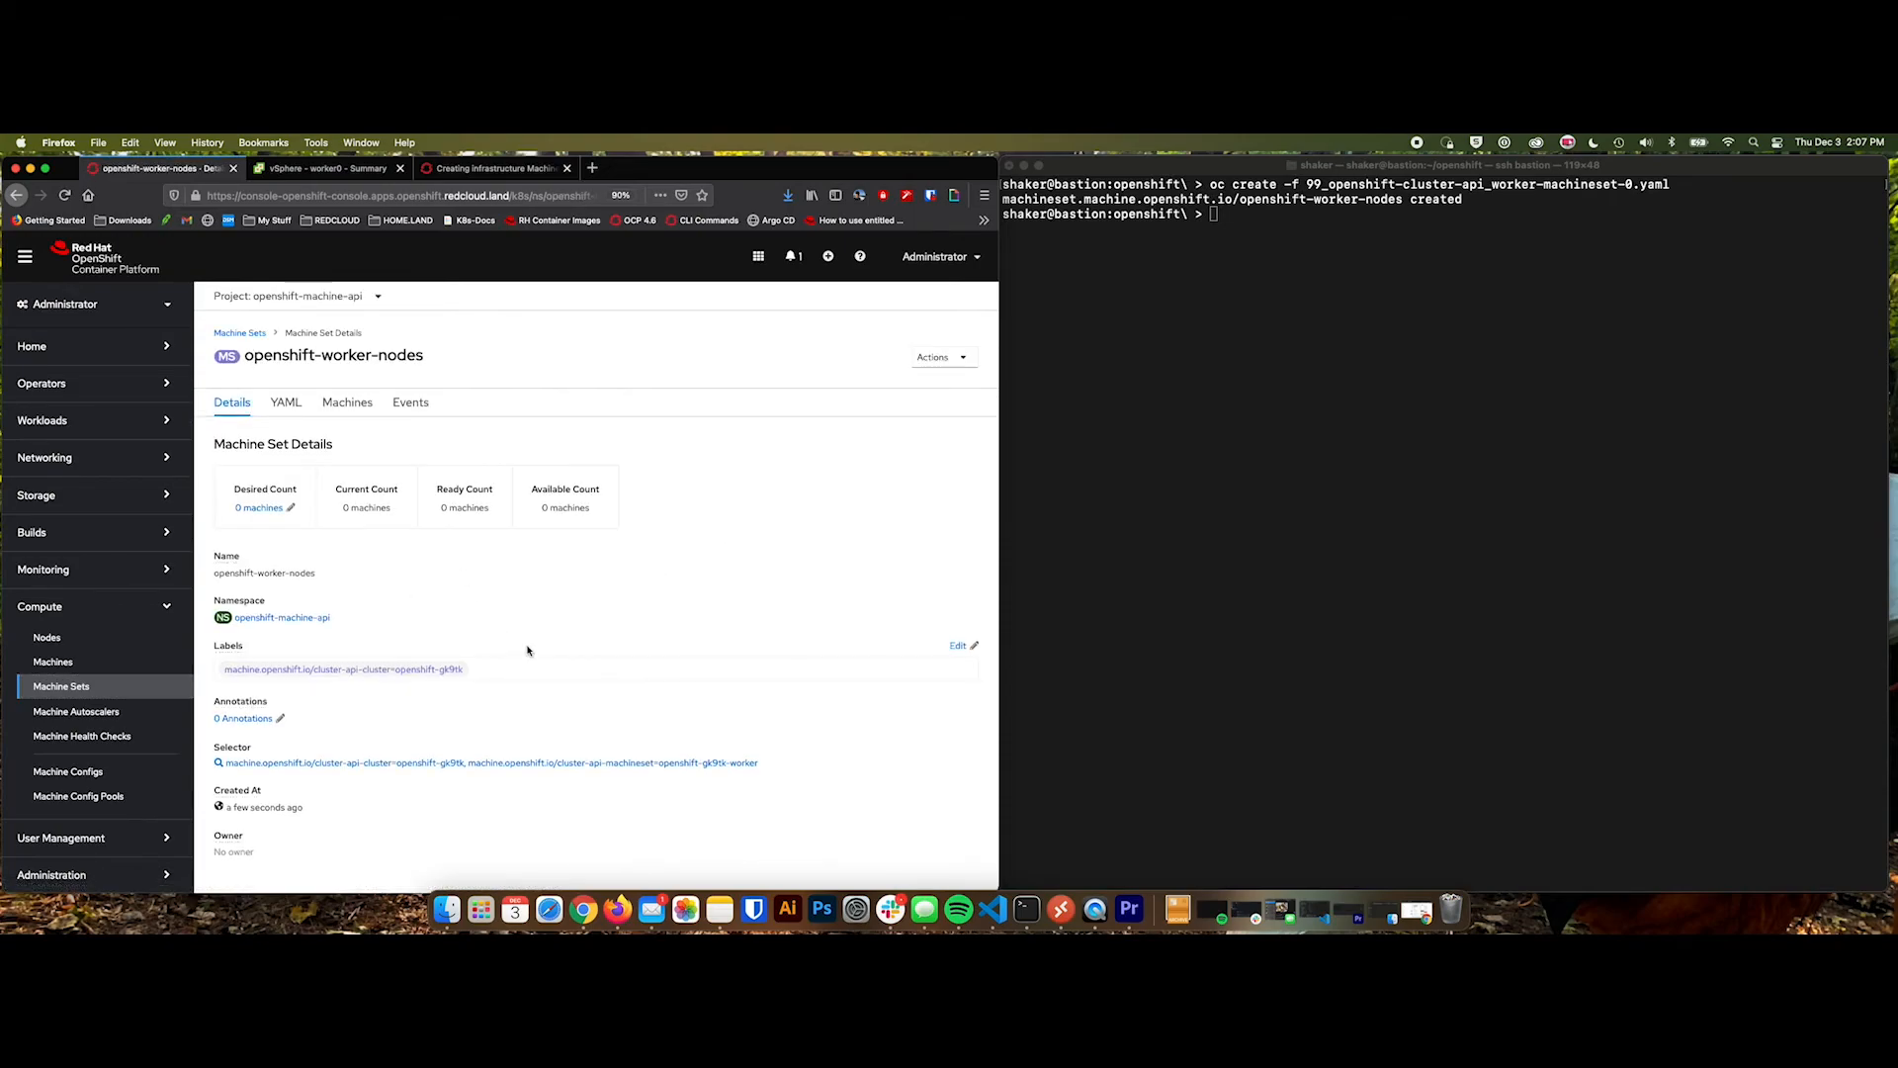
click(285, 401)
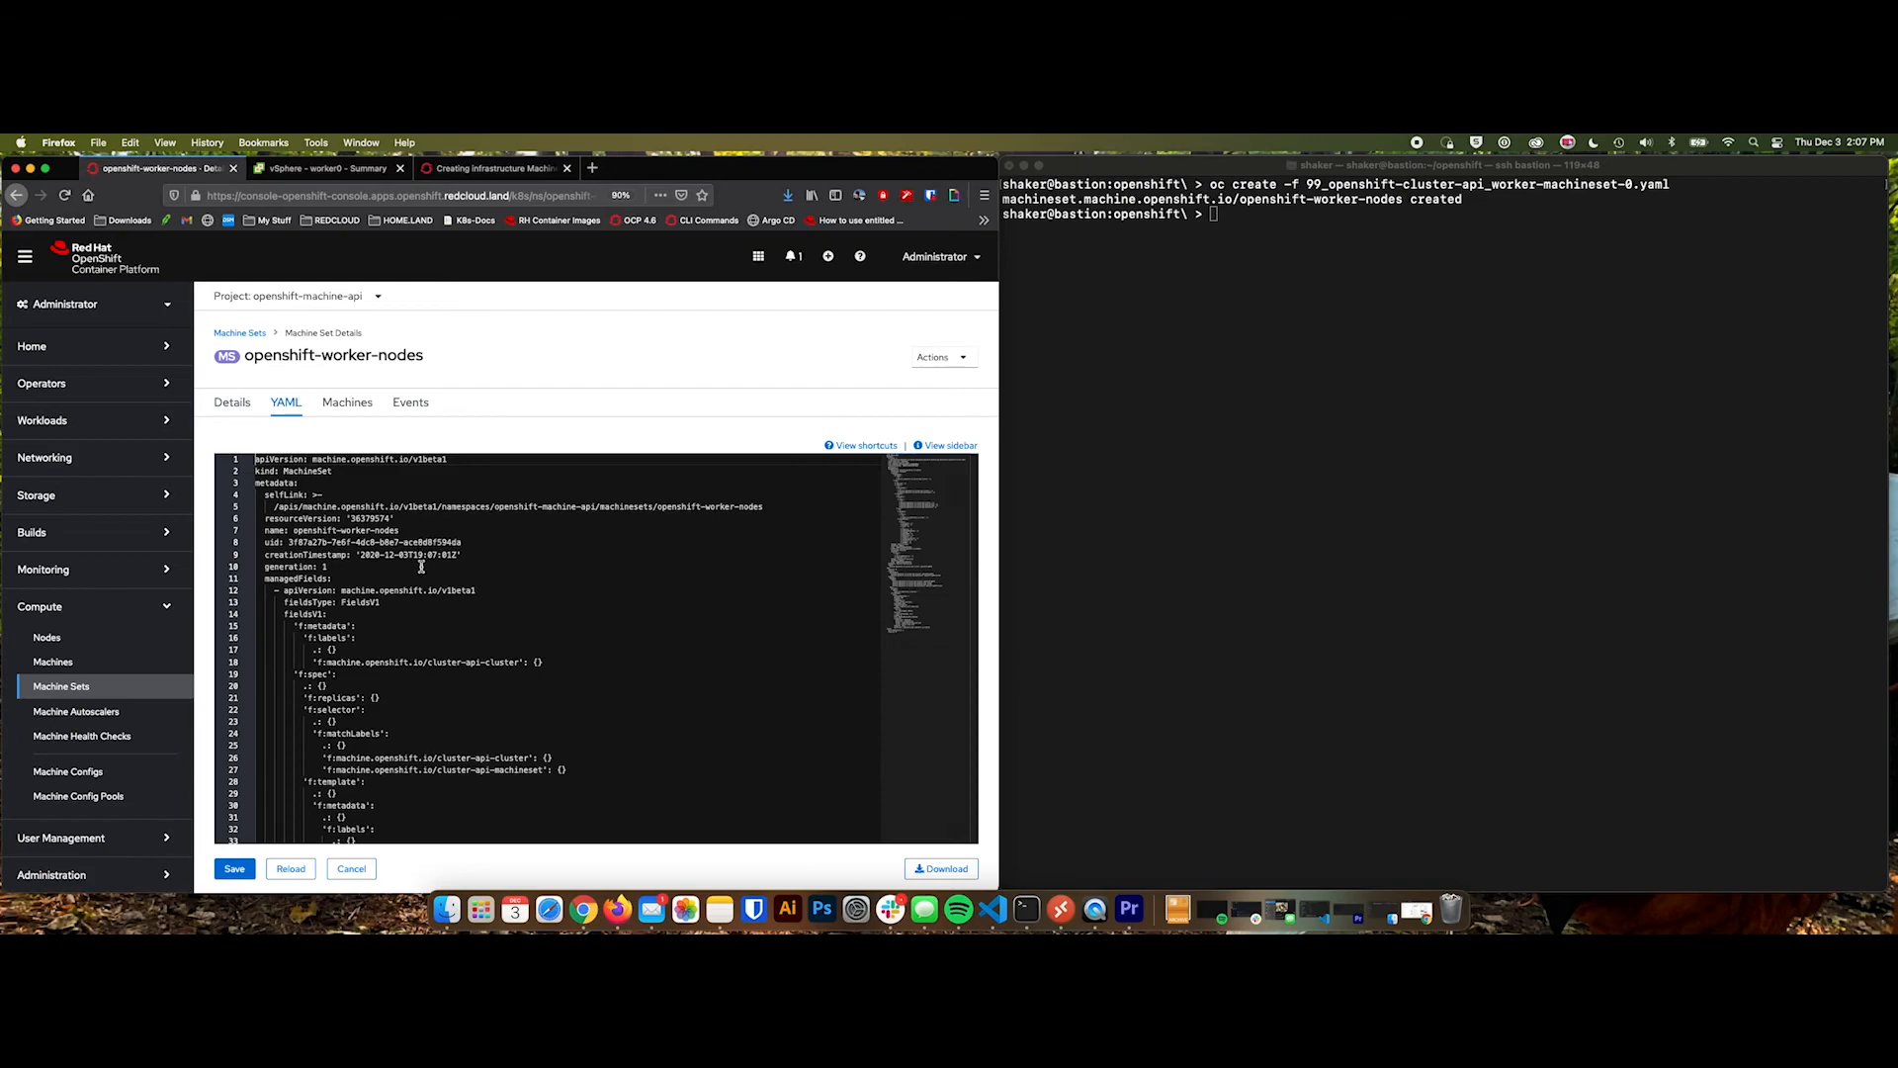
scroll(down, 3)
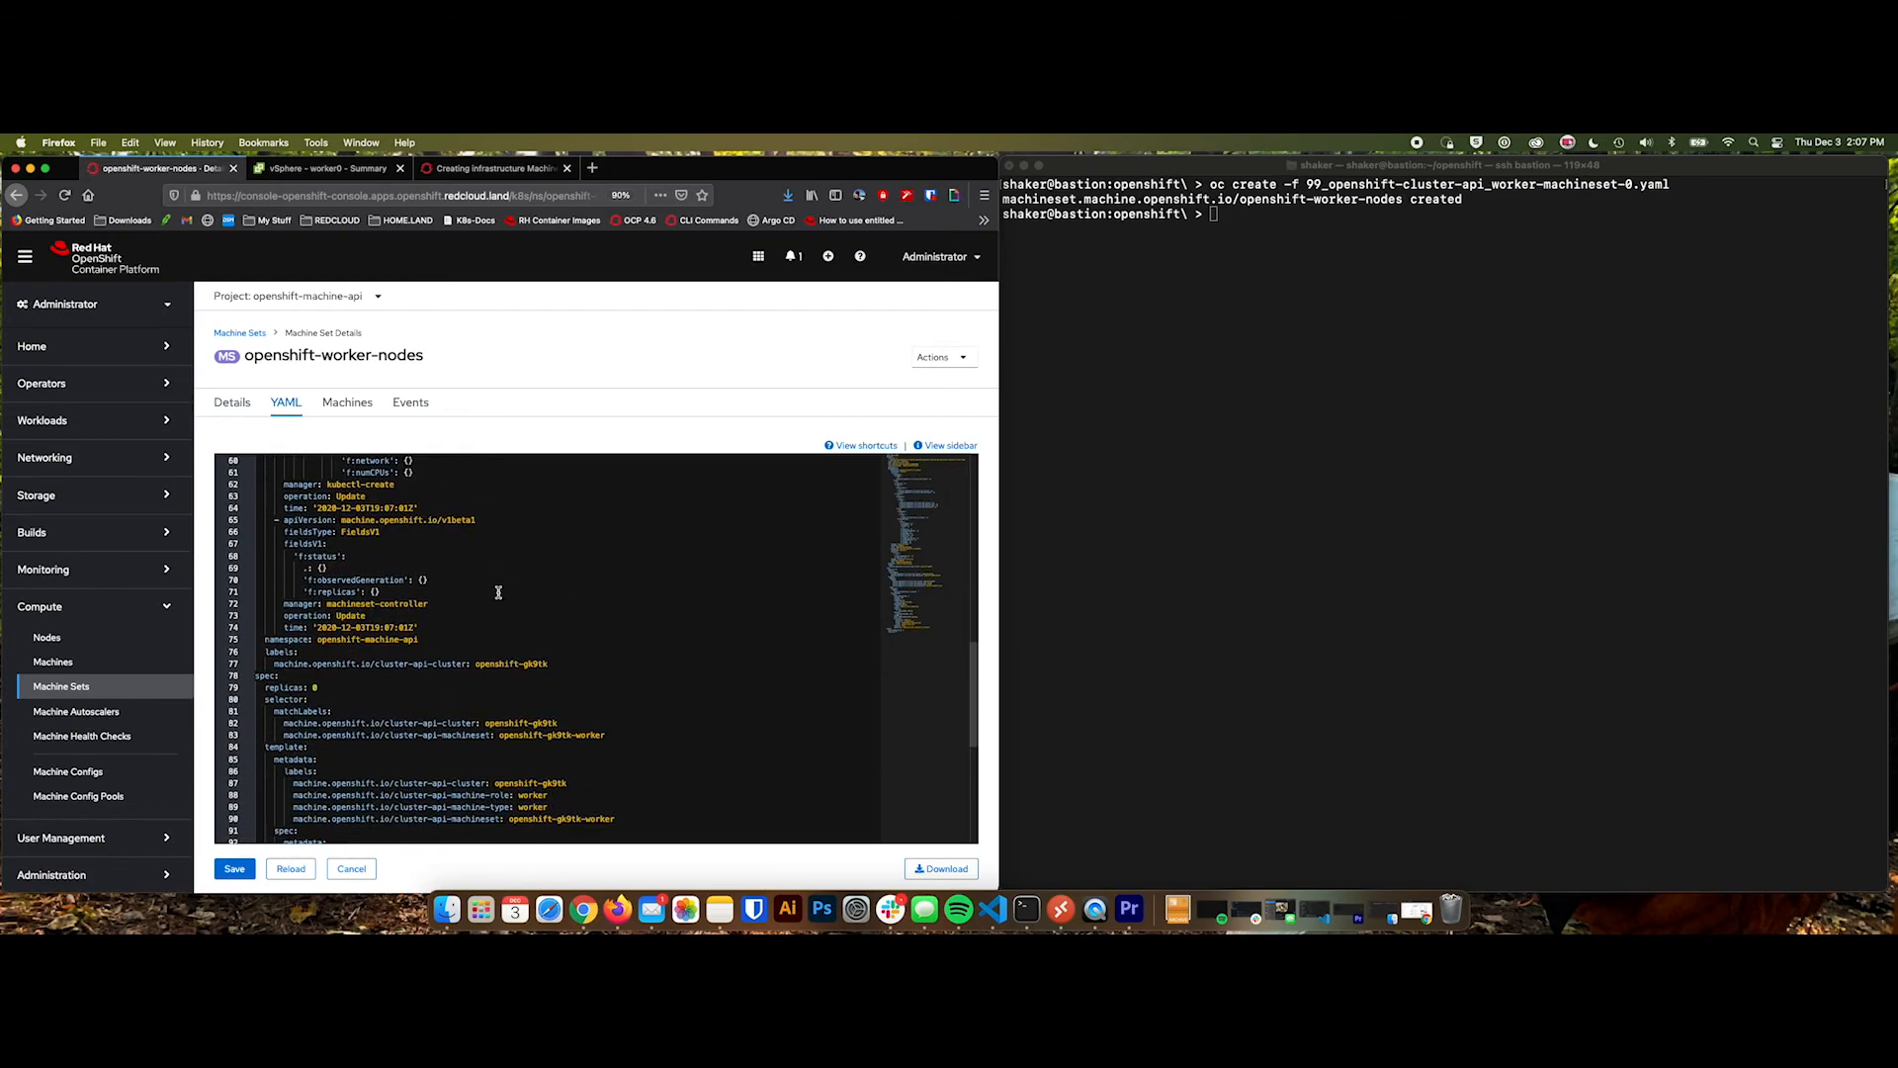
scroll(down, 3)
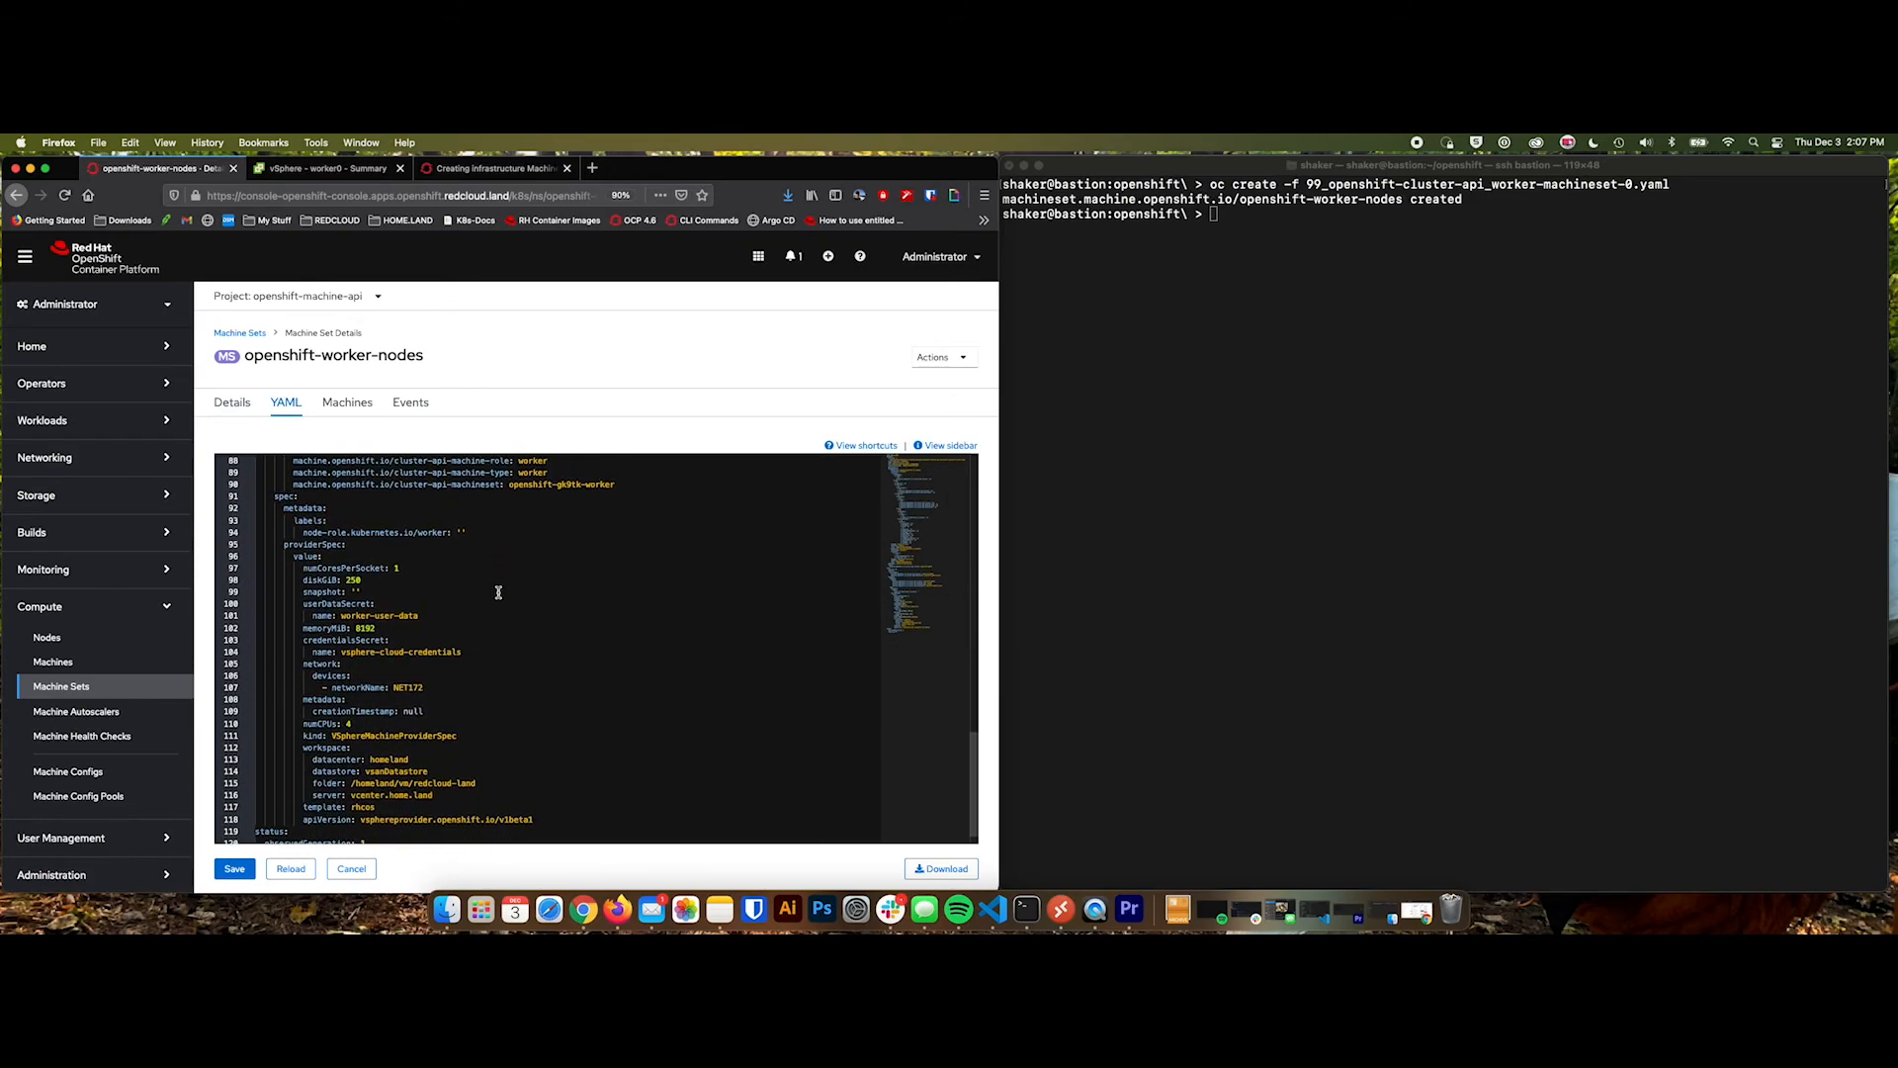
scroll(up, 3)
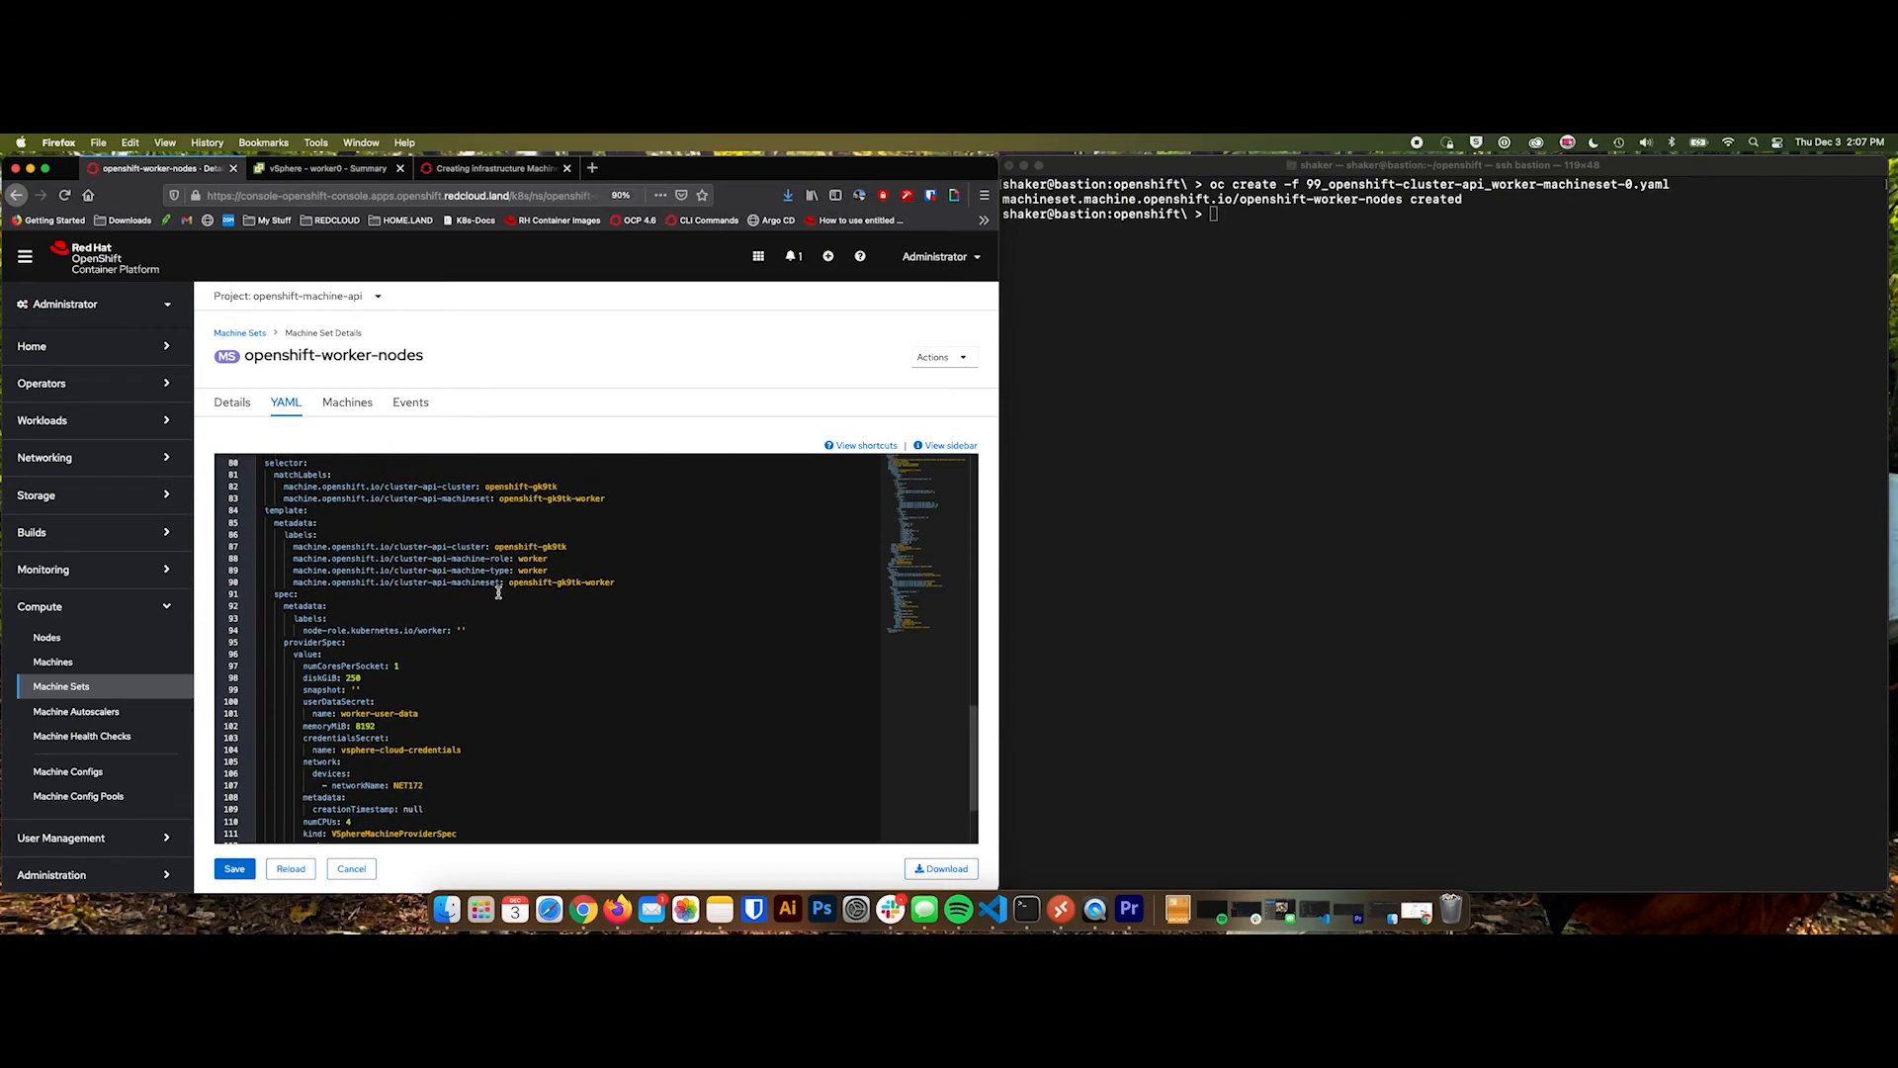
scroll(up, 3)
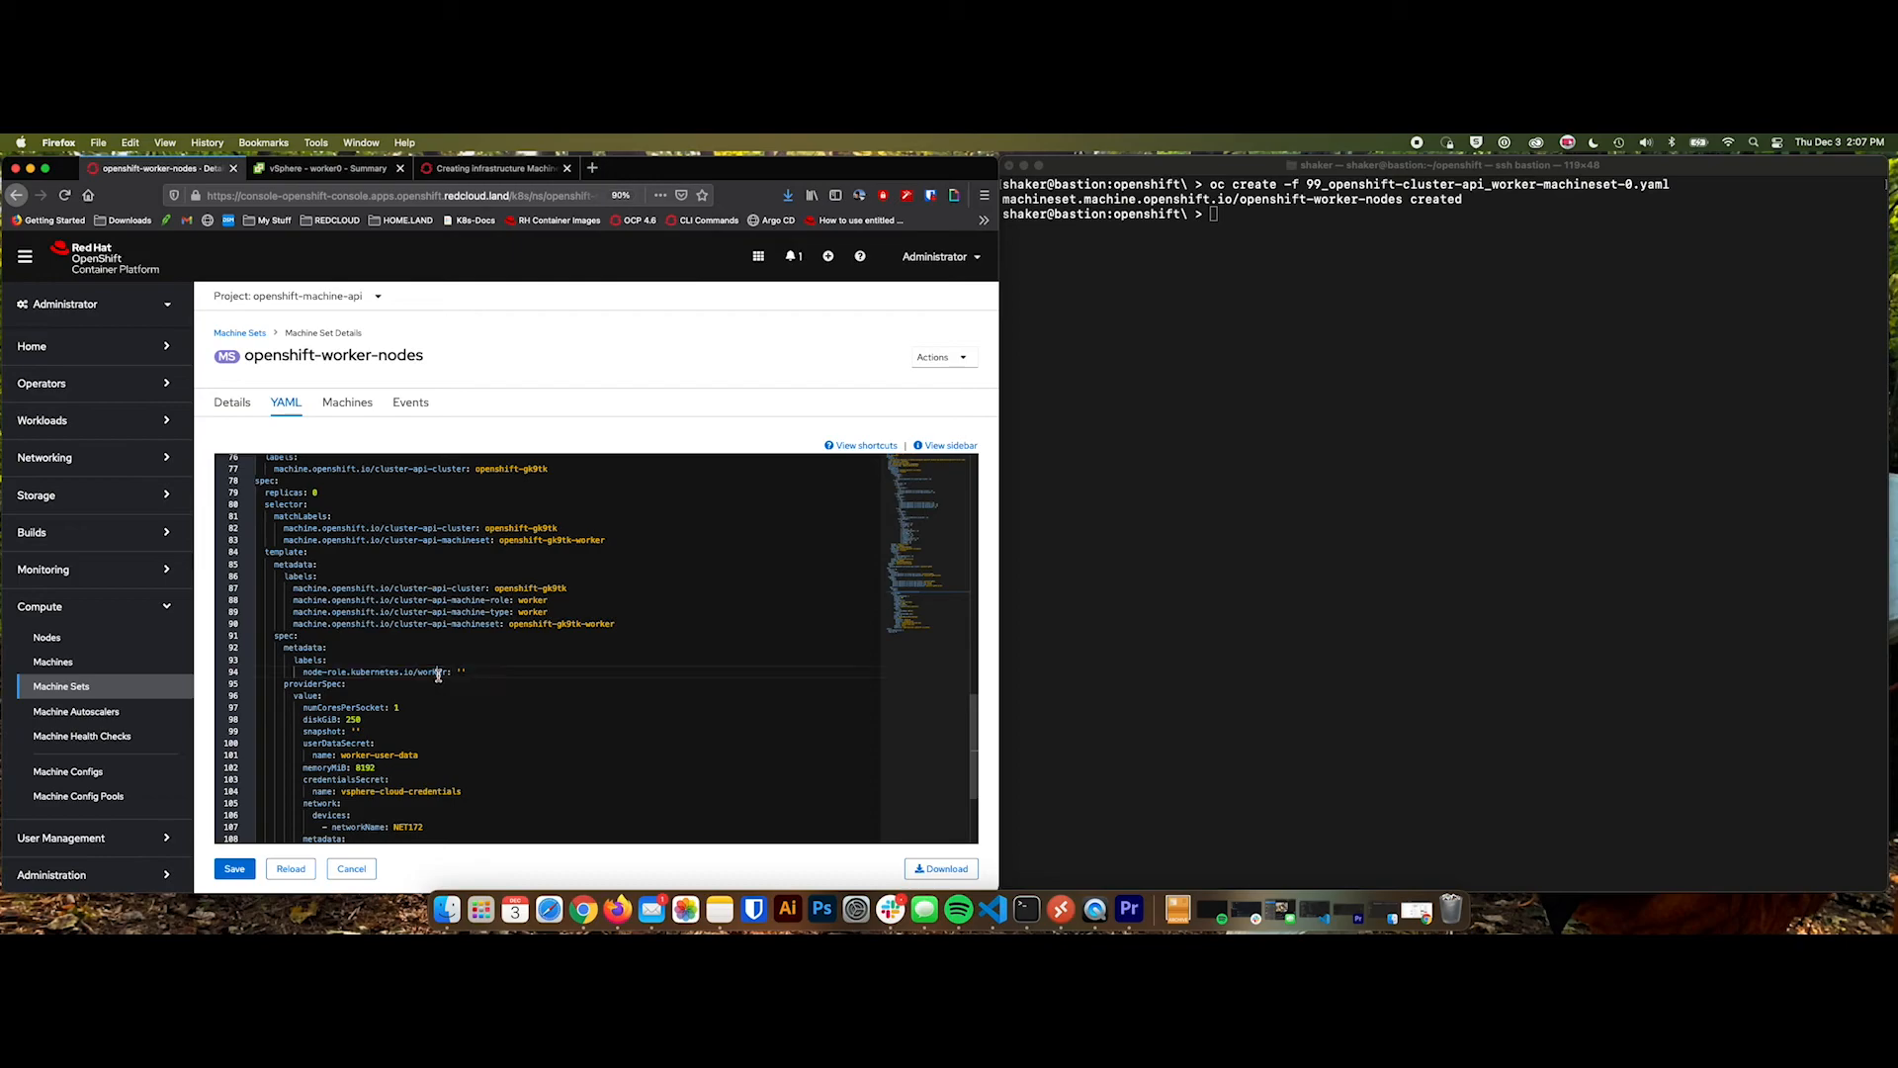
click(232, 402)
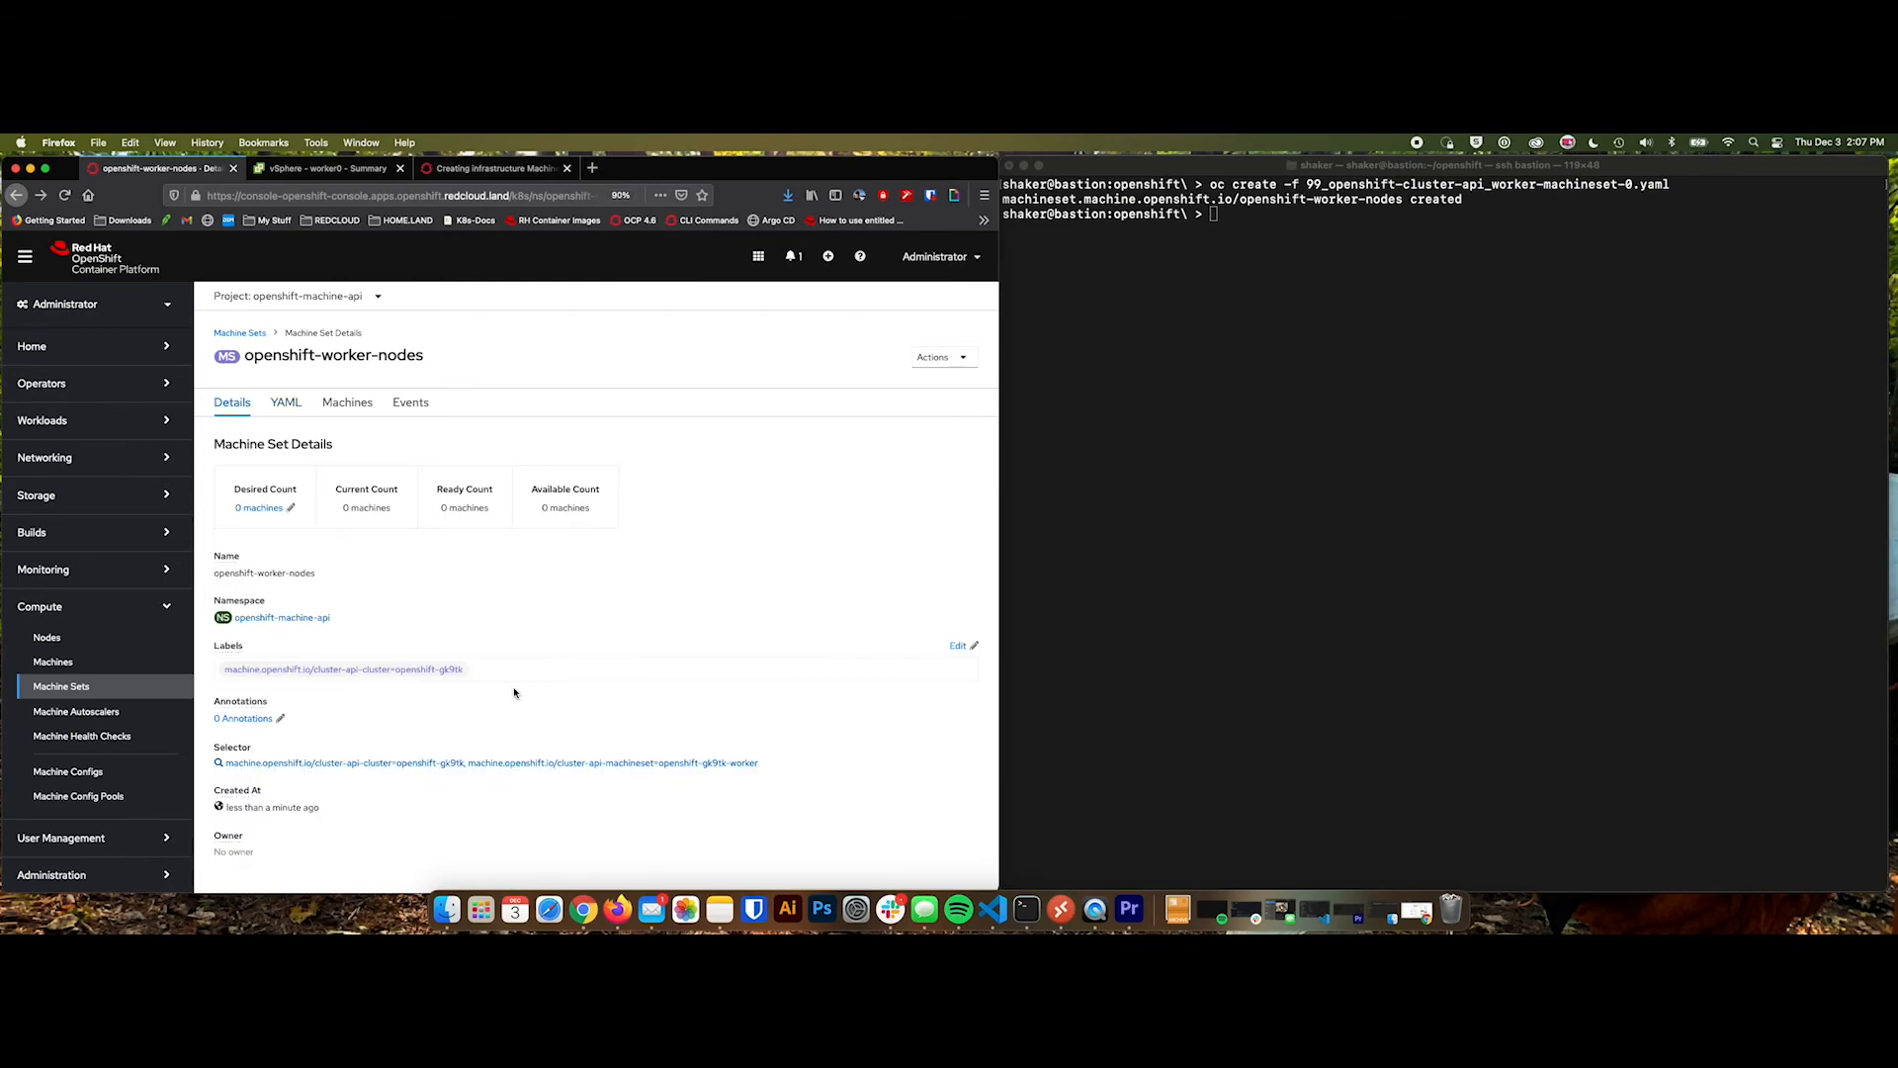
Show the machine sets list with openshift-infra-nodes at 3 of 3 and openshift-worker-nodes at 0 of 0.
click(52, 661)
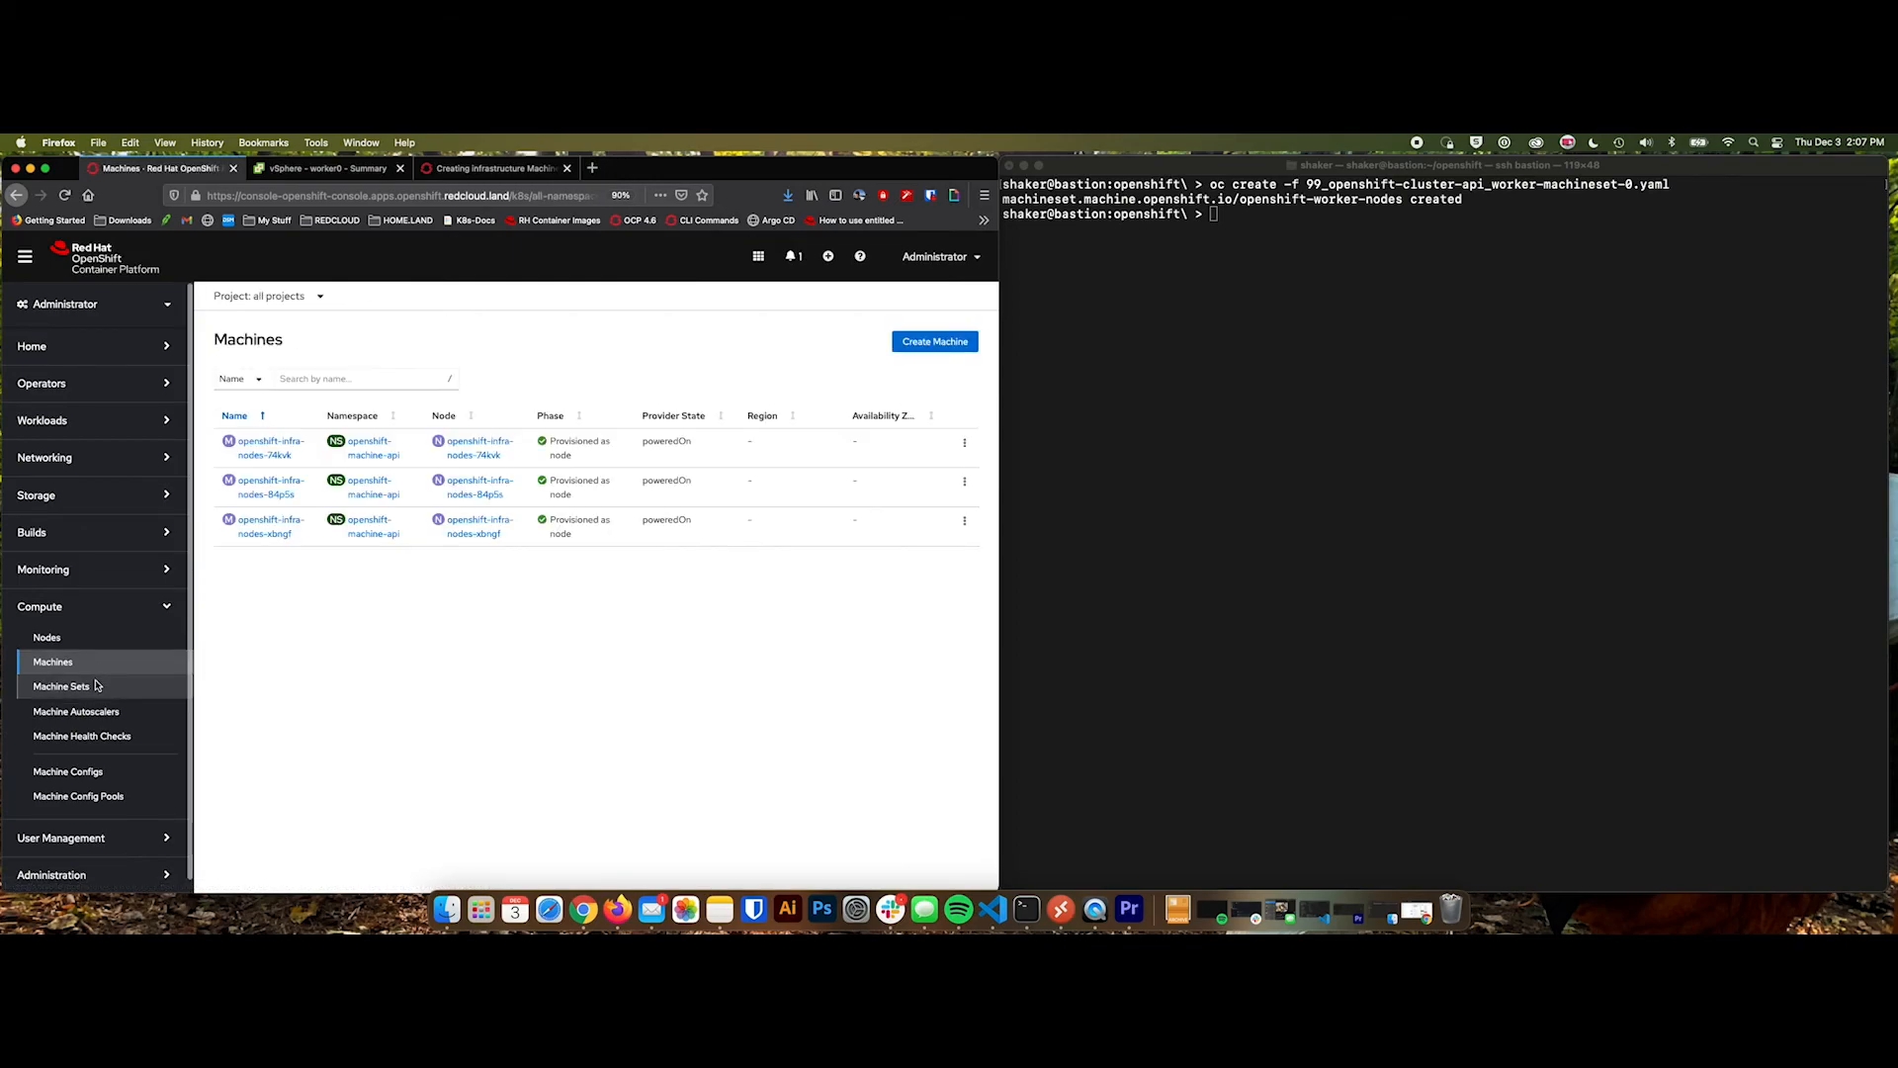
mouse_move(77, 710)
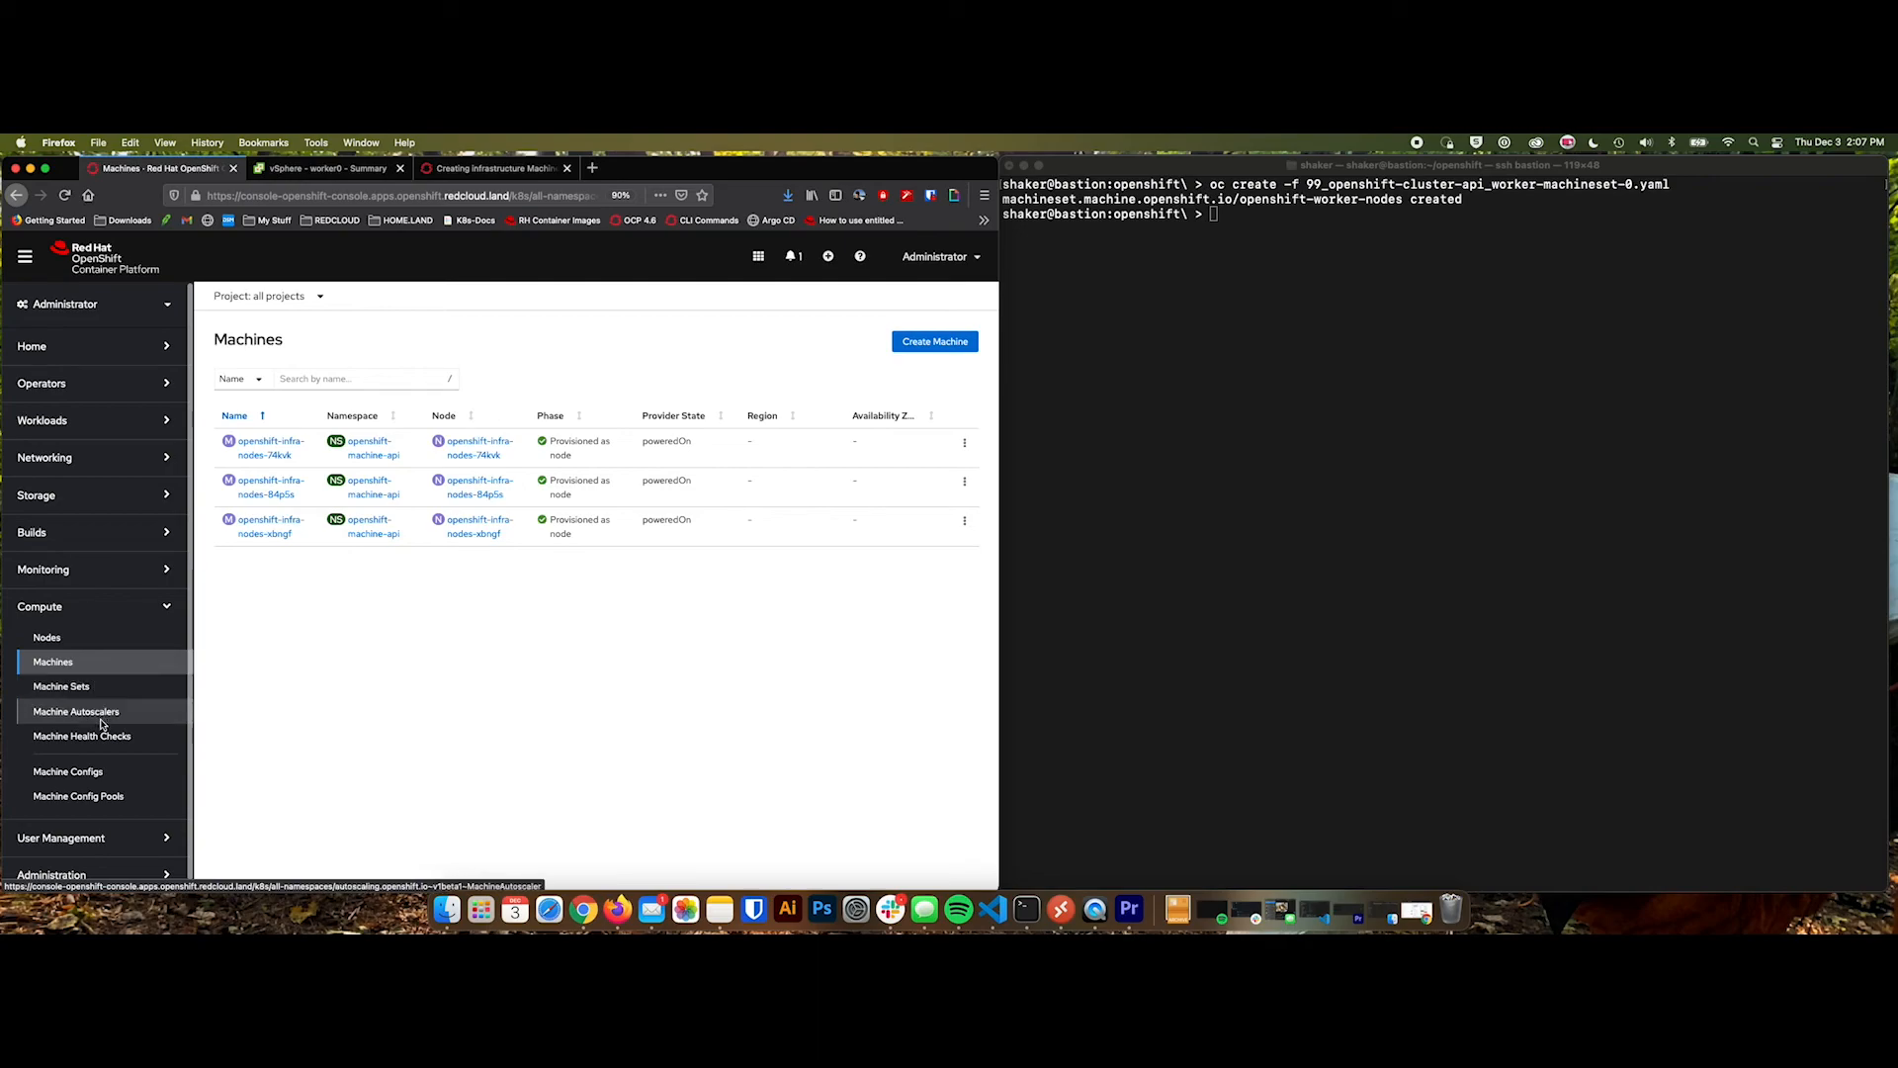
click(61, 686)
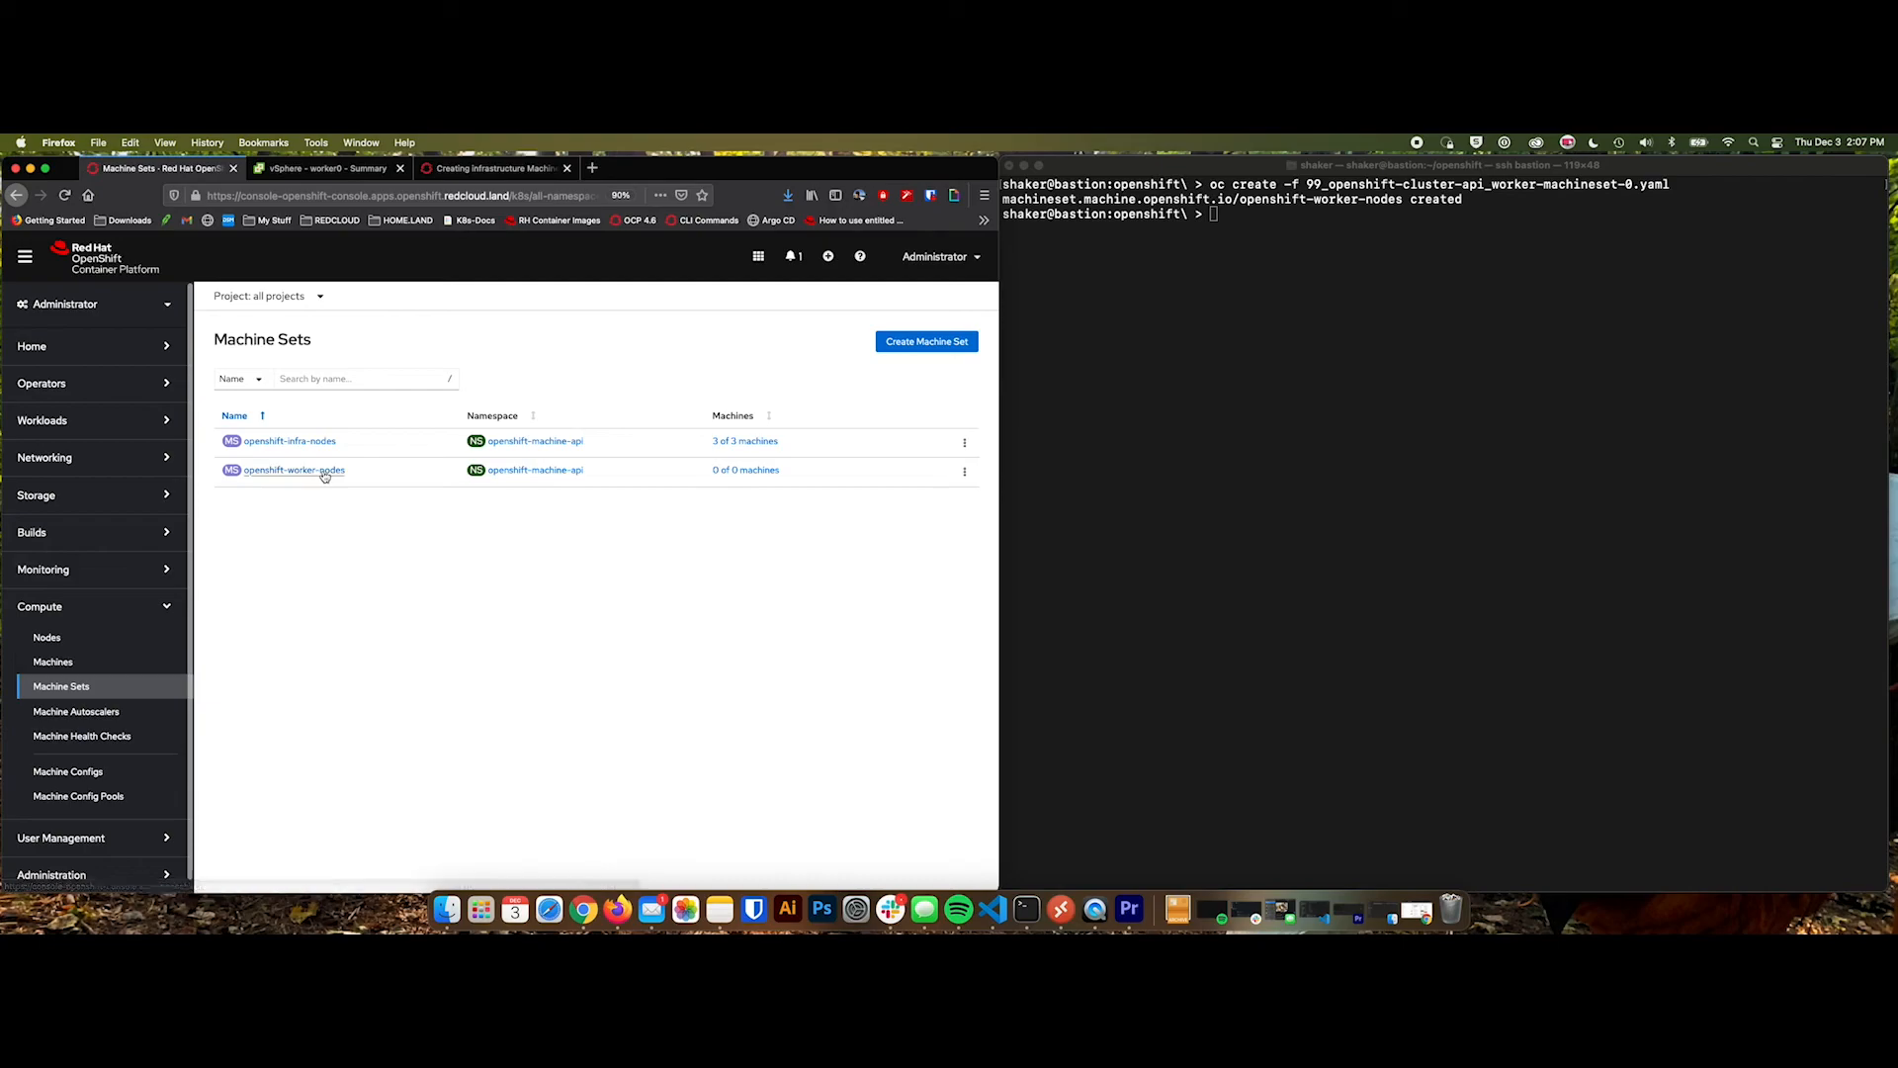
mouse_move(370, 536)
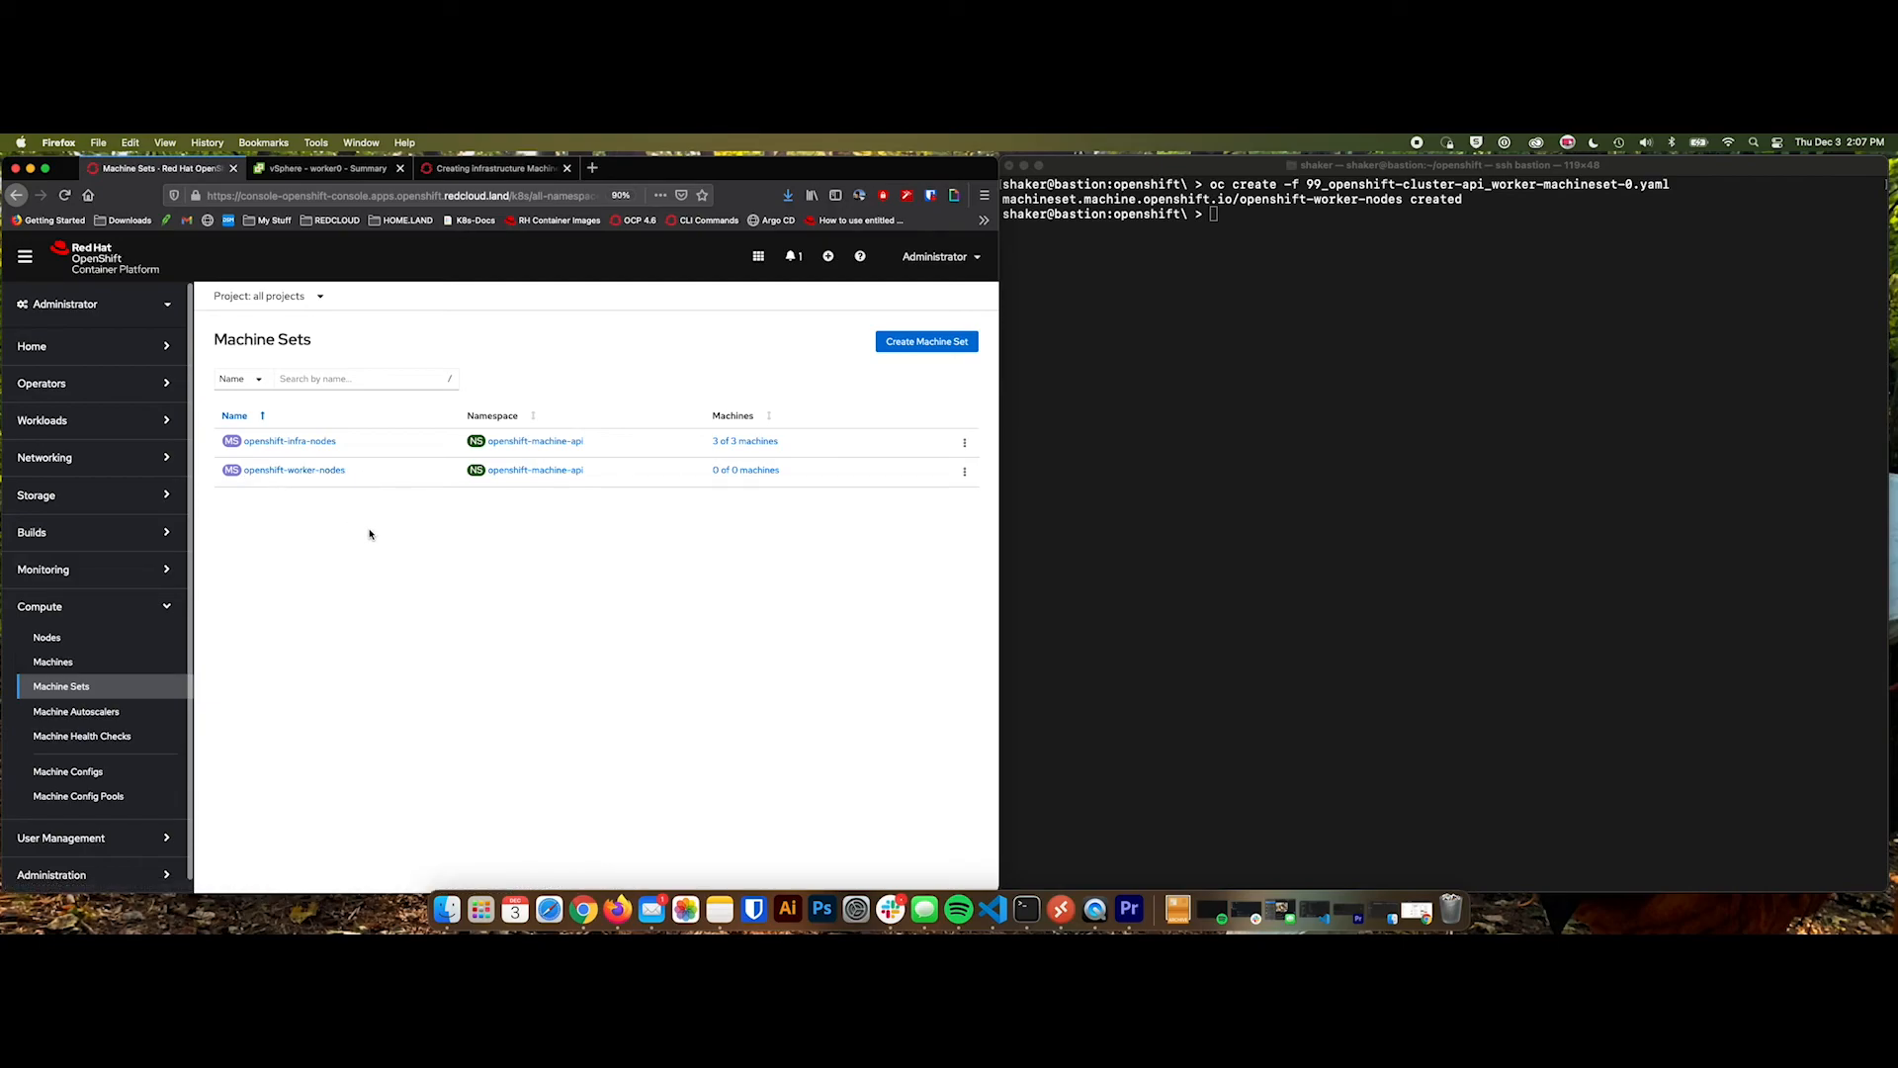
click(293, 471)
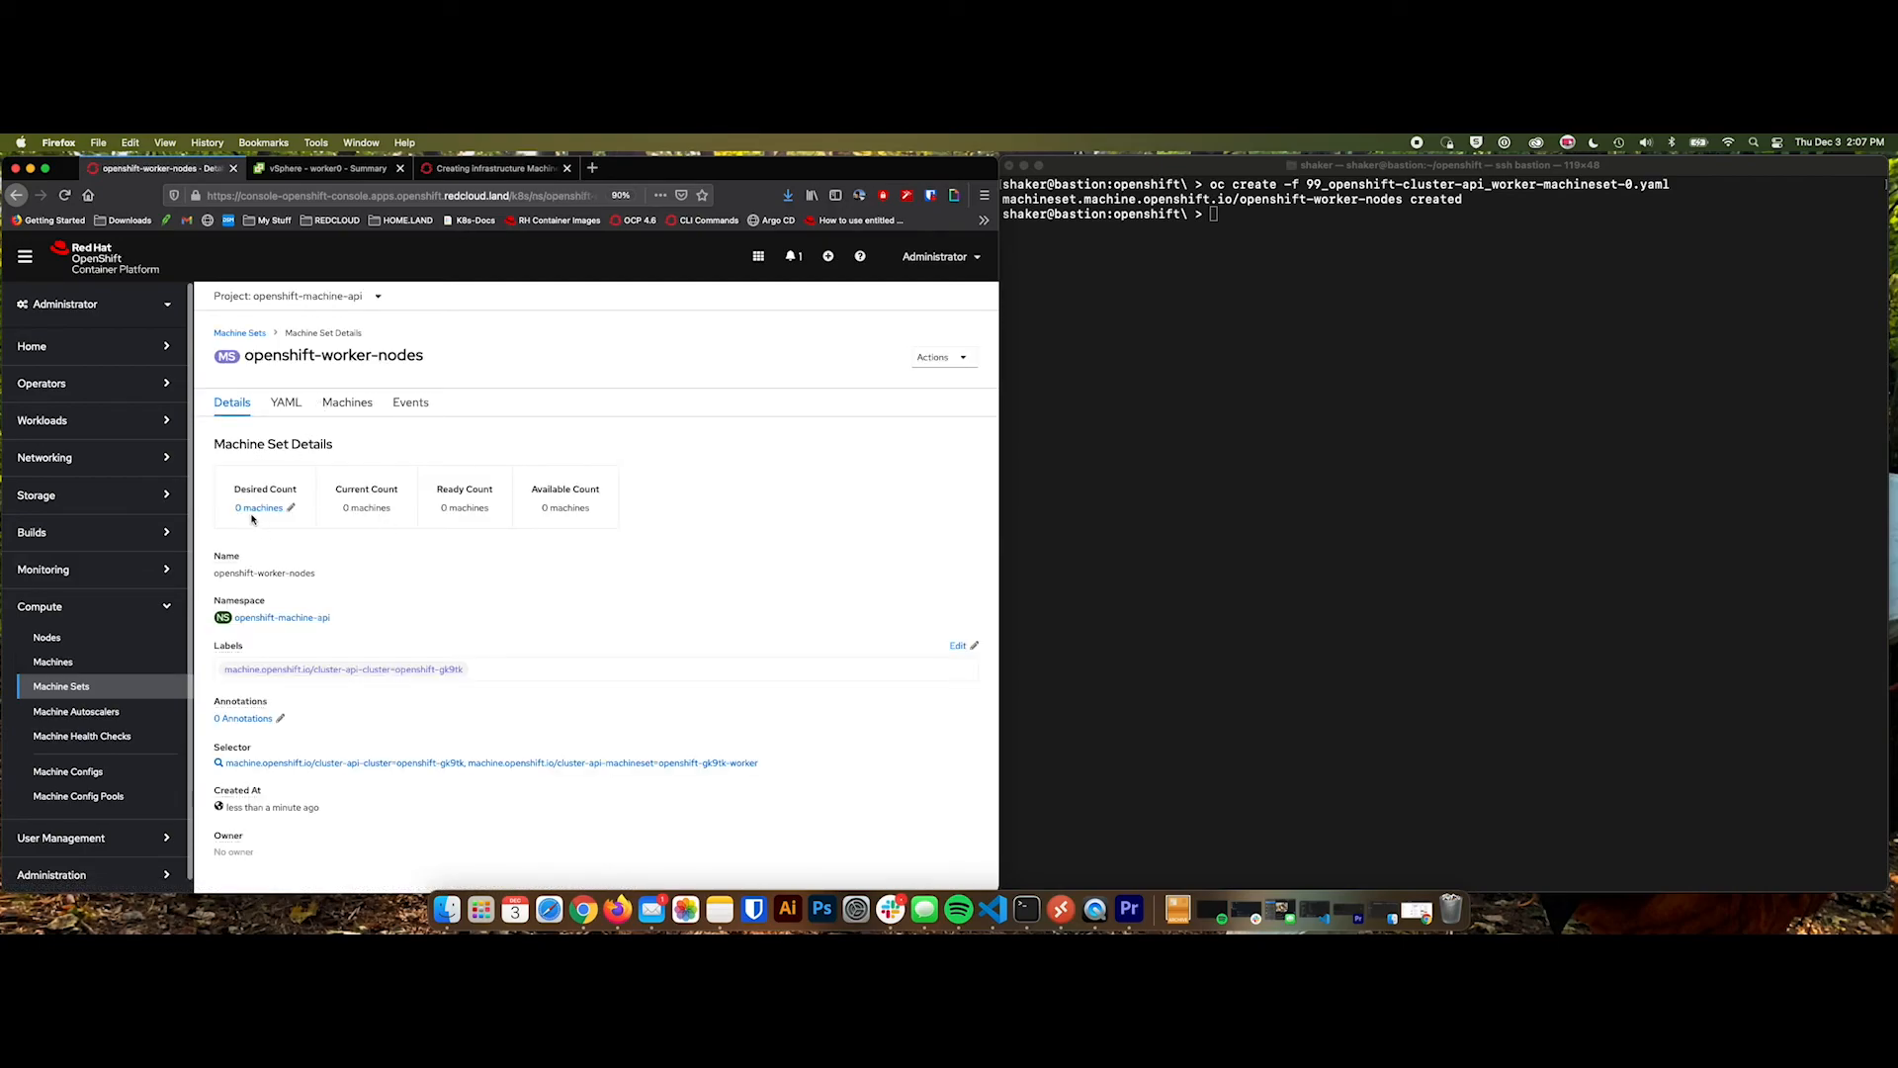
mouse_move(460, 599)
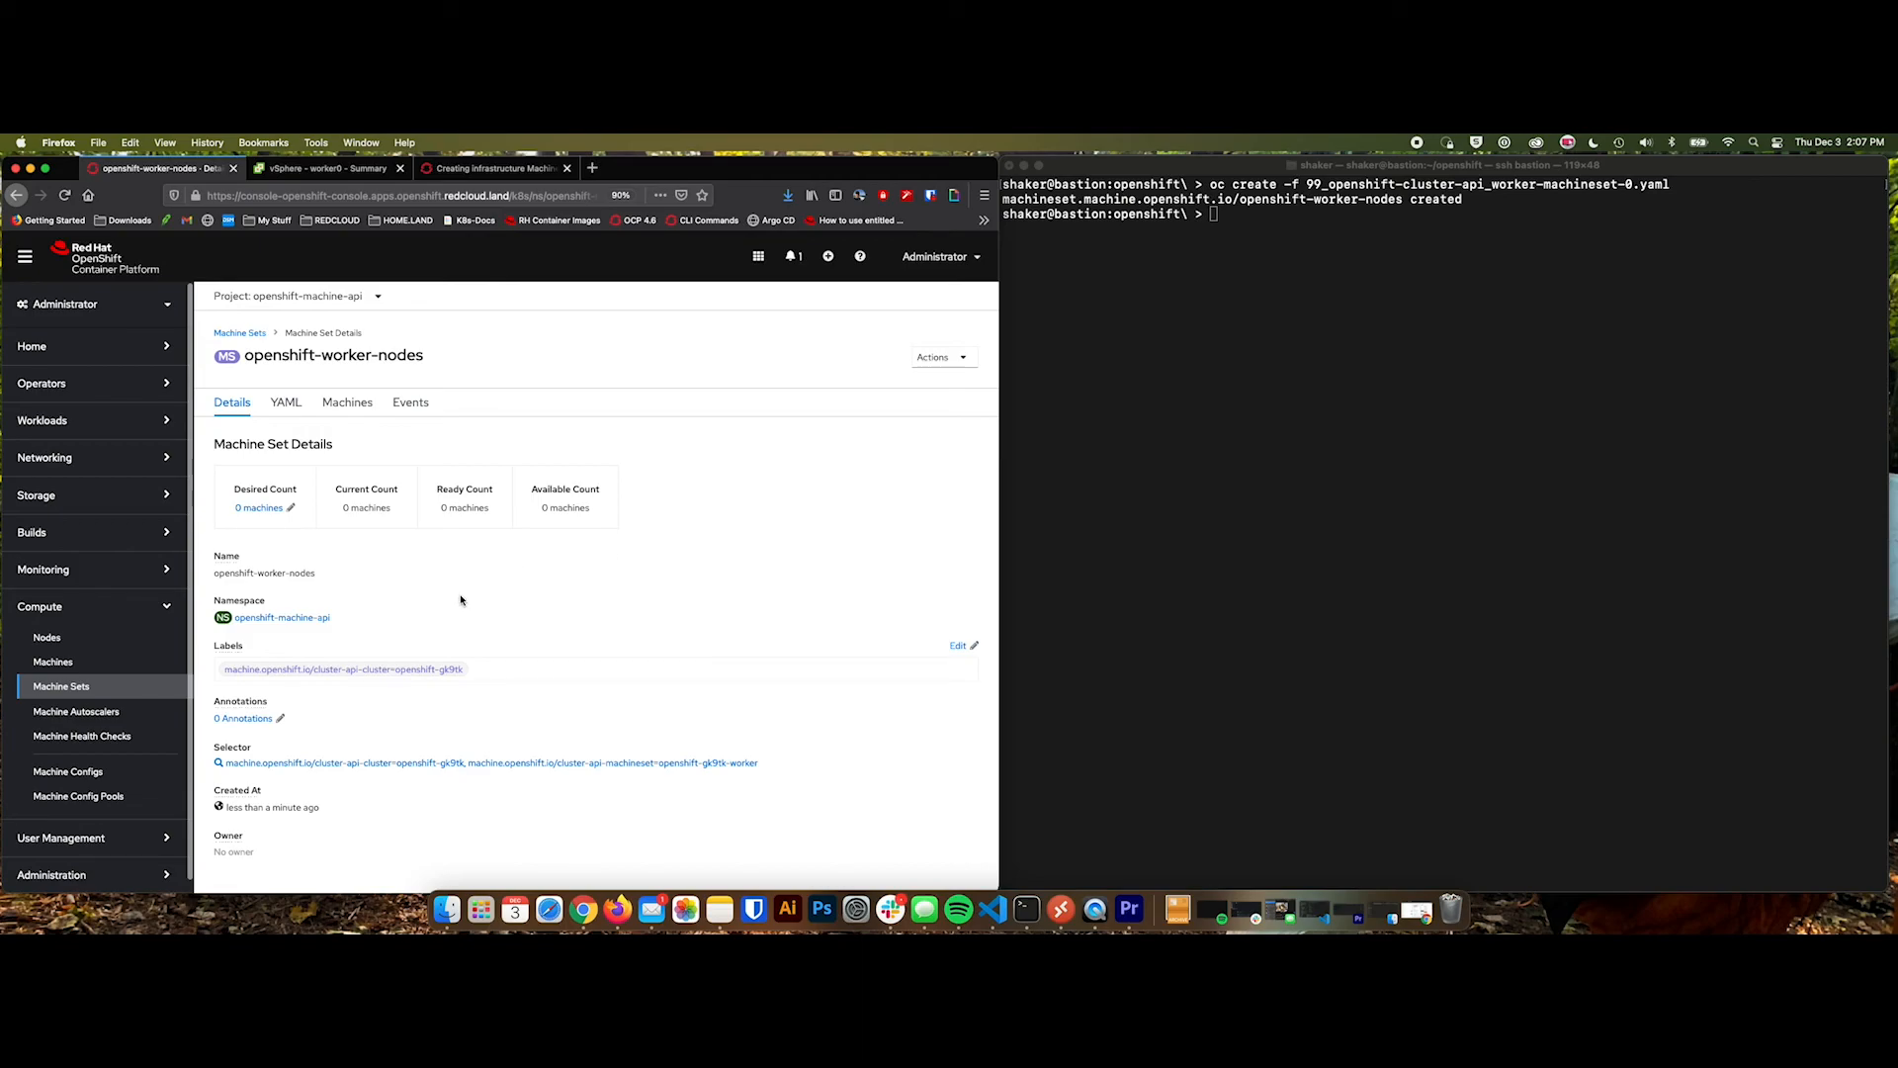
mouse_move(83, 692)
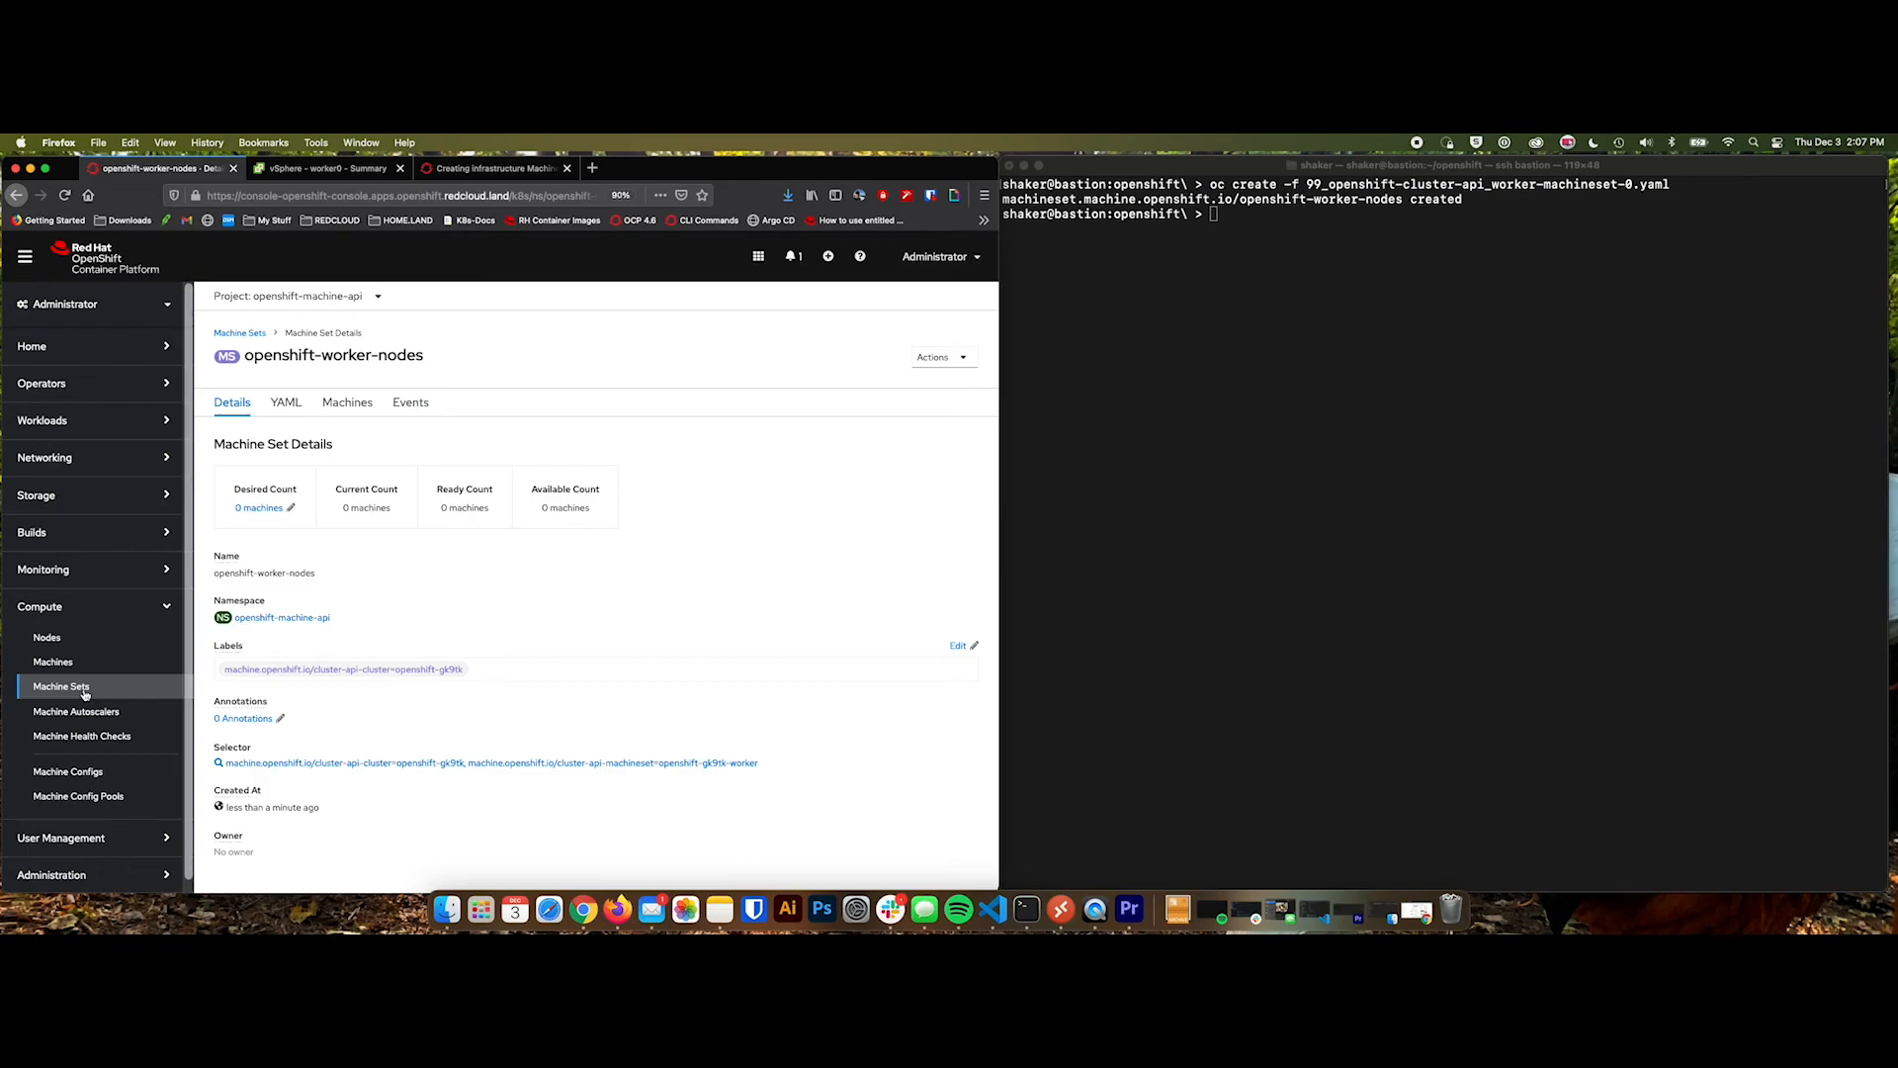
click(239, 332)
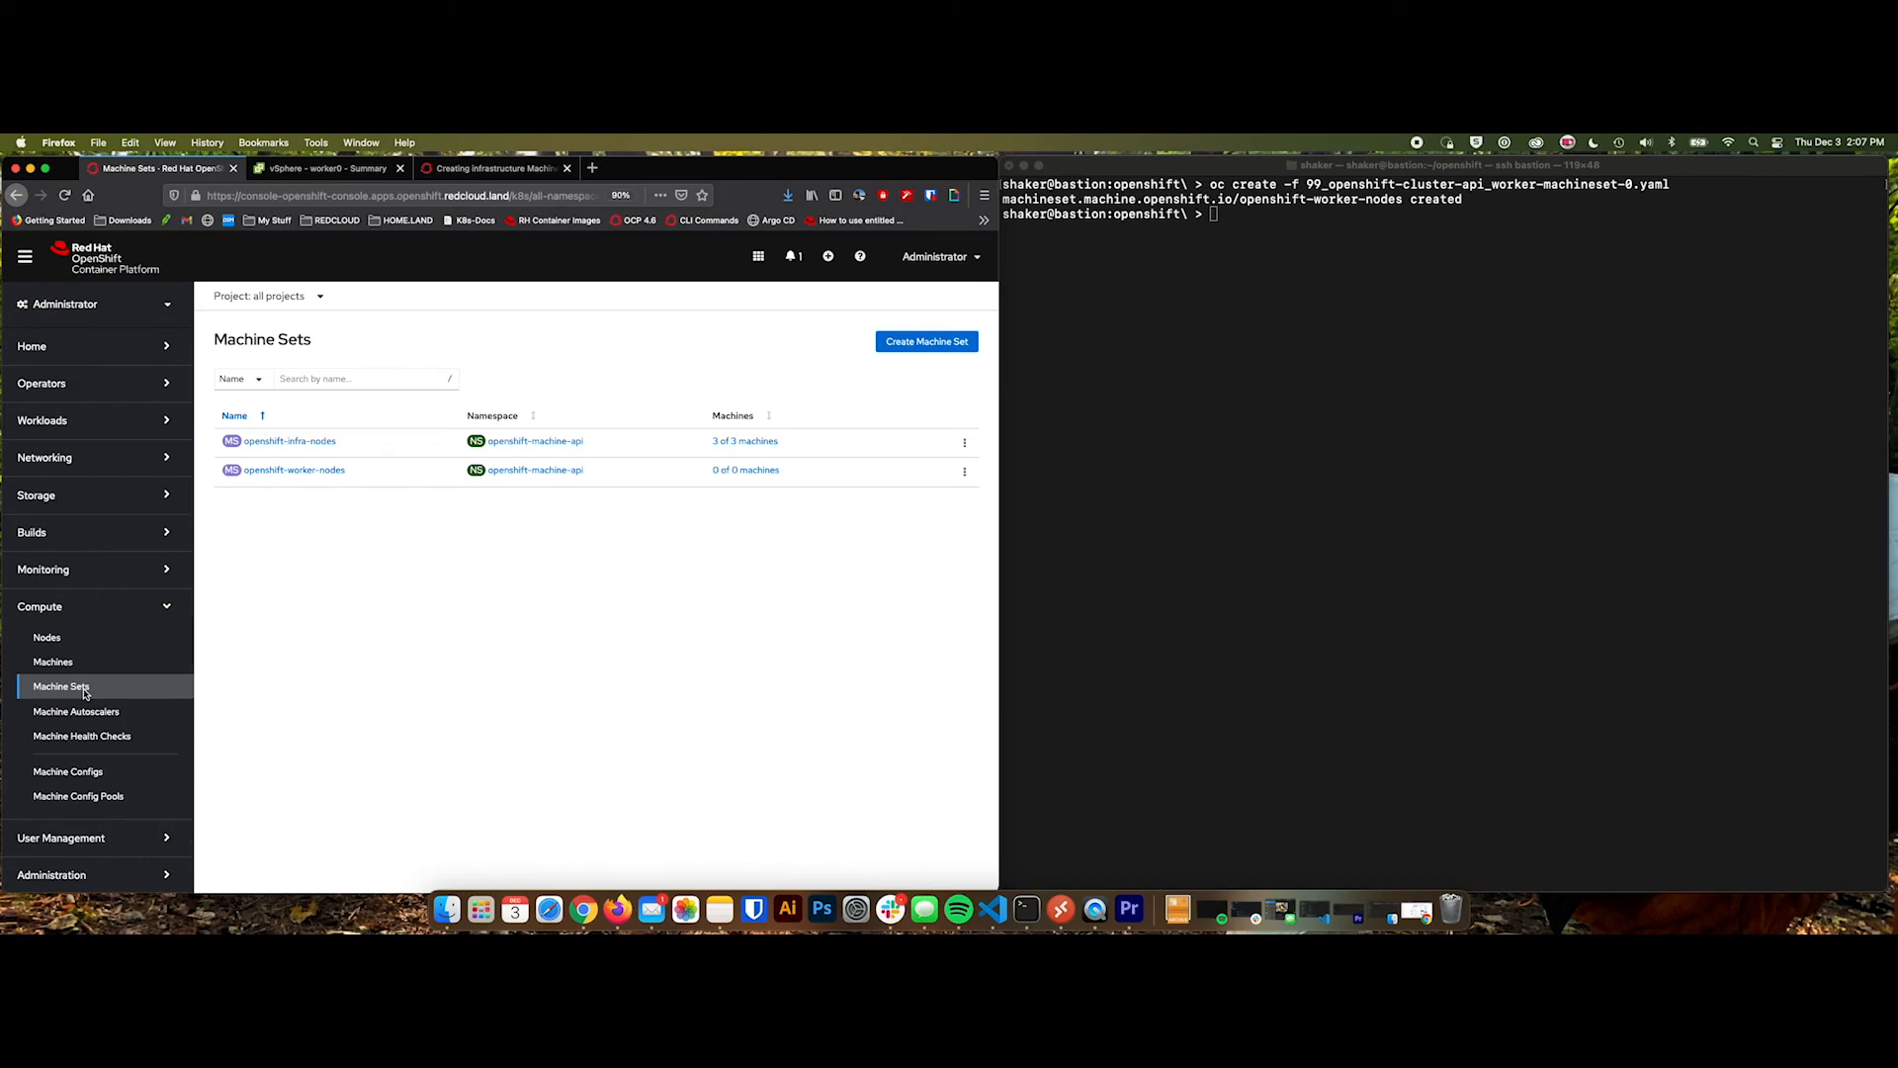
mouse_move(204, 576)
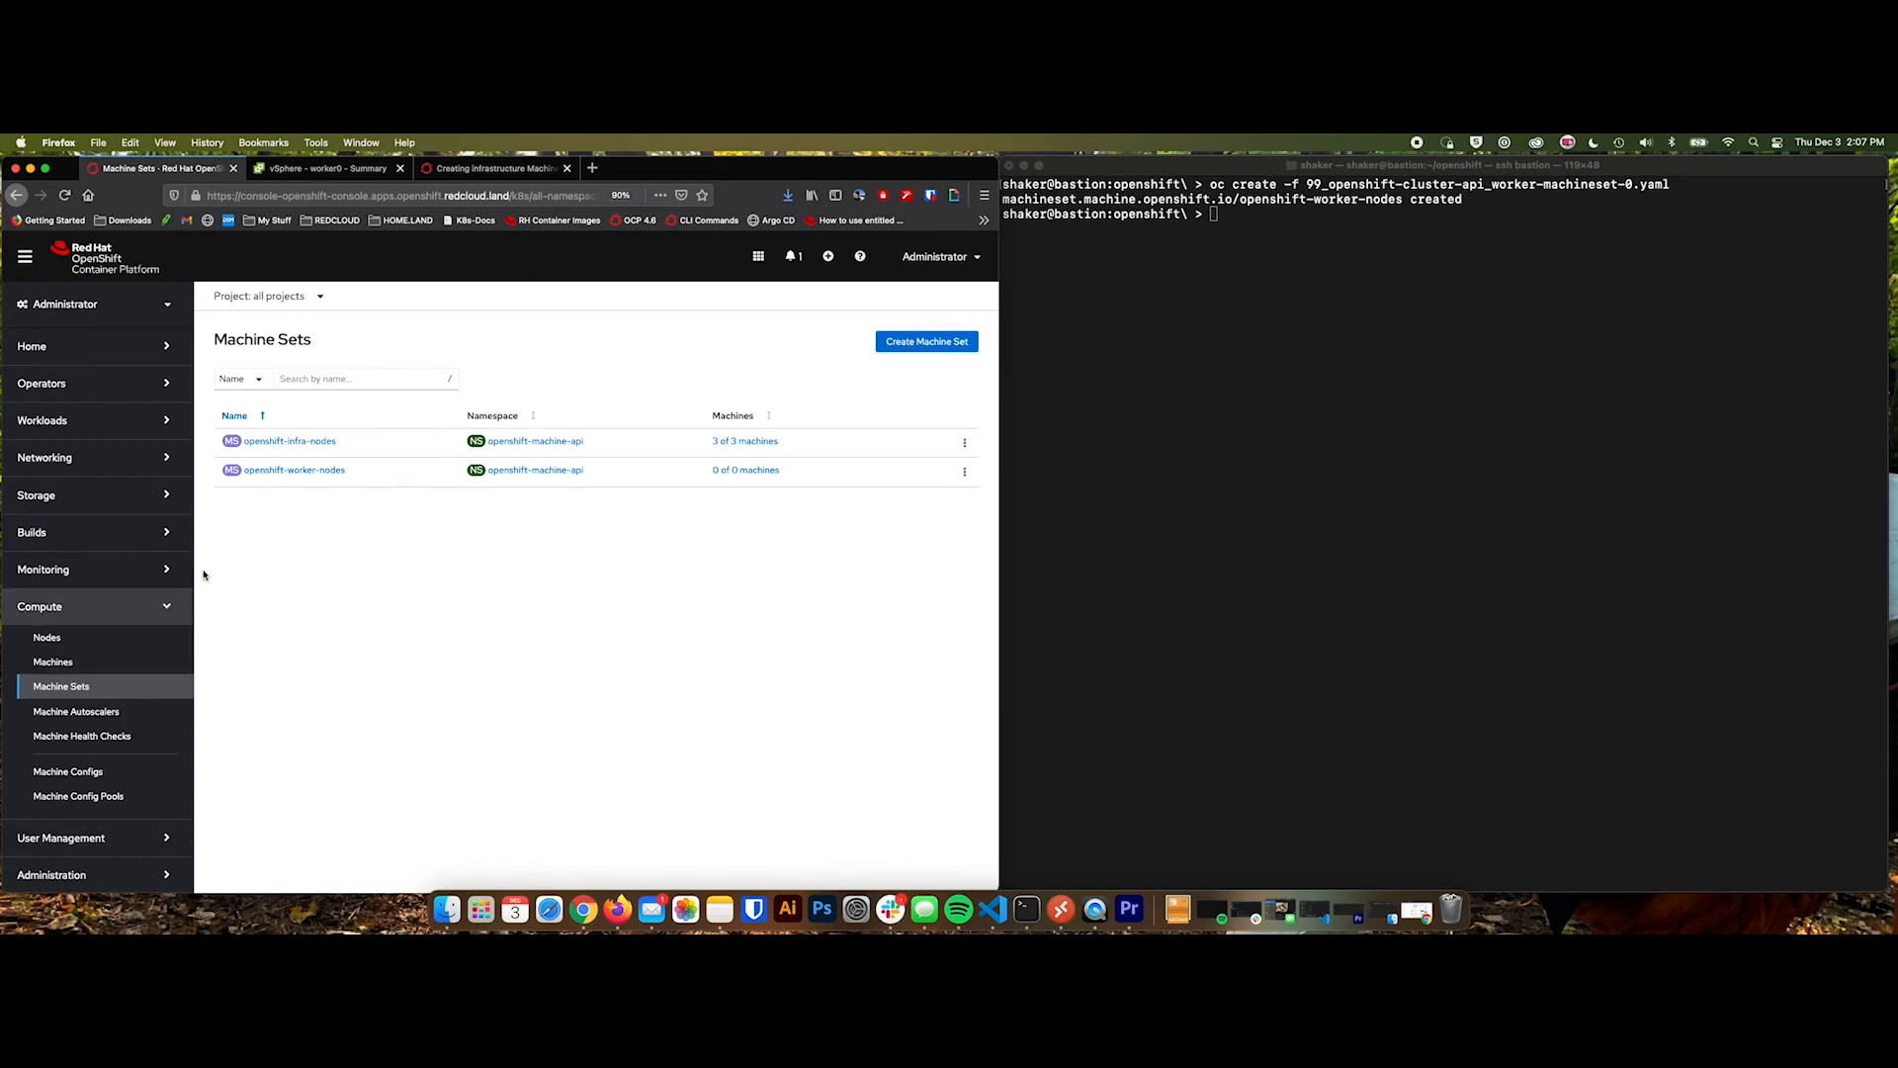